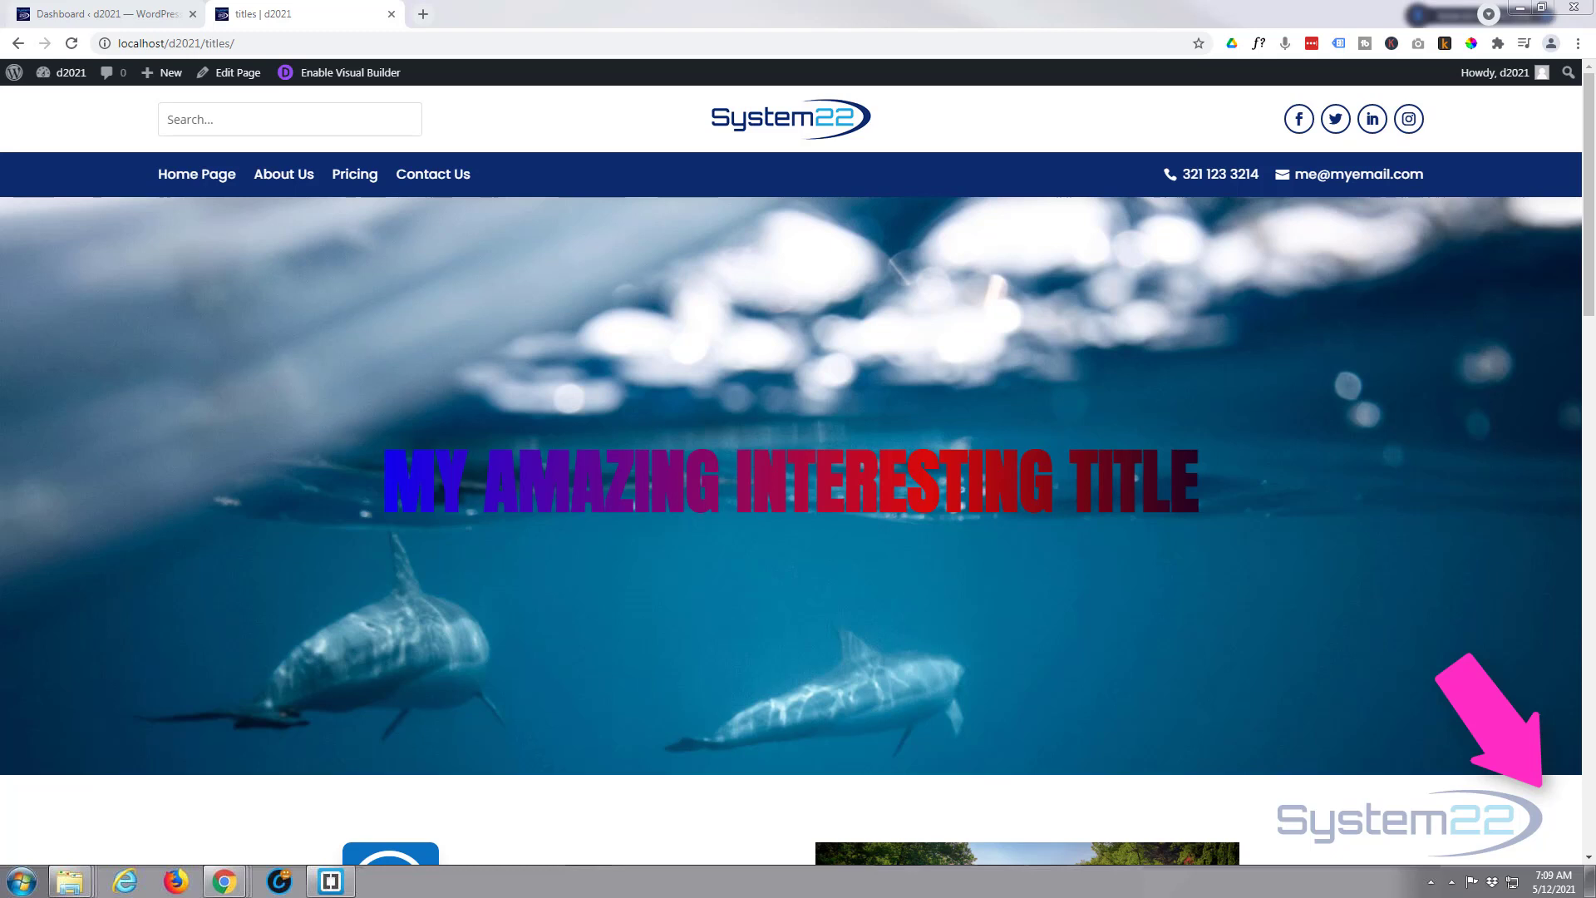
pyautogui.moveTo(1592, 174)
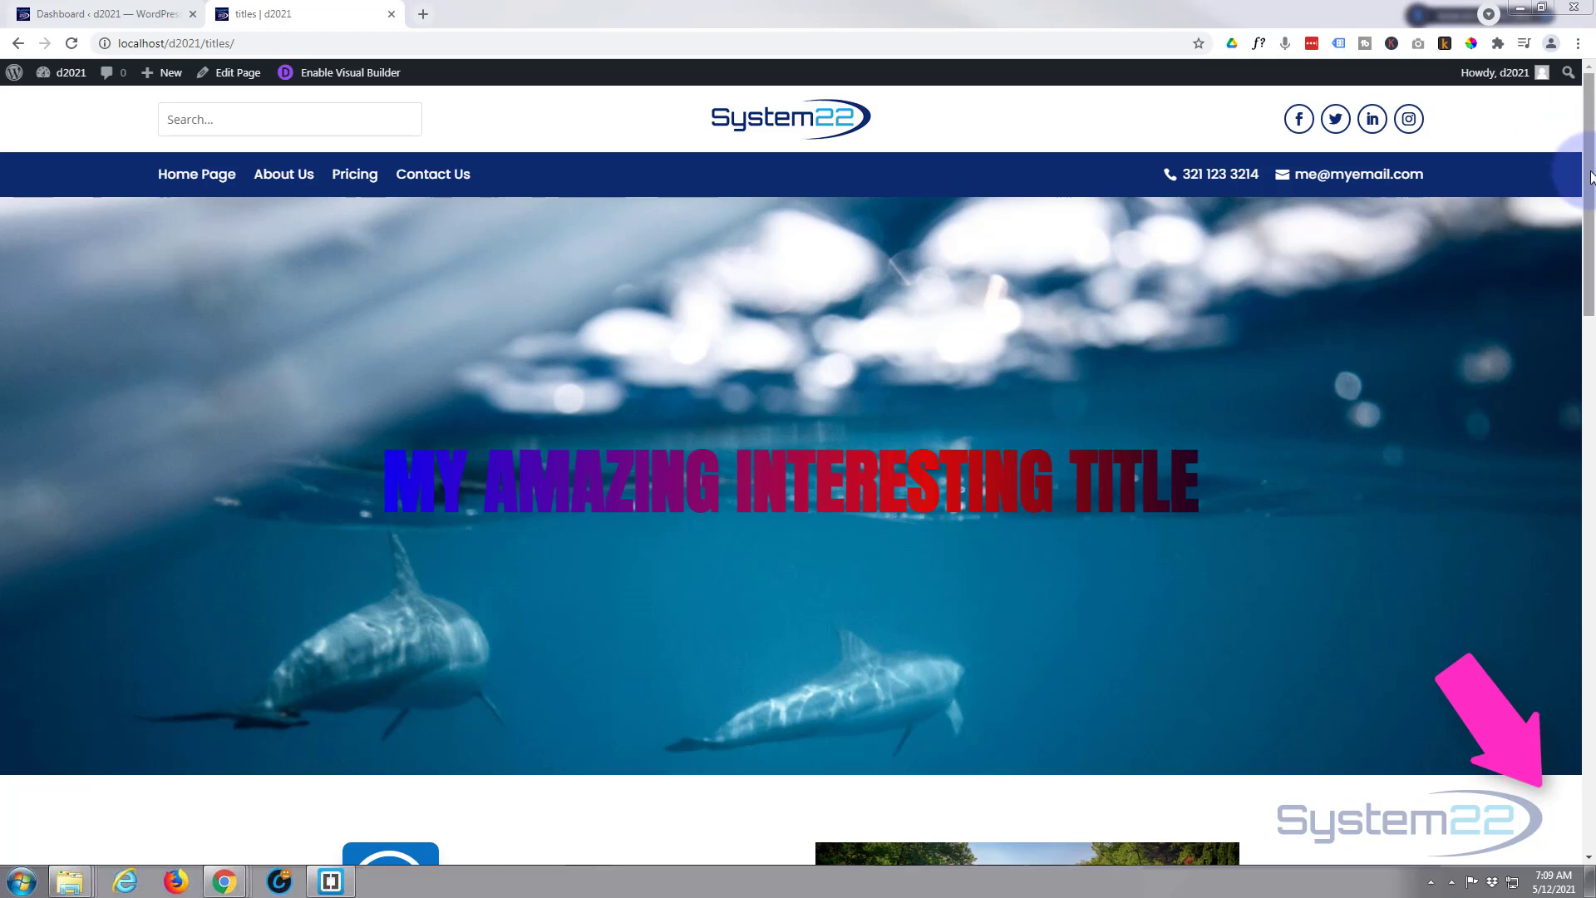
# Enable the Visual Builder and delete the existing call-to-action module
pyautogui.scroll(-3)
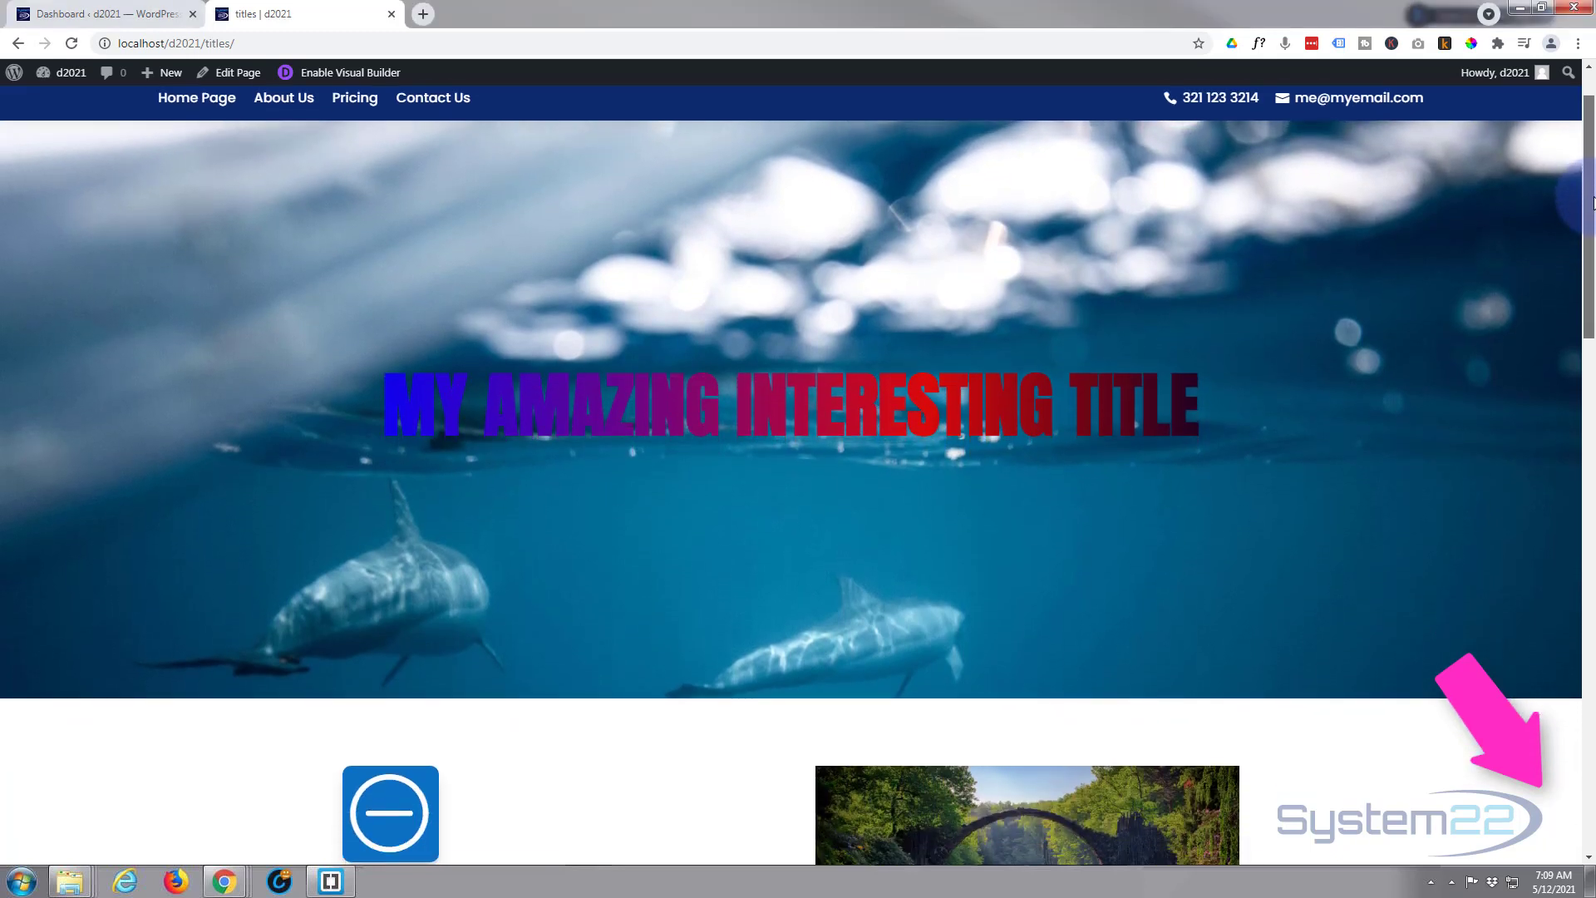
pyautogui.scroll(-3)
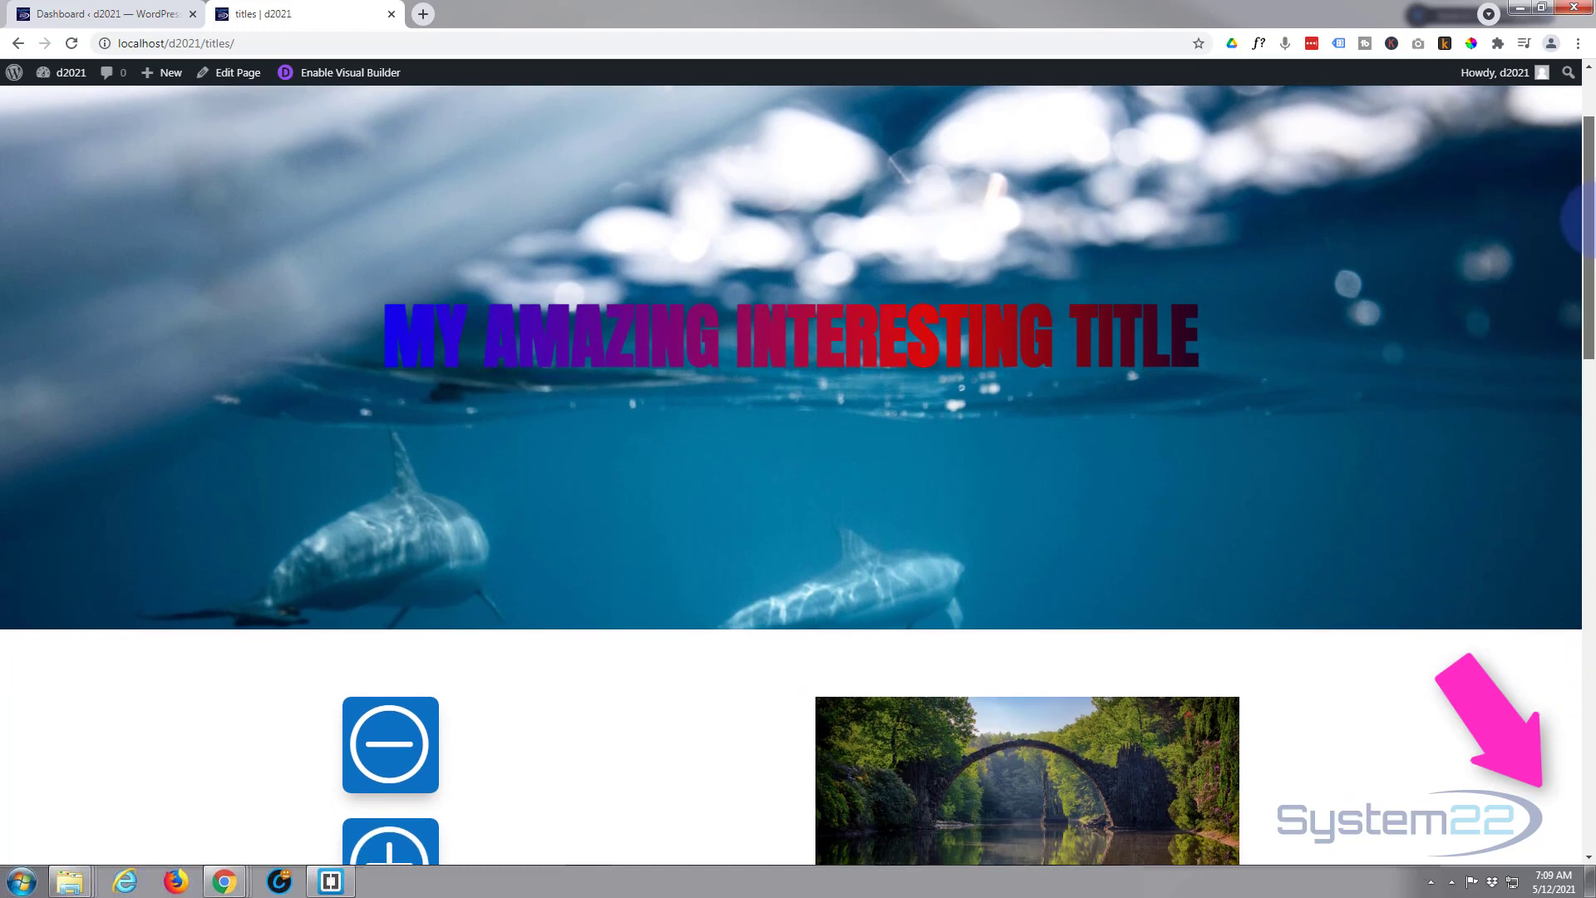
pyautogui.scroll(-3)
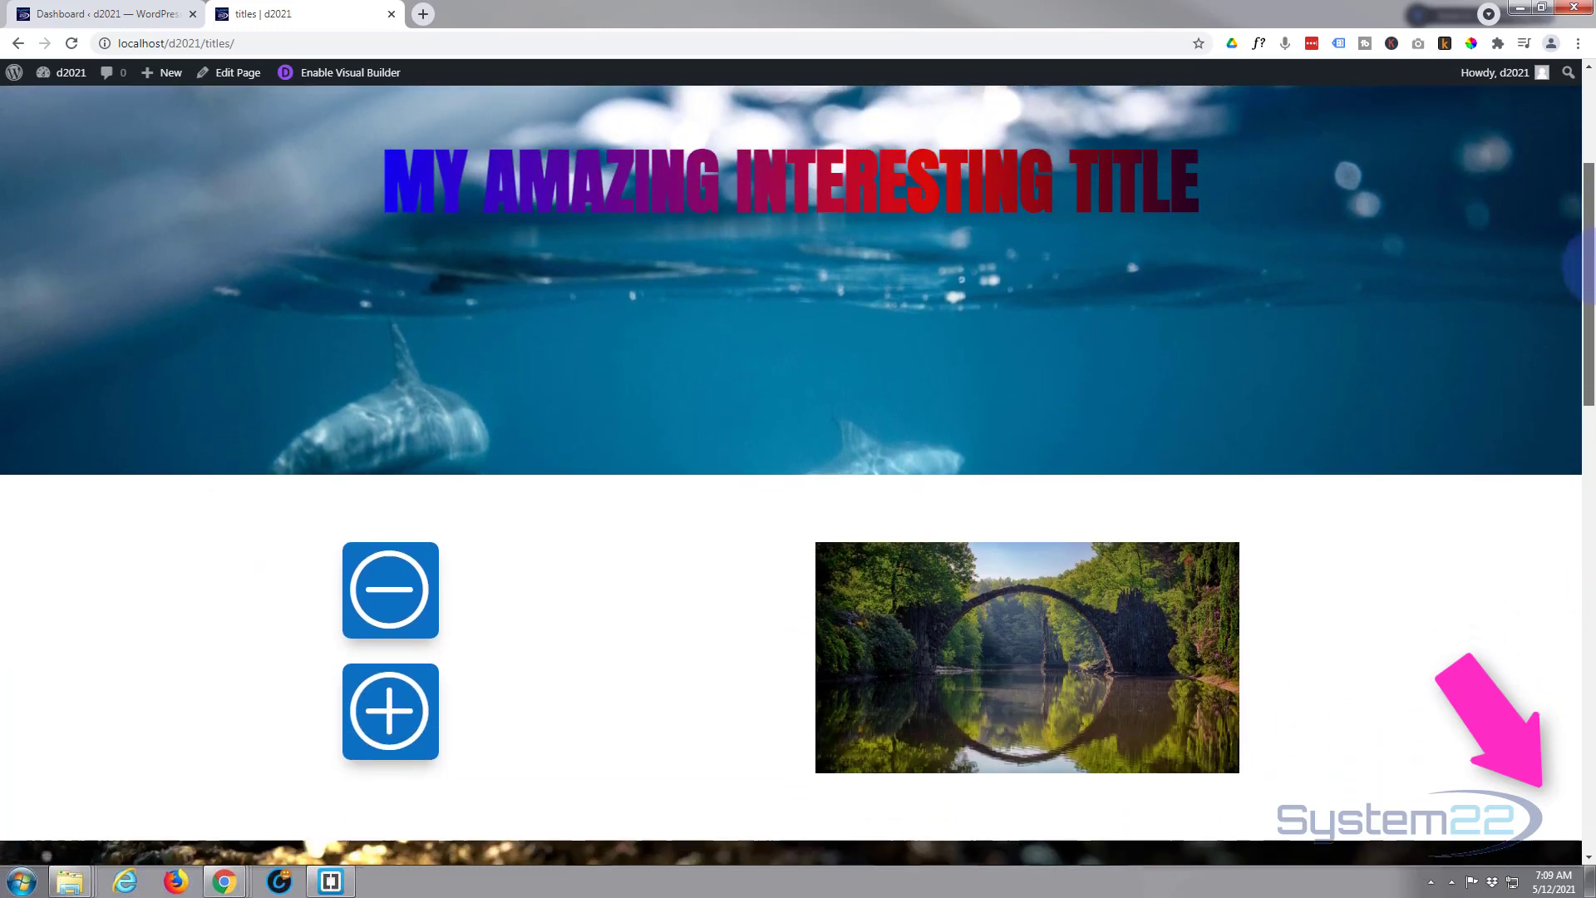
pyautogui.scroll(-3)
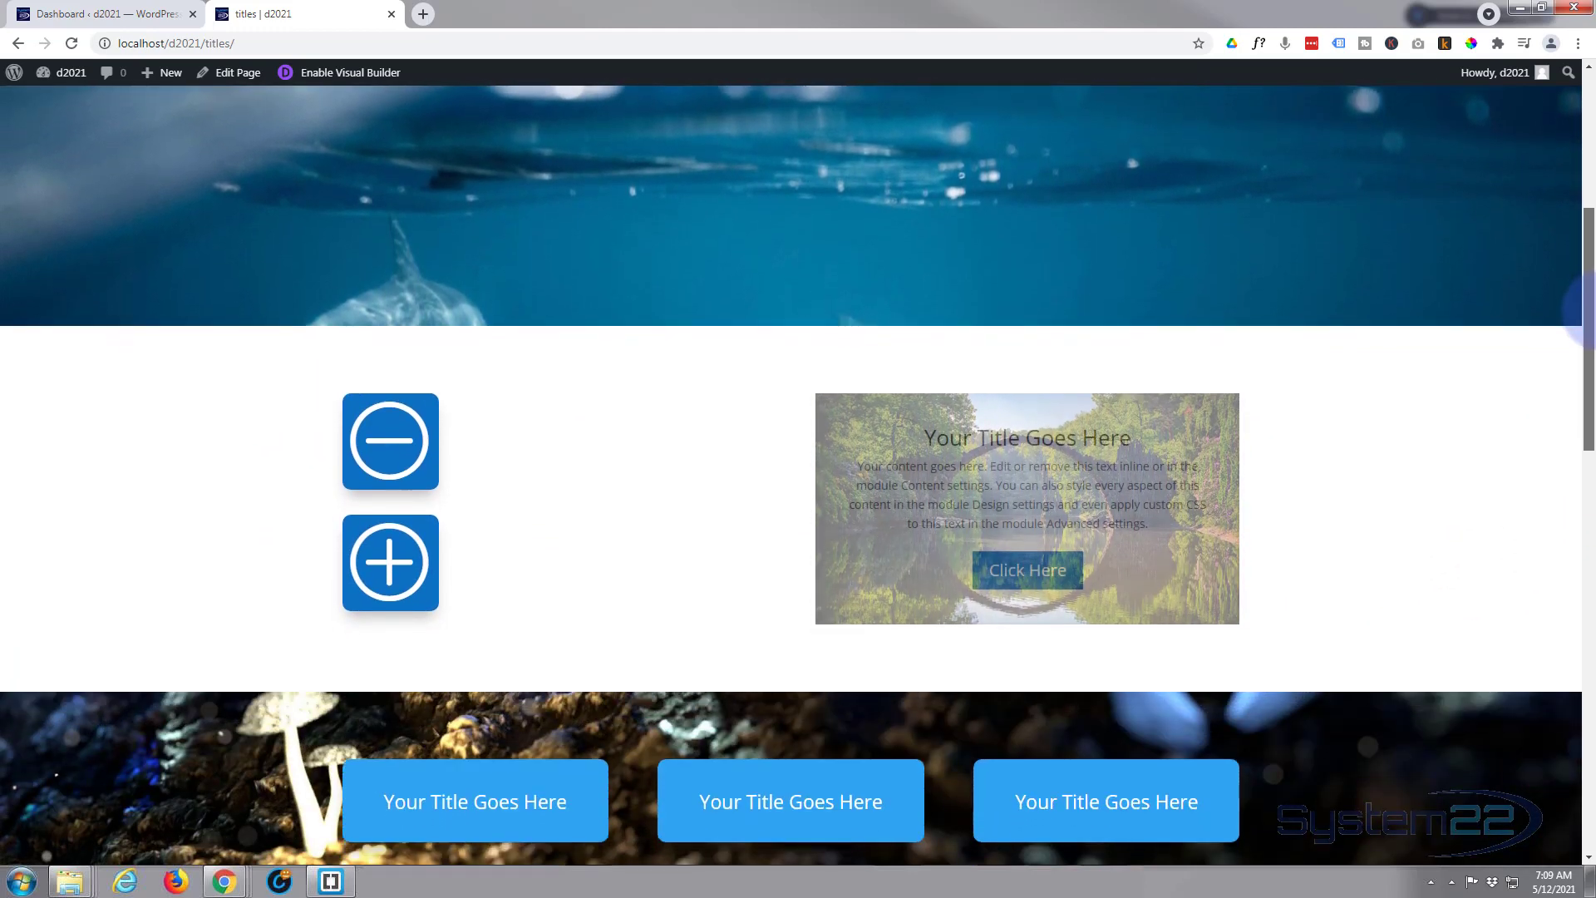
pyautogui.scroll(-3)
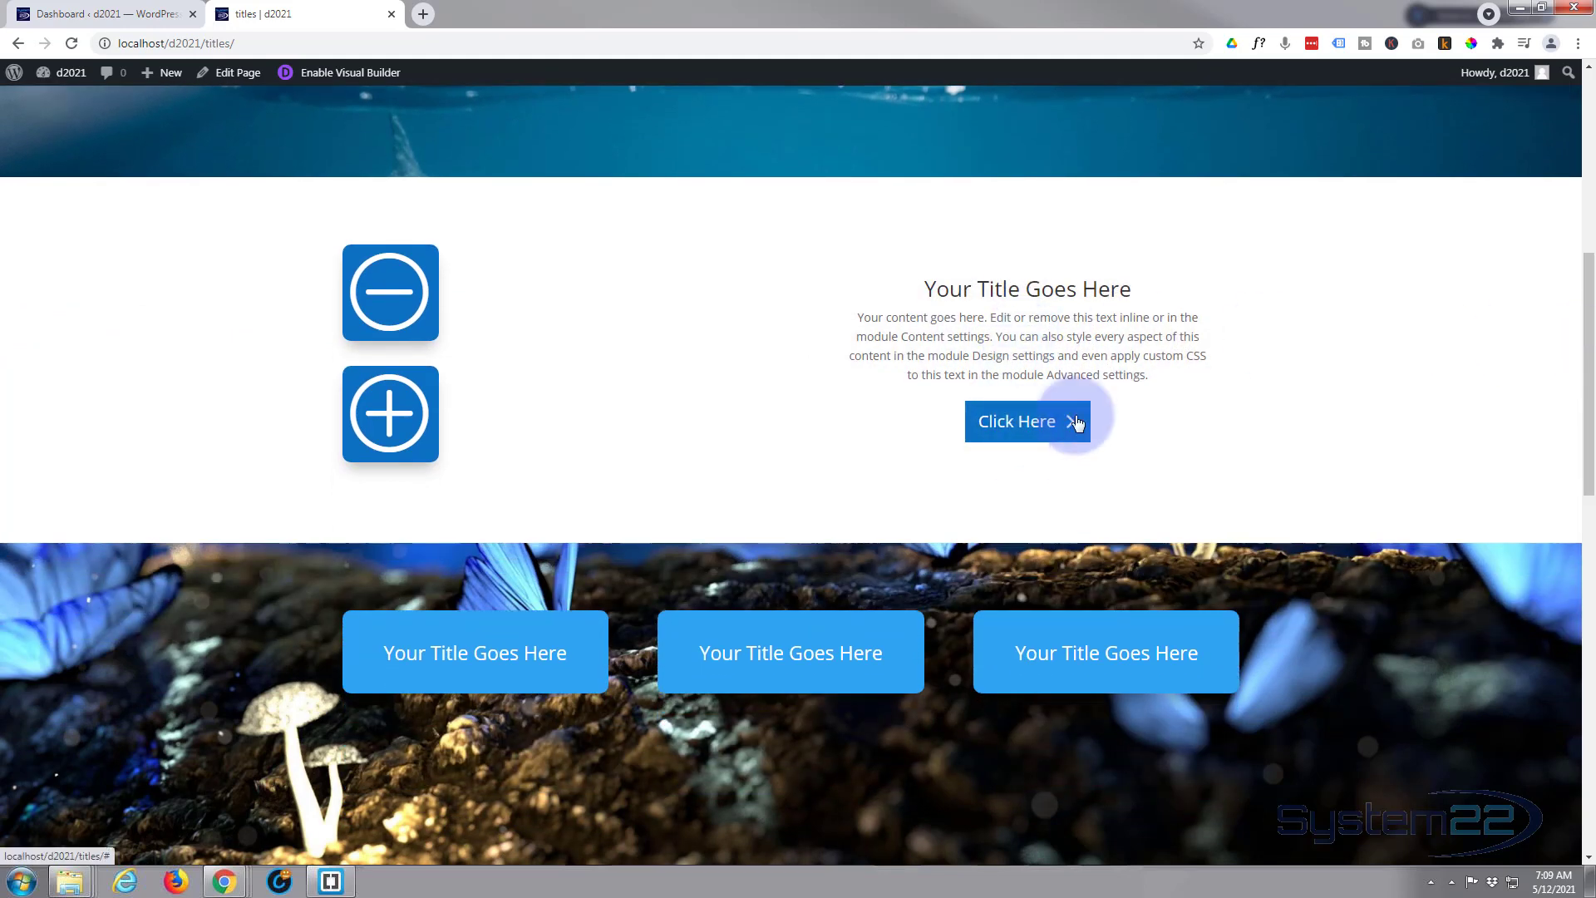
pyautogui.scroll(-3)
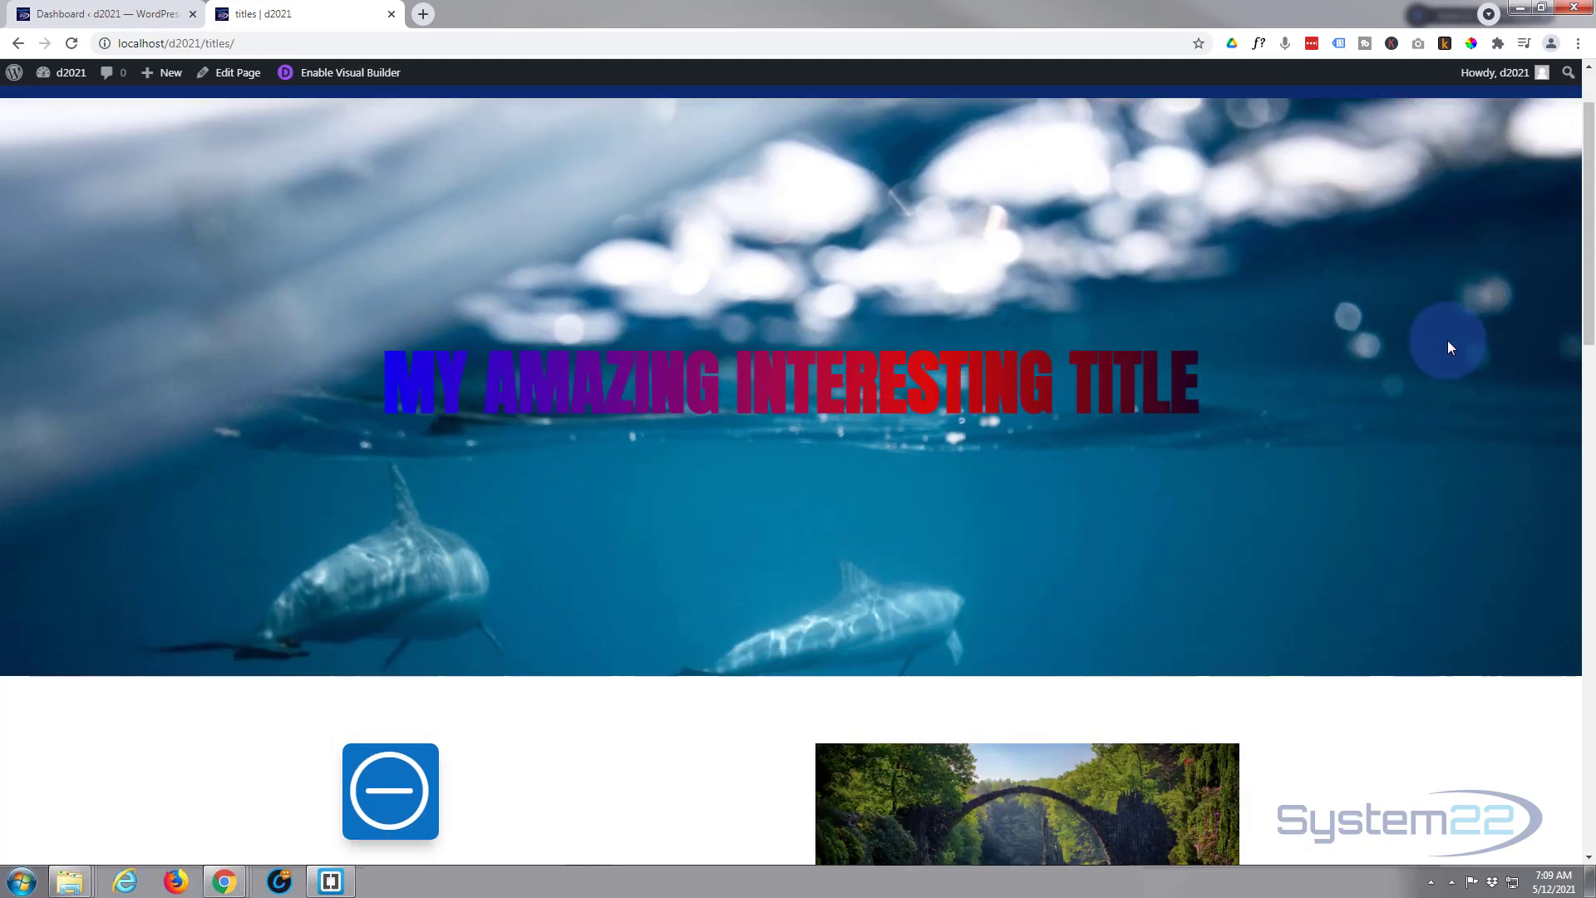
pyautogui.scroll(-3)
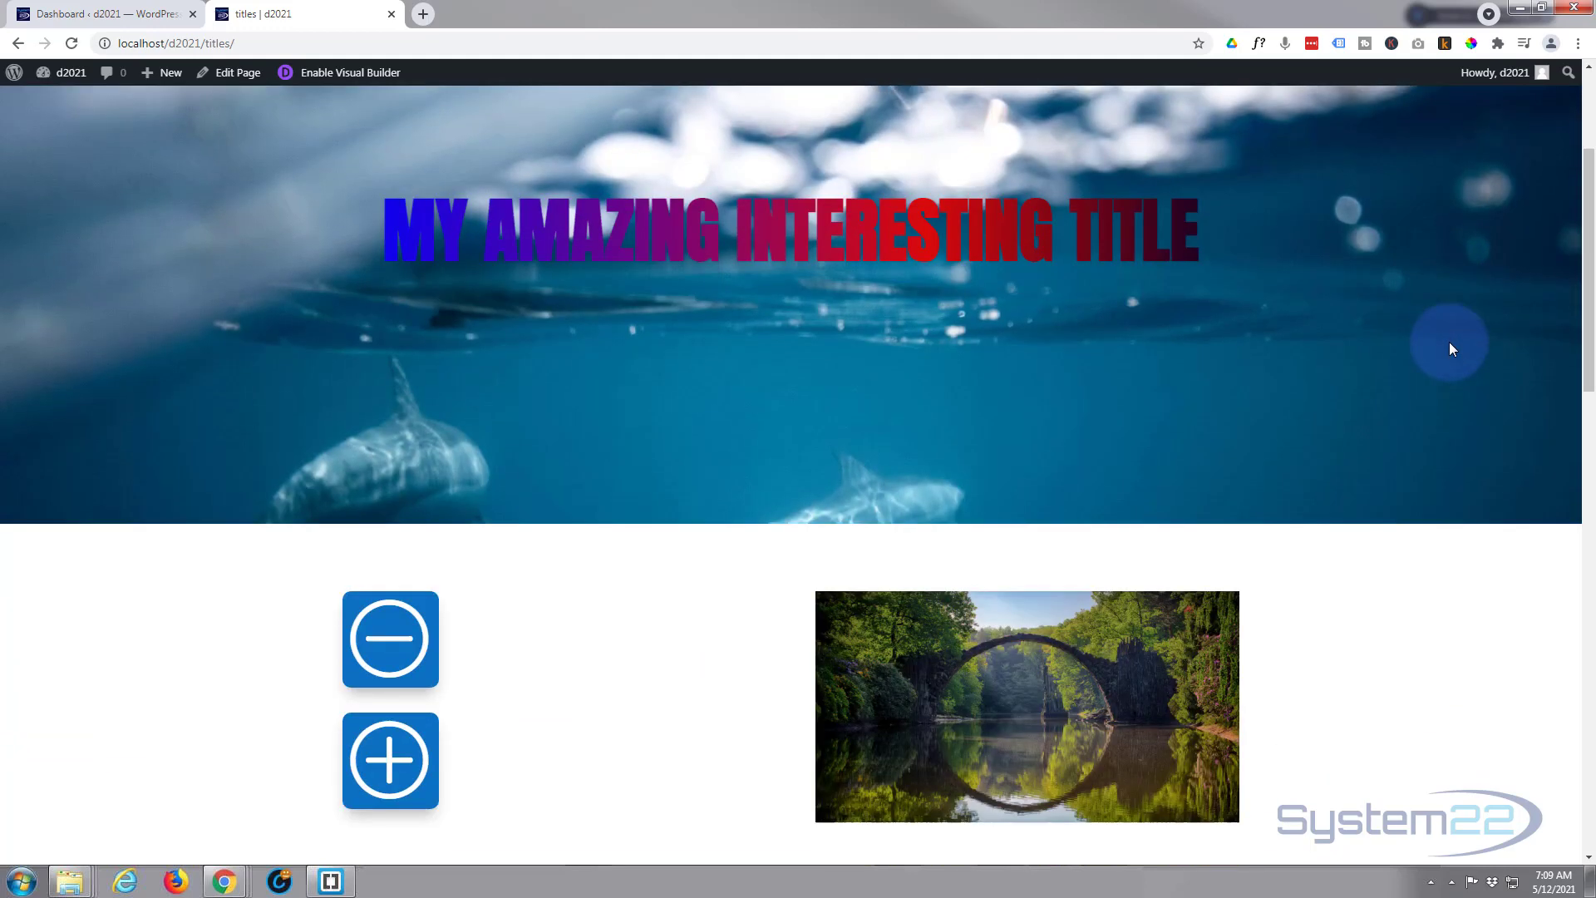
pyautogui.scroll(-3)
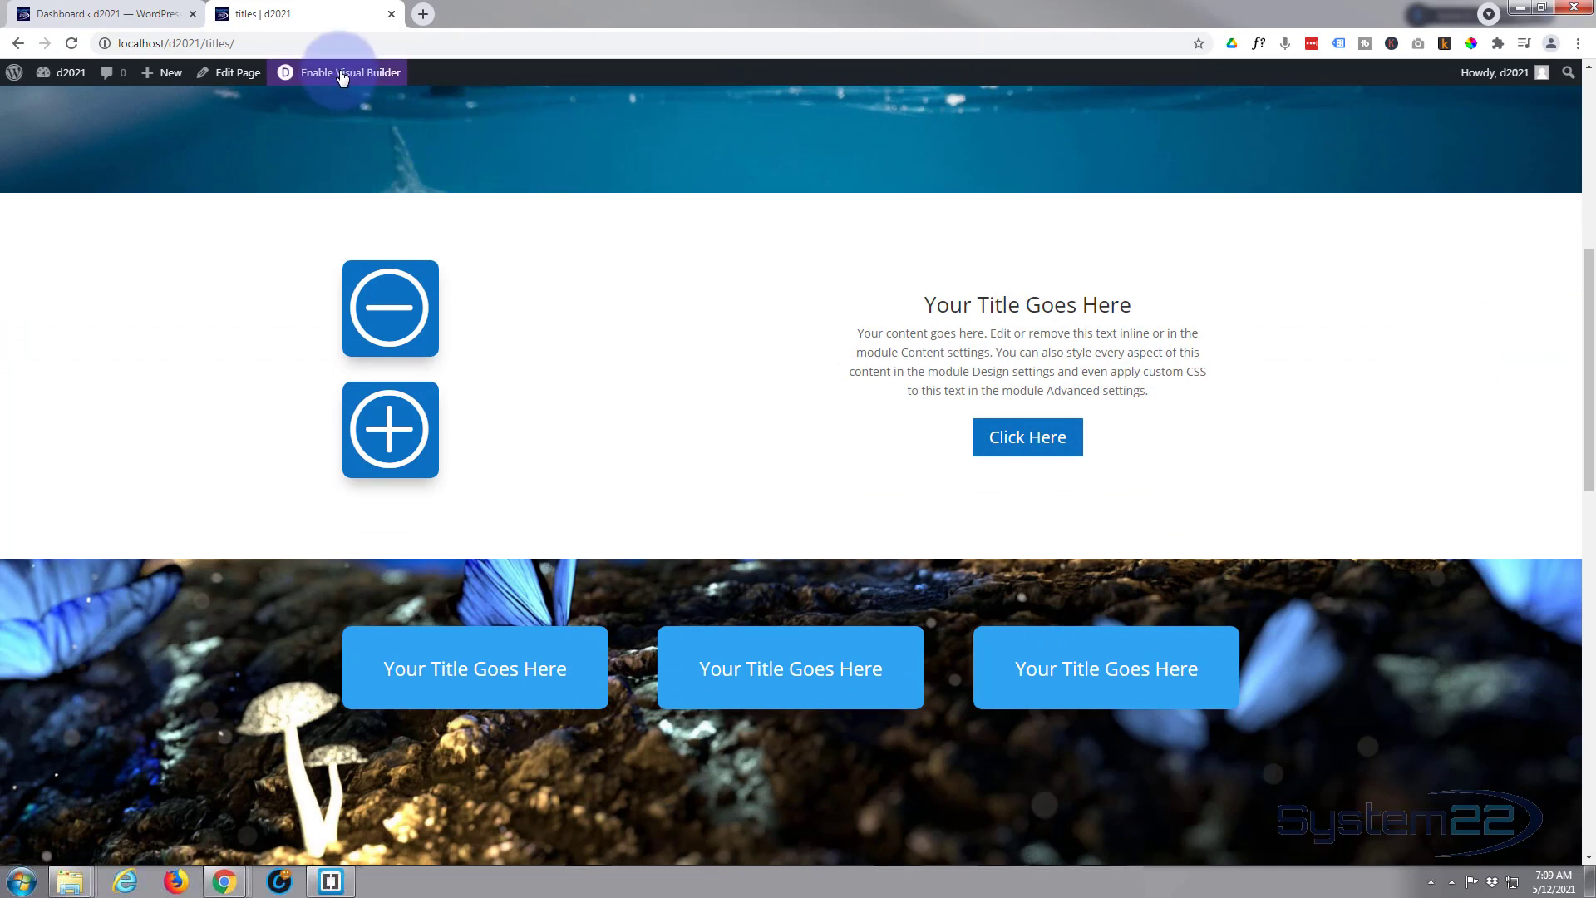
pyautogui.click(349, 71)
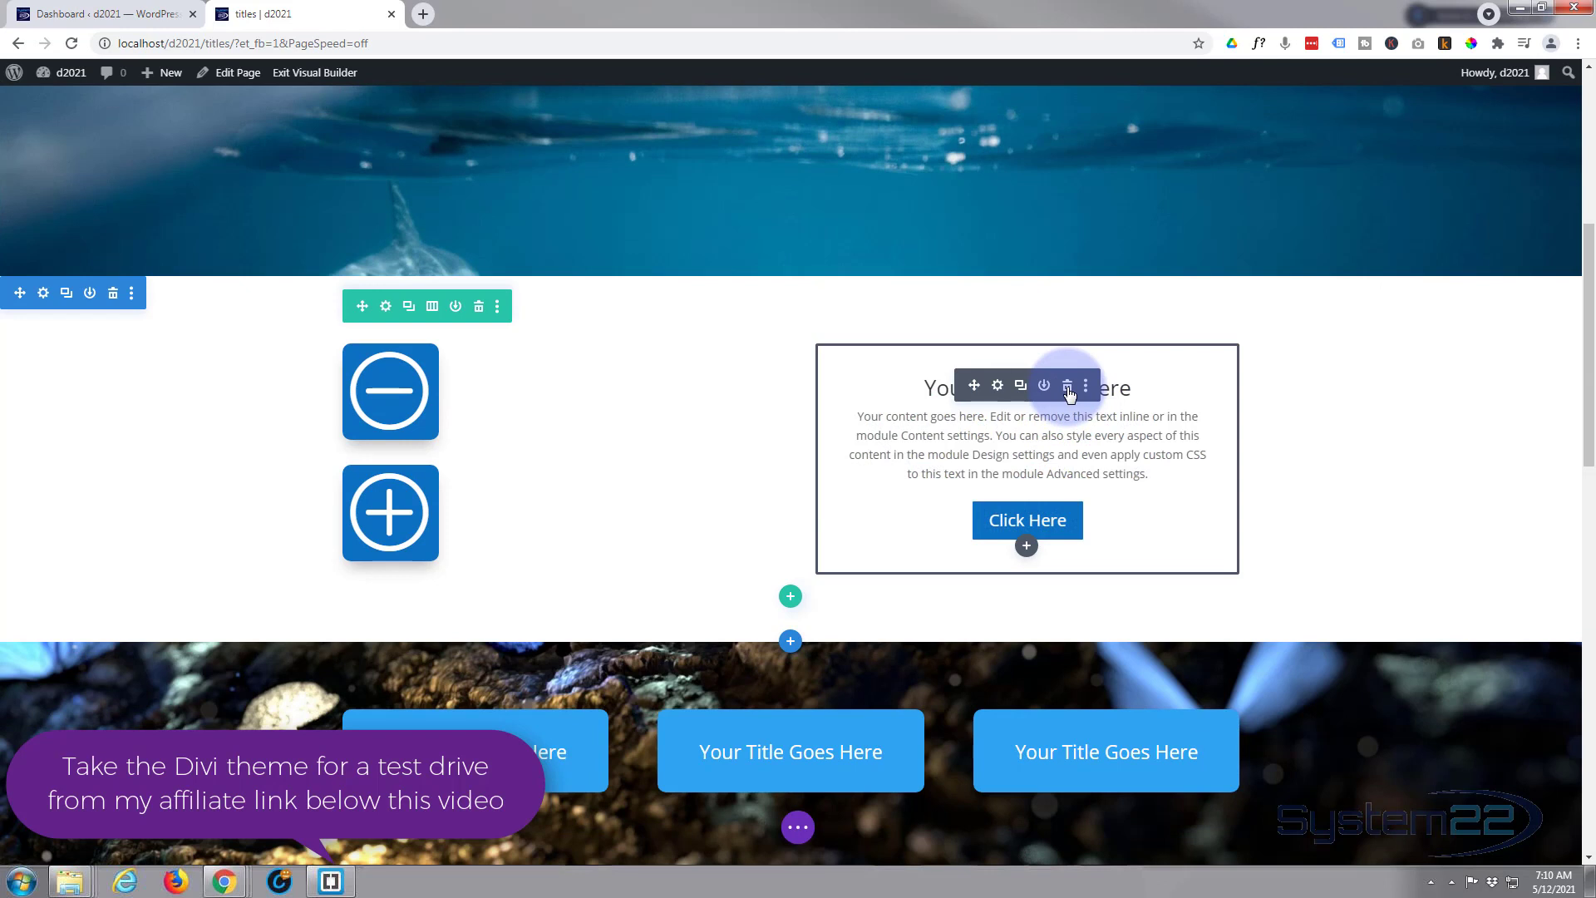
pyautogui.click(1068, 386)
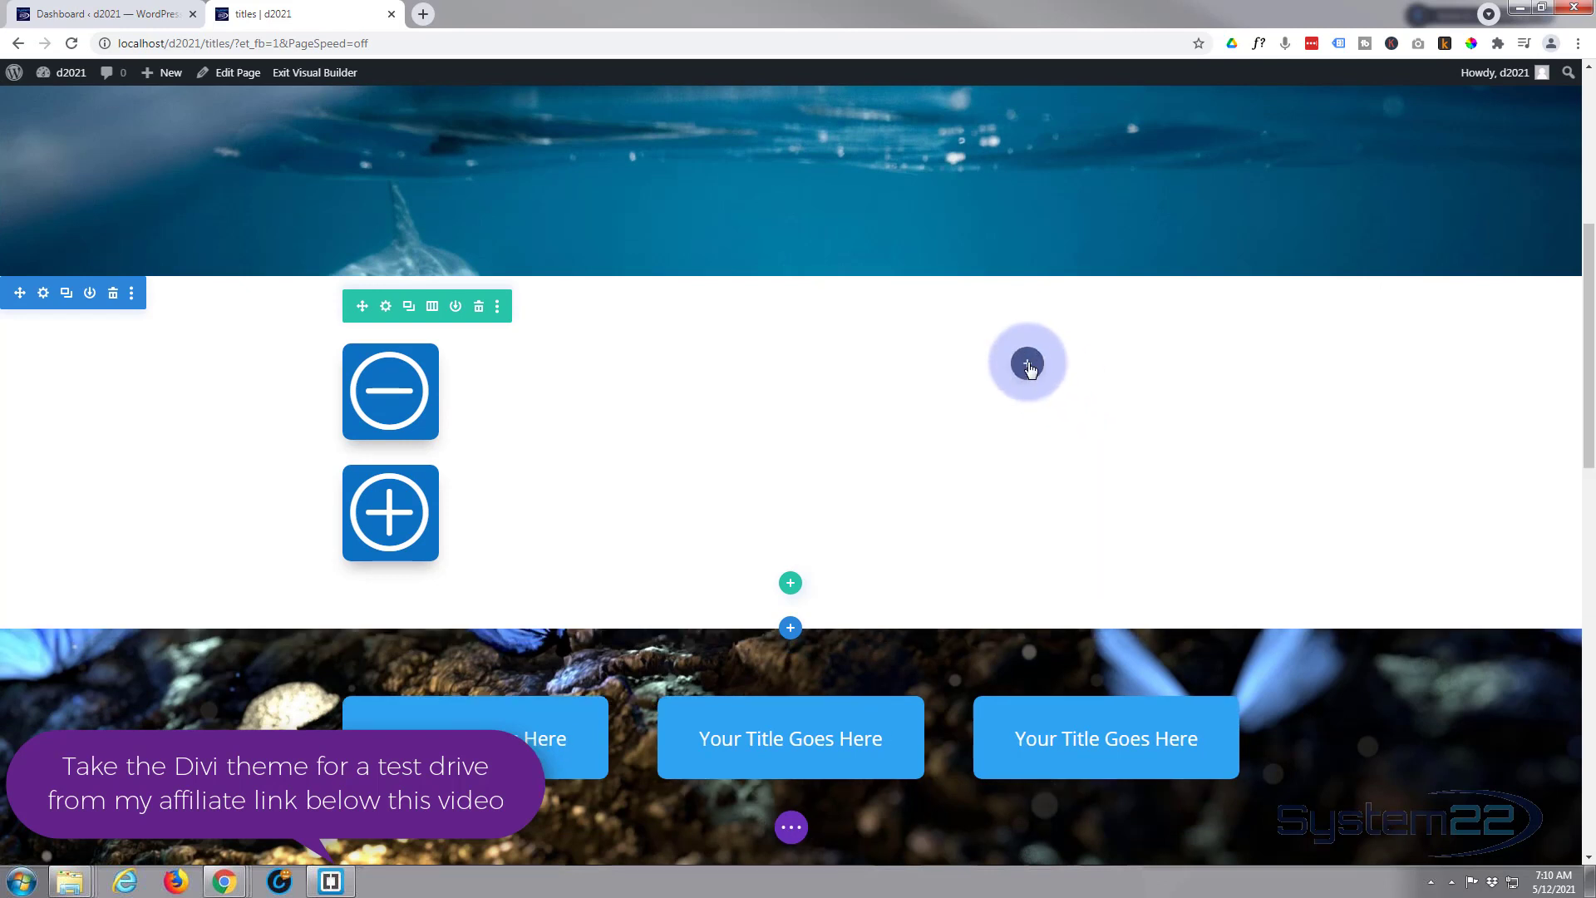
# Remove the bridge photo from the column's background image and save the column settings
pyautogui.click(389, 306)
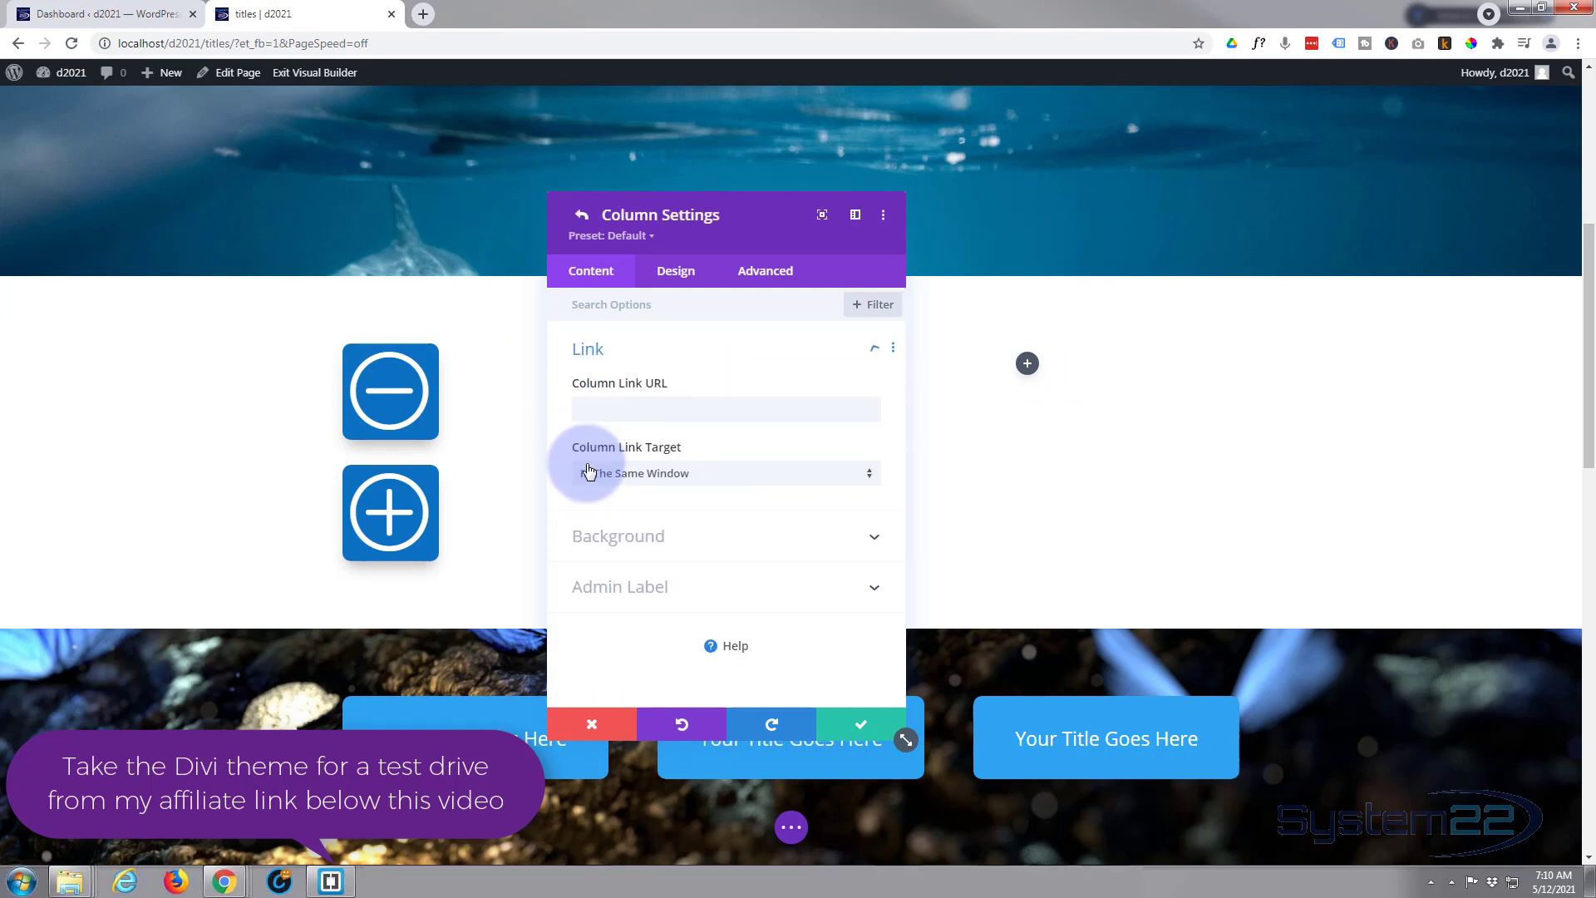
pyautogui.click(619, 535)
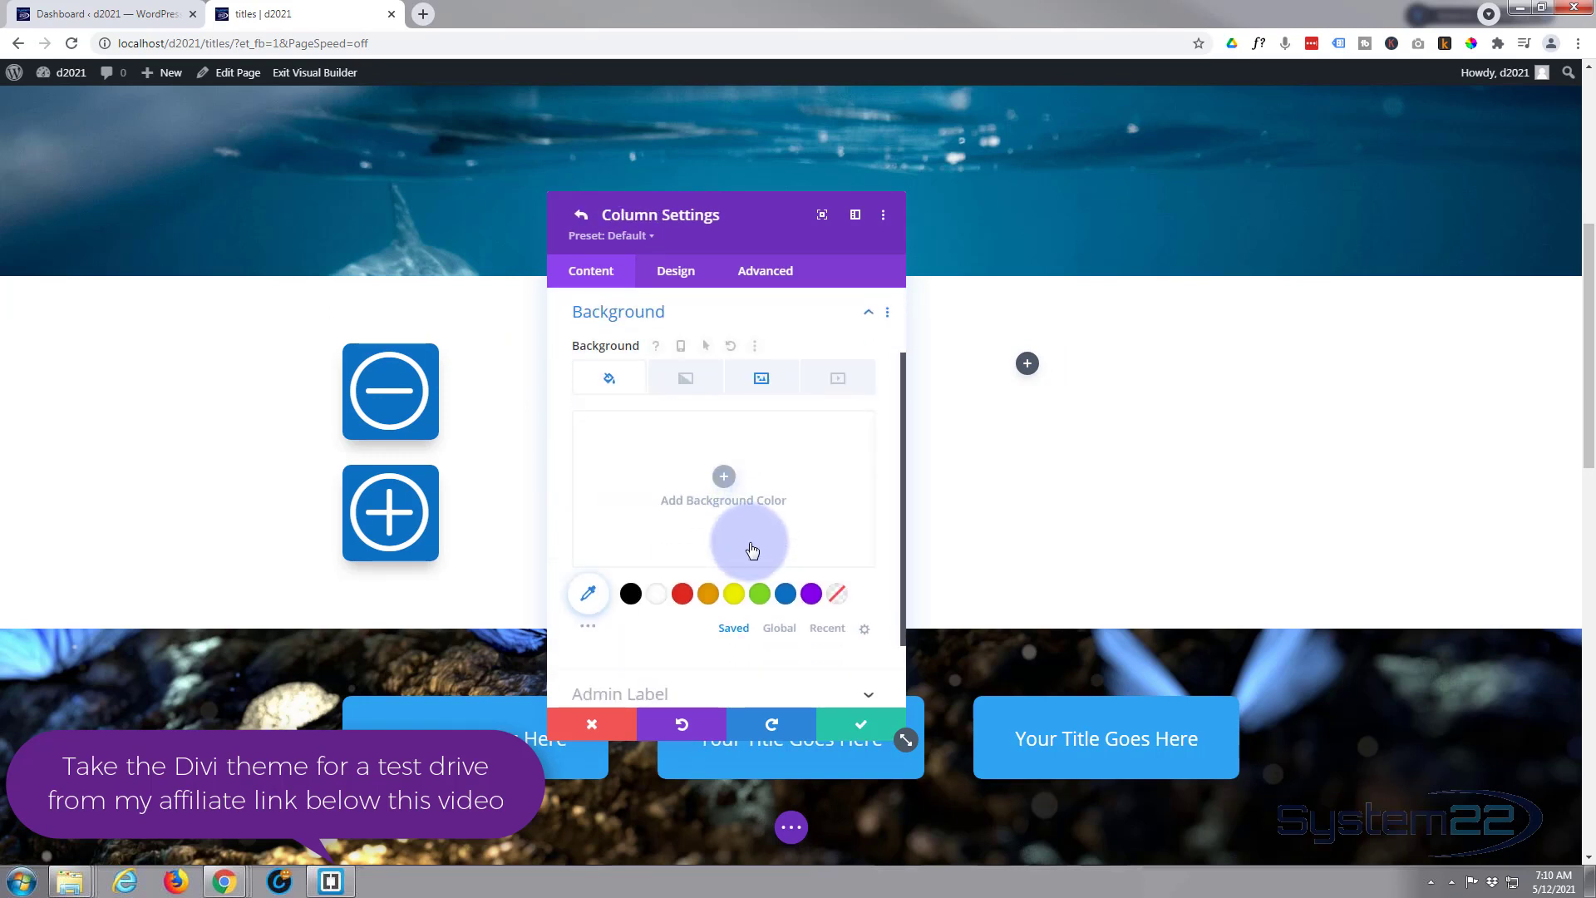
pyautogui.click(761, 376)
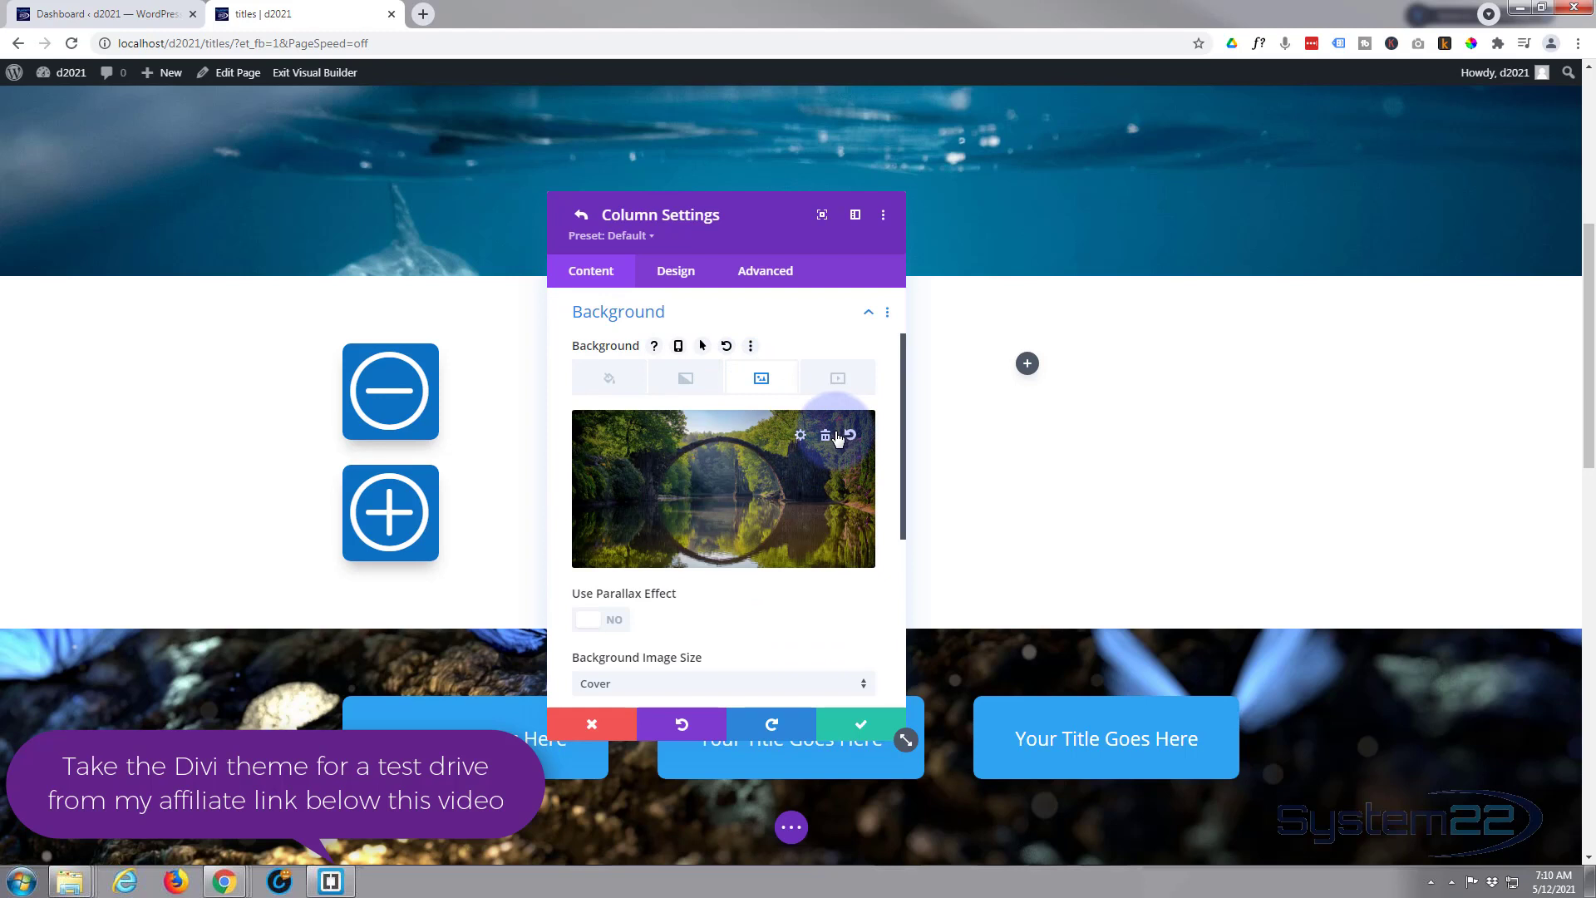
pyautogui.click(831, 436)
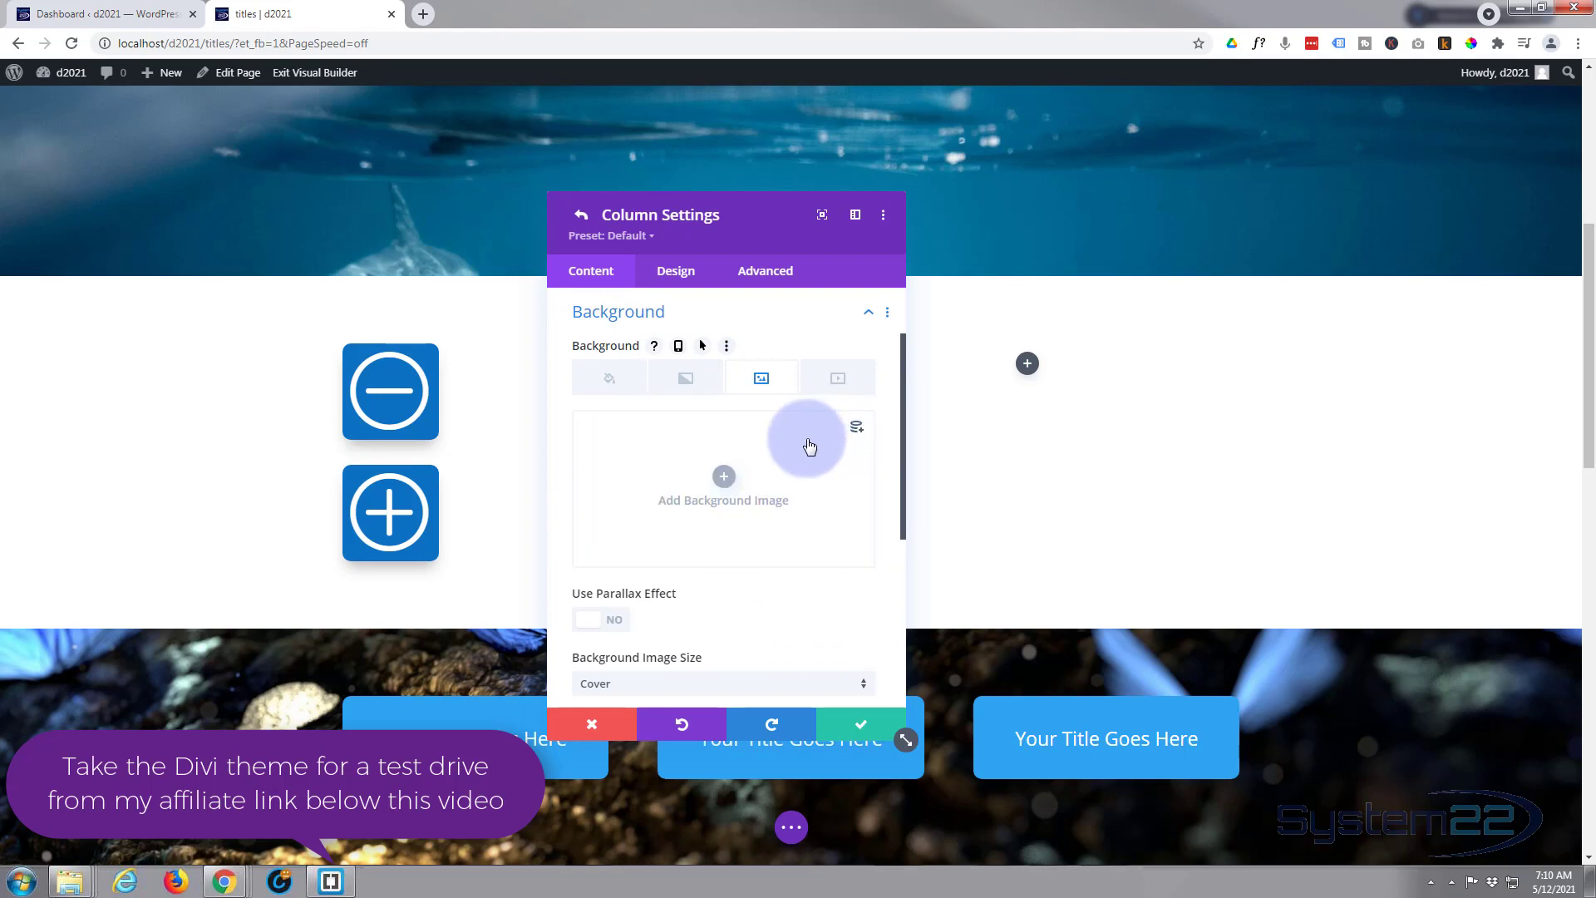
pyautogui.click(862, 725)
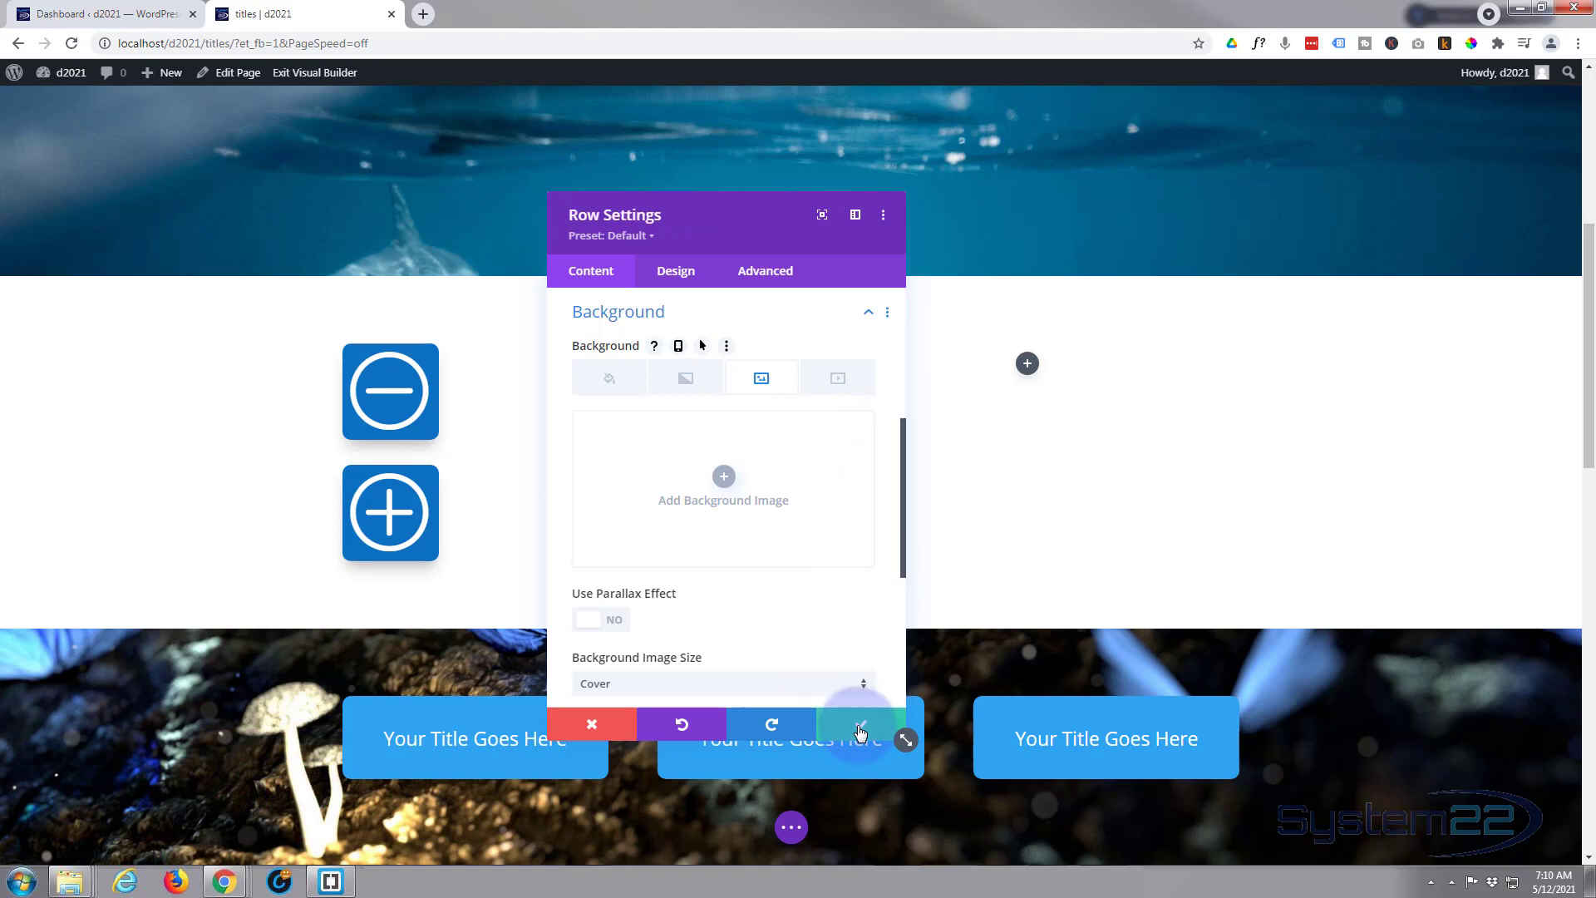
pyautogui.click(861, 725)
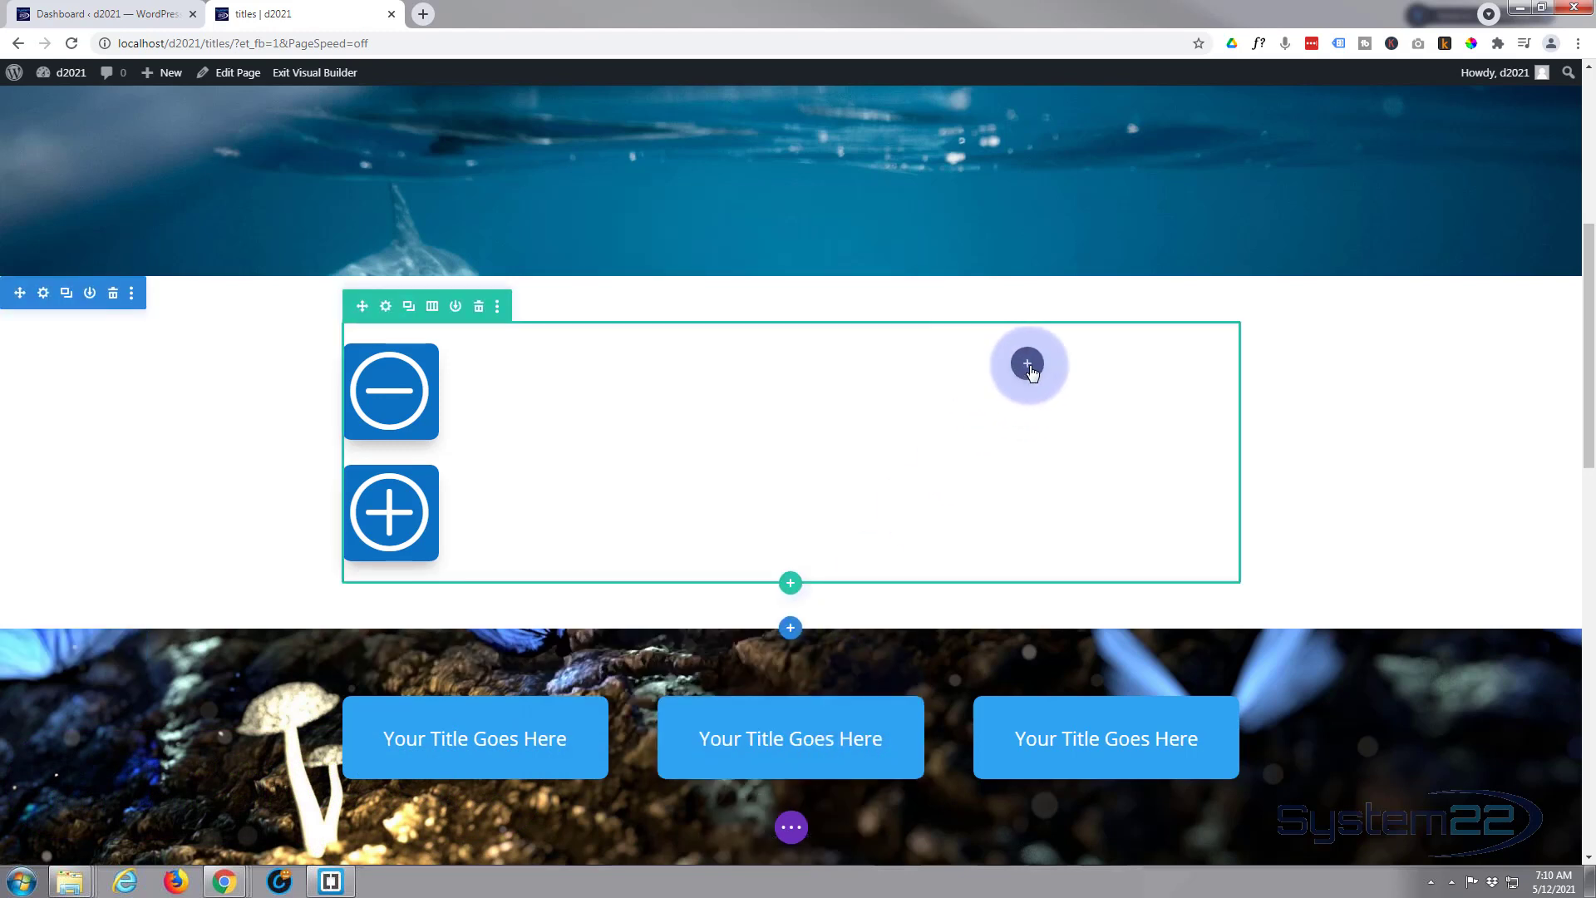
# Insert a Call To Action module into the empty right-hand column
pyautogui.click(1027, 363)
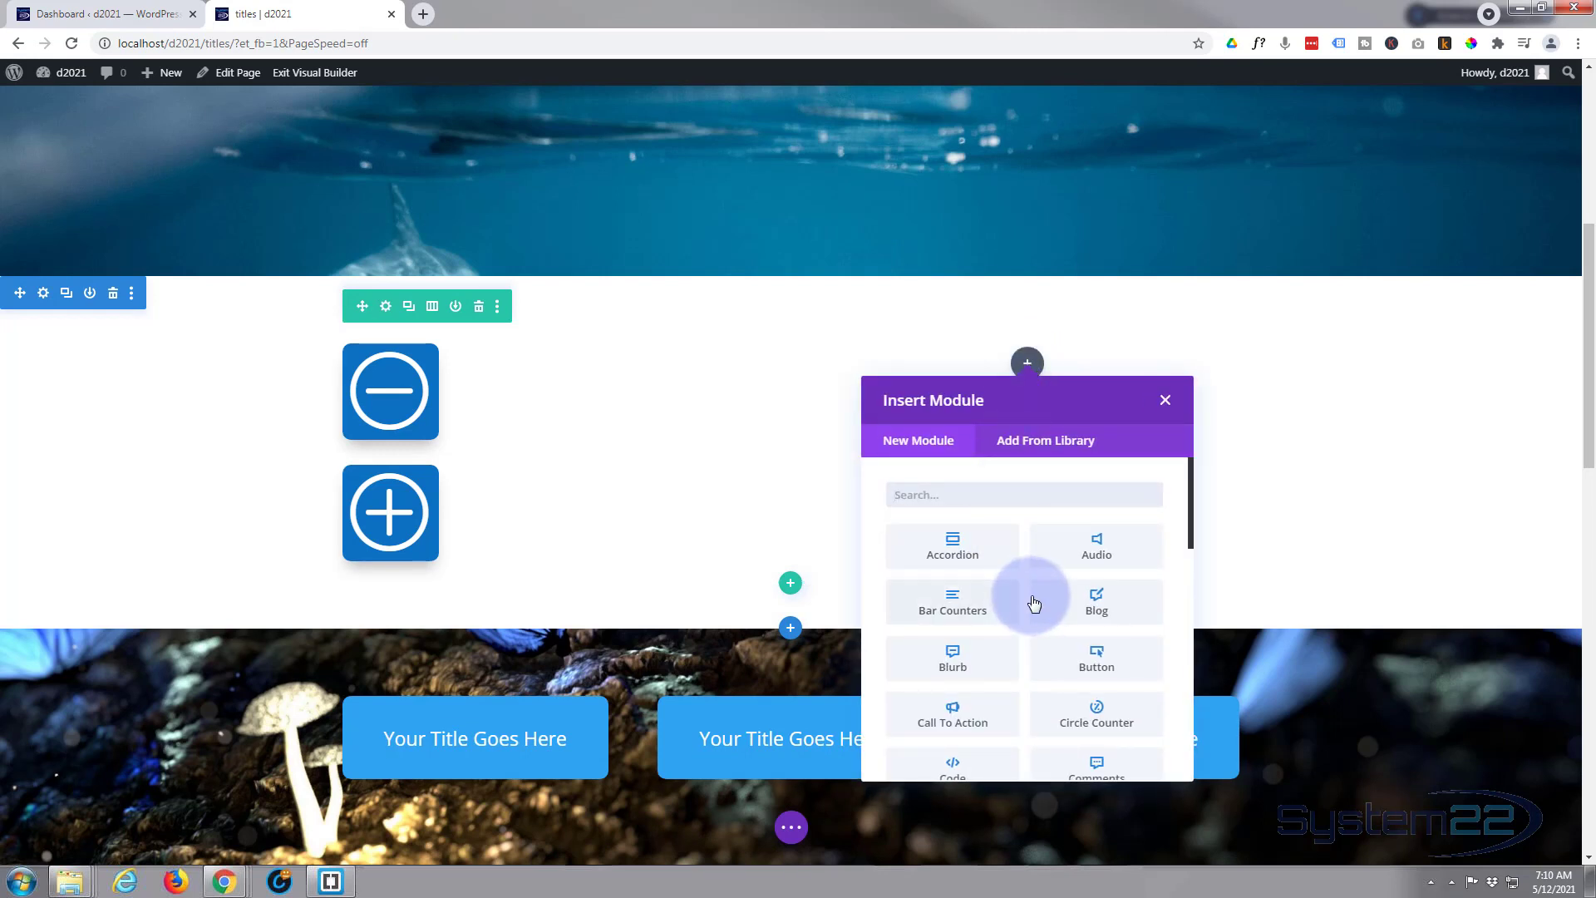
pyautogui.scroll(-3)
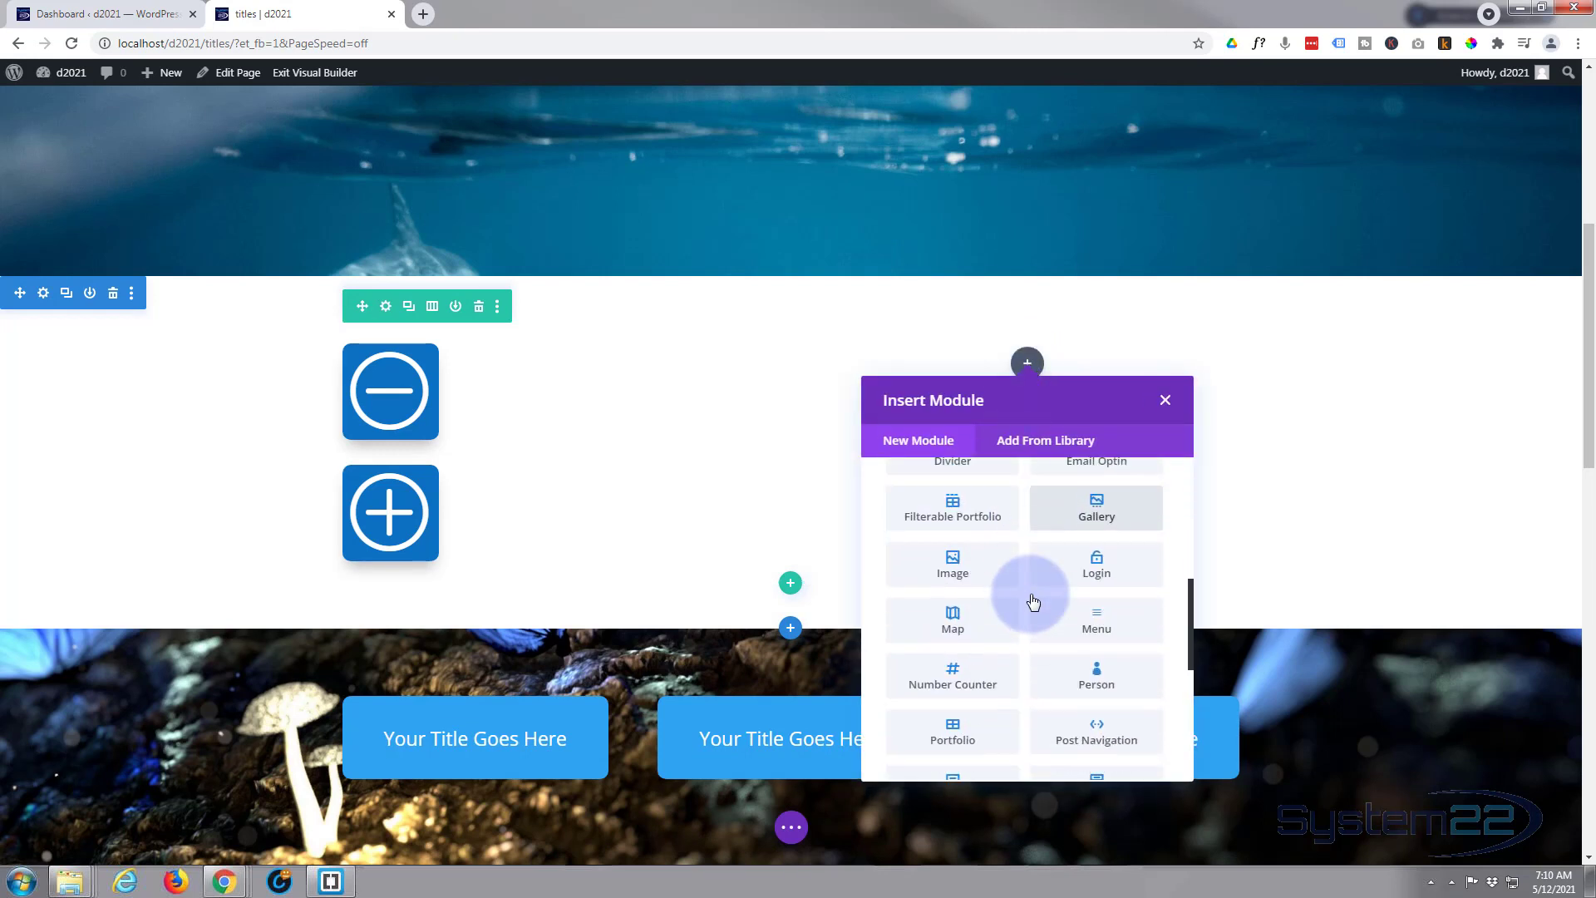
pyautogui.scroll(-3)
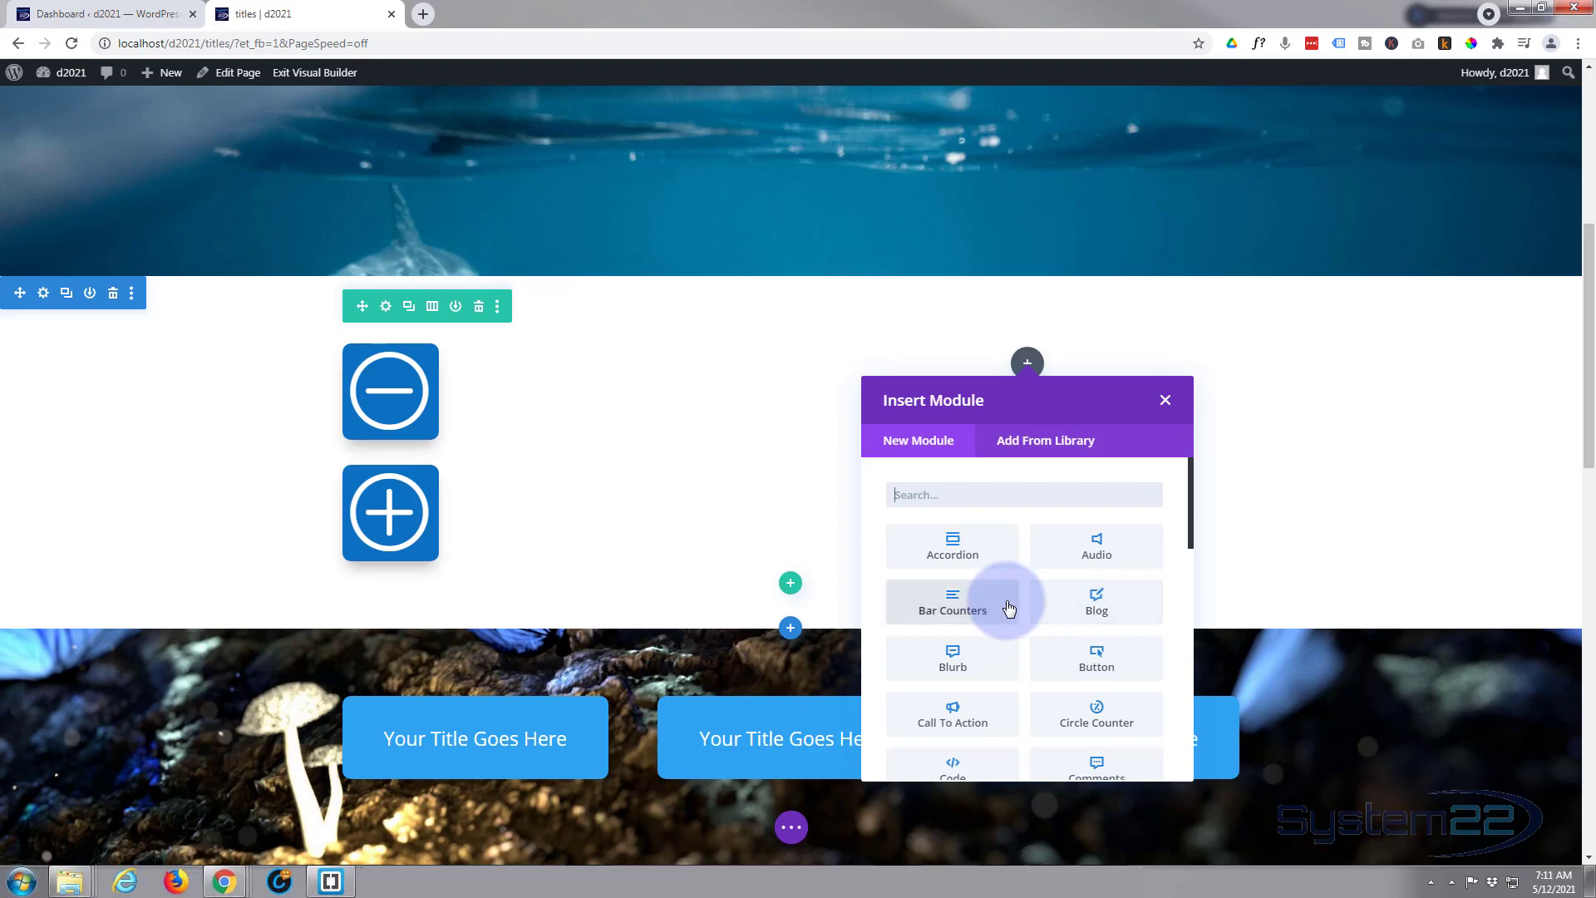
pyautogui.moveTo(961, 719)
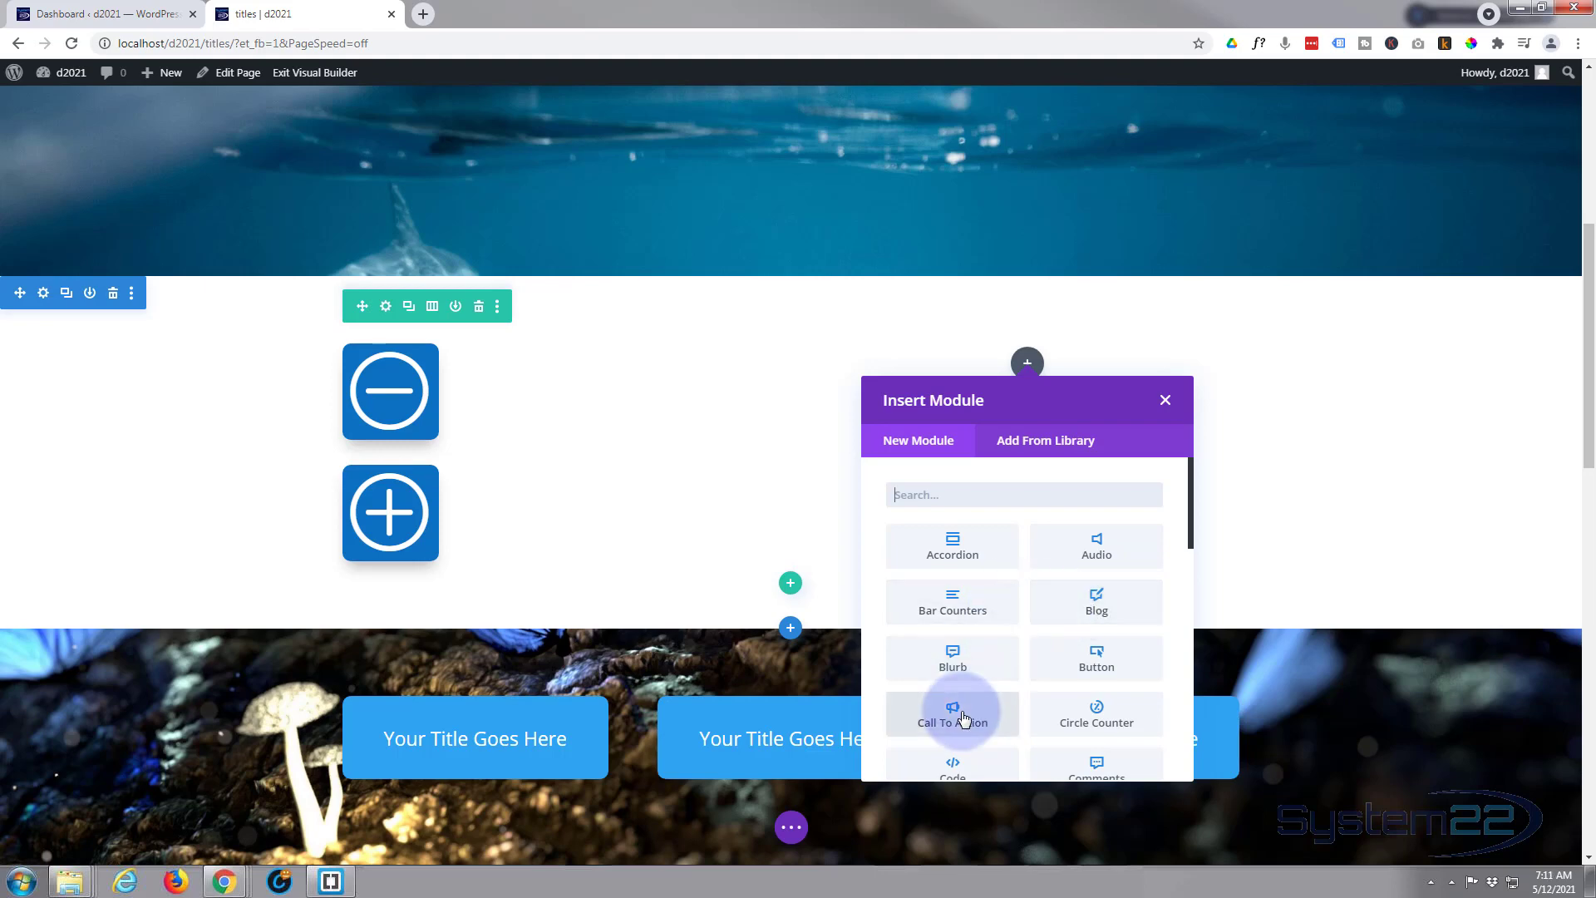
pyautogui.click(952, 715)
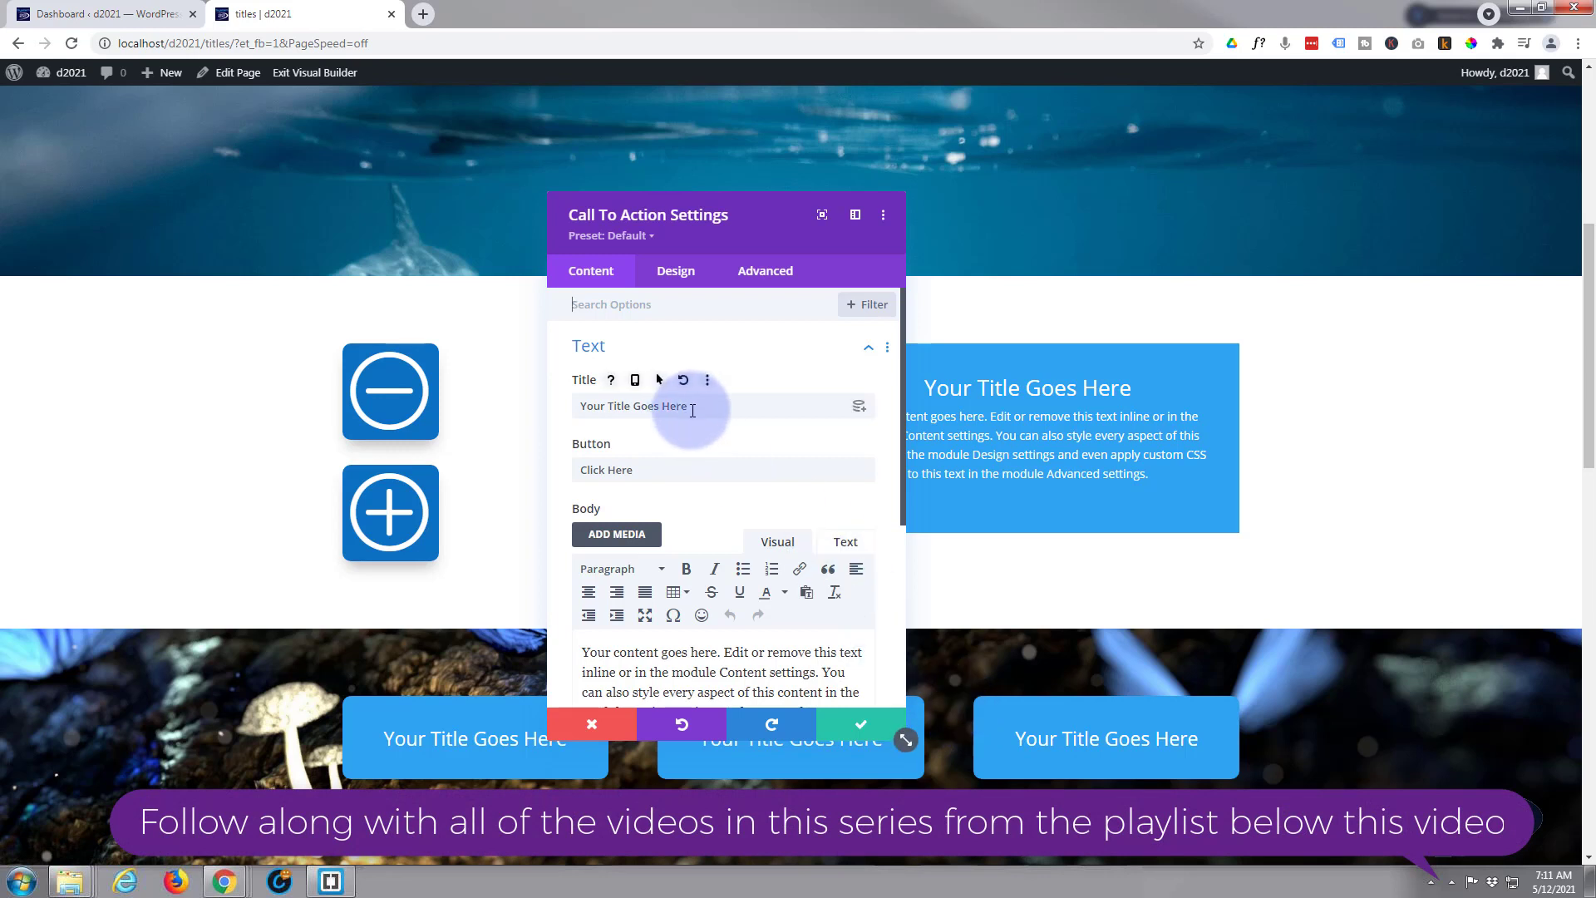
# Set the Button Link URL to '#' with the module link opening in the same window
pyautogui.click(689, 406)
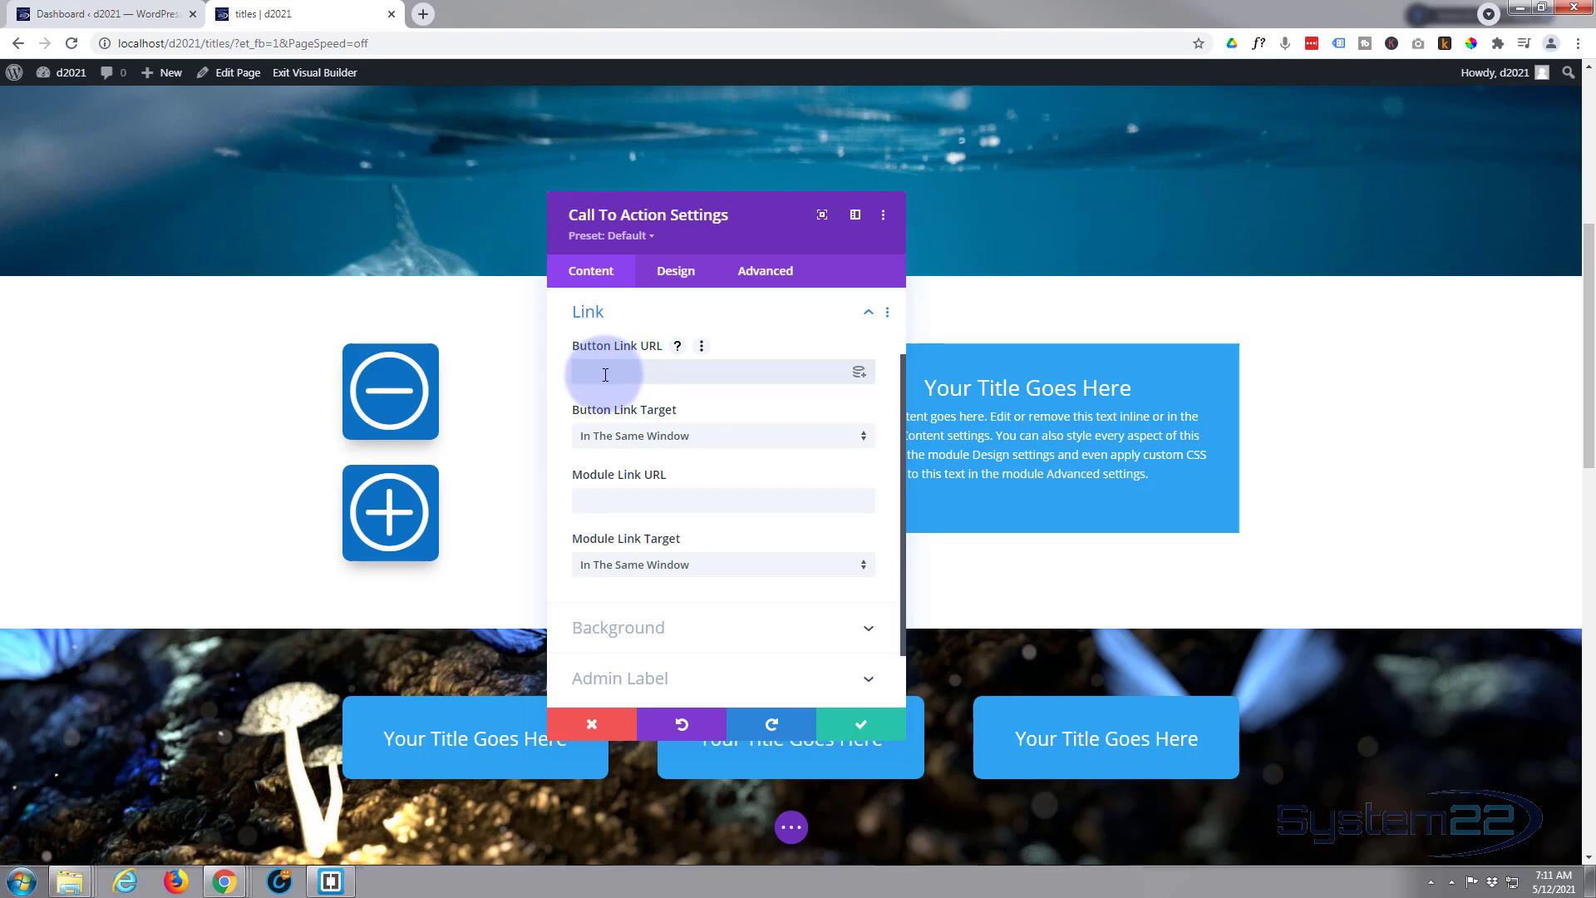
pyautogui.write('#')
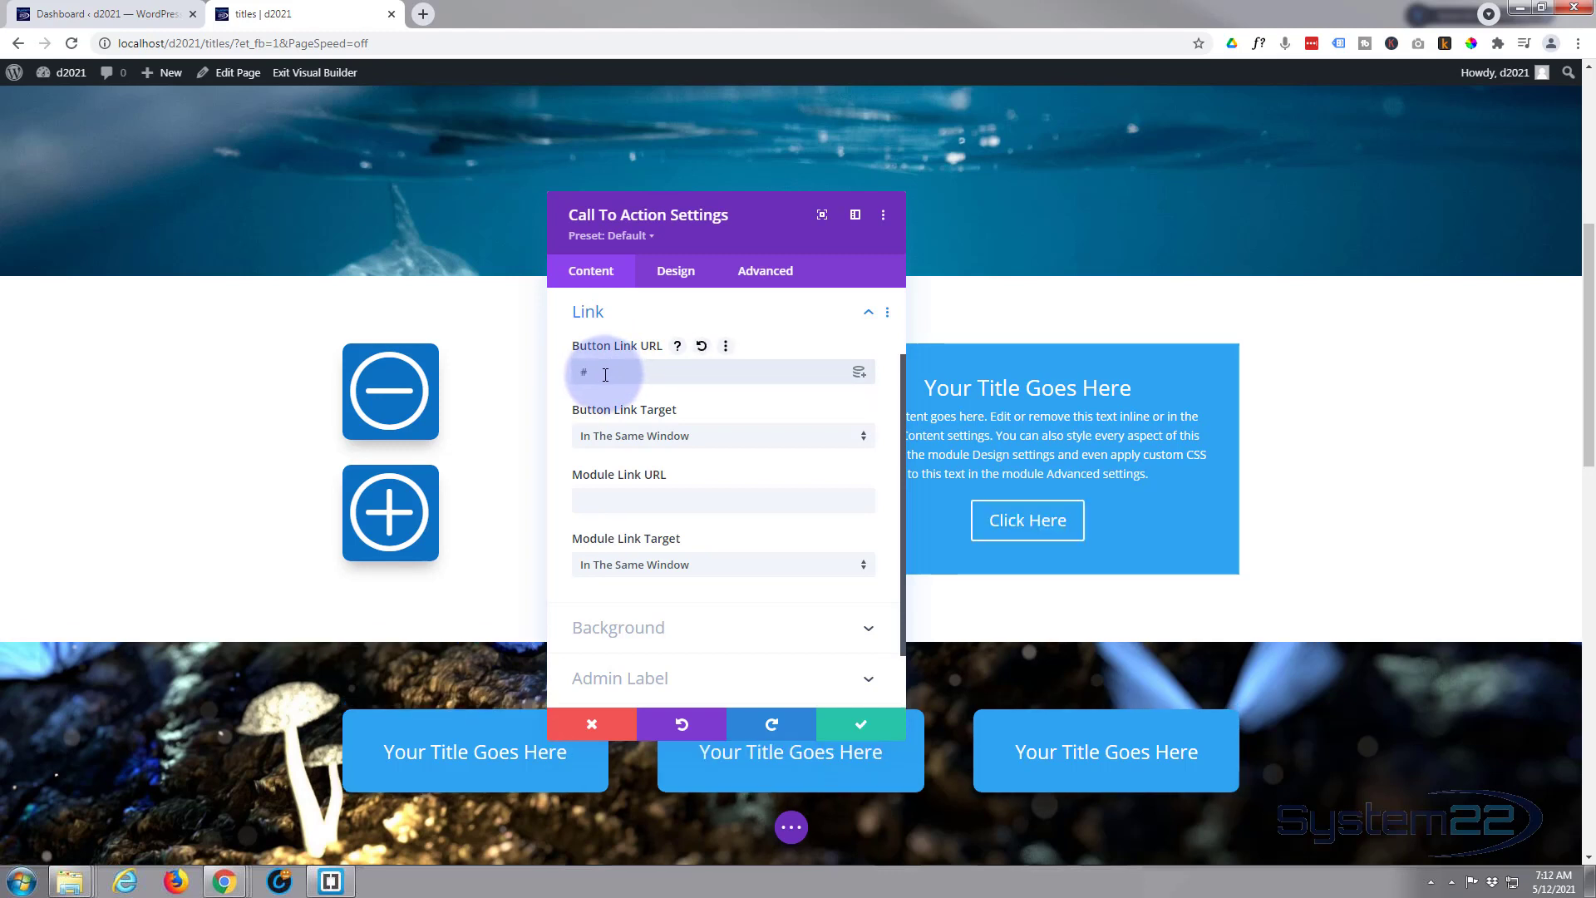
pyautogui.click(639, 501)
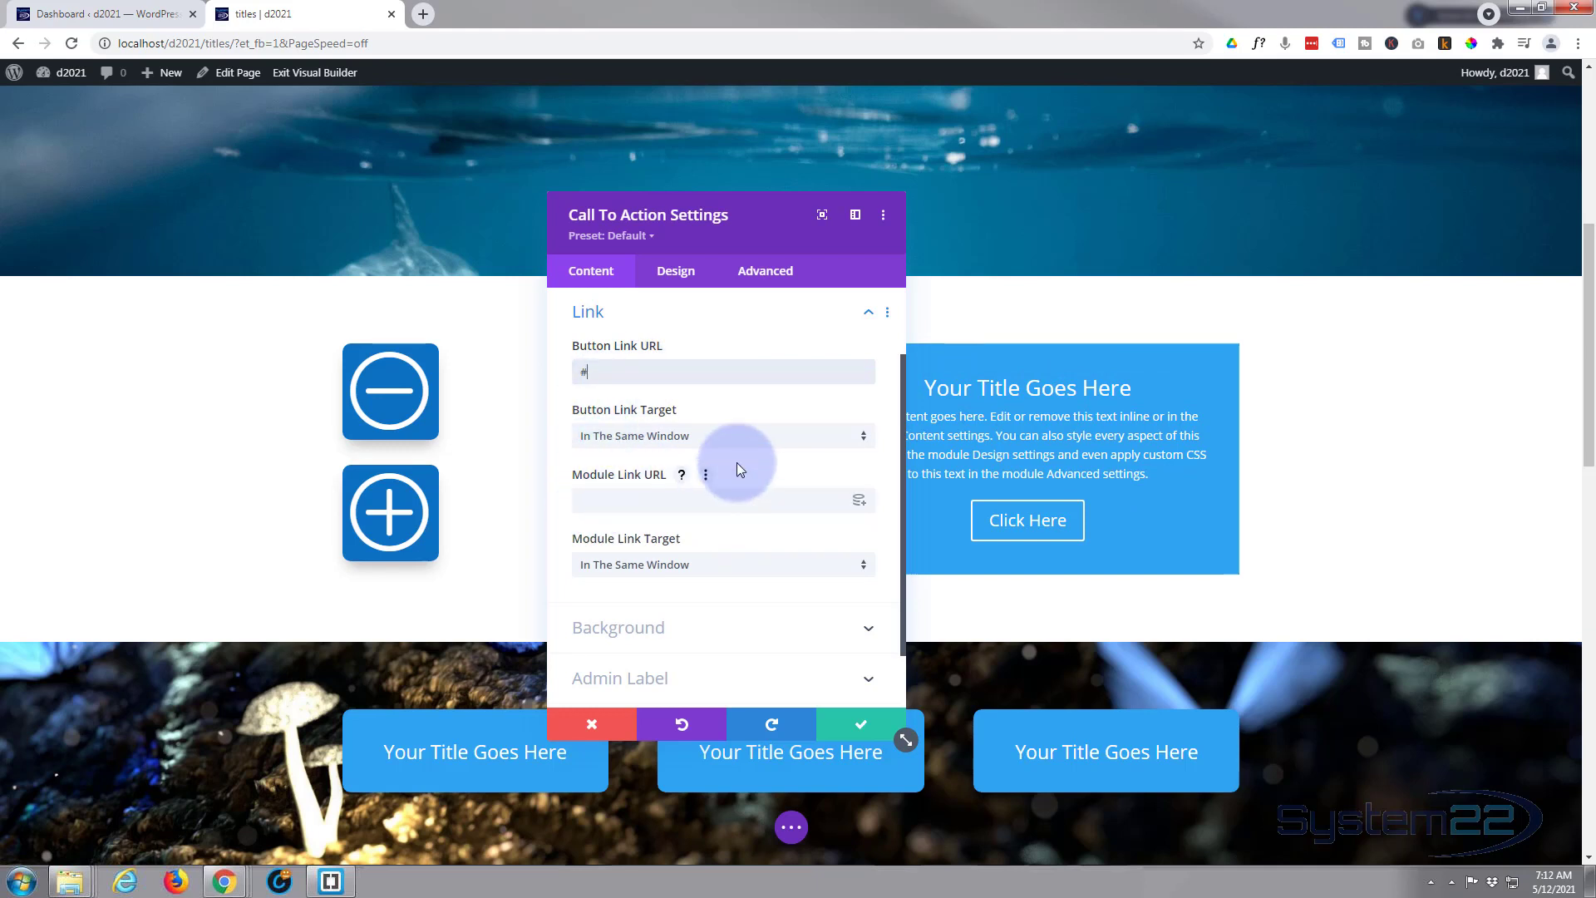
pyautogui.scroll(-3)
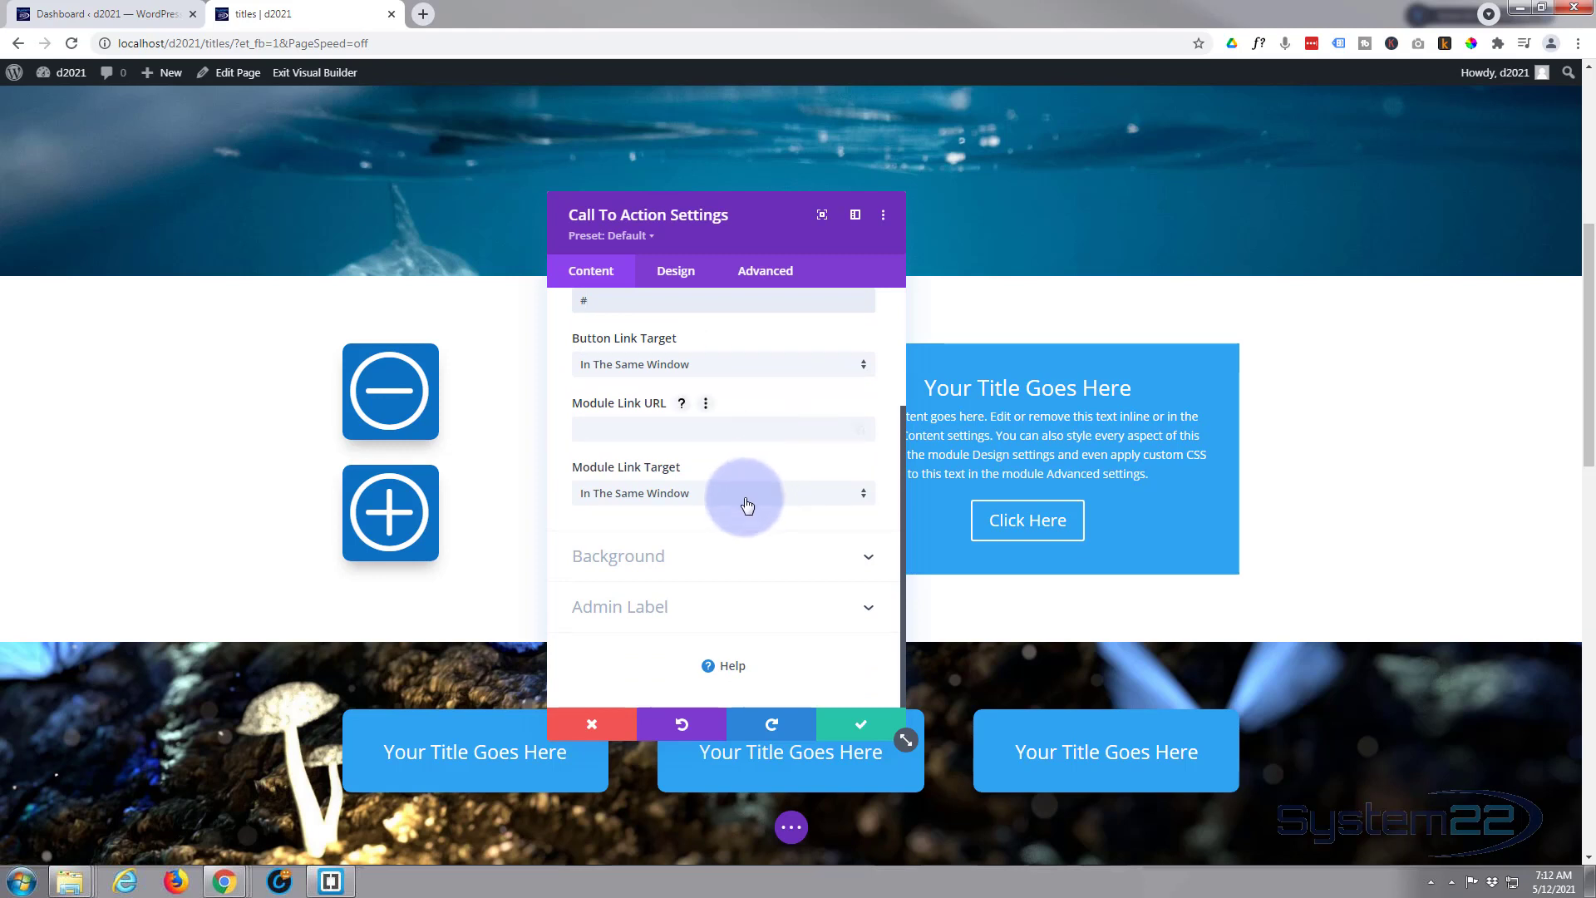
pyautogui.click(722, 492)
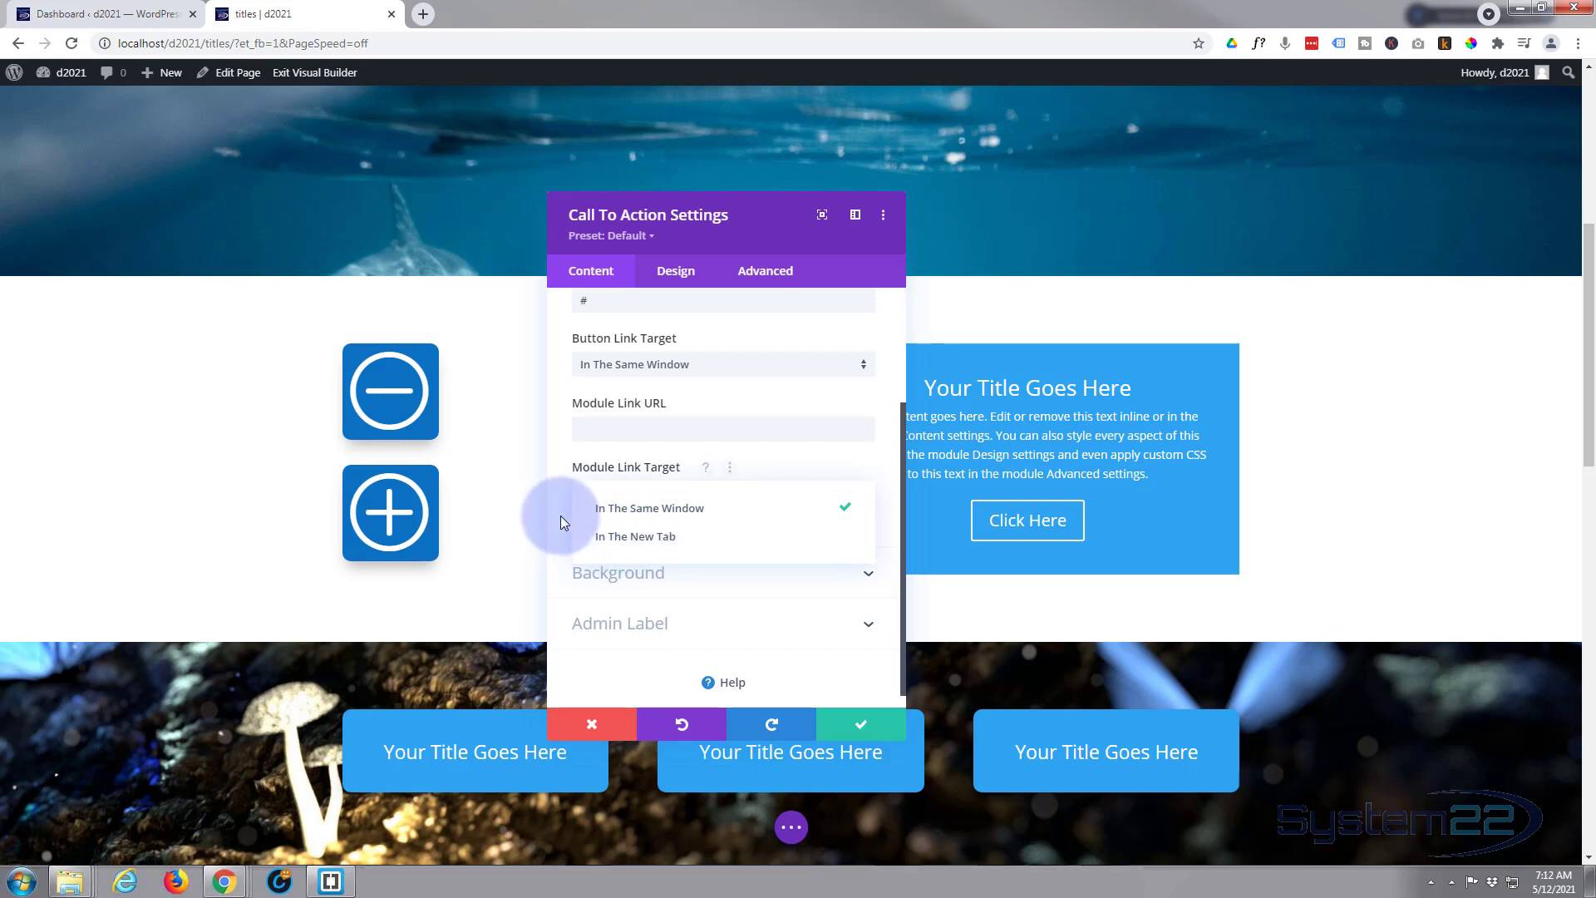
pyautogui.click(649, 508)
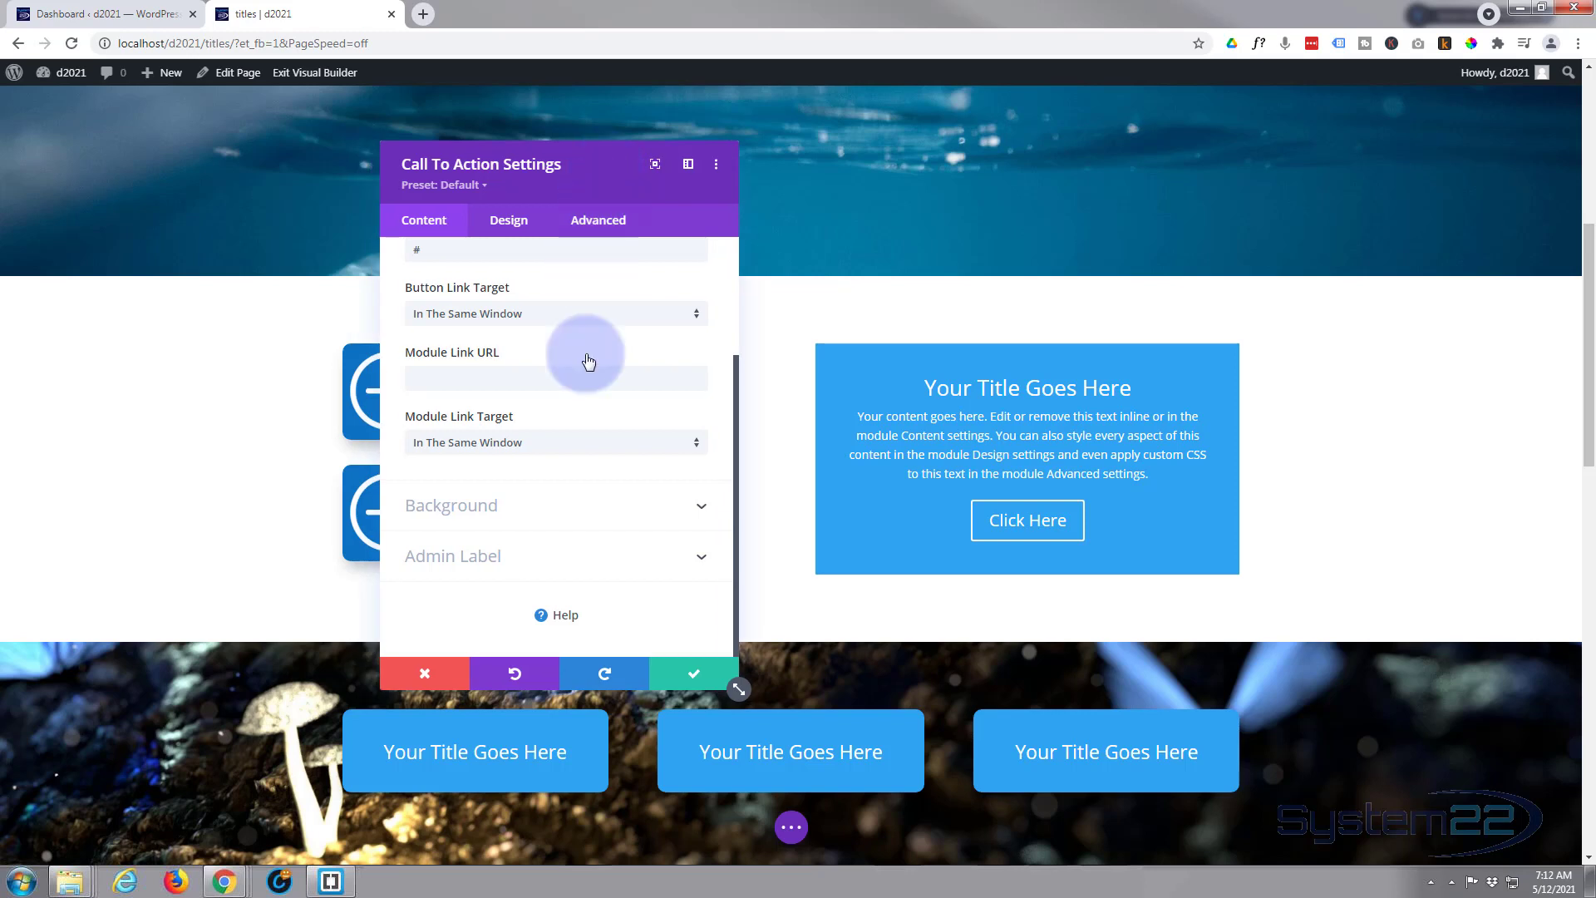
pyautogui.moveTo(577, 589)
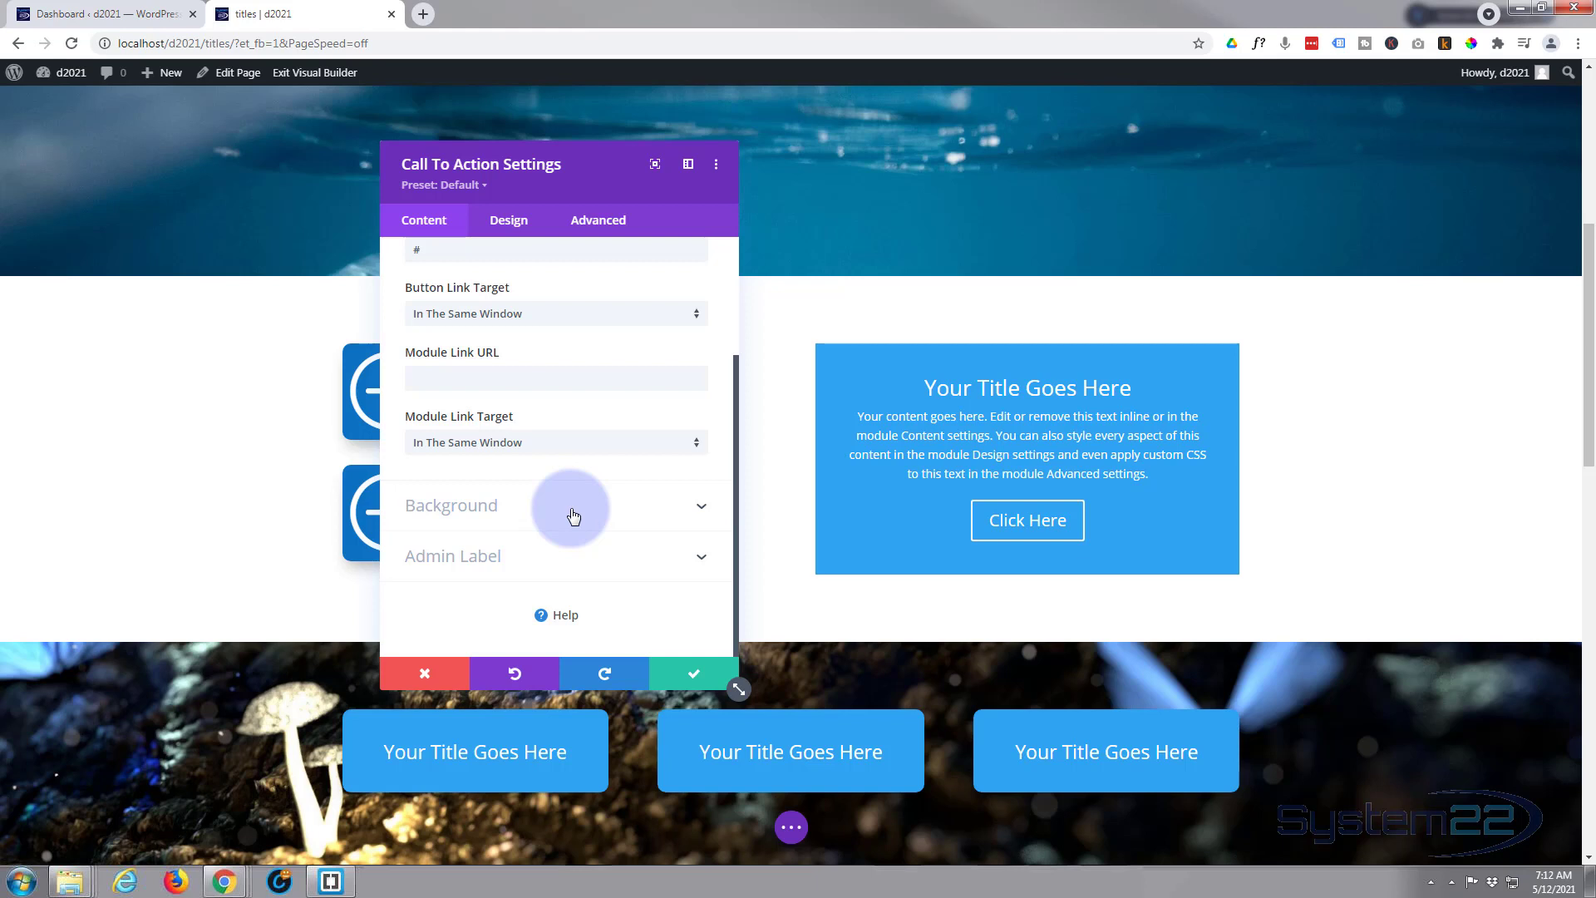
# Remove the call-to-action's blue background colour and save its settings
pyautogui.click(572, 505)
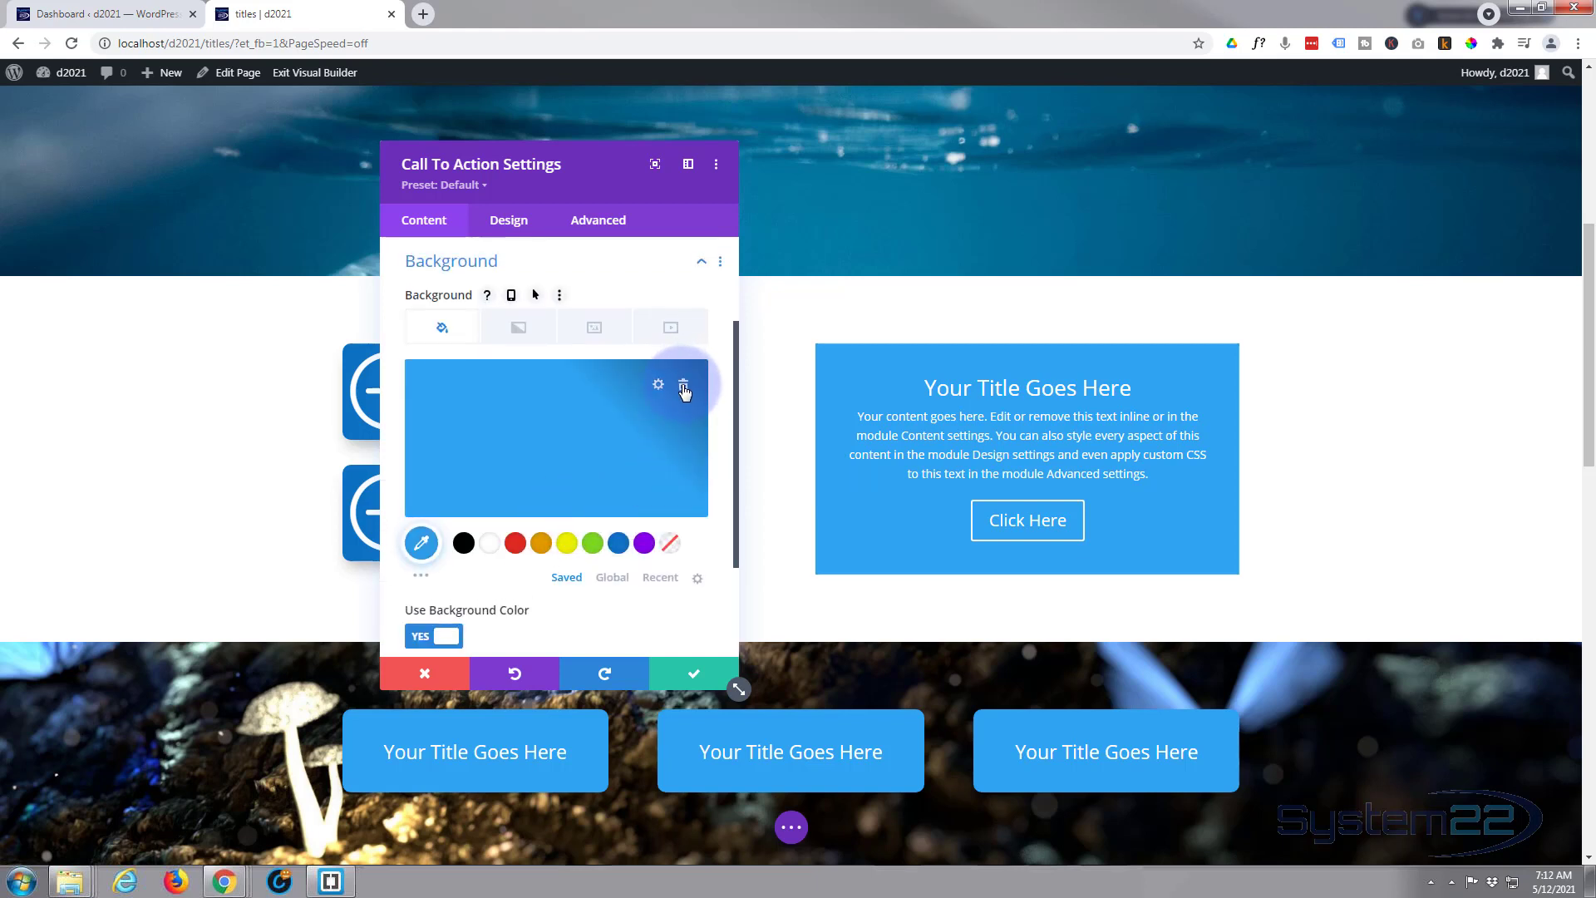
pyautogui.click(684, 385)
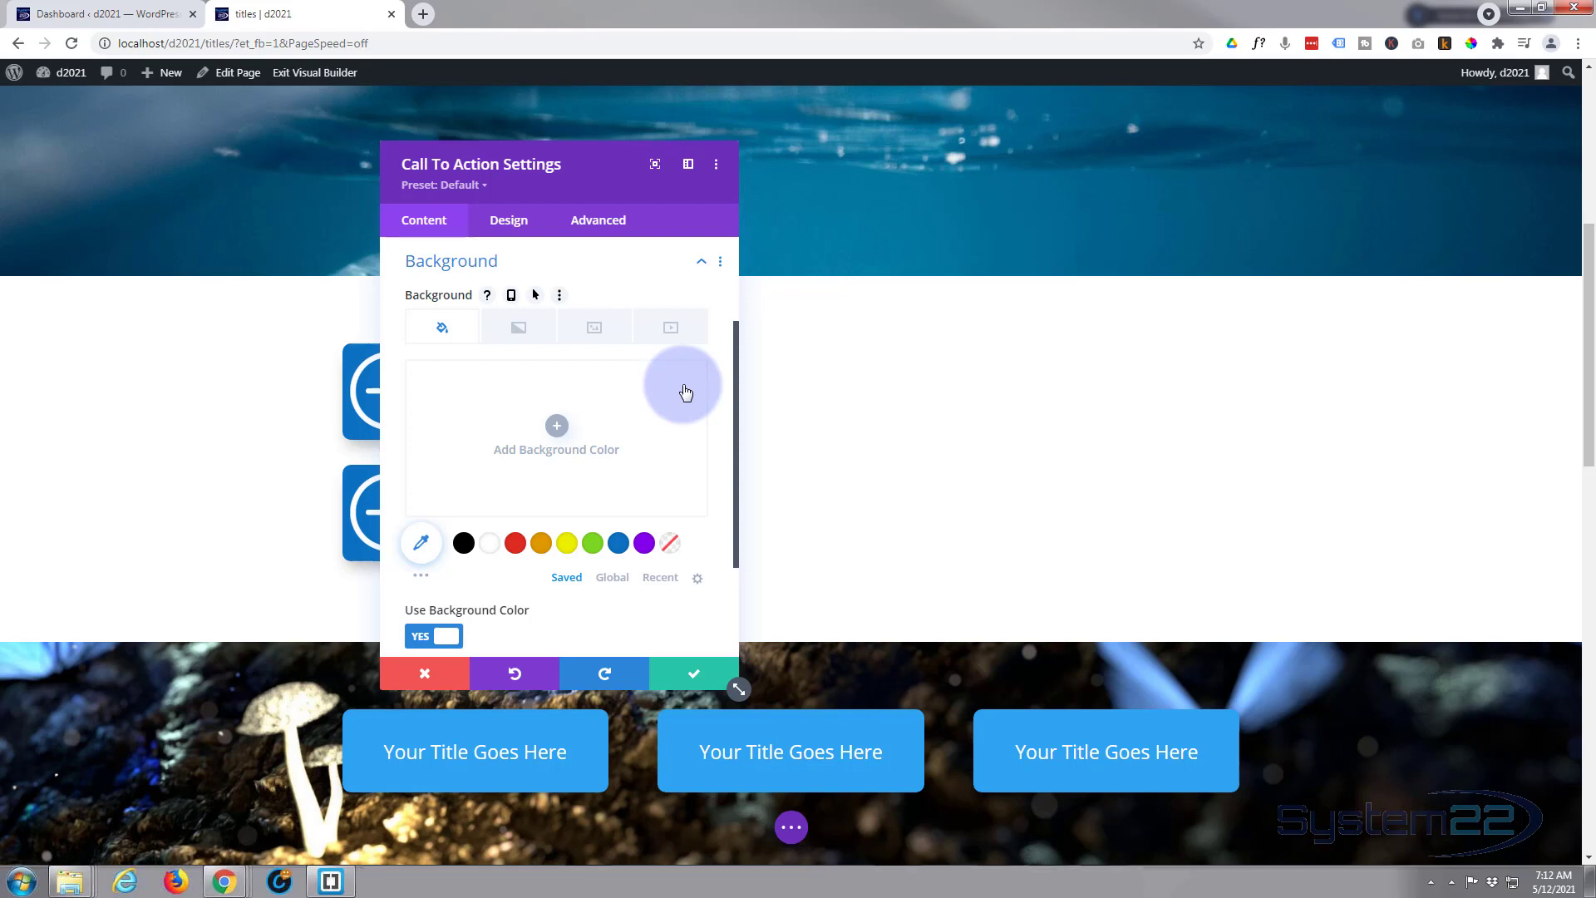
pyautogui.moveTo(695, 675)
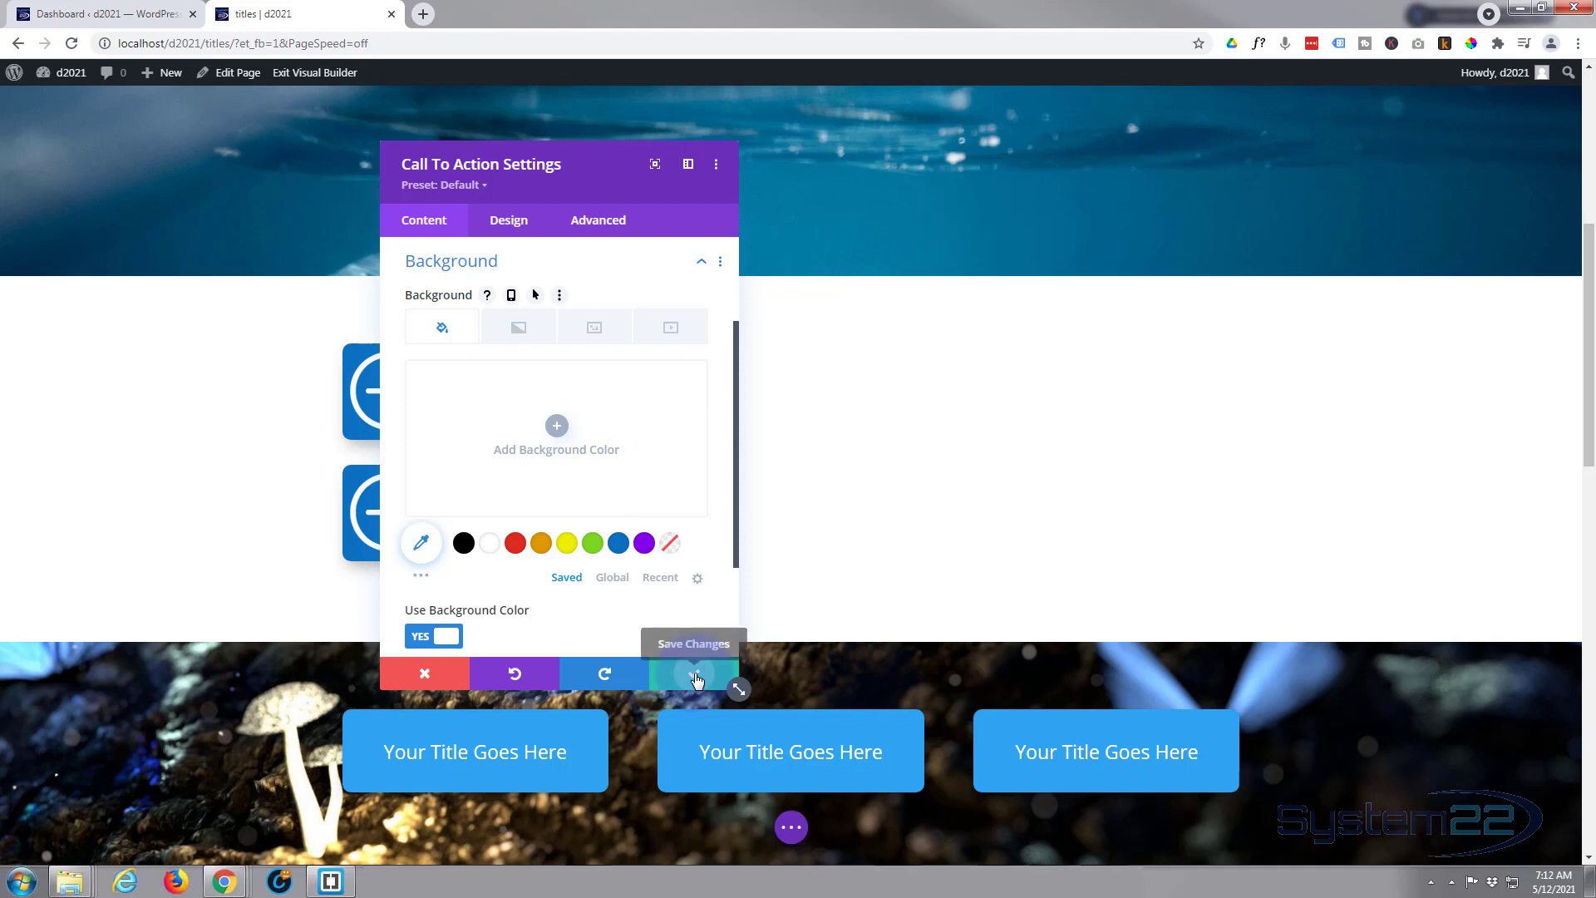
pyautogui.click(695, 673)
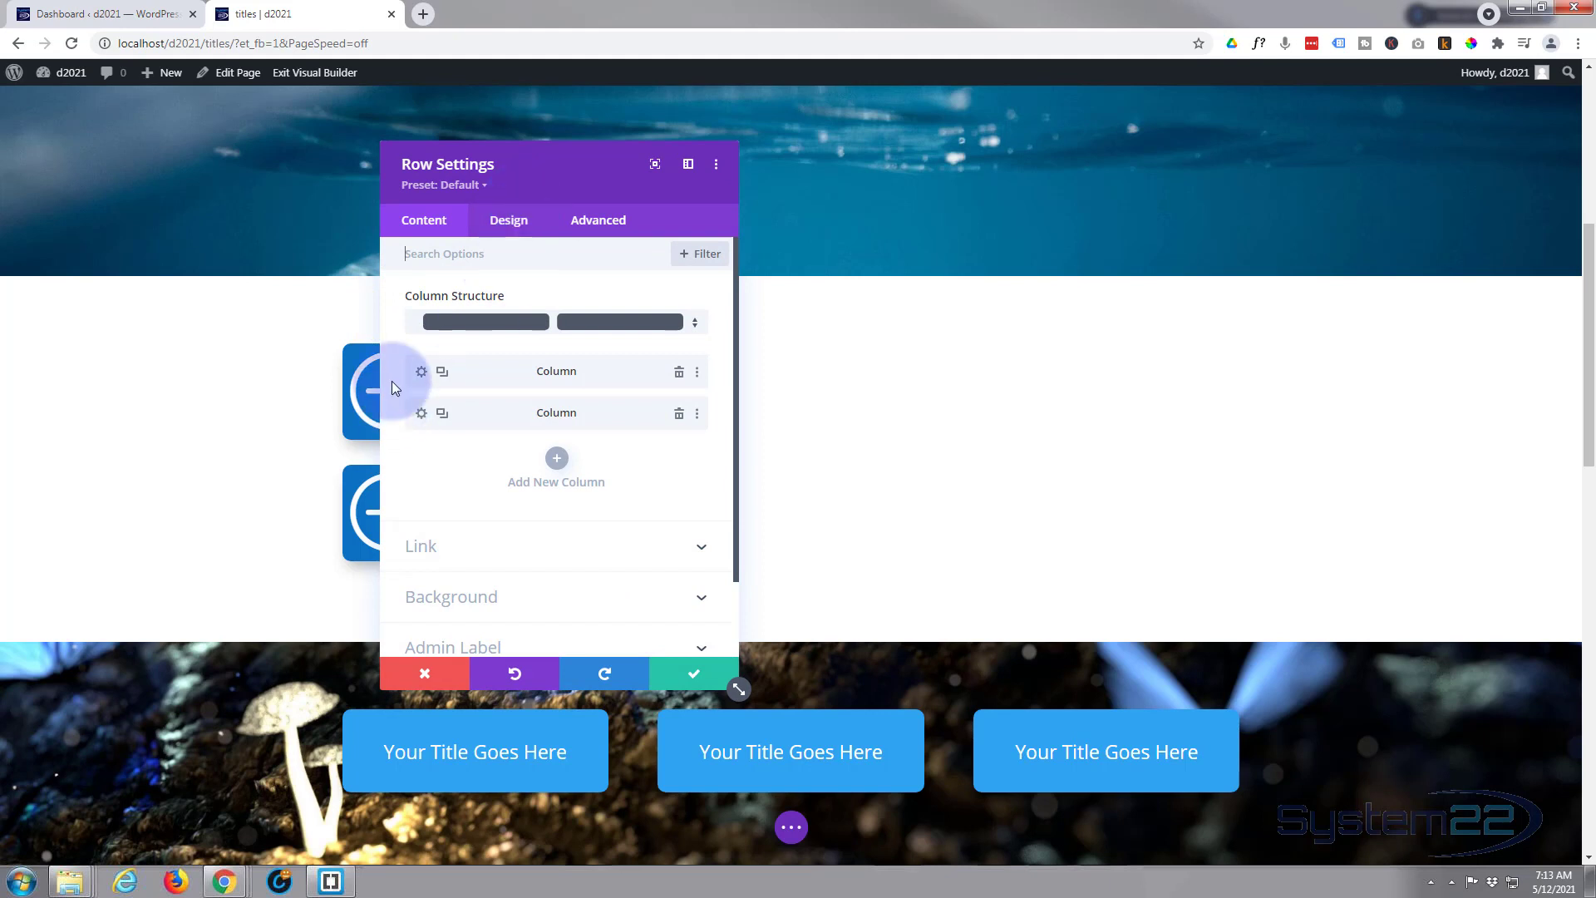
pyautogui.moveTo(500, 412)
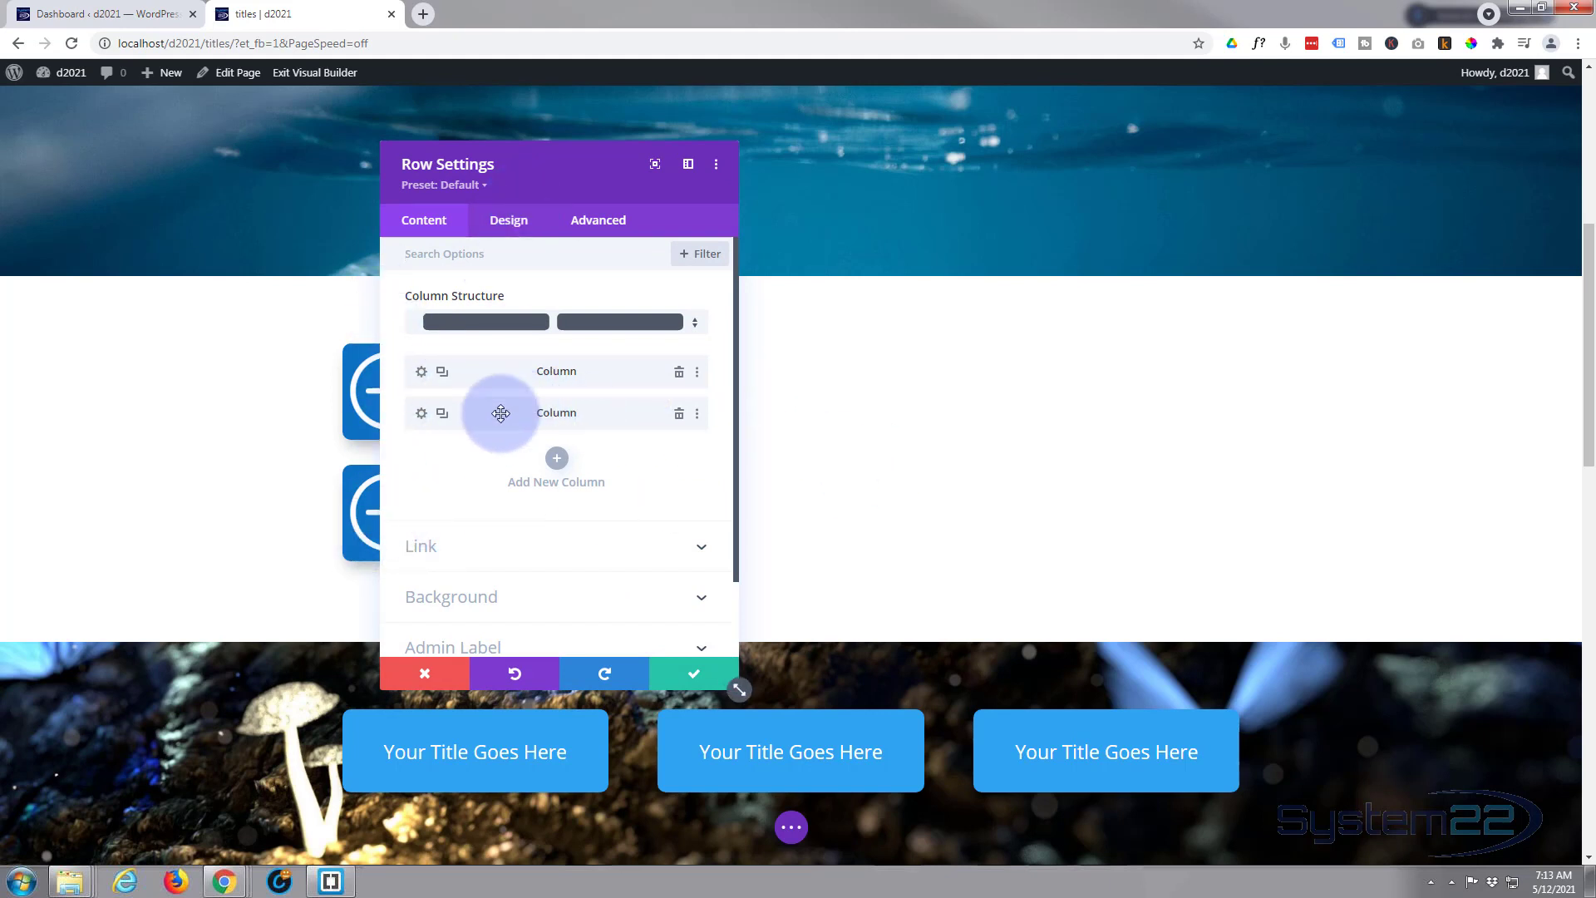
# Bring up the media library from the second column's background image options
pyautogui.click(420, 412)
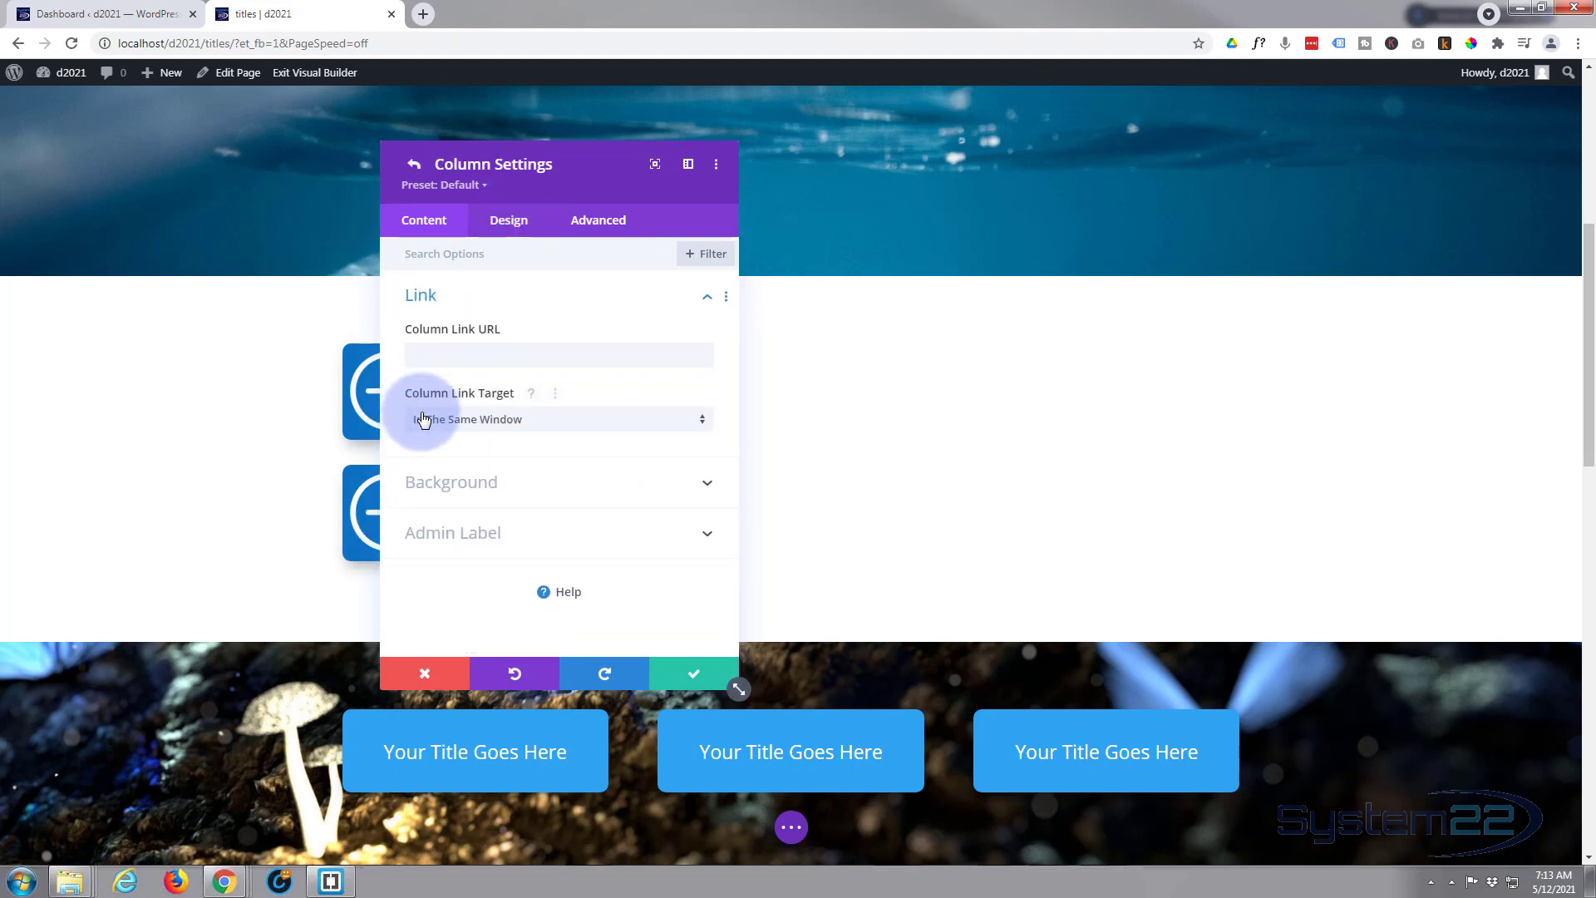
pyautogui.click(451, 482)
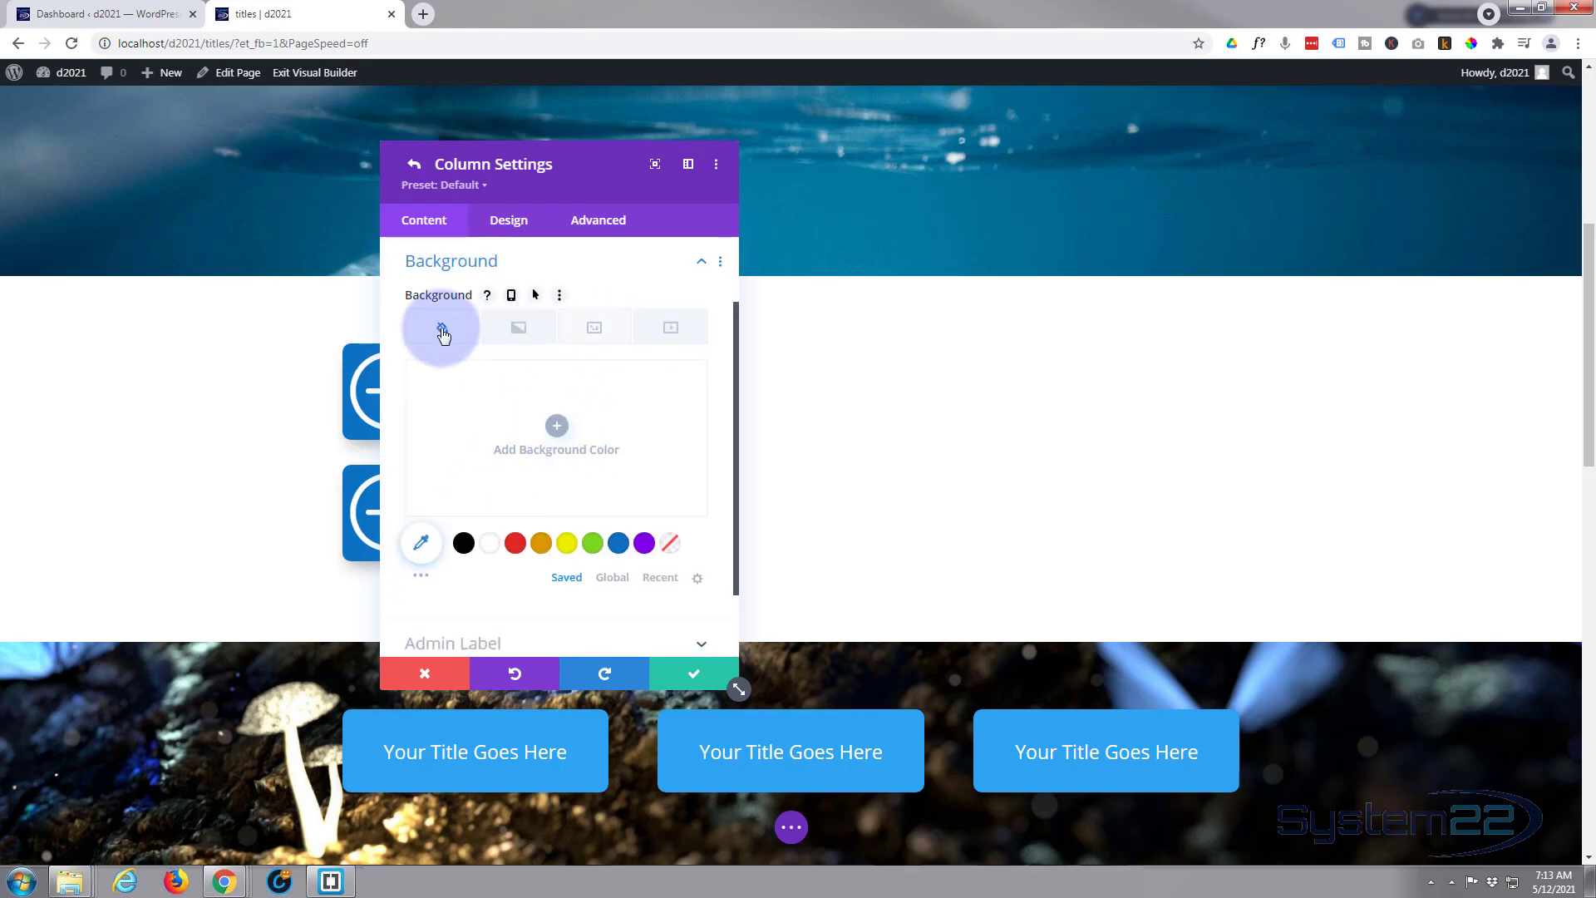
pyautogui.moveTo(668, 341)
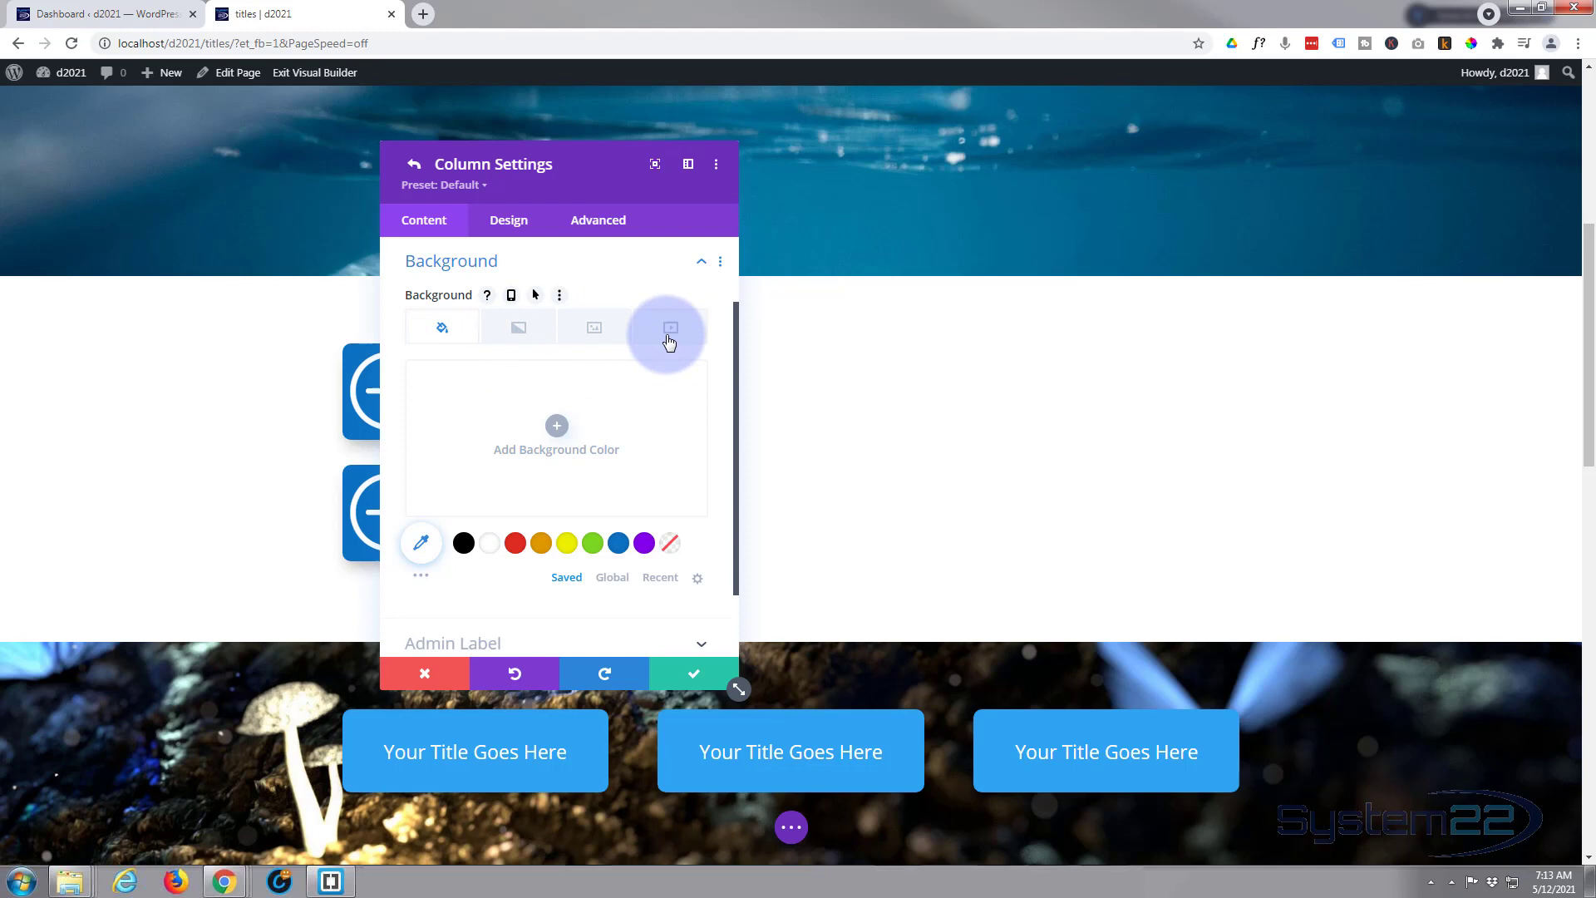
pyautogui.click(594, 326)
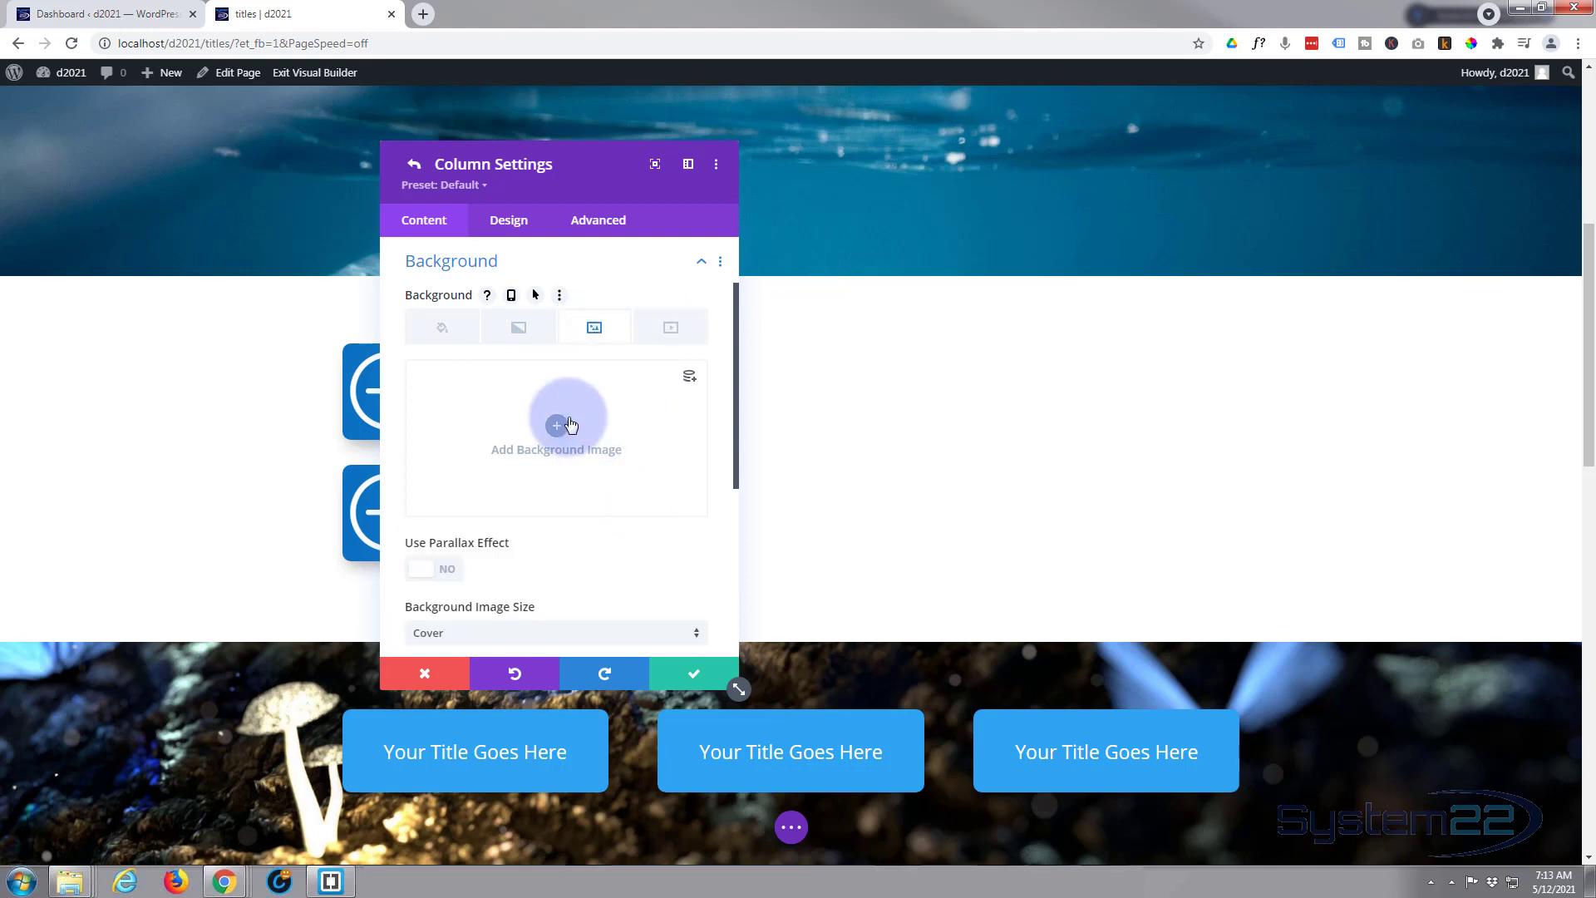
pyautogui.click(557, 426)
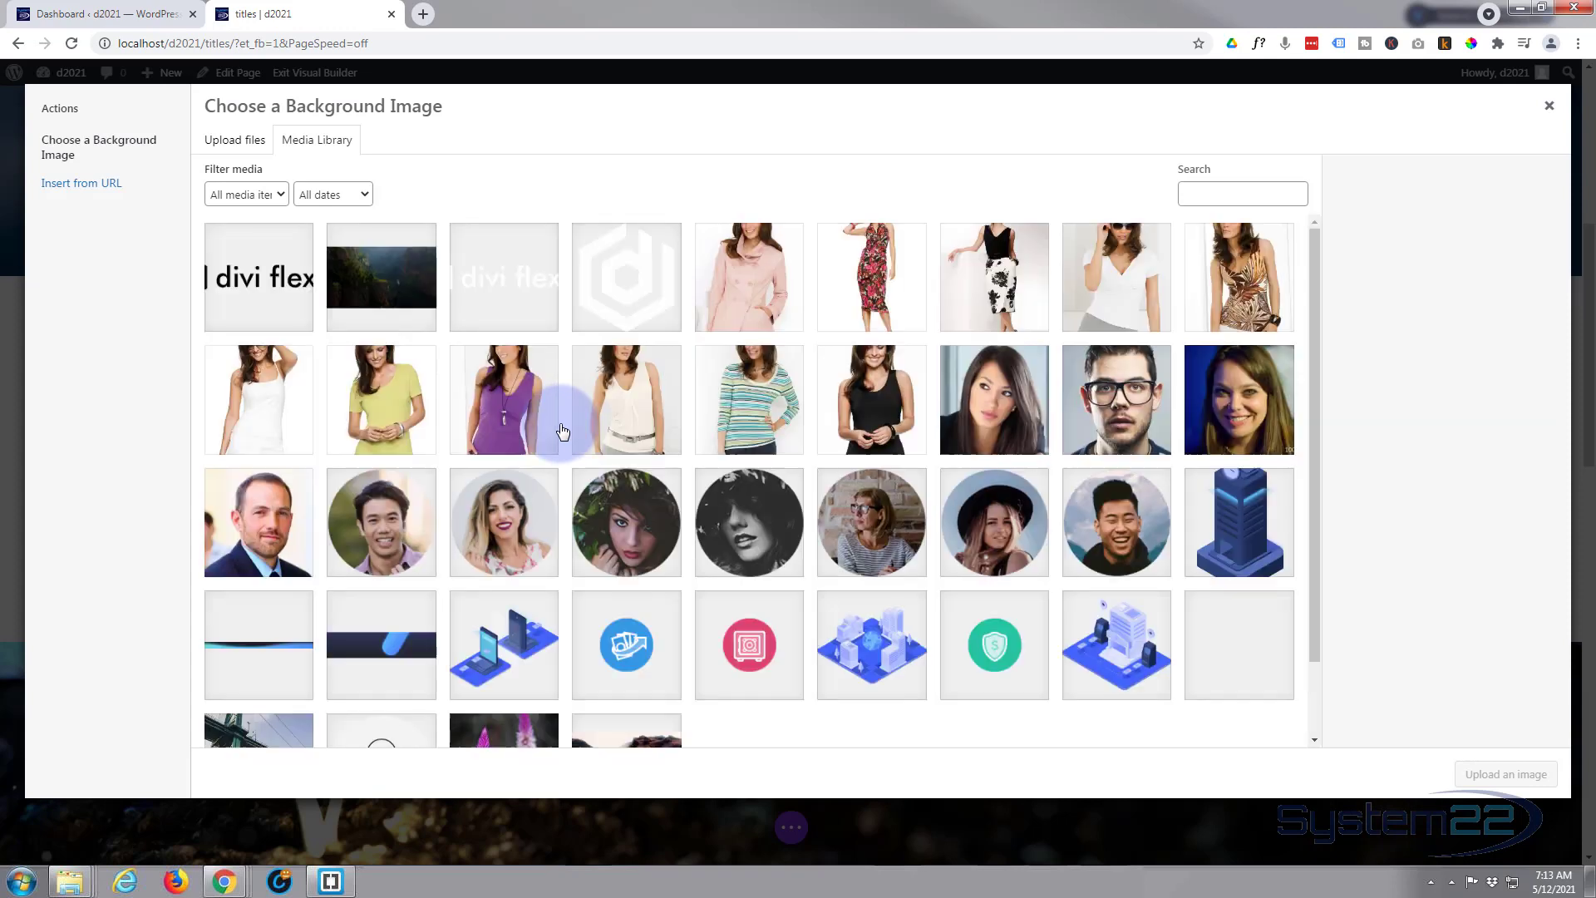
# Set the forest stone-bridge photo as the column background and save the row settings
pyautogui.scroll(-3)
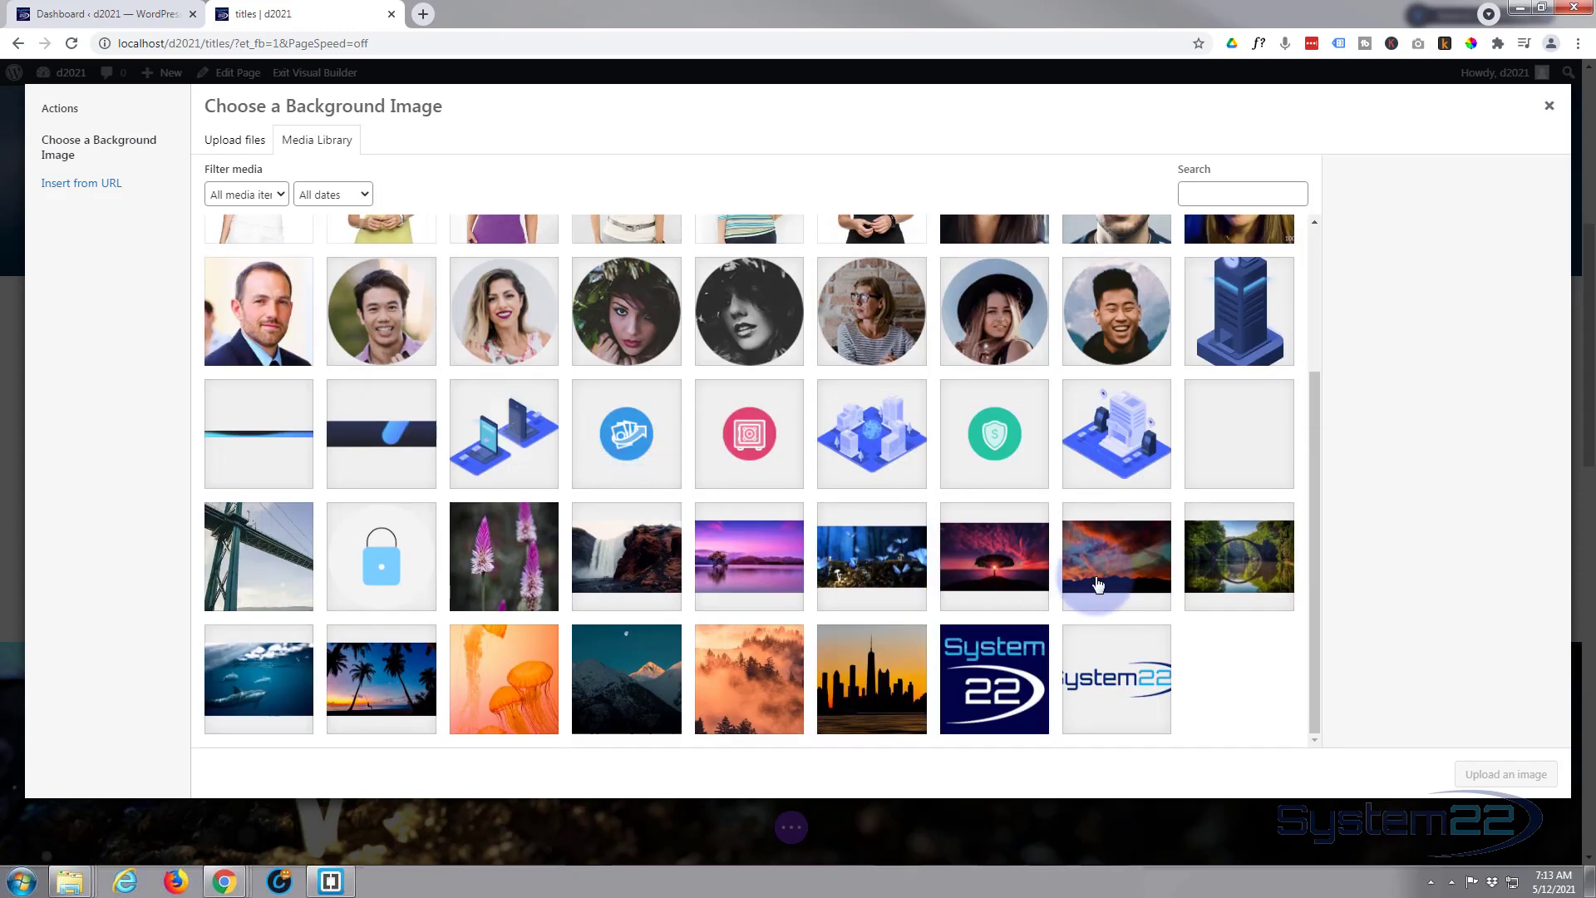
pyautogui.click(1239, 557)
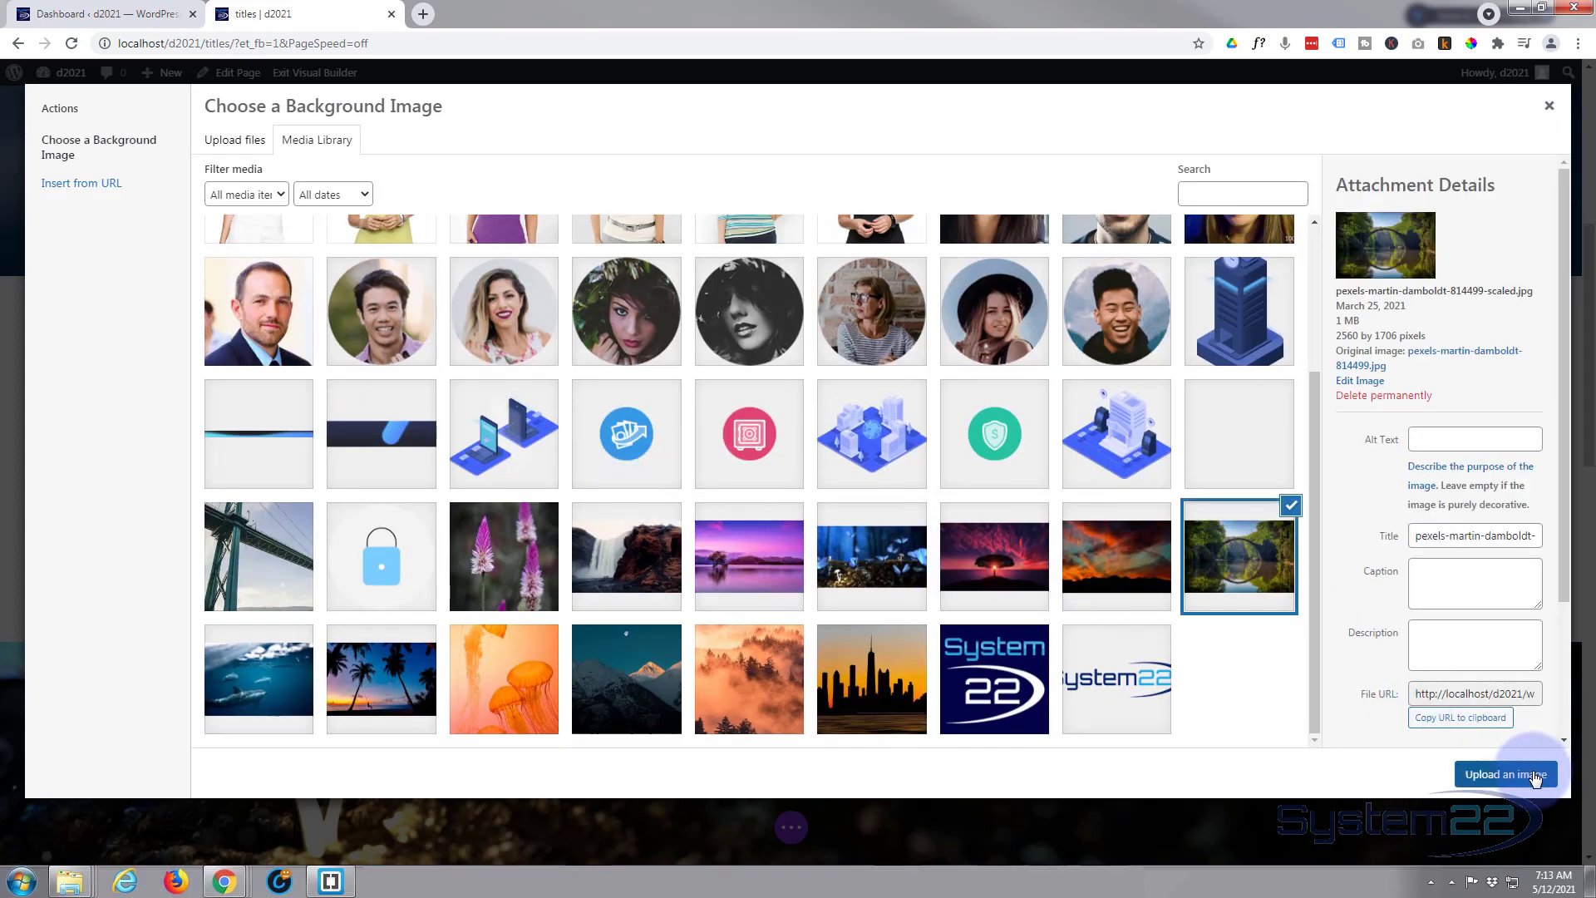
pyautogui.click(1506, 773)
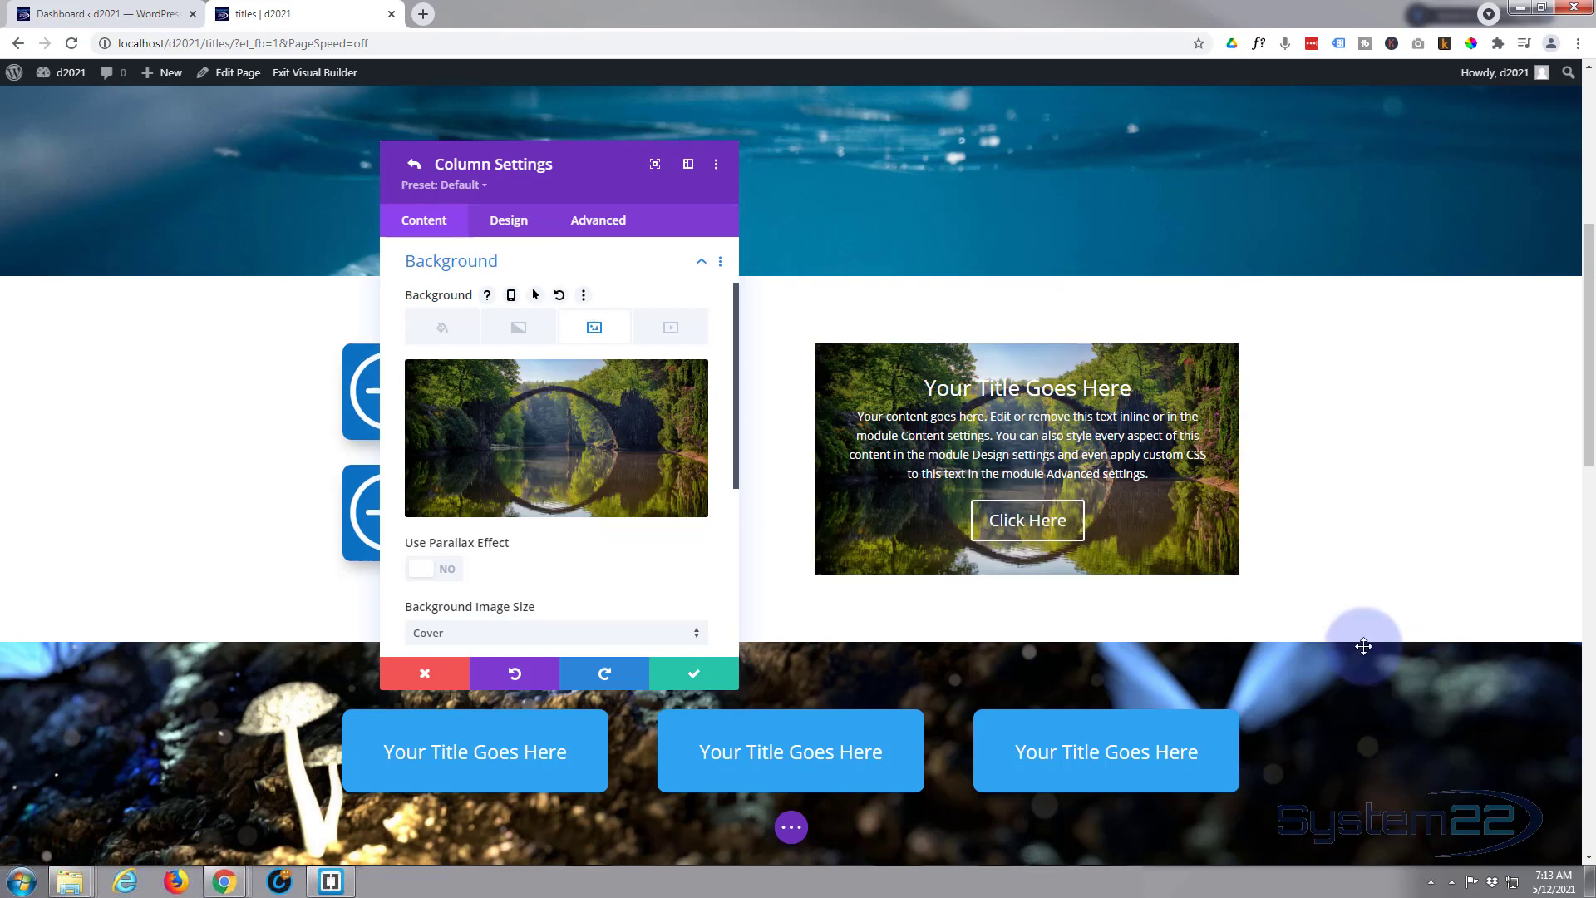
pyautogui.moveTo(1188, 509)
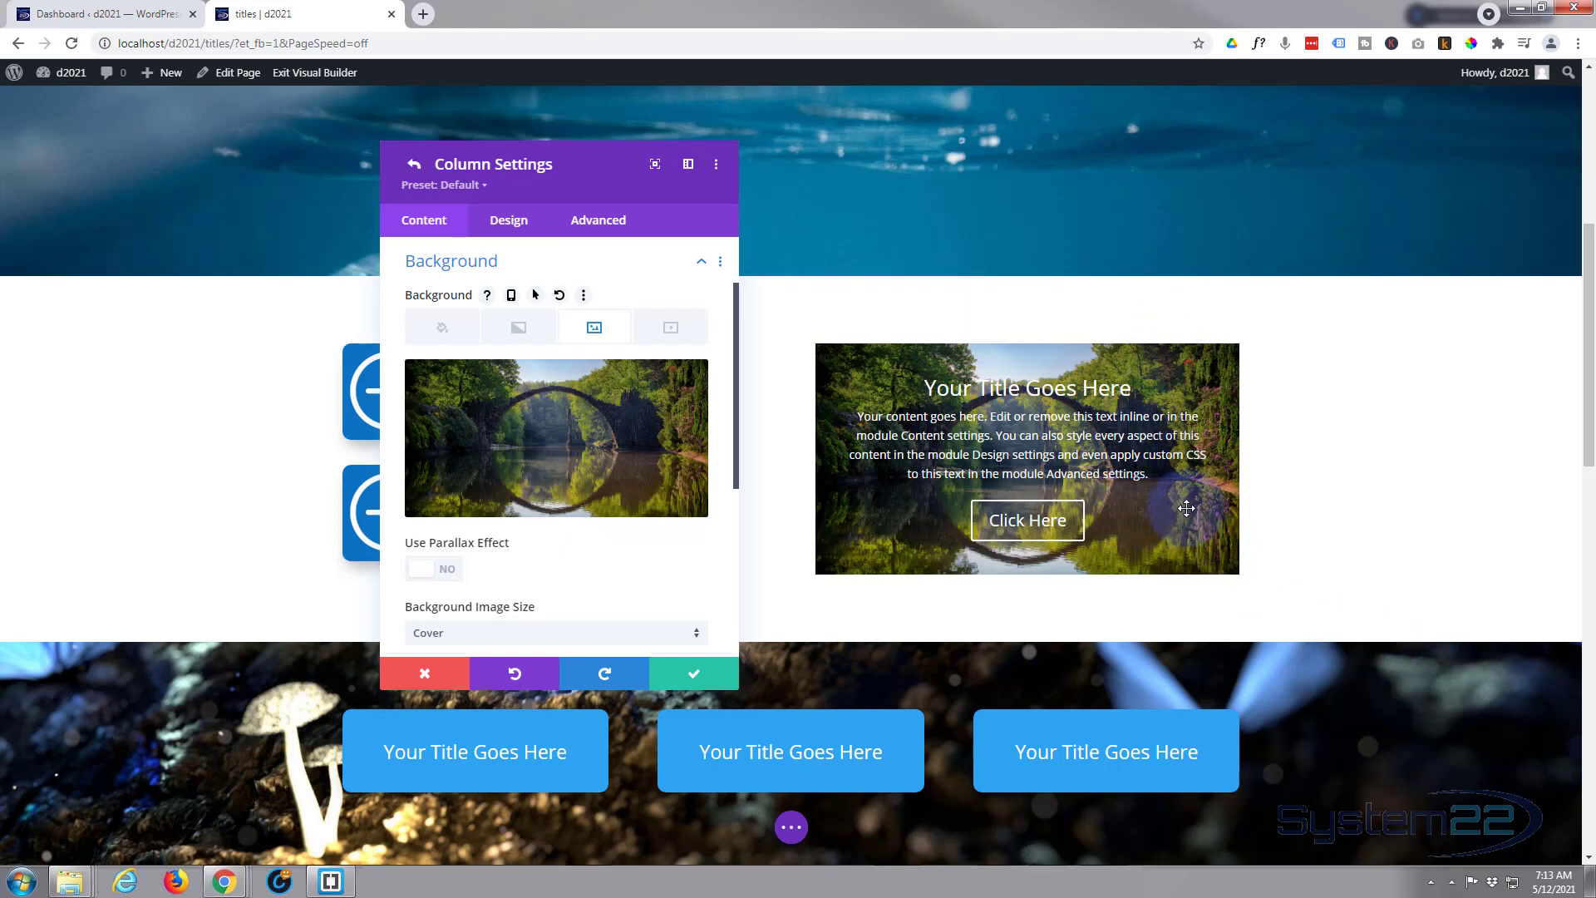
pyautogui.moveTo(1101, 482)
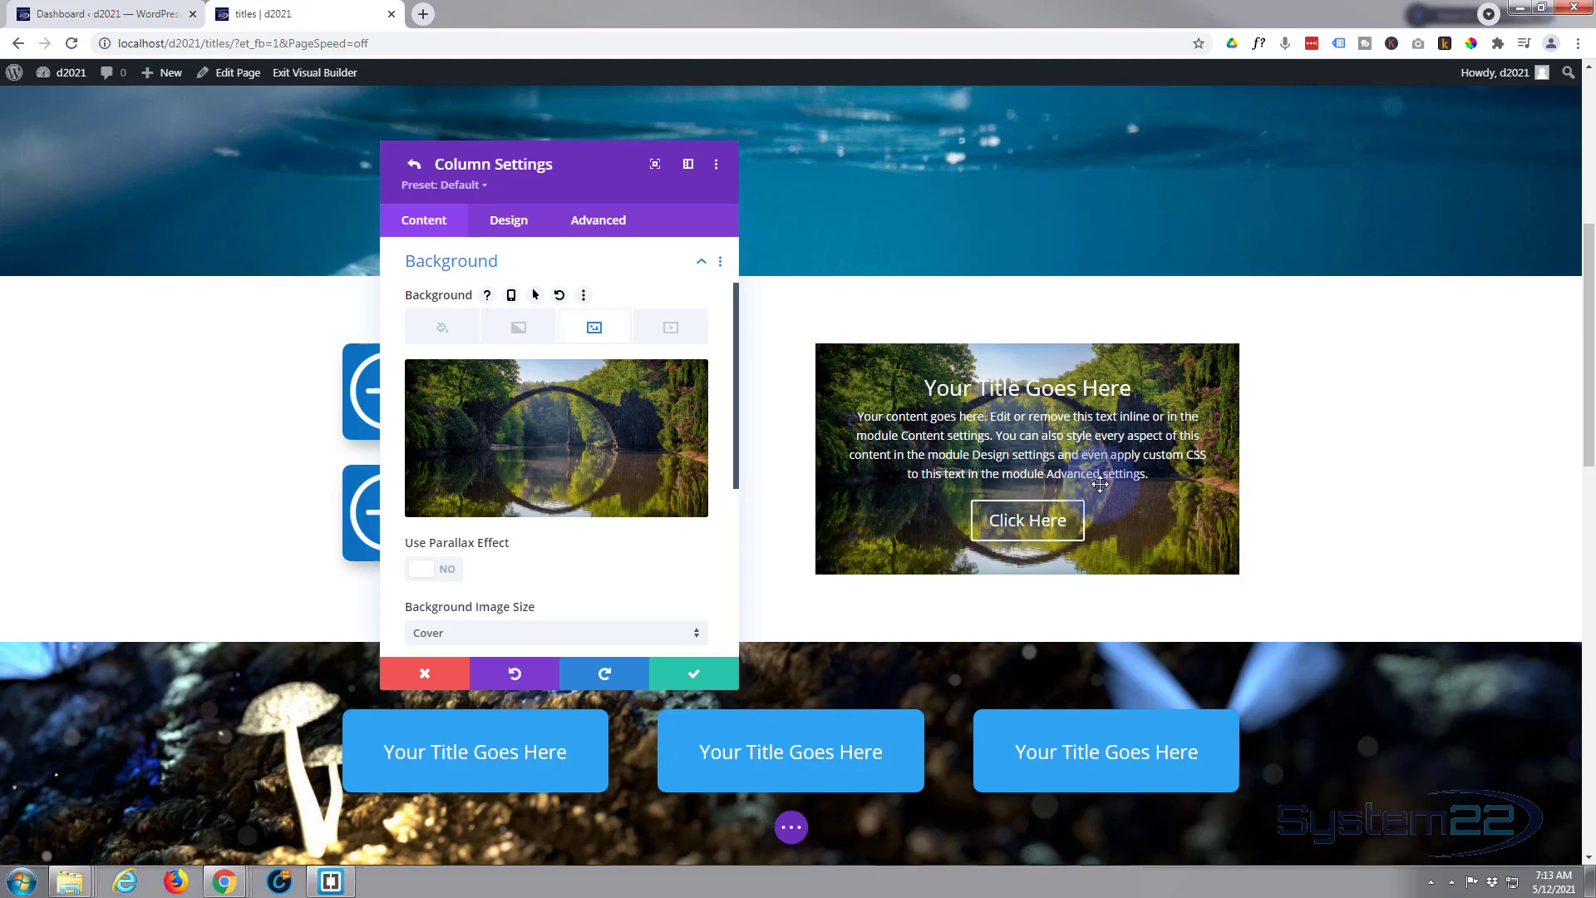
pyautogui.moveTo(1342, 486)
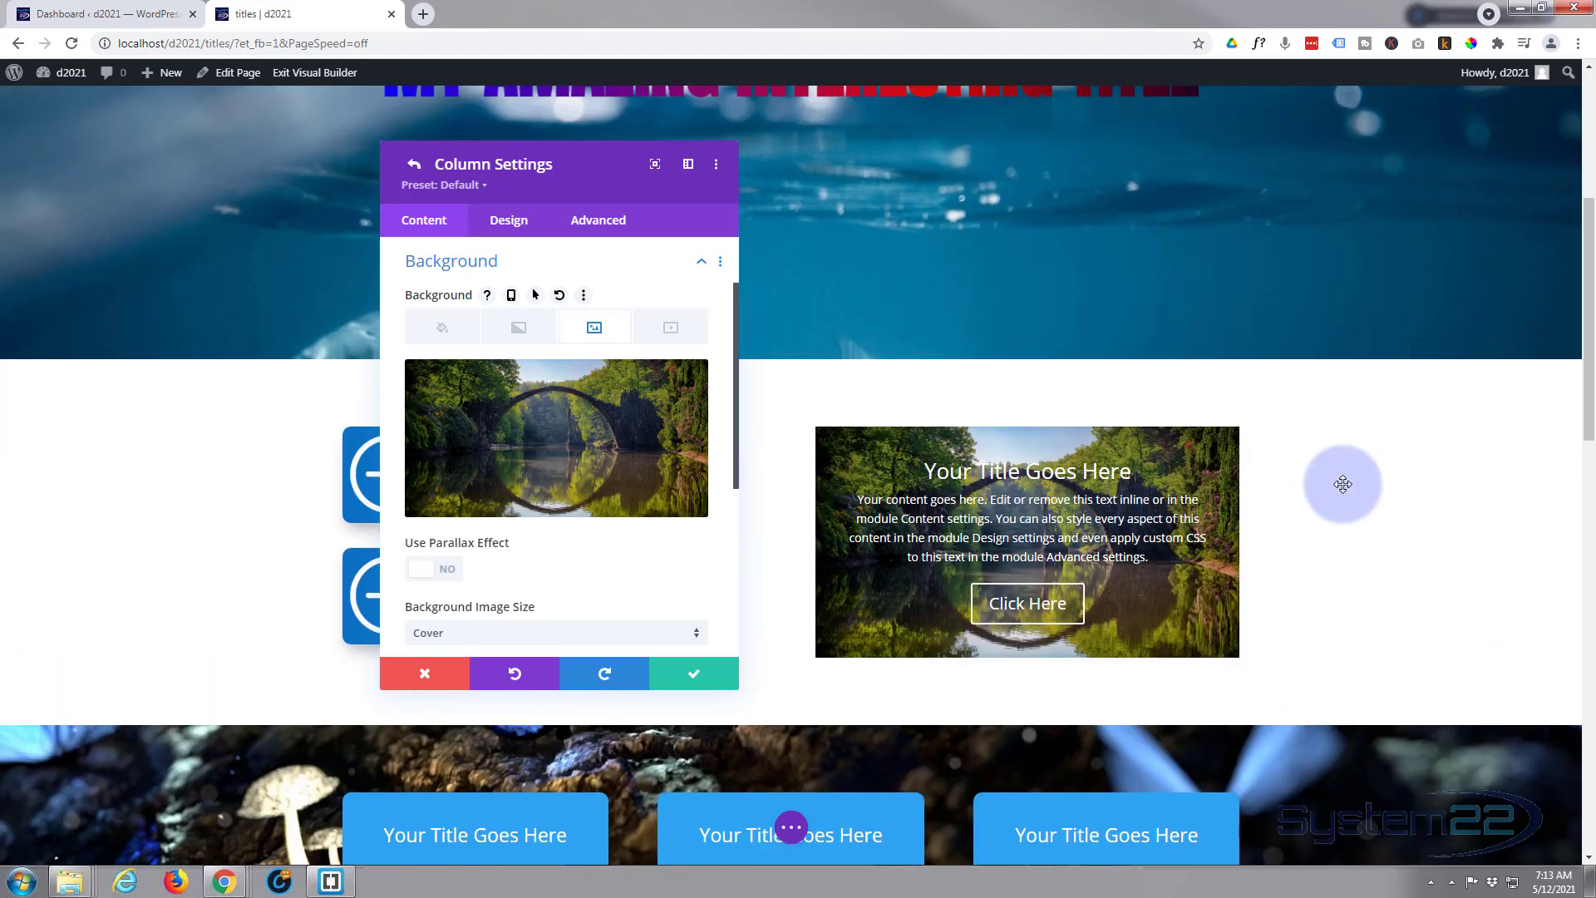
pyautogui.scroll(-3)
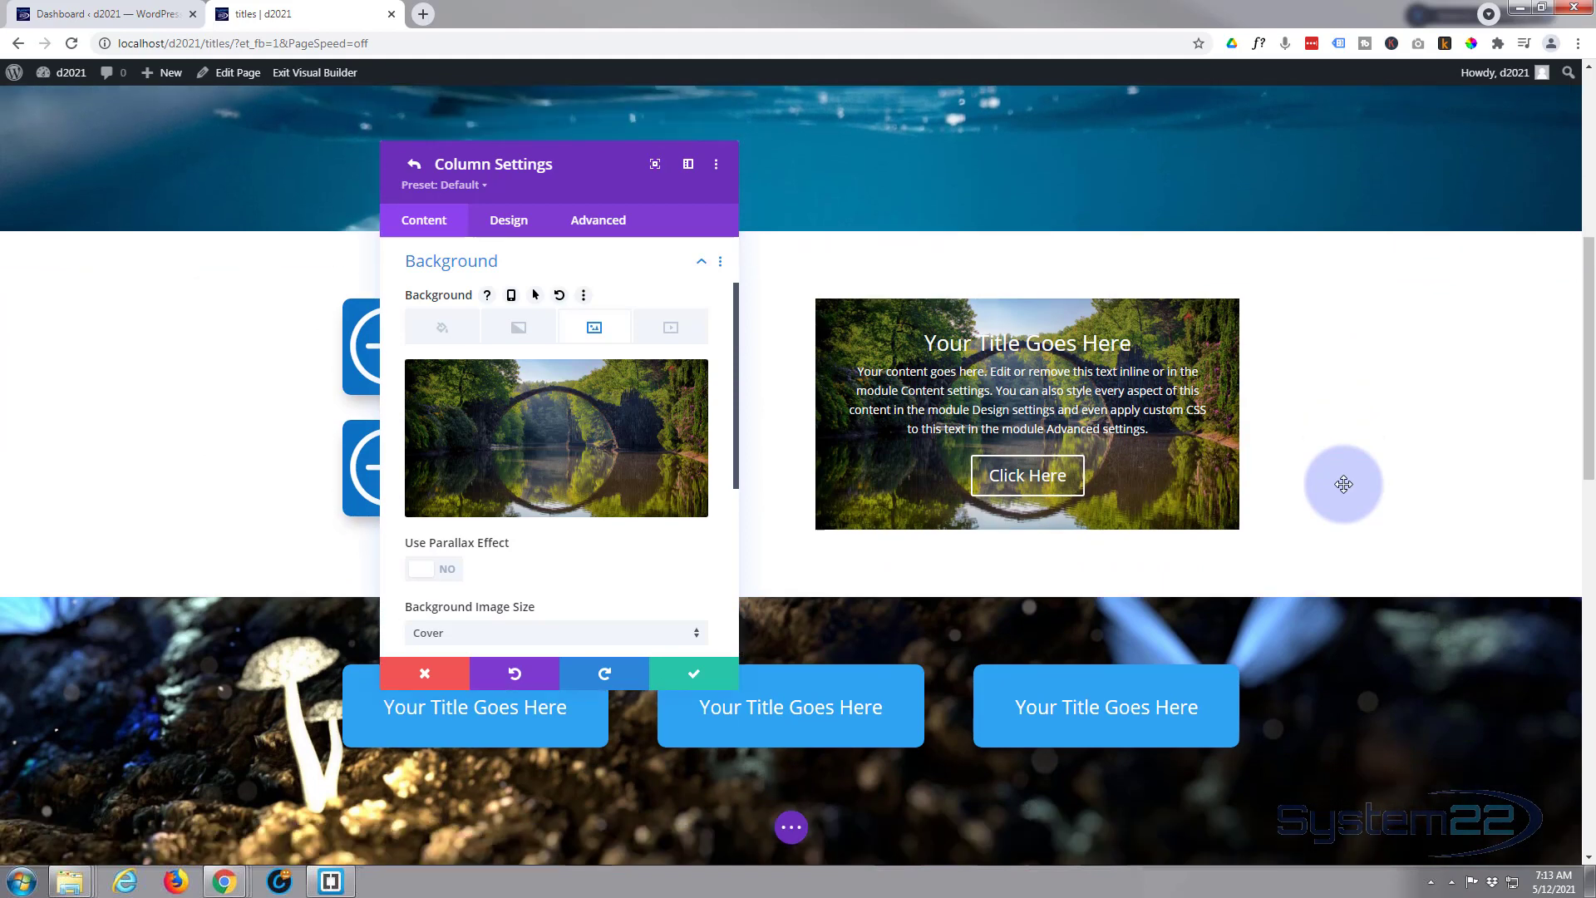
pyautogui.scroll(-3)
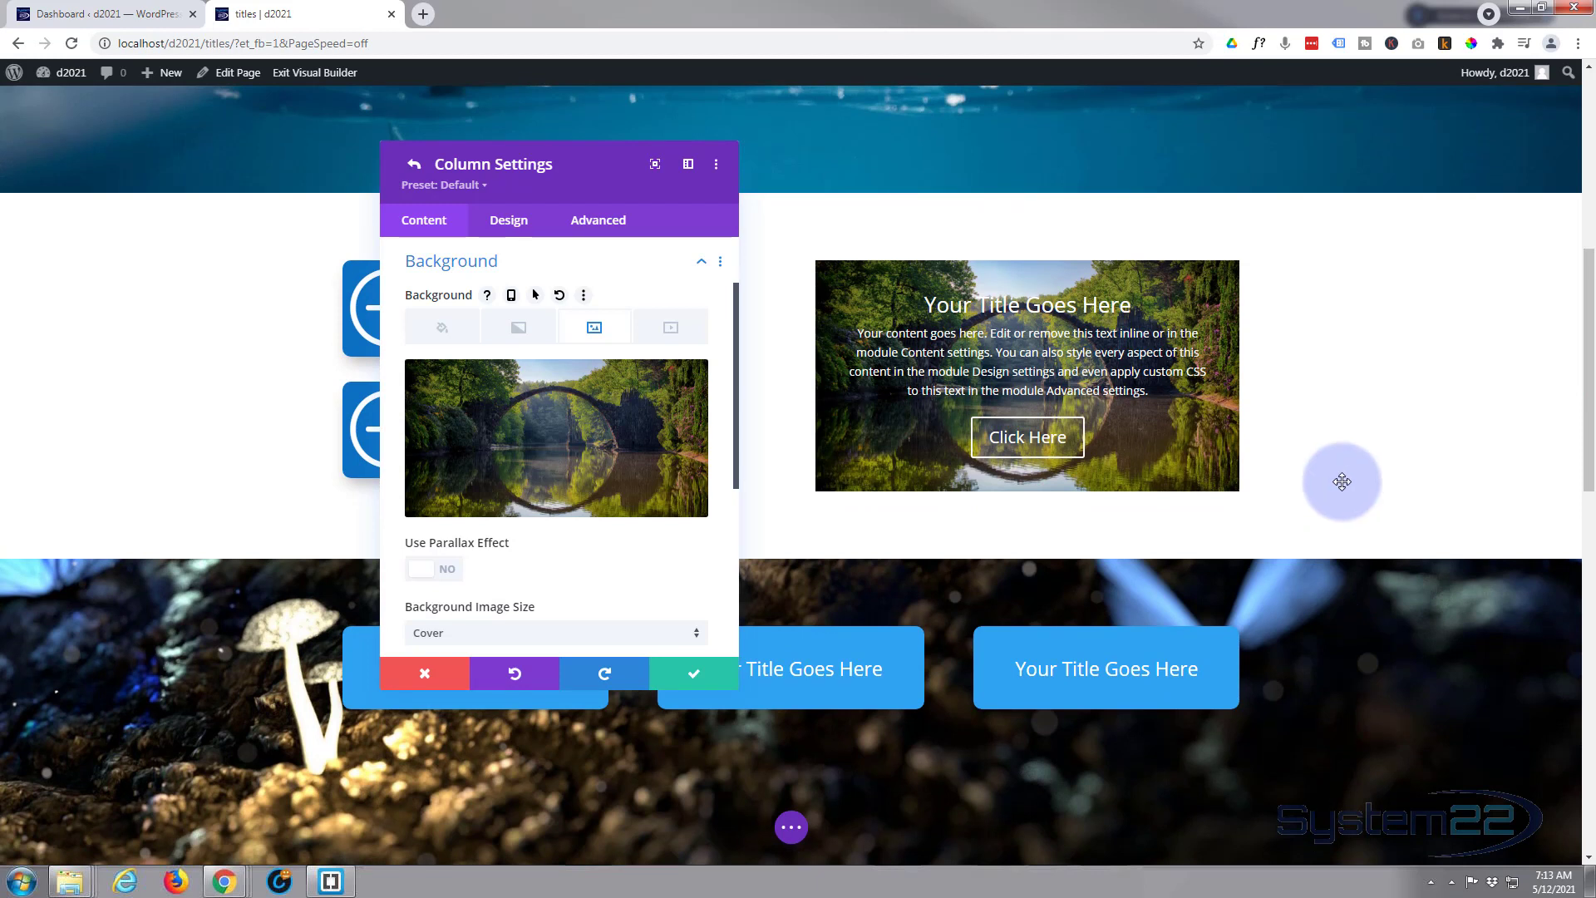
pyautogui.moveTo(655, 719)
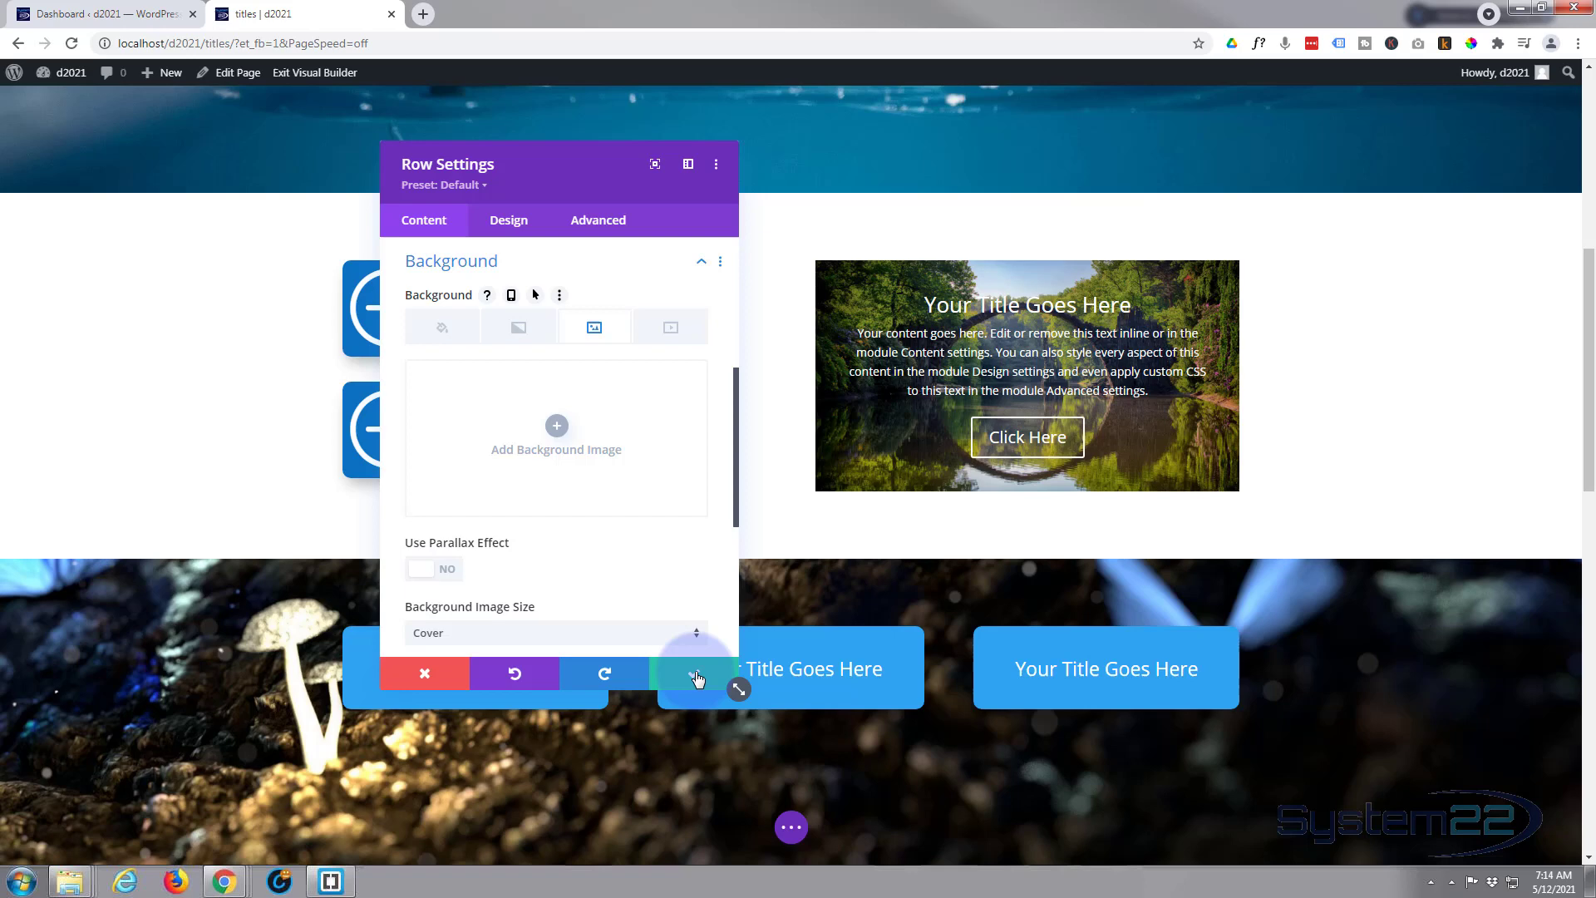
pyautogui.click(695, 672)
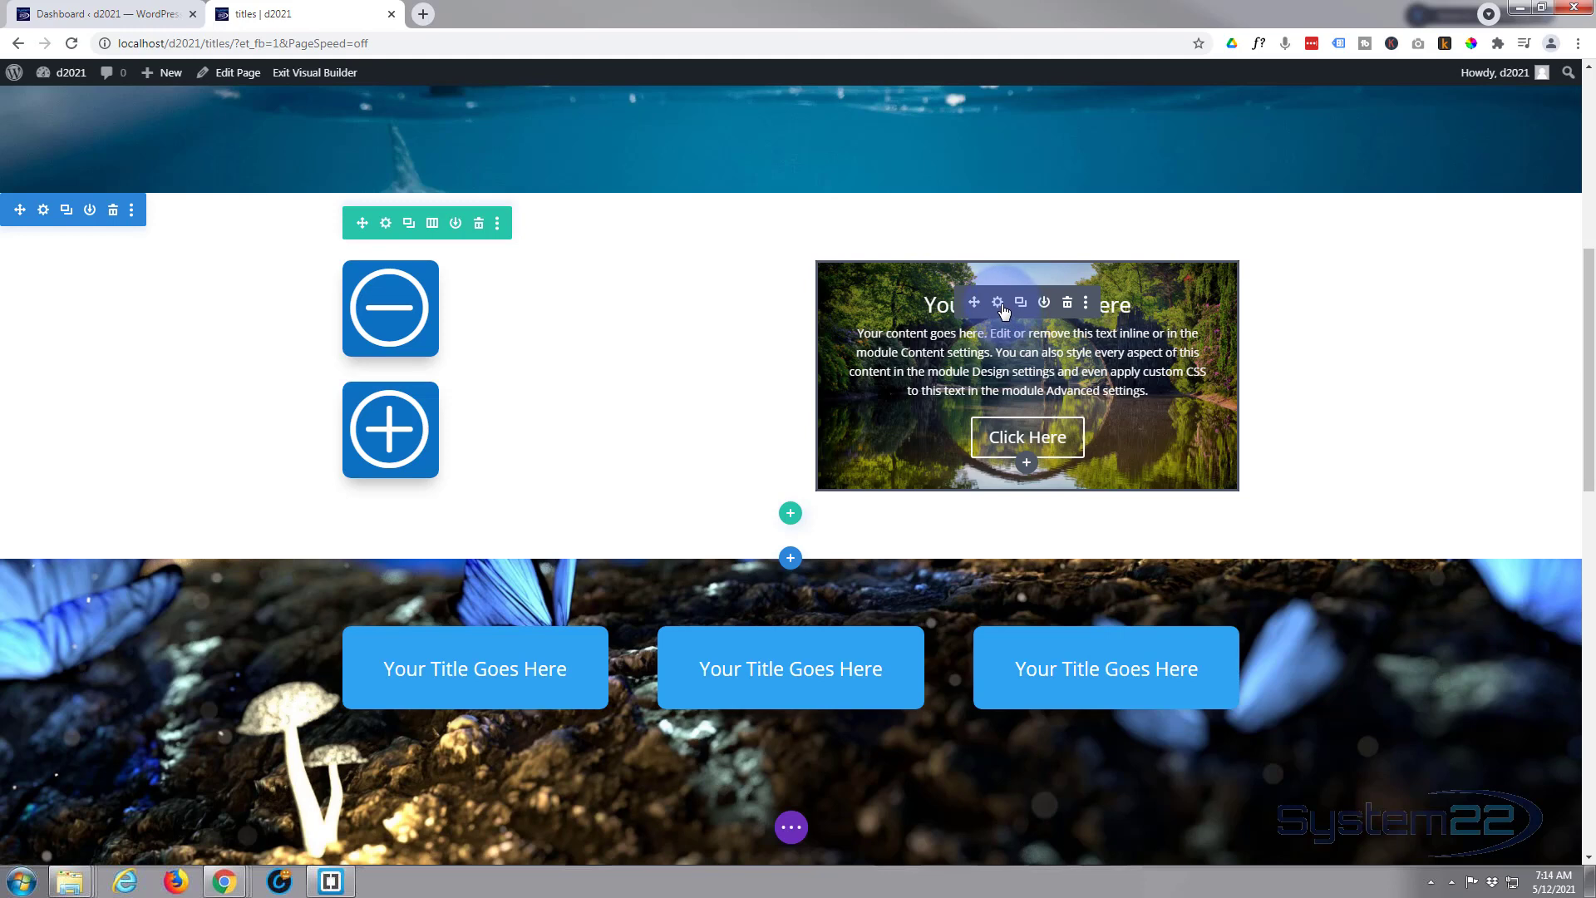
# Give the call-to-action module a white #ffffff background and move to its Design options
pyautogui.click(997, 301)
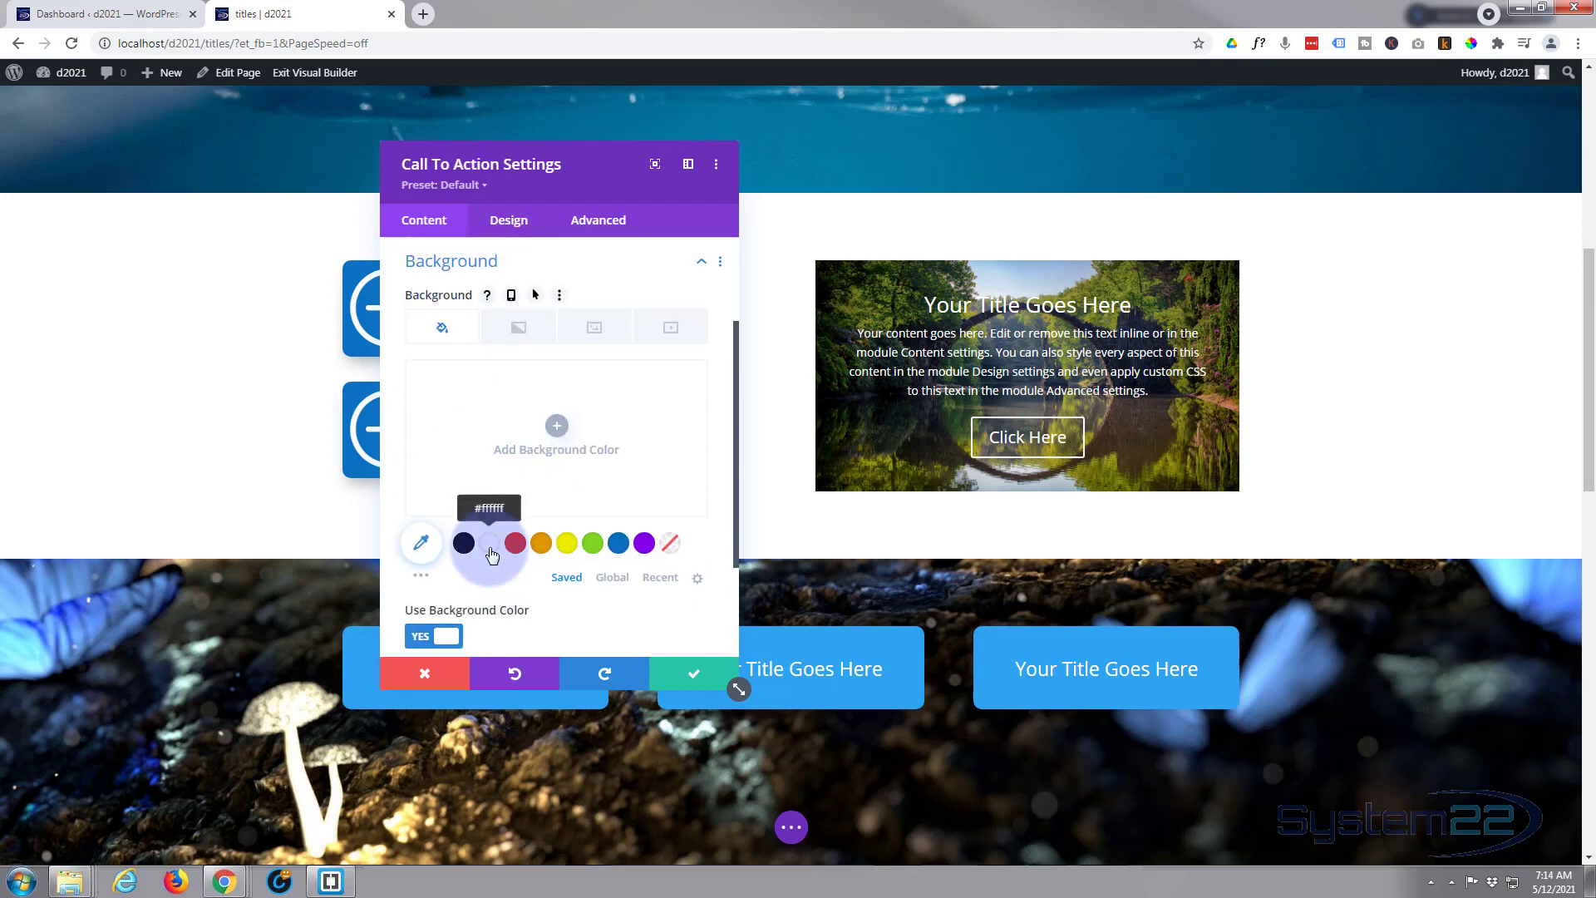
pyautogui.click(489, 543)
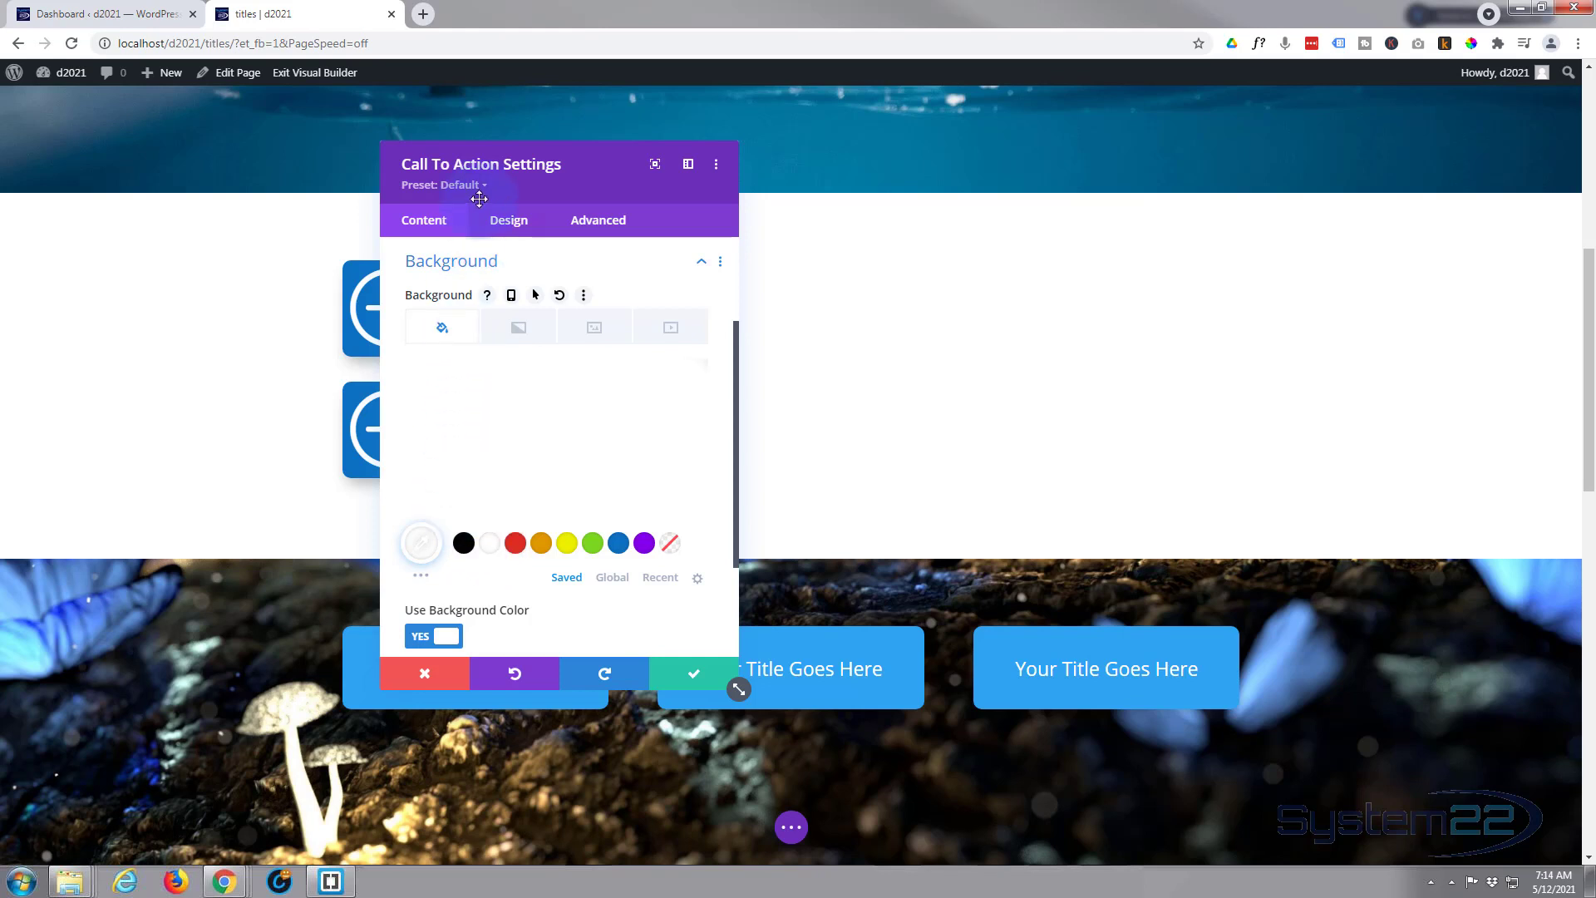
pyautogui.click(508, 219)
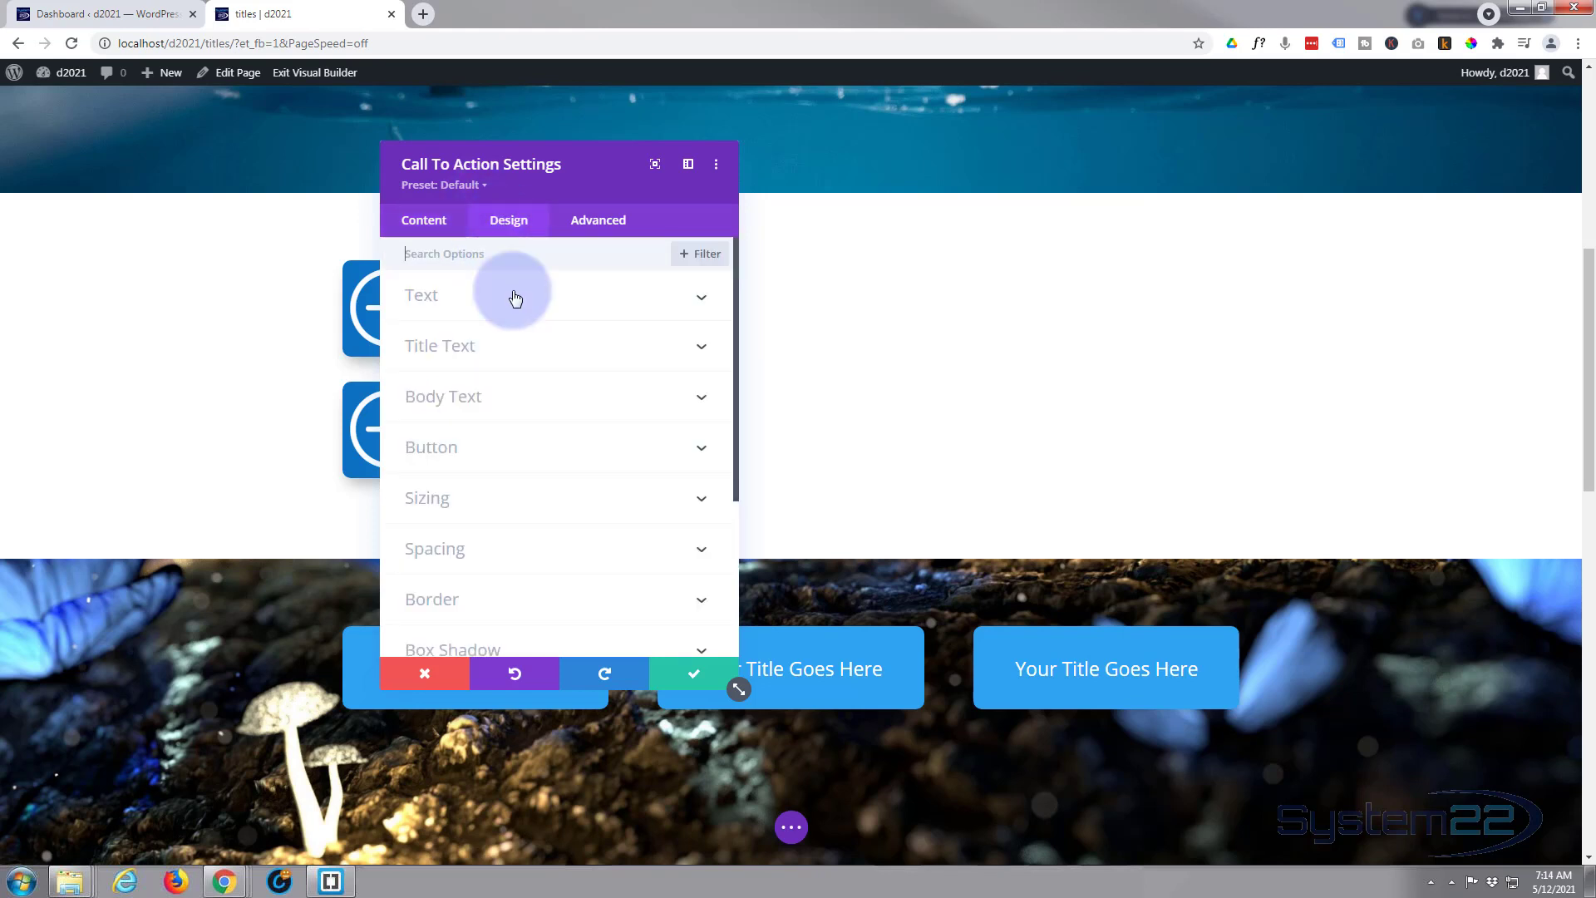
pyautogui.moveTo(542, 312)
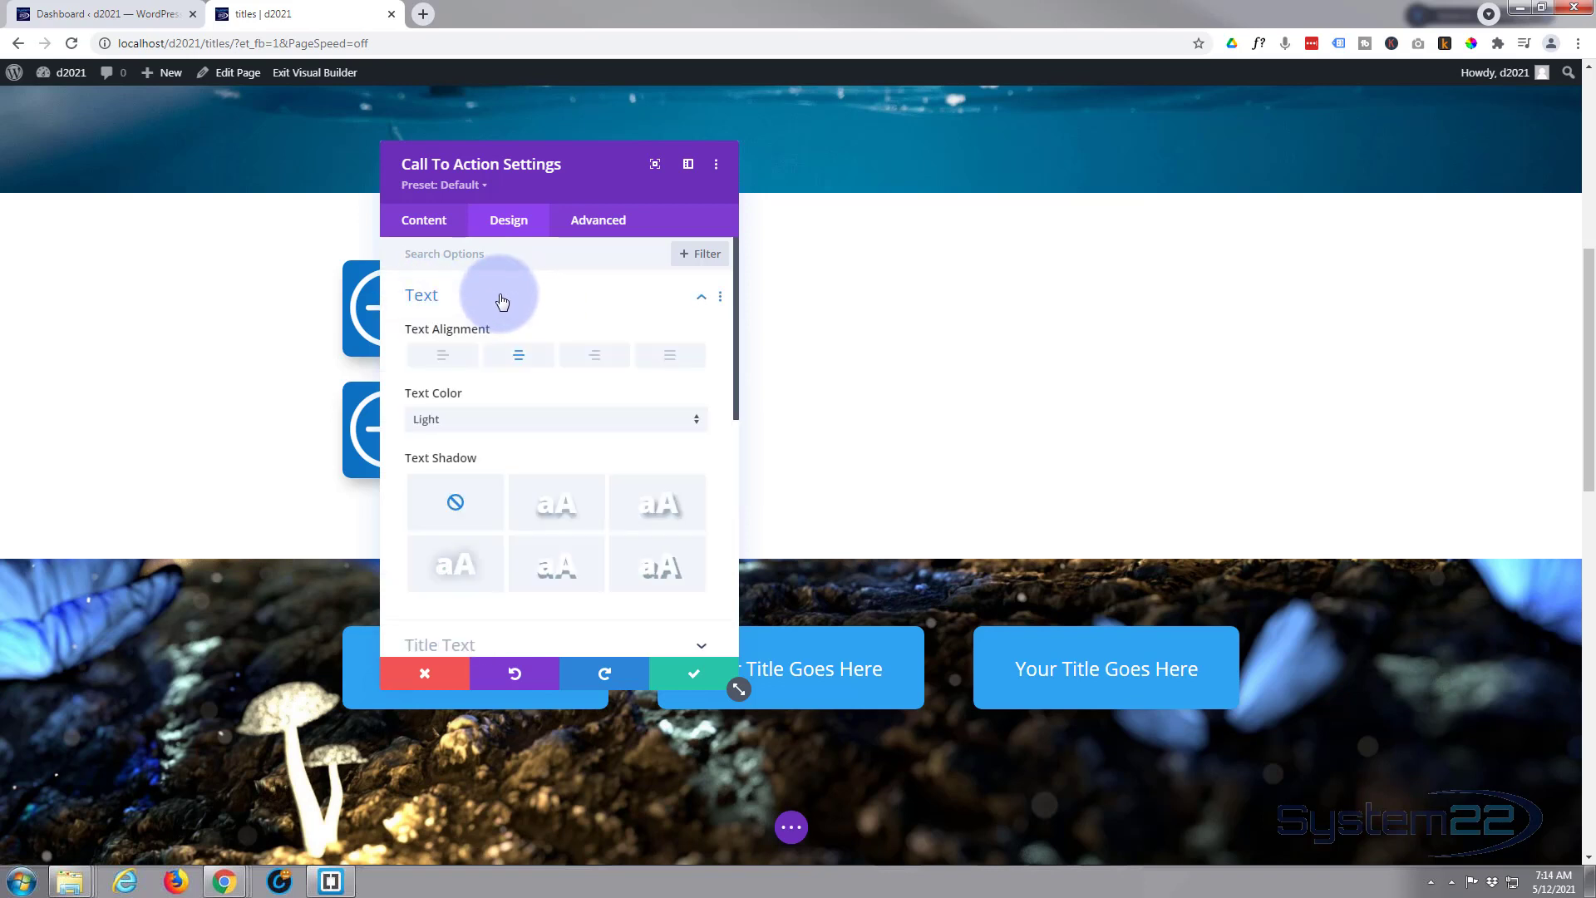
# Make the title uppercase and enable custom button styles
pyautogui.click(556, 419)
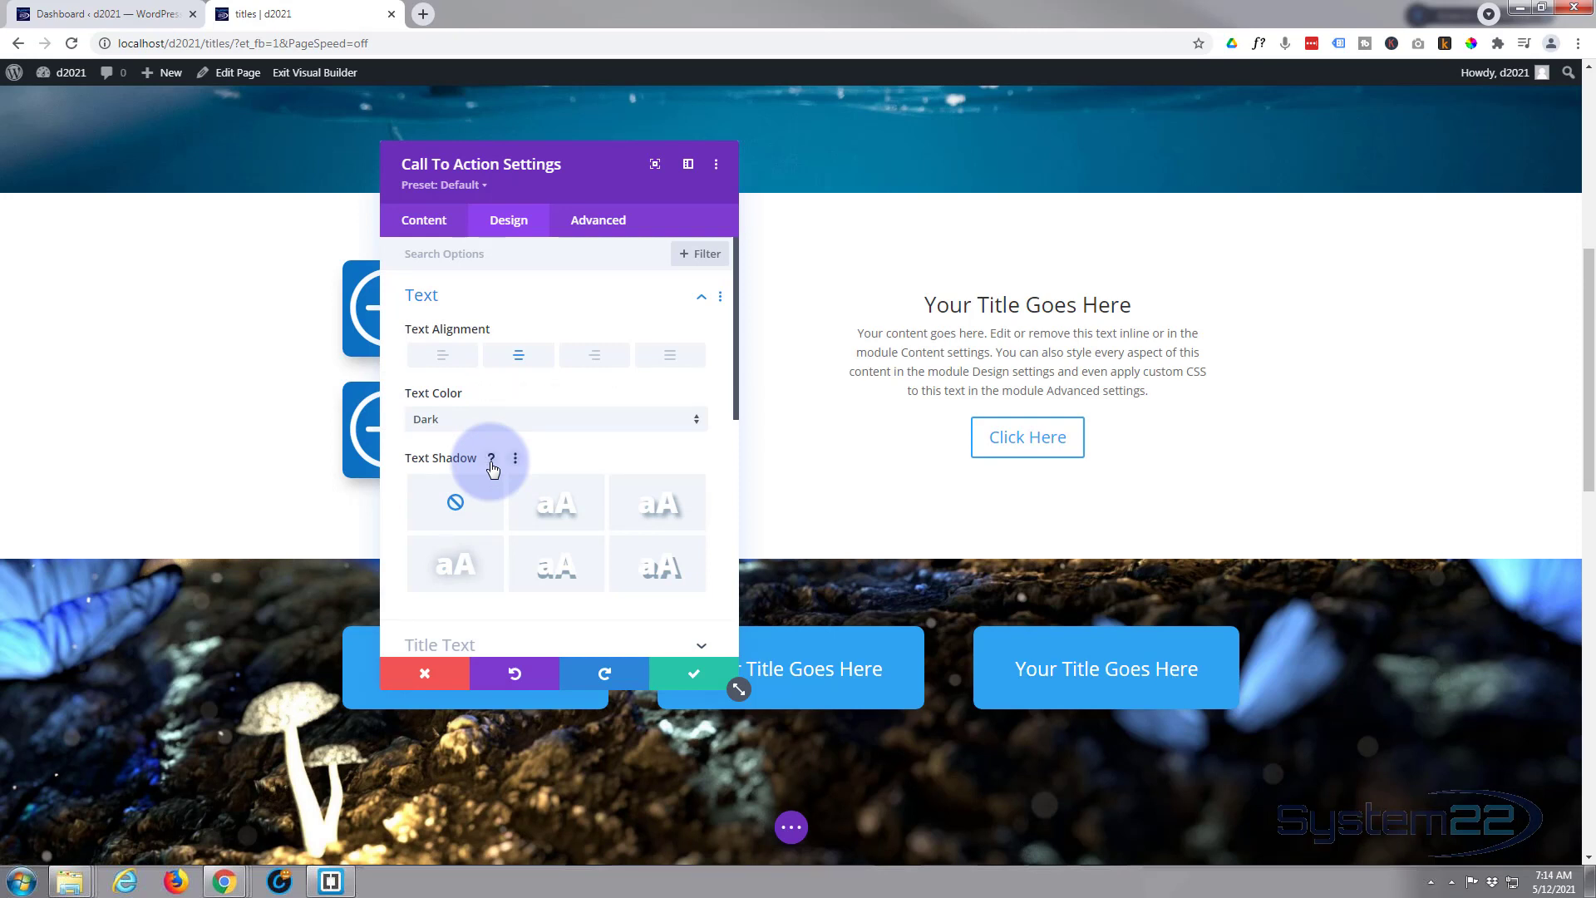
pyautogui.scroll(-3)
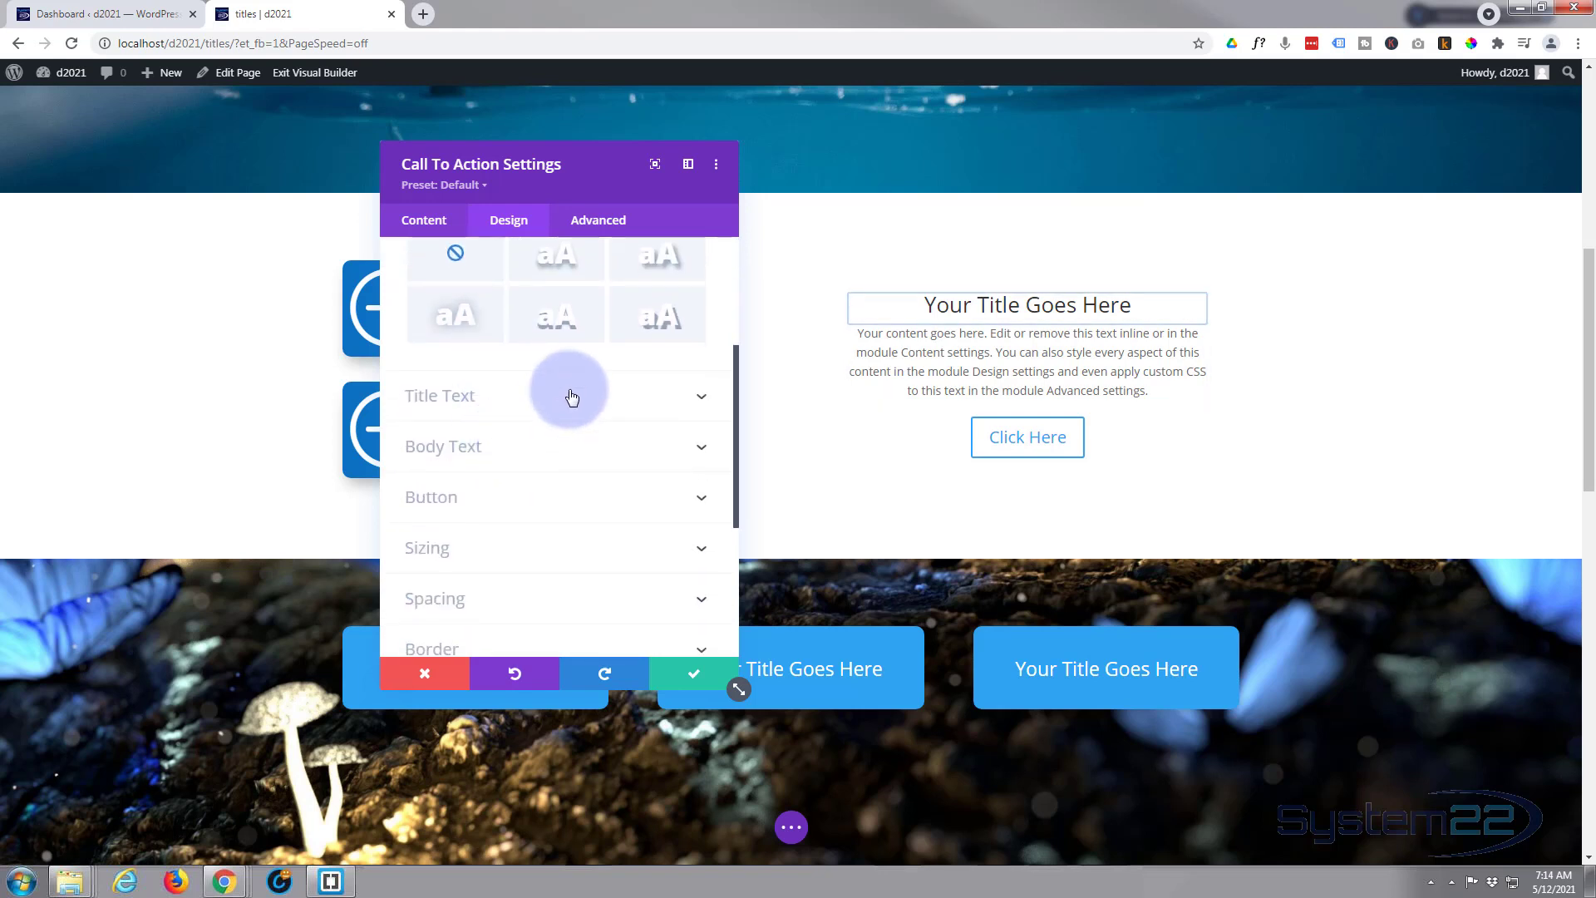
pyautogui.click(573, 396)
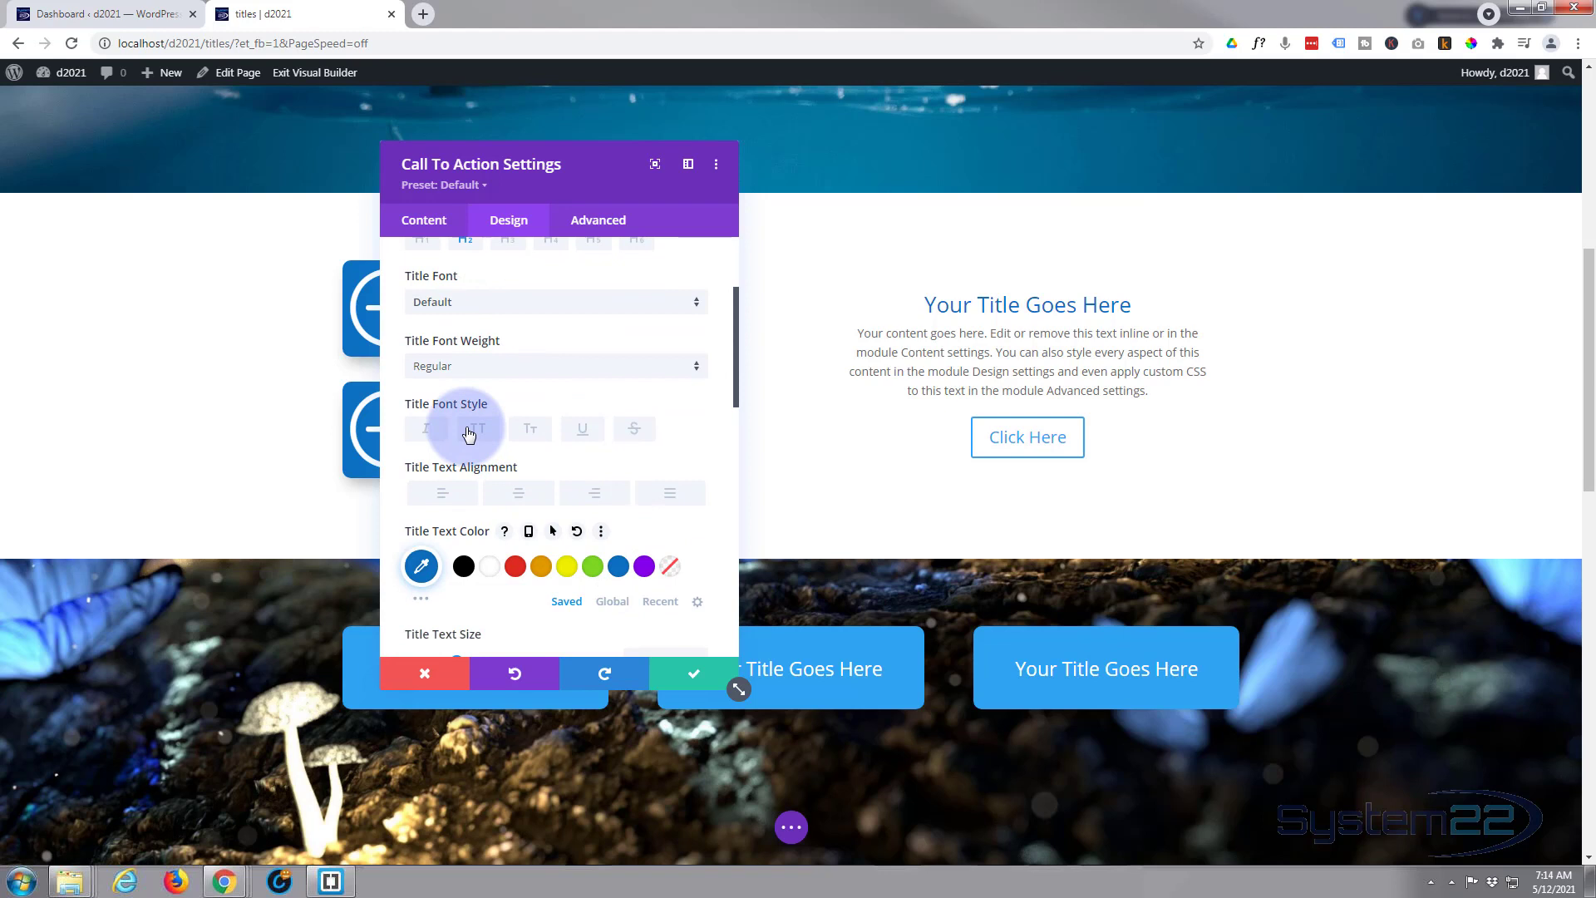
pyautogui.click(477, 429)
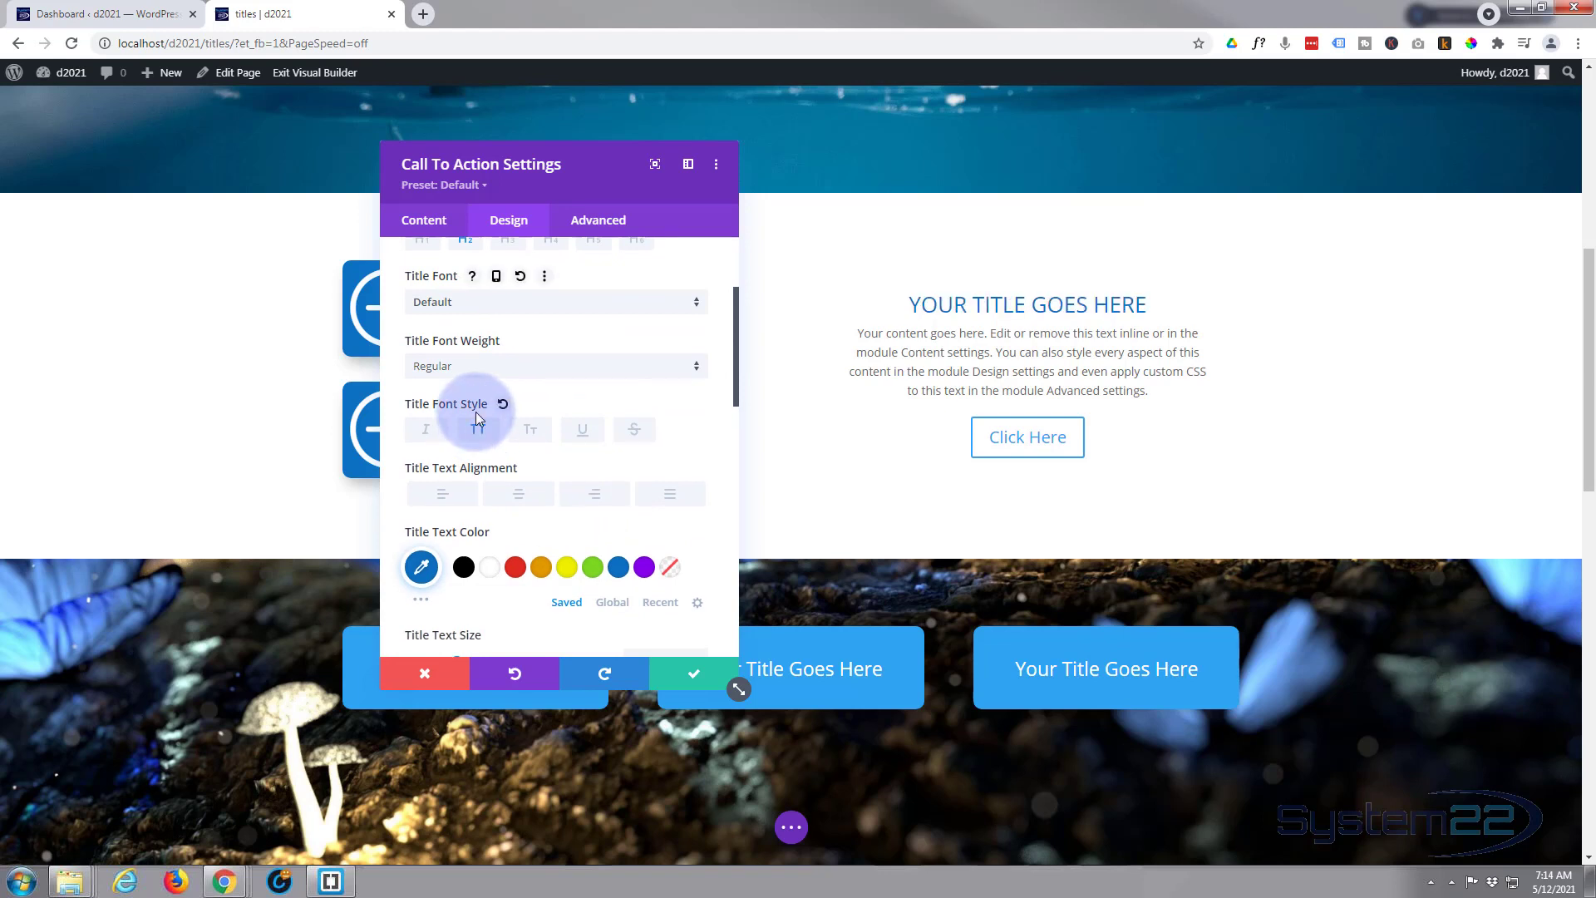
pyautogui.scroll(-3)
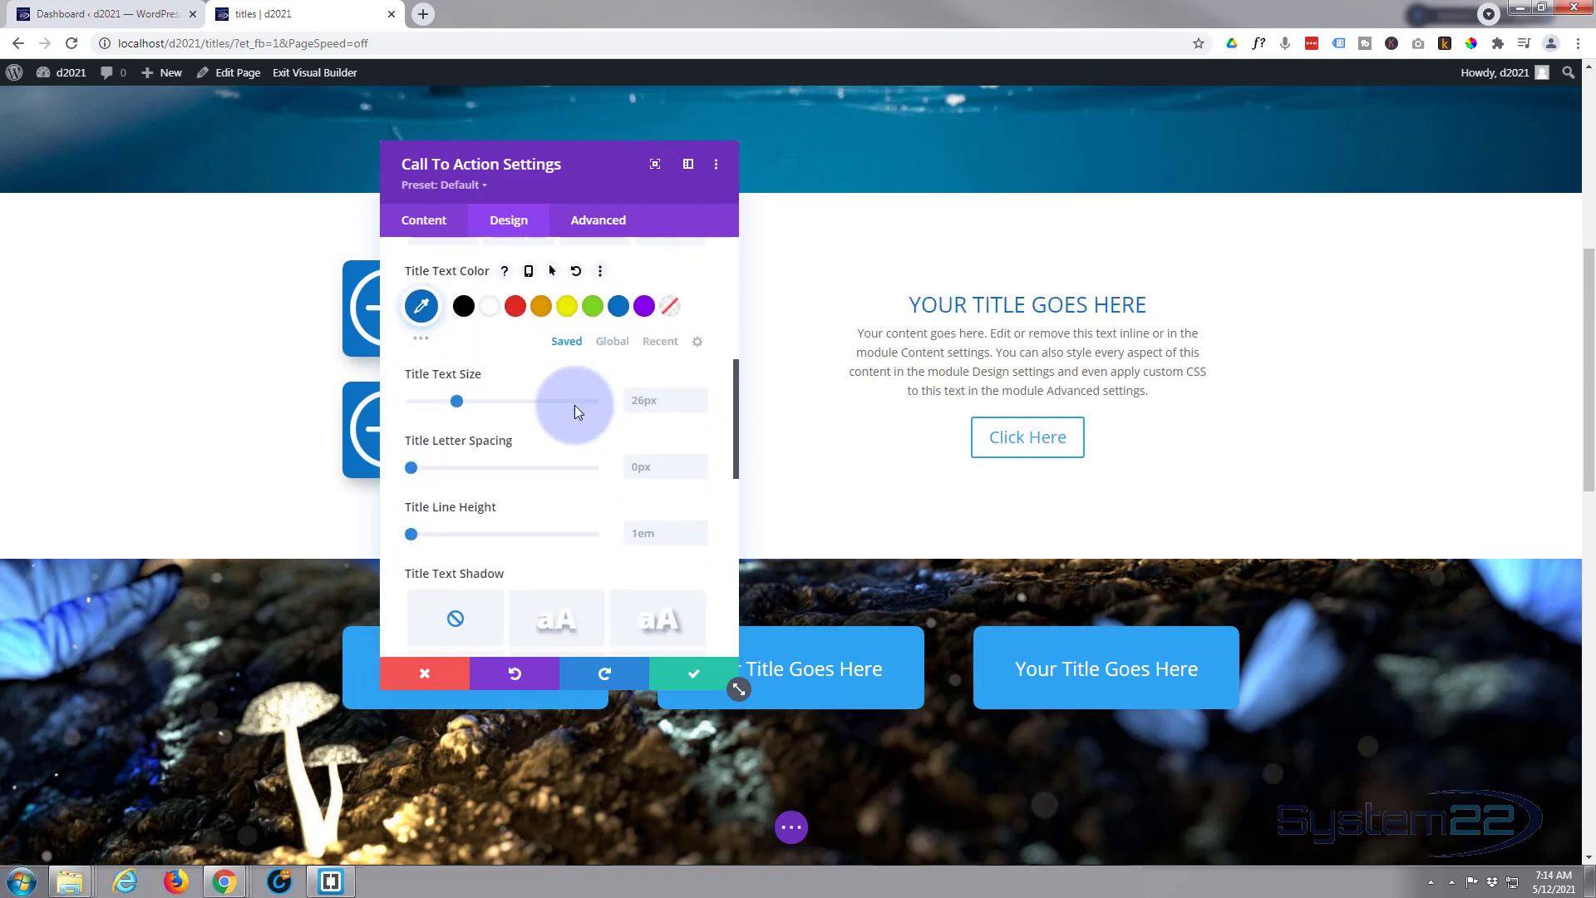
pyautogui.scroll(-3)
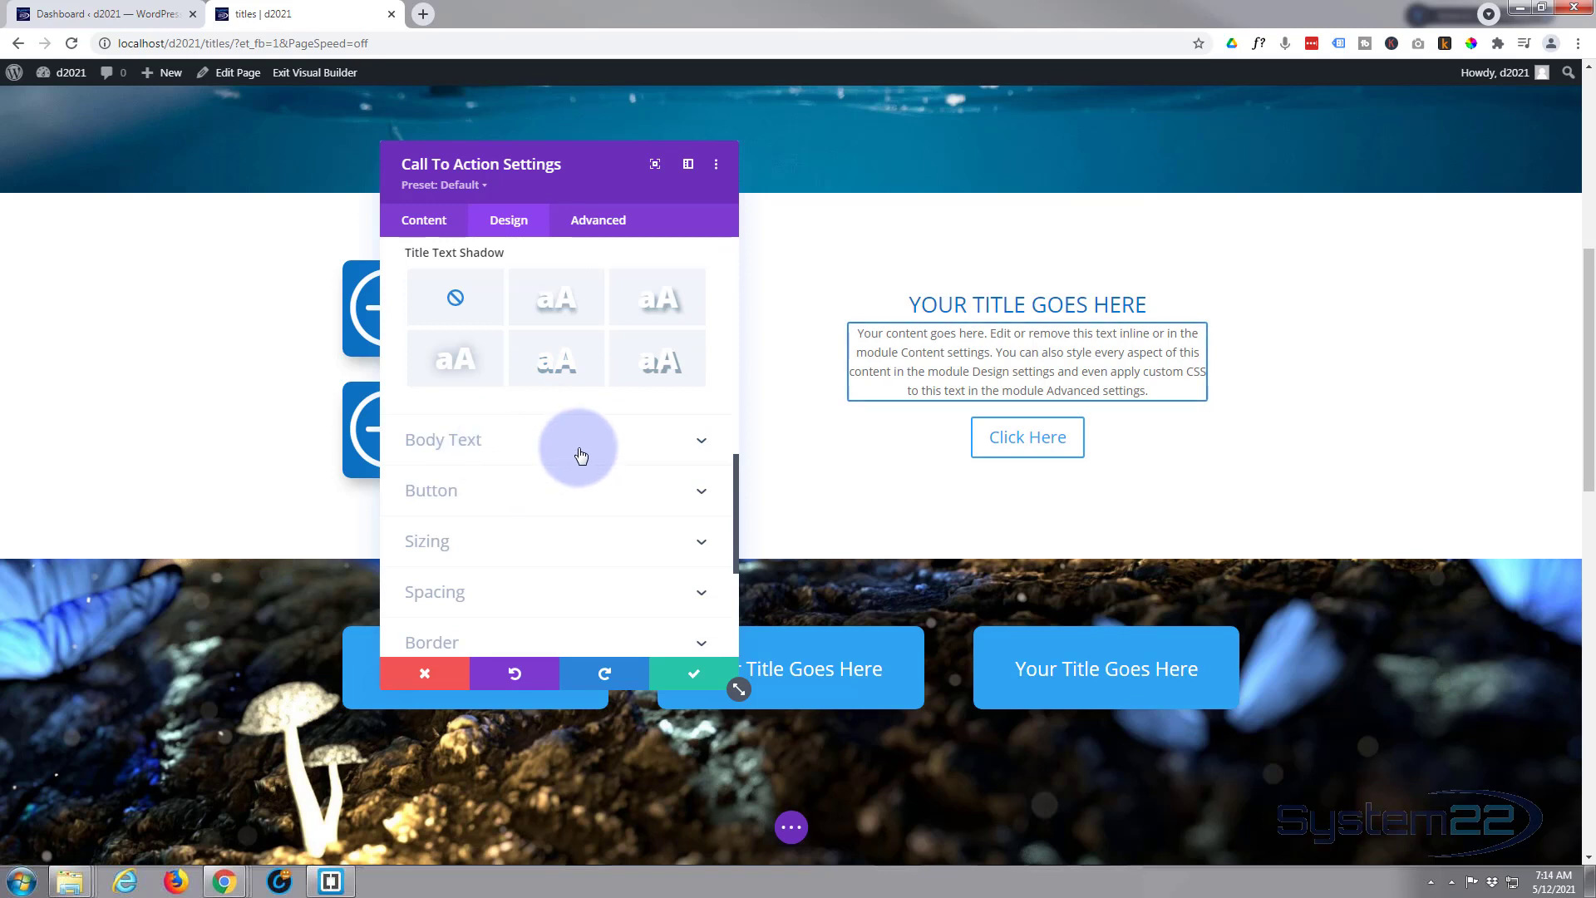
pyautogui.moveTo(559, 469)
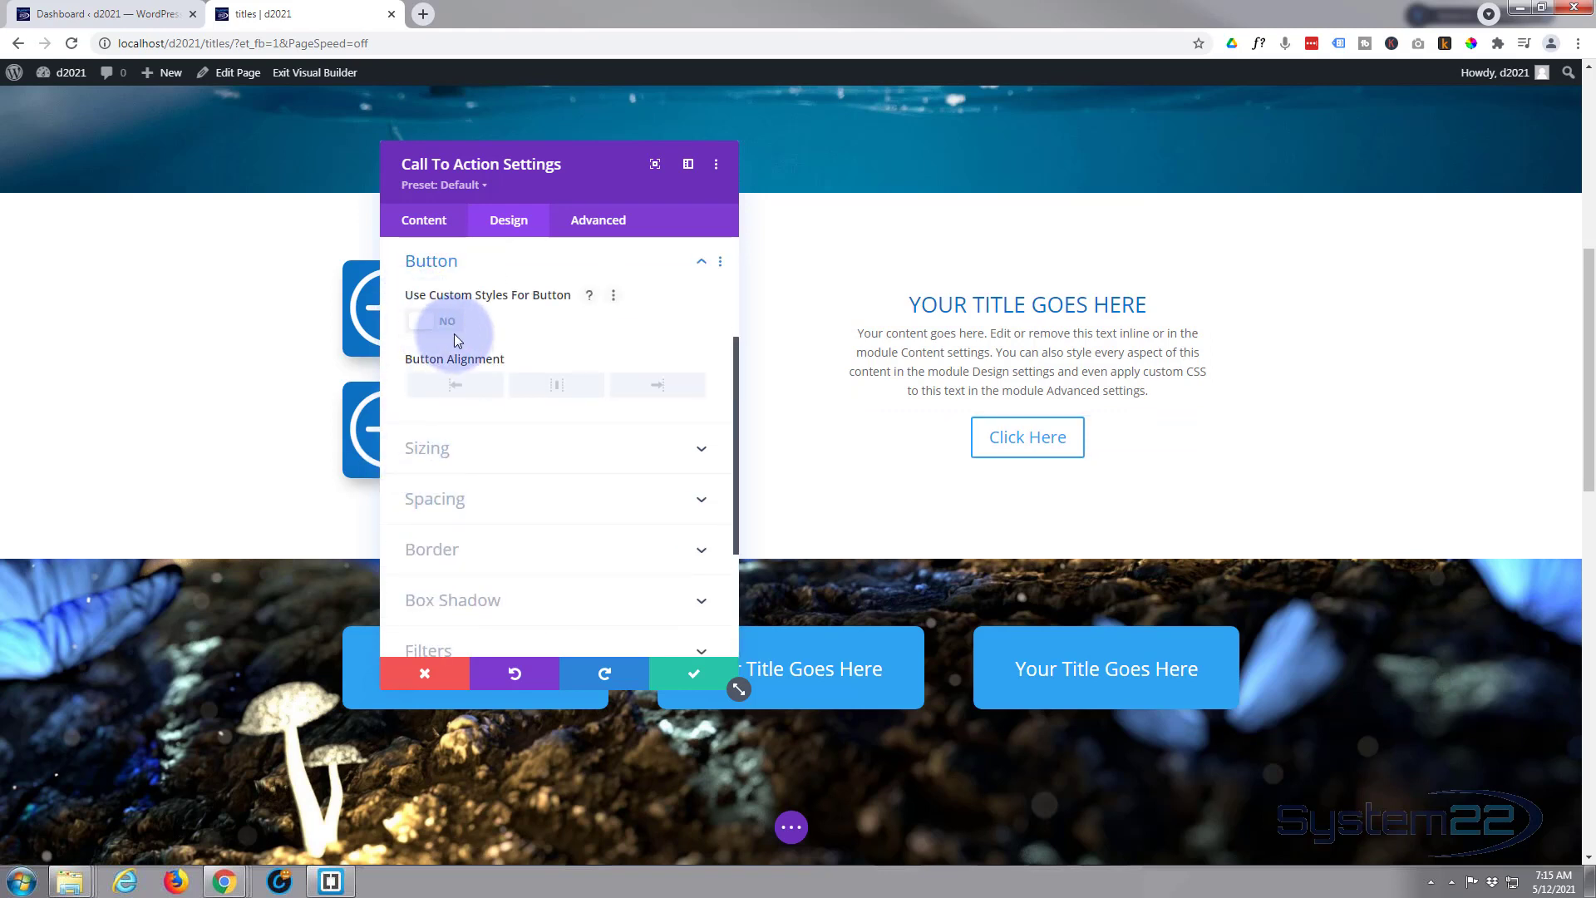
pyautogui.click(434, 321)
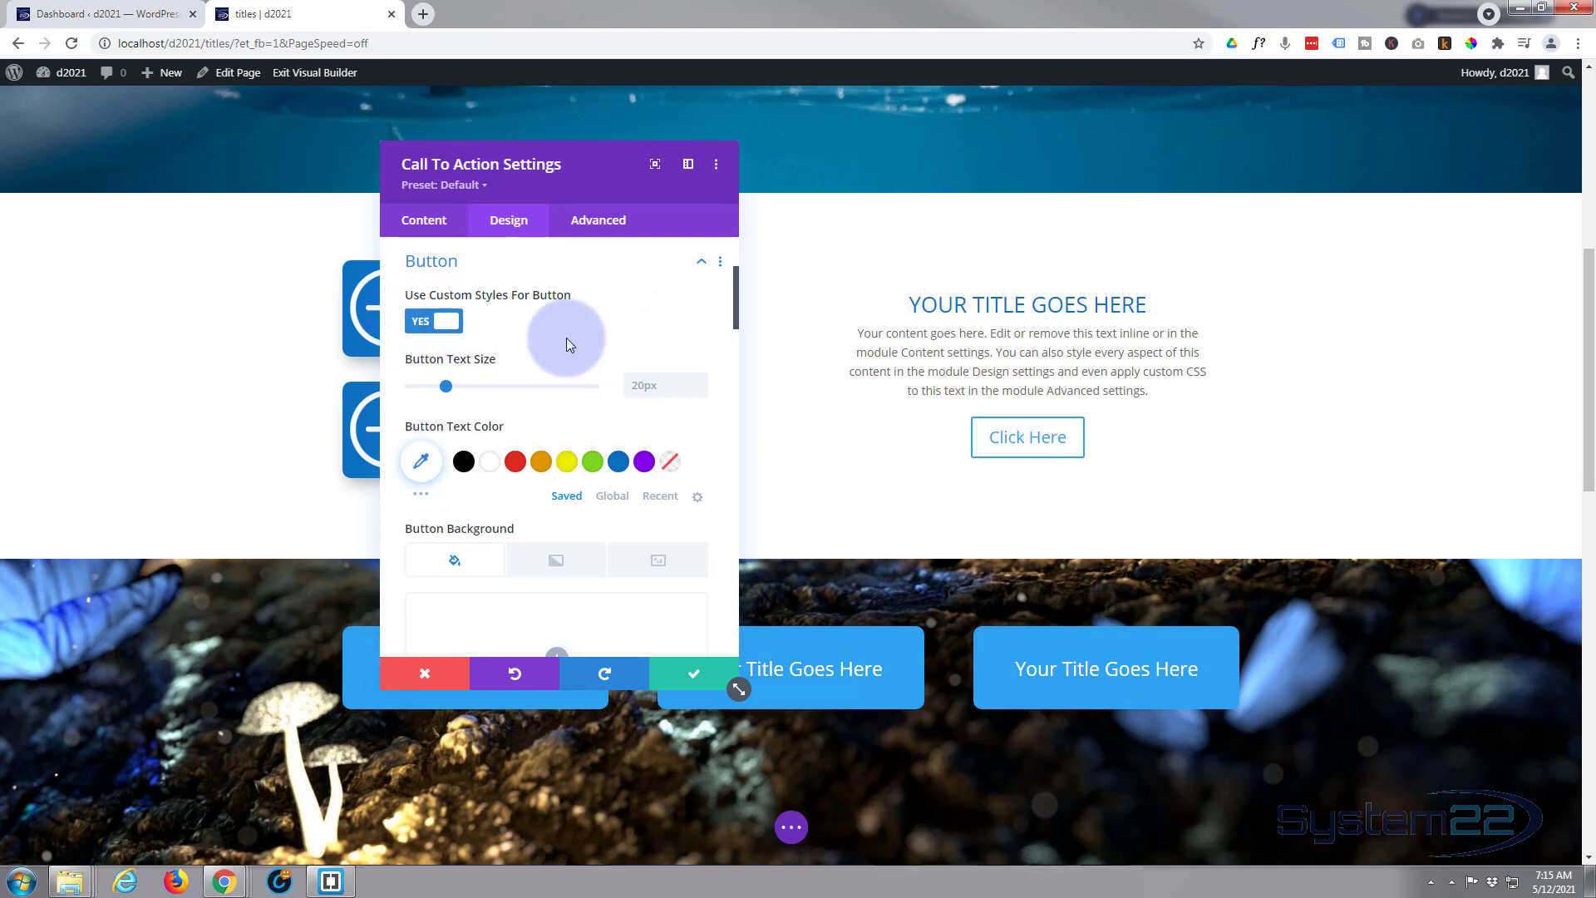
# Give the button a blue background with a purple hover background
pyautogui.scroll(-3)
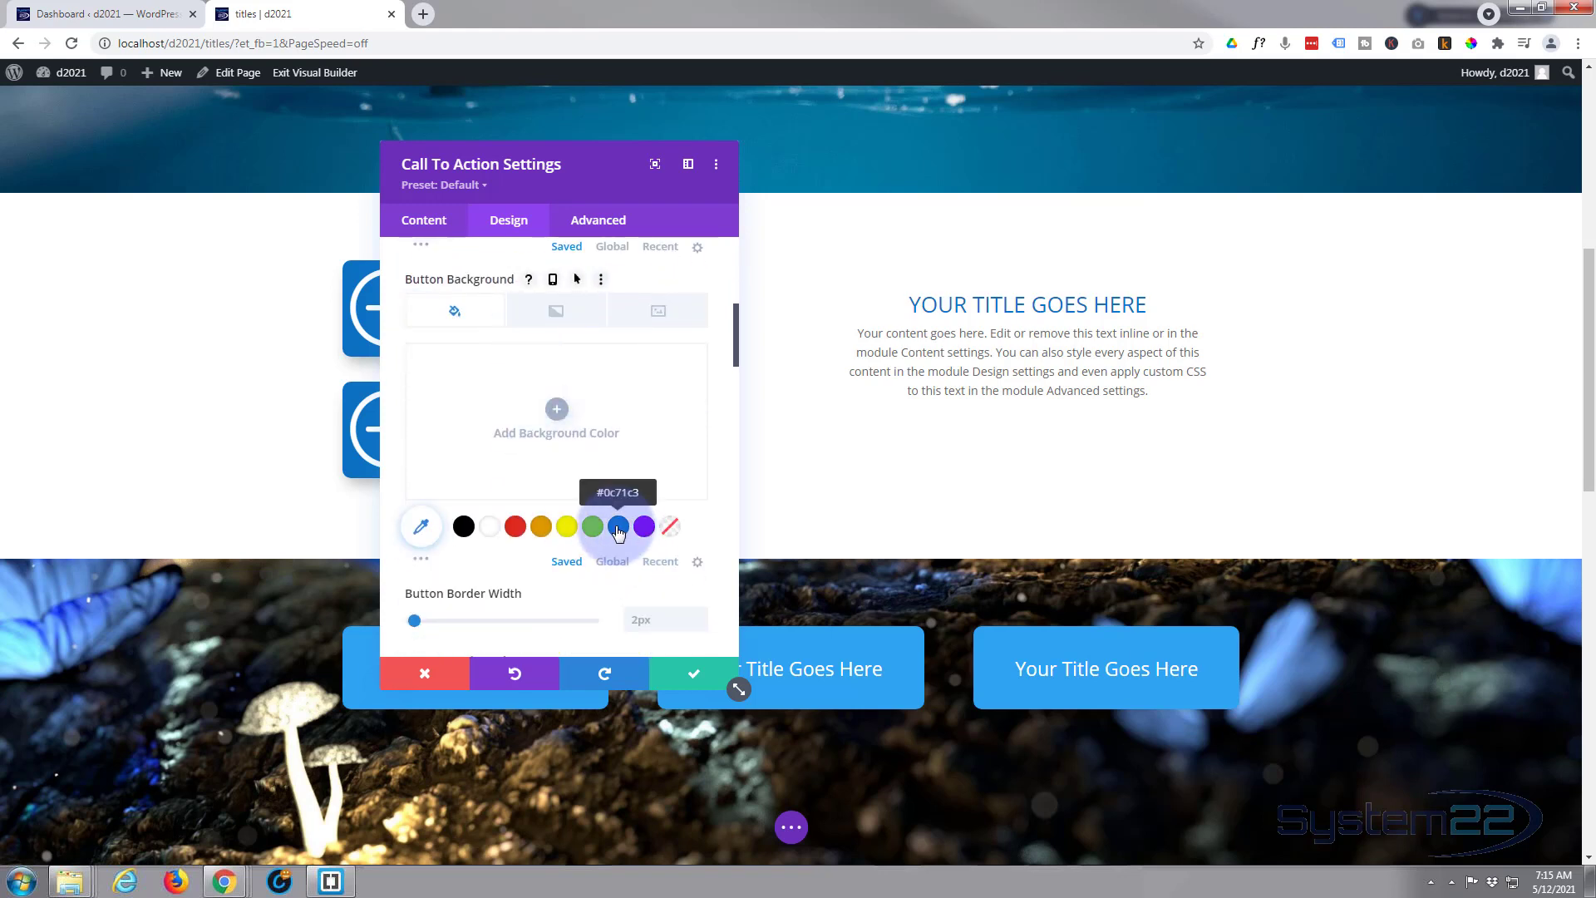
pyautogui.click(618, 526)
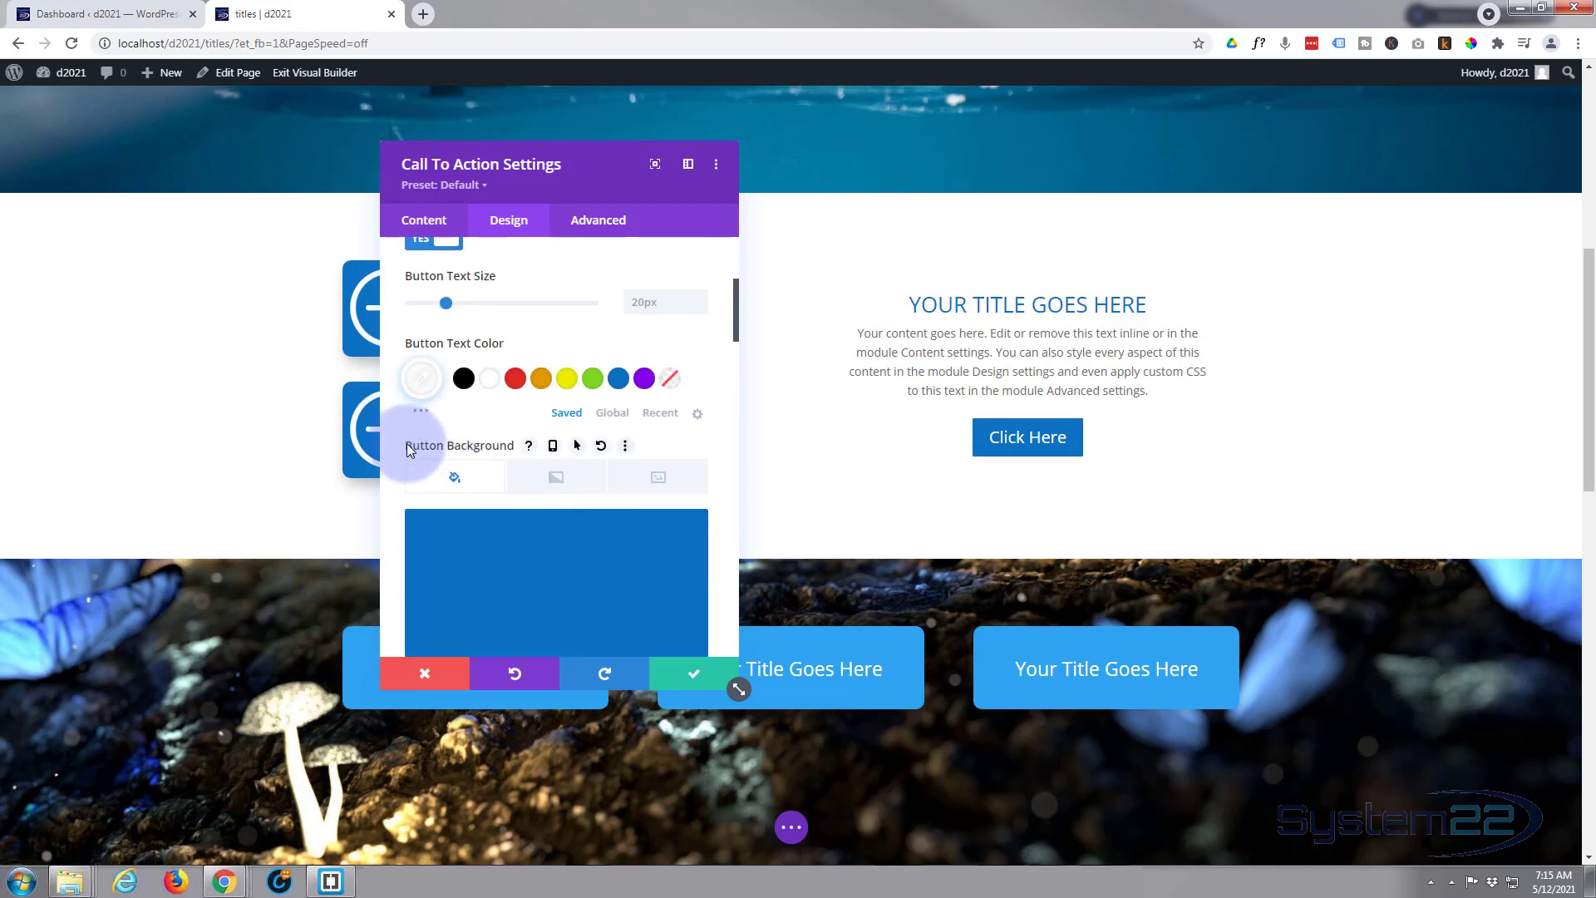
pyautogui.moveTo(472, 453)
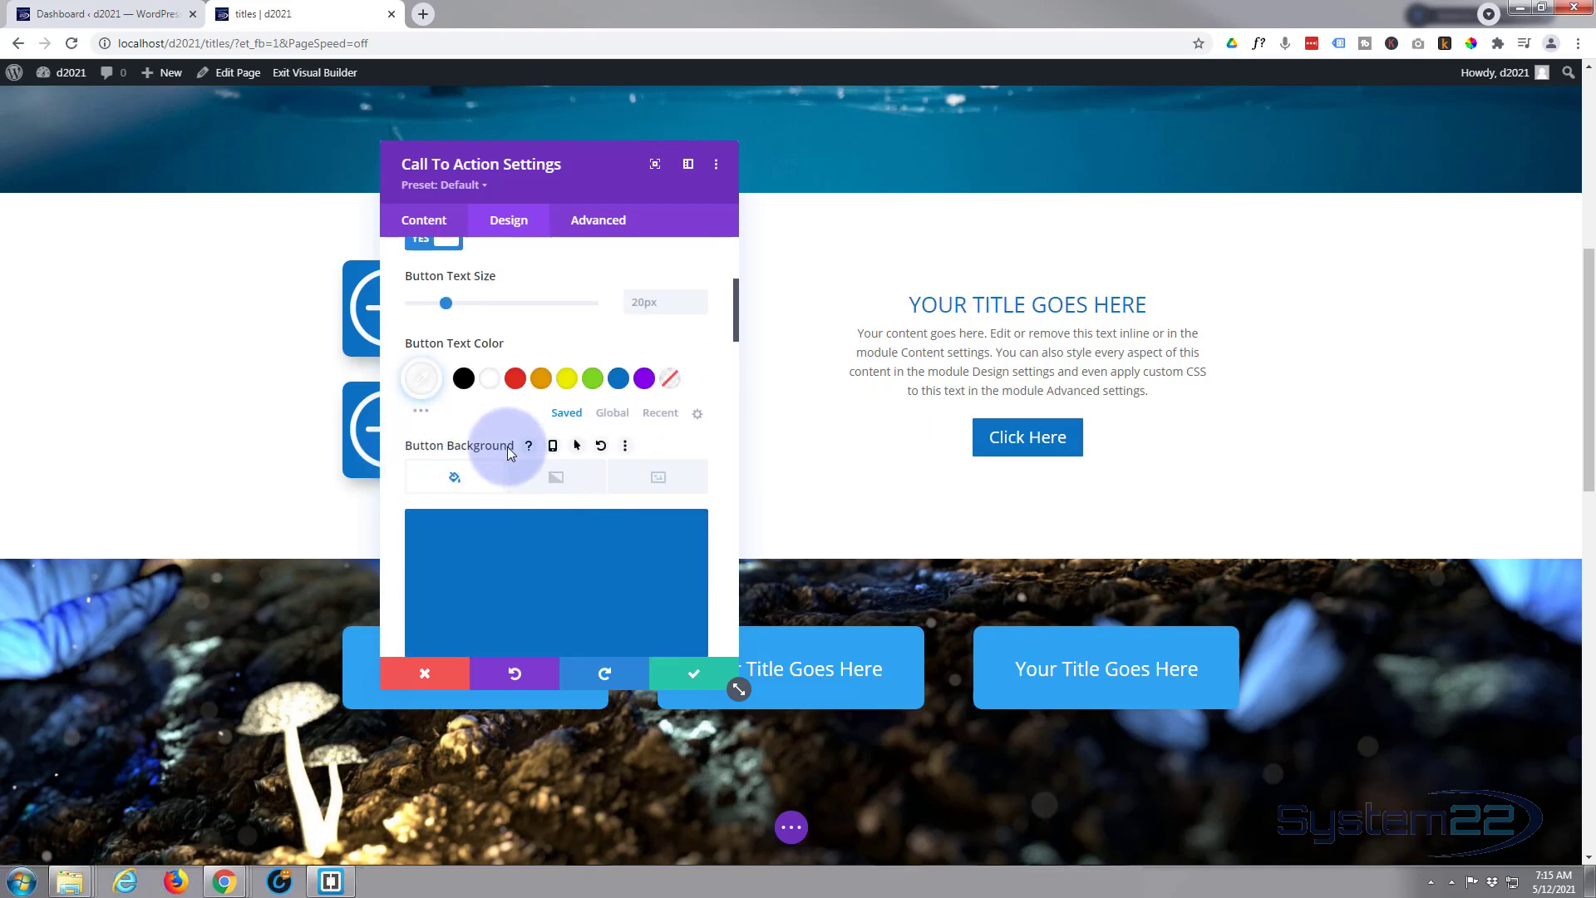
pyautogui.moveTo(469, 452)
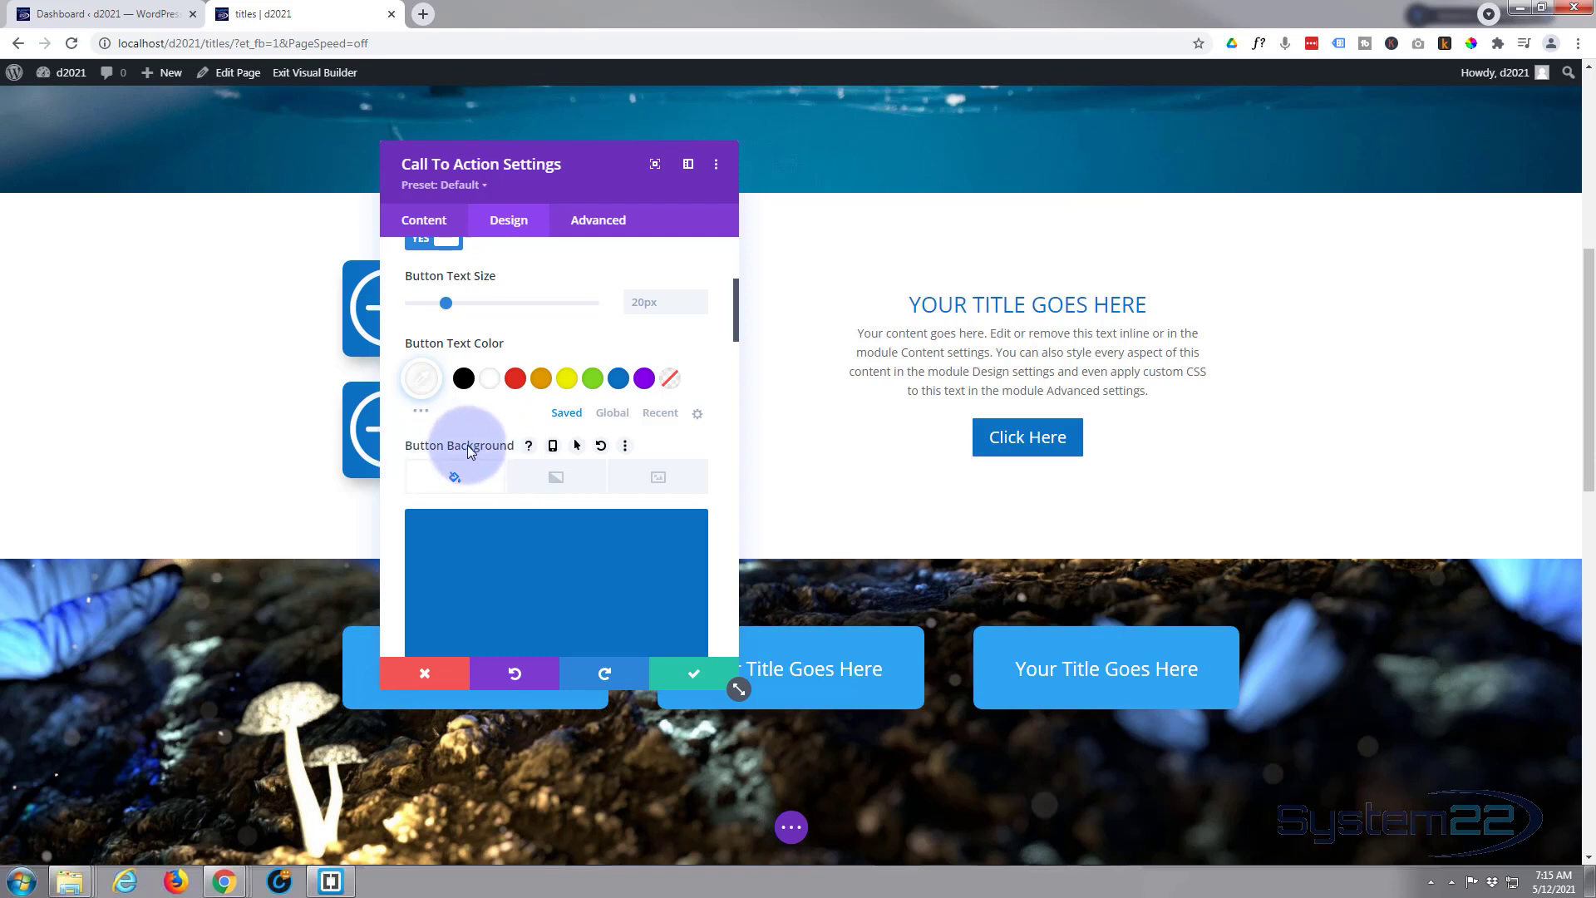
pyautogui.moveTo(641, 448)
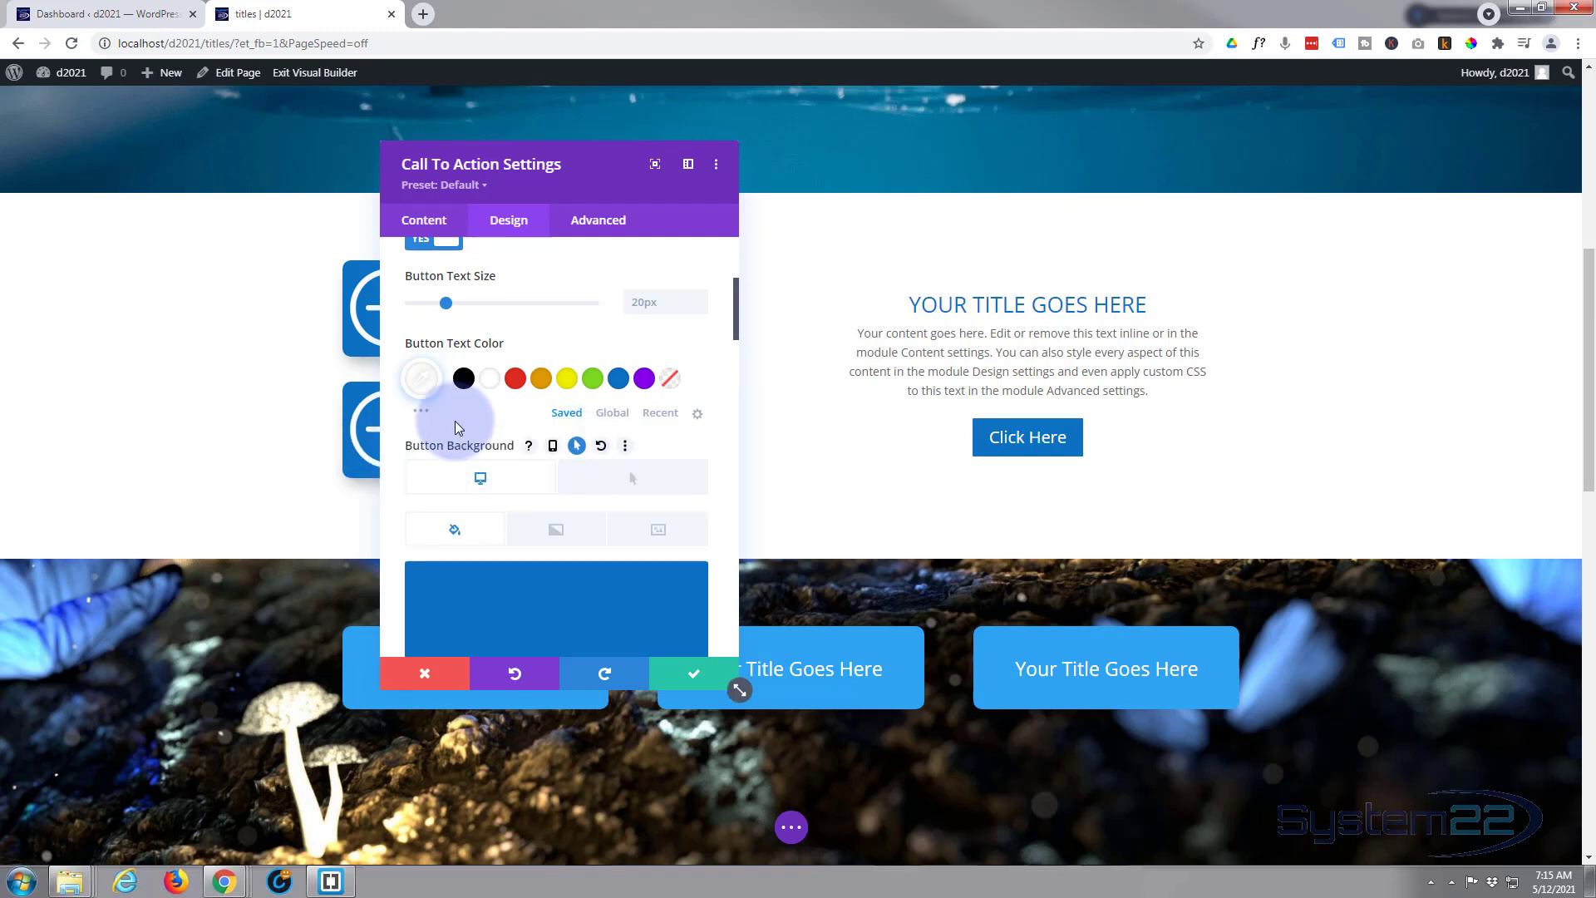
pyautogui.scroll(-3)
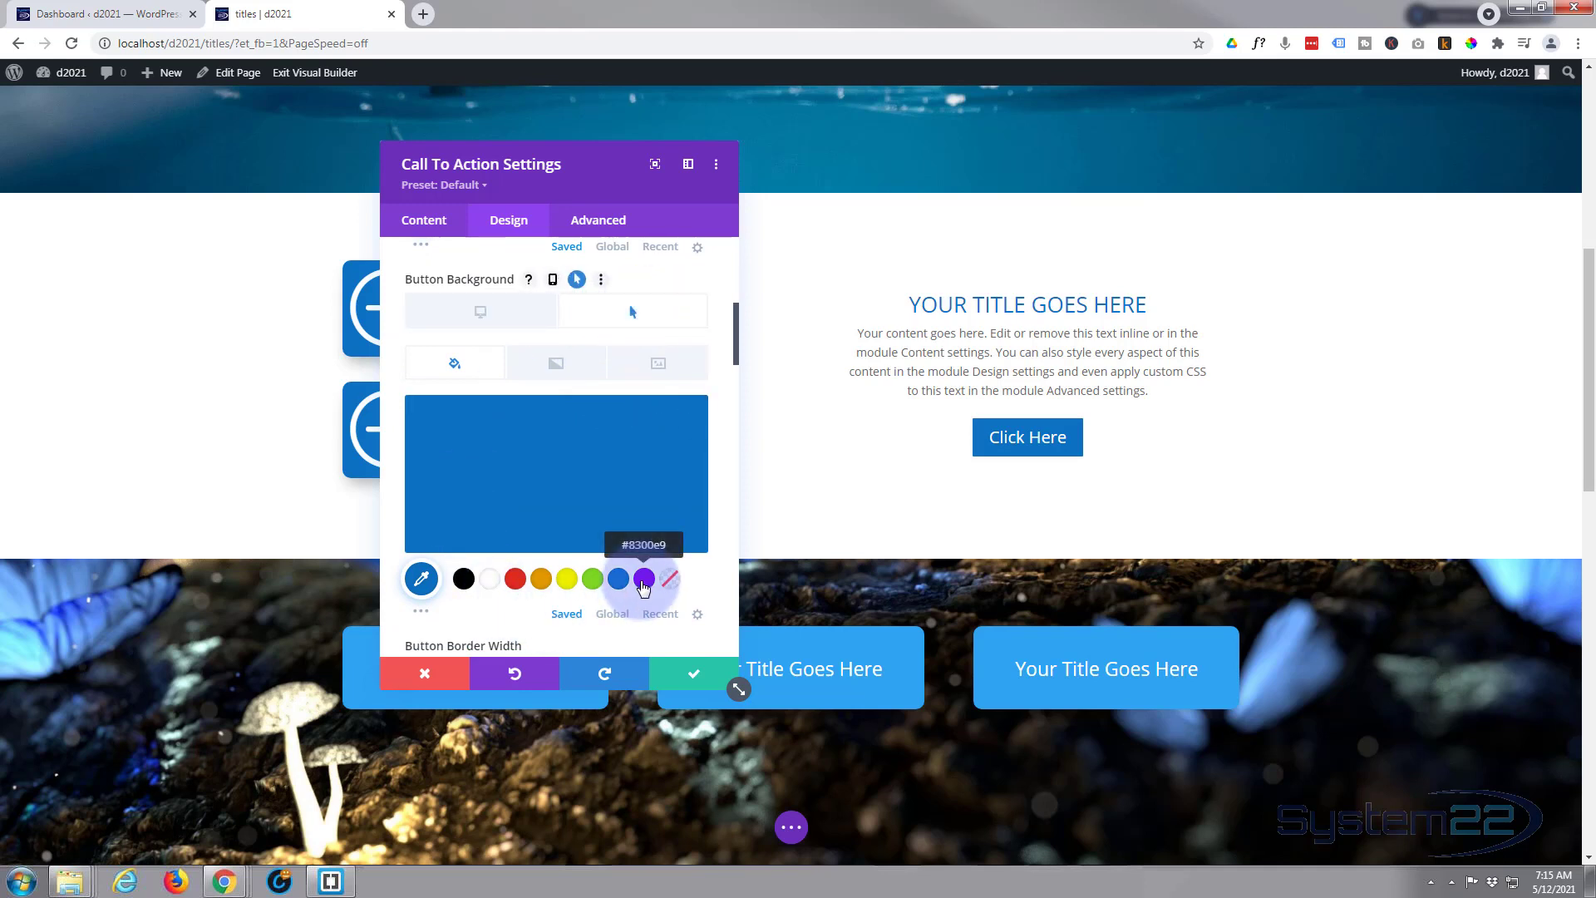
pyautogui.click(643, 579)
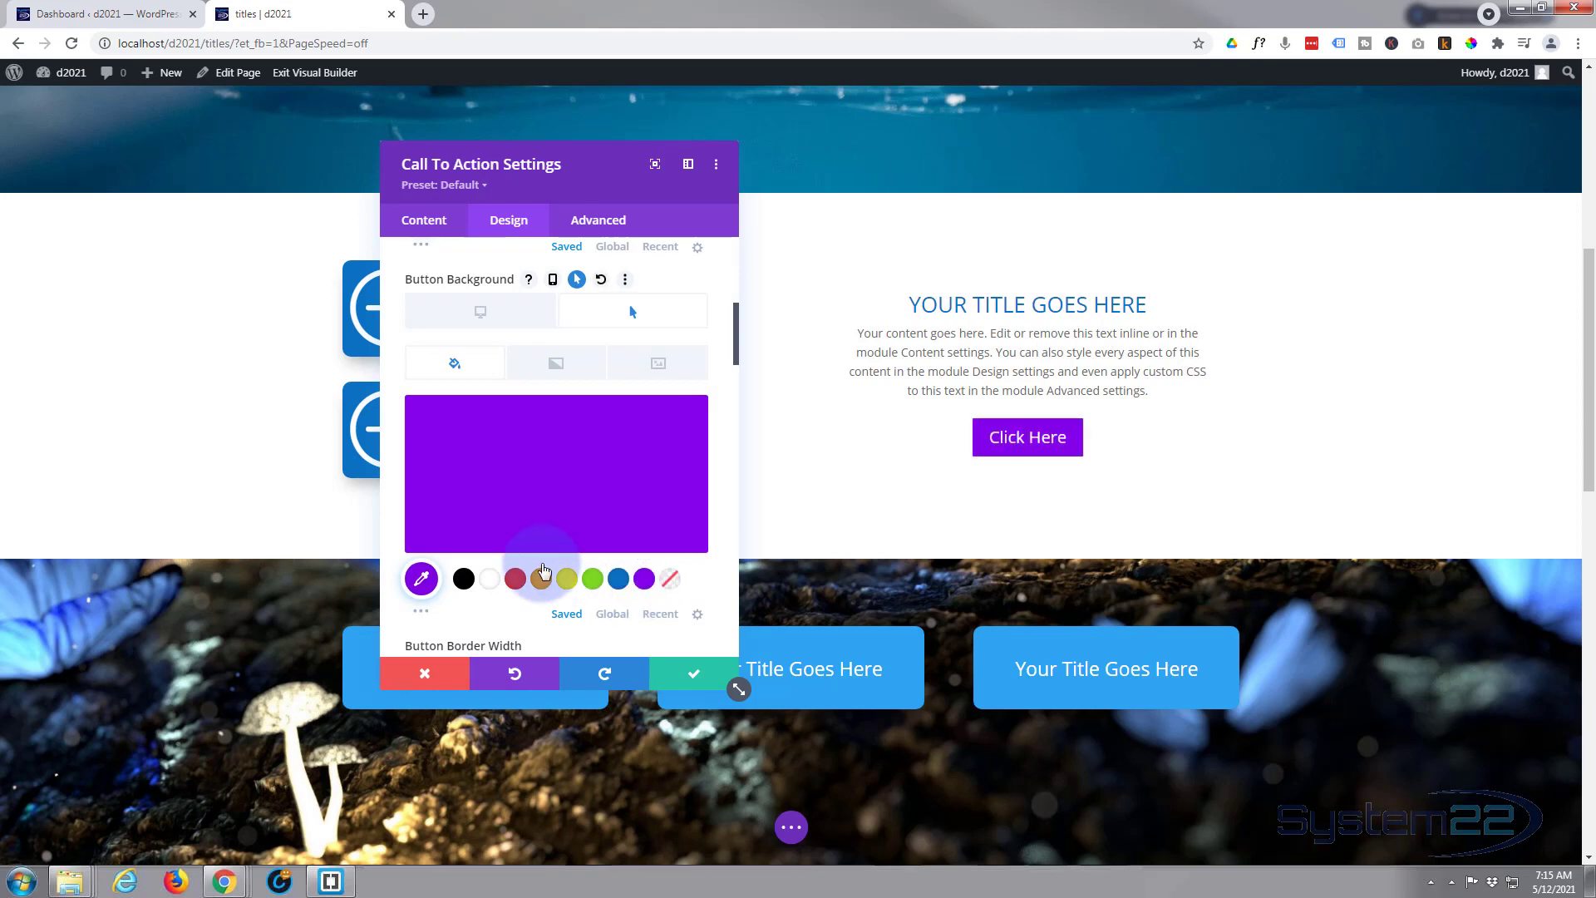
pyautogui.moveTo(481, 313)
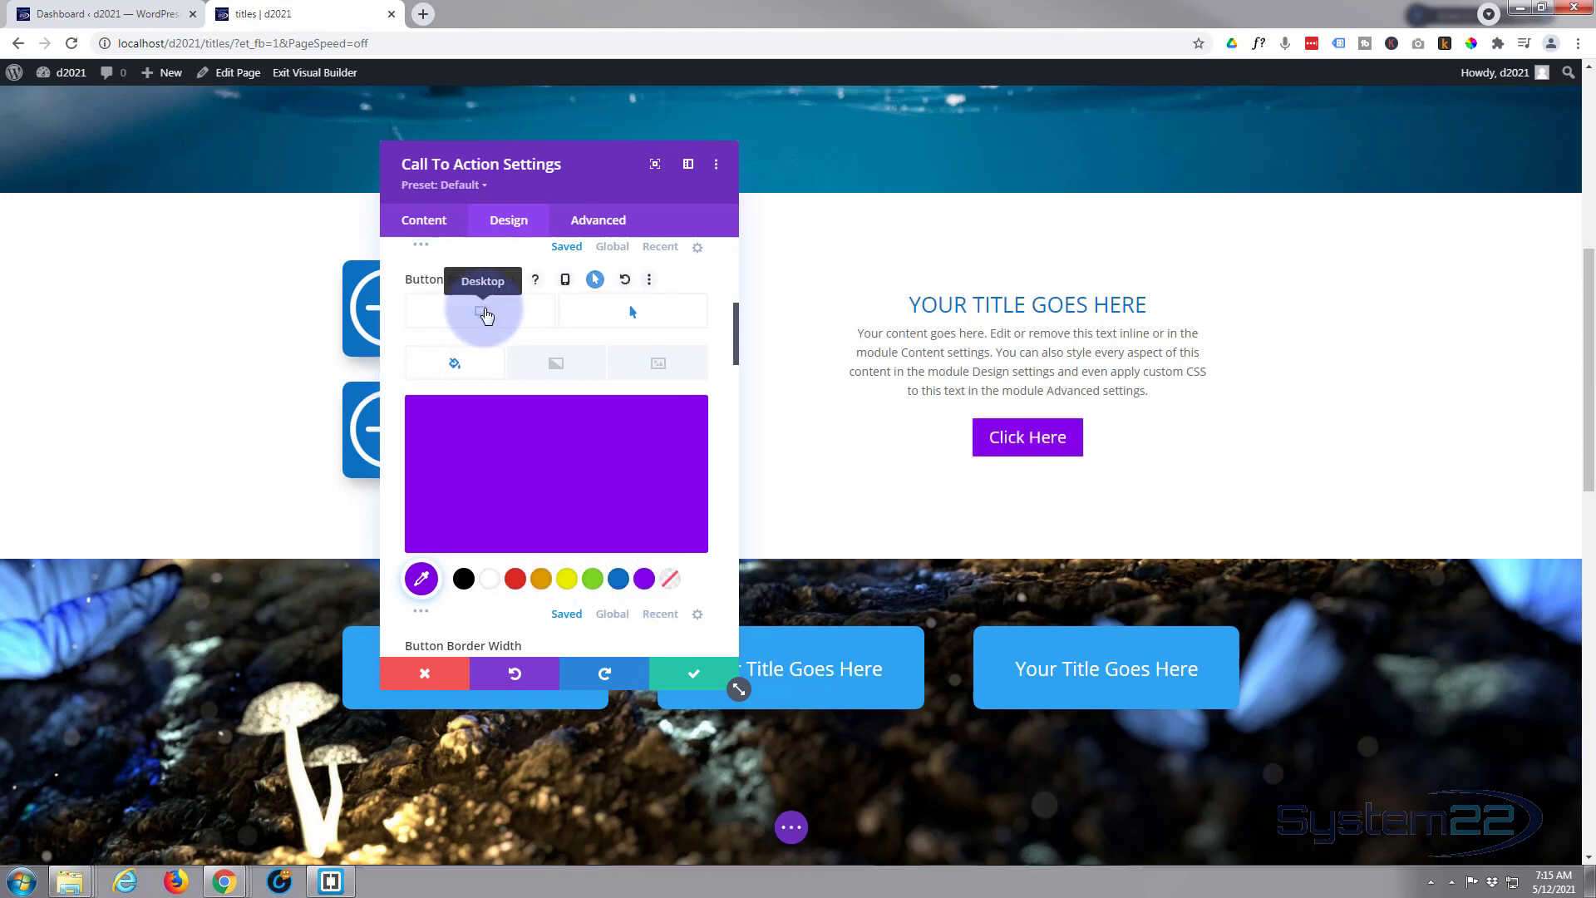
pyautogui.click(618, 579)
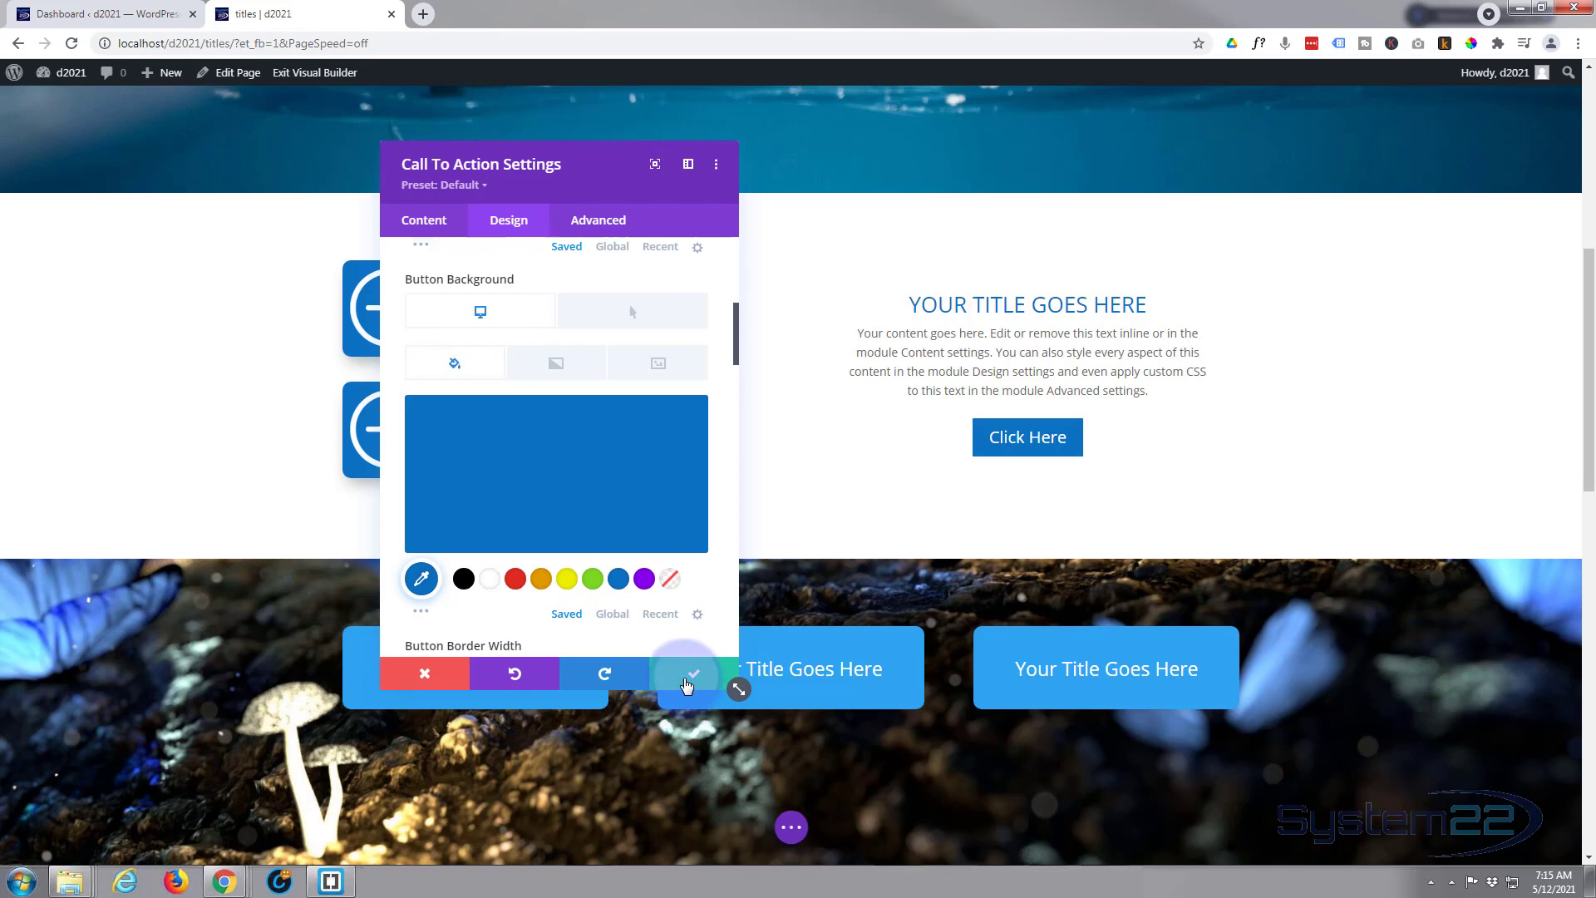
# Save and close the call-to-action settings, leaving the uppercase title and blue button on the page
pyautogui.click(695, 673)
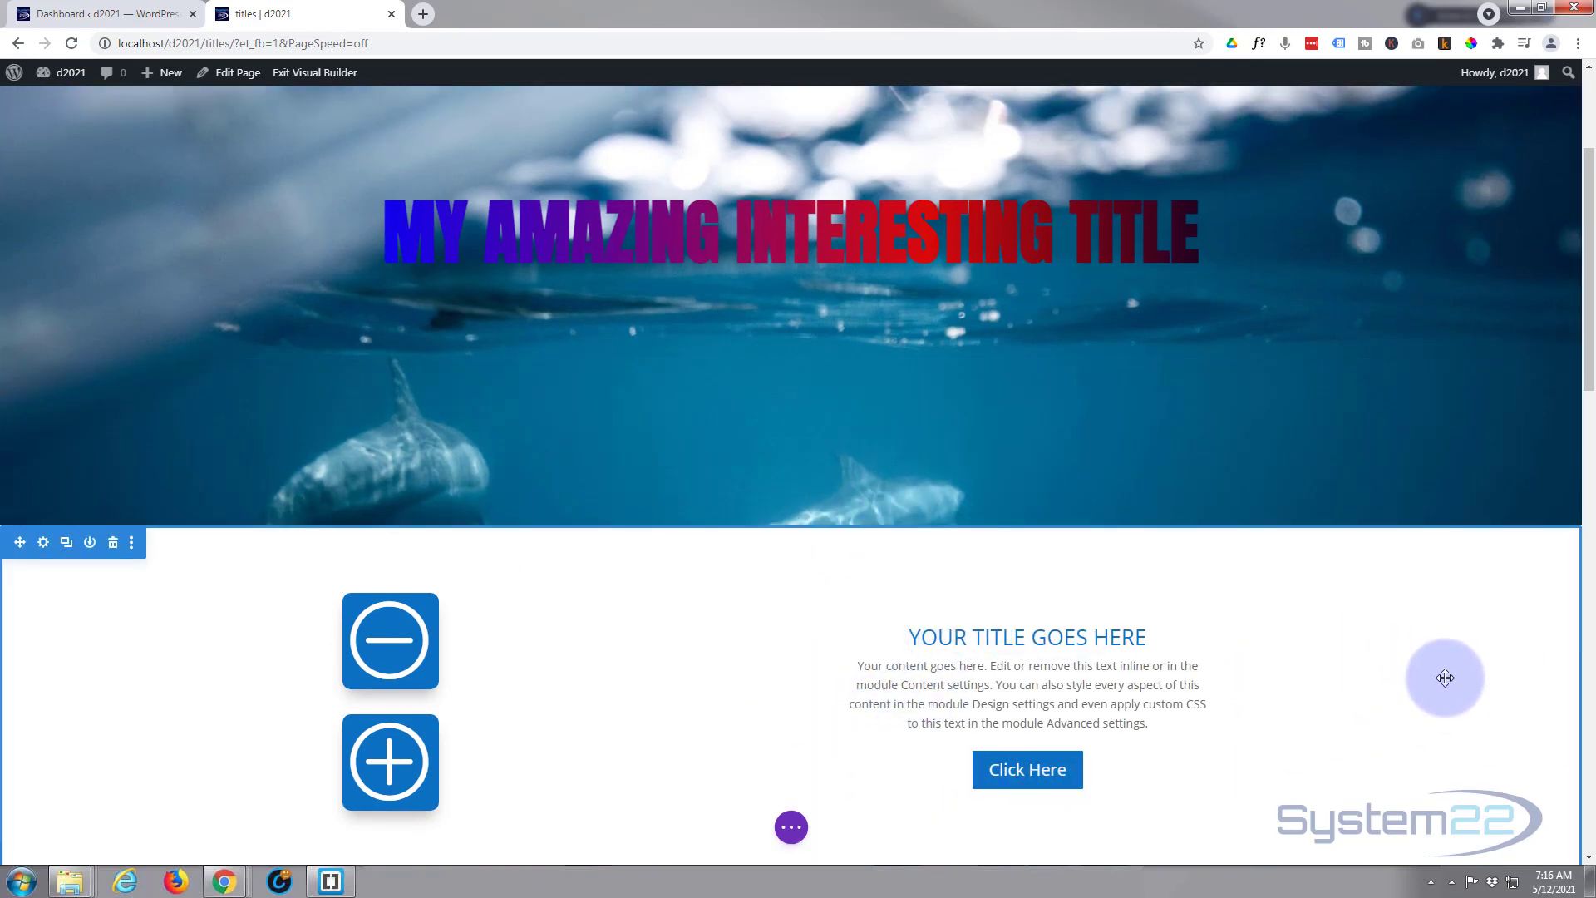
pyautogui.scroll(-3)
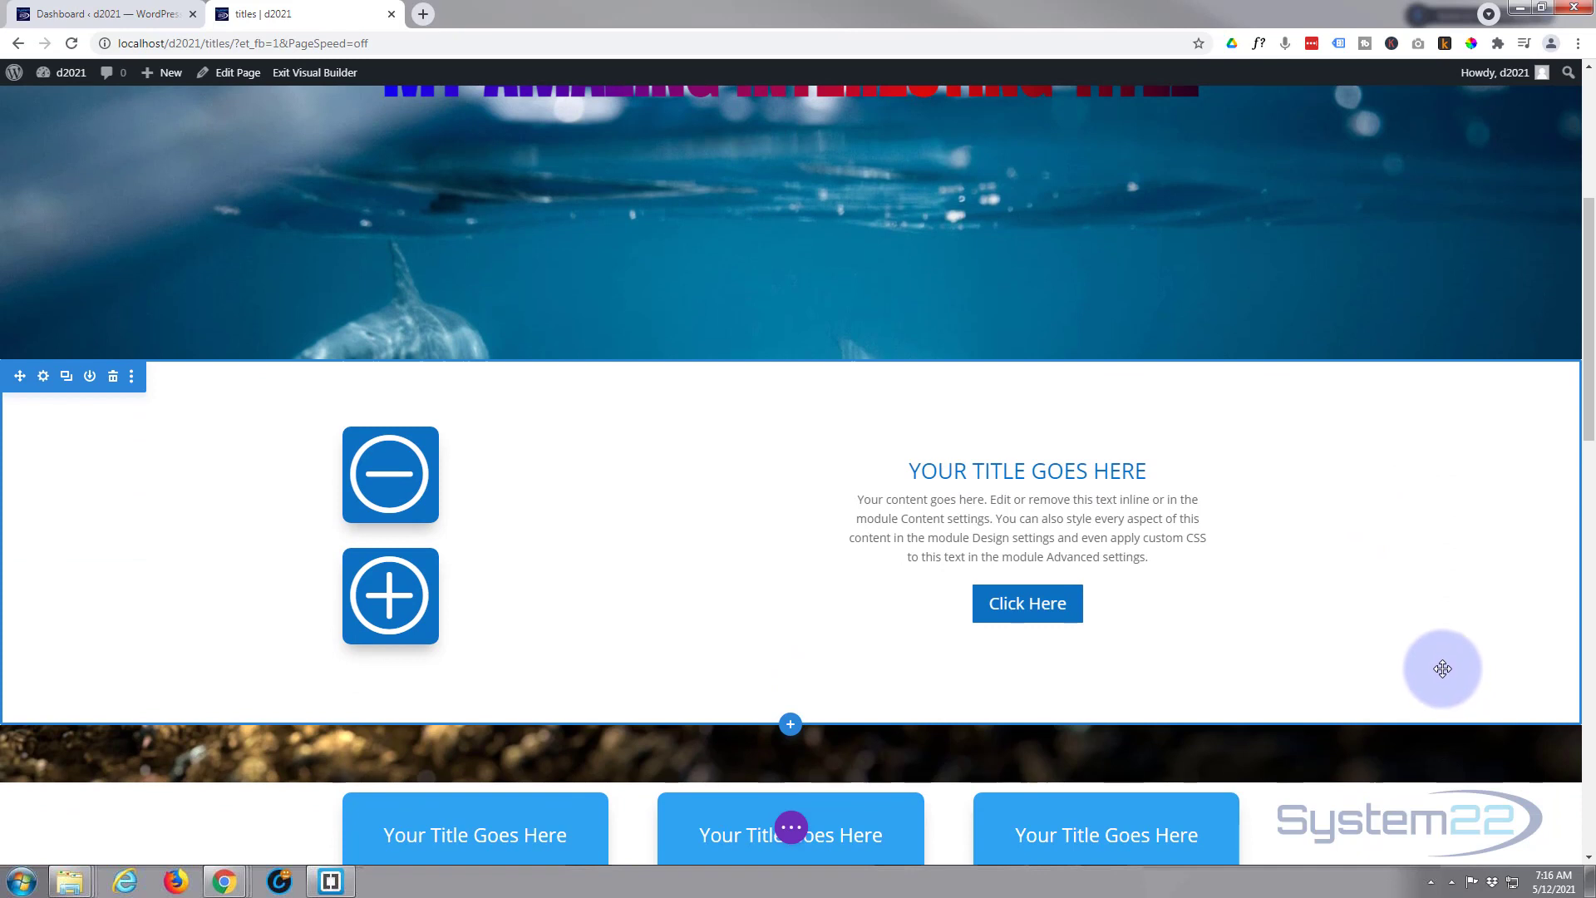
pyautogui.moveTo(1377, 526)
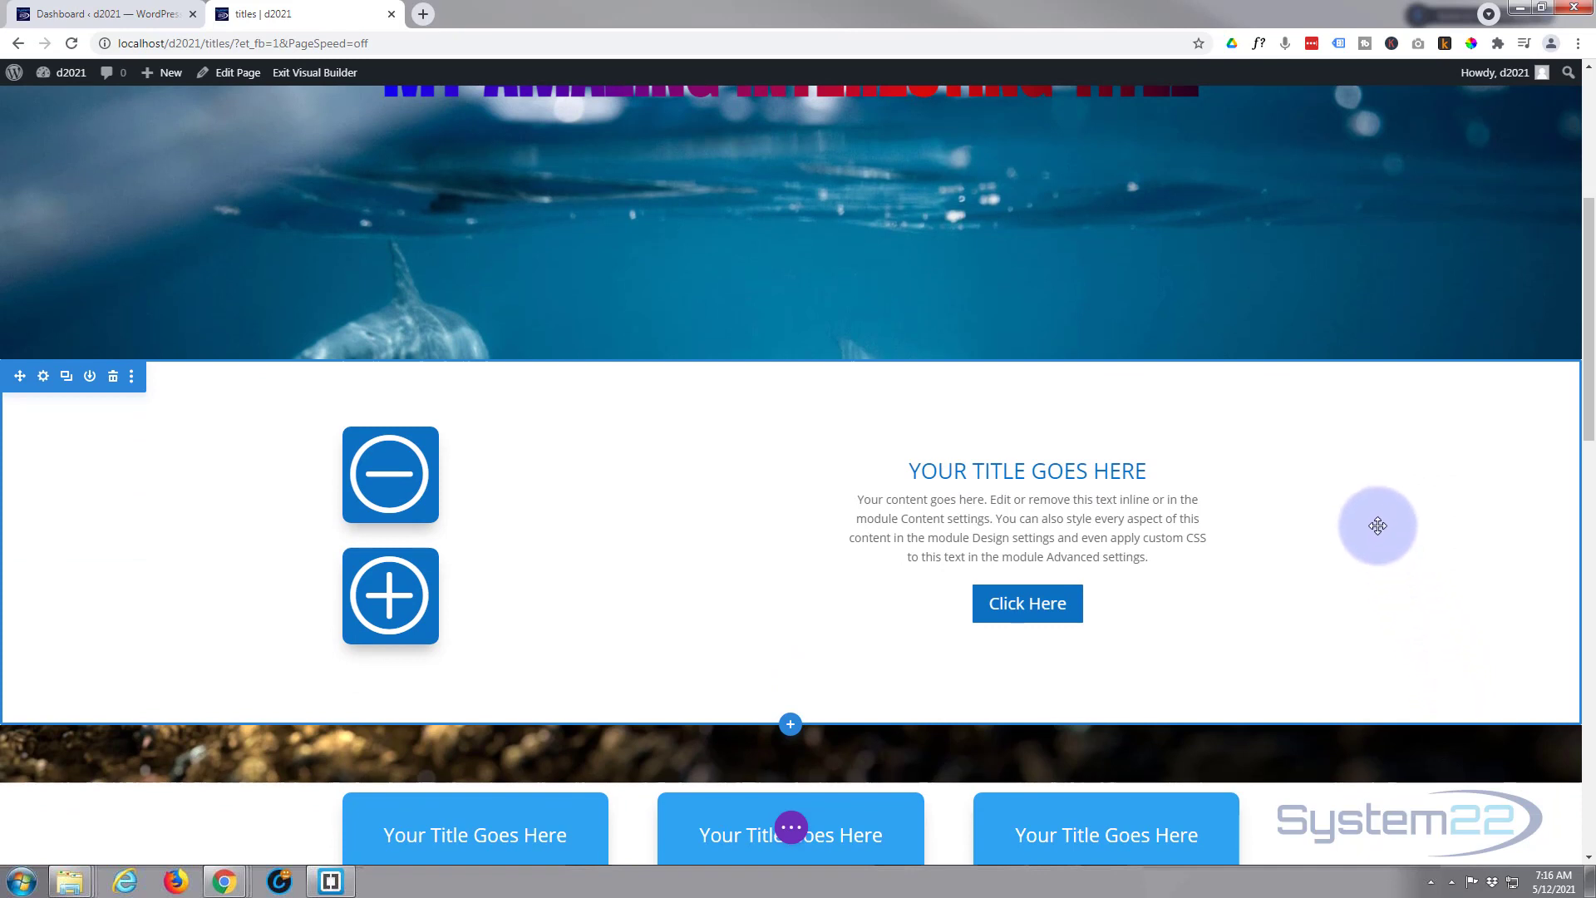
pyautogui.scroll(-3)
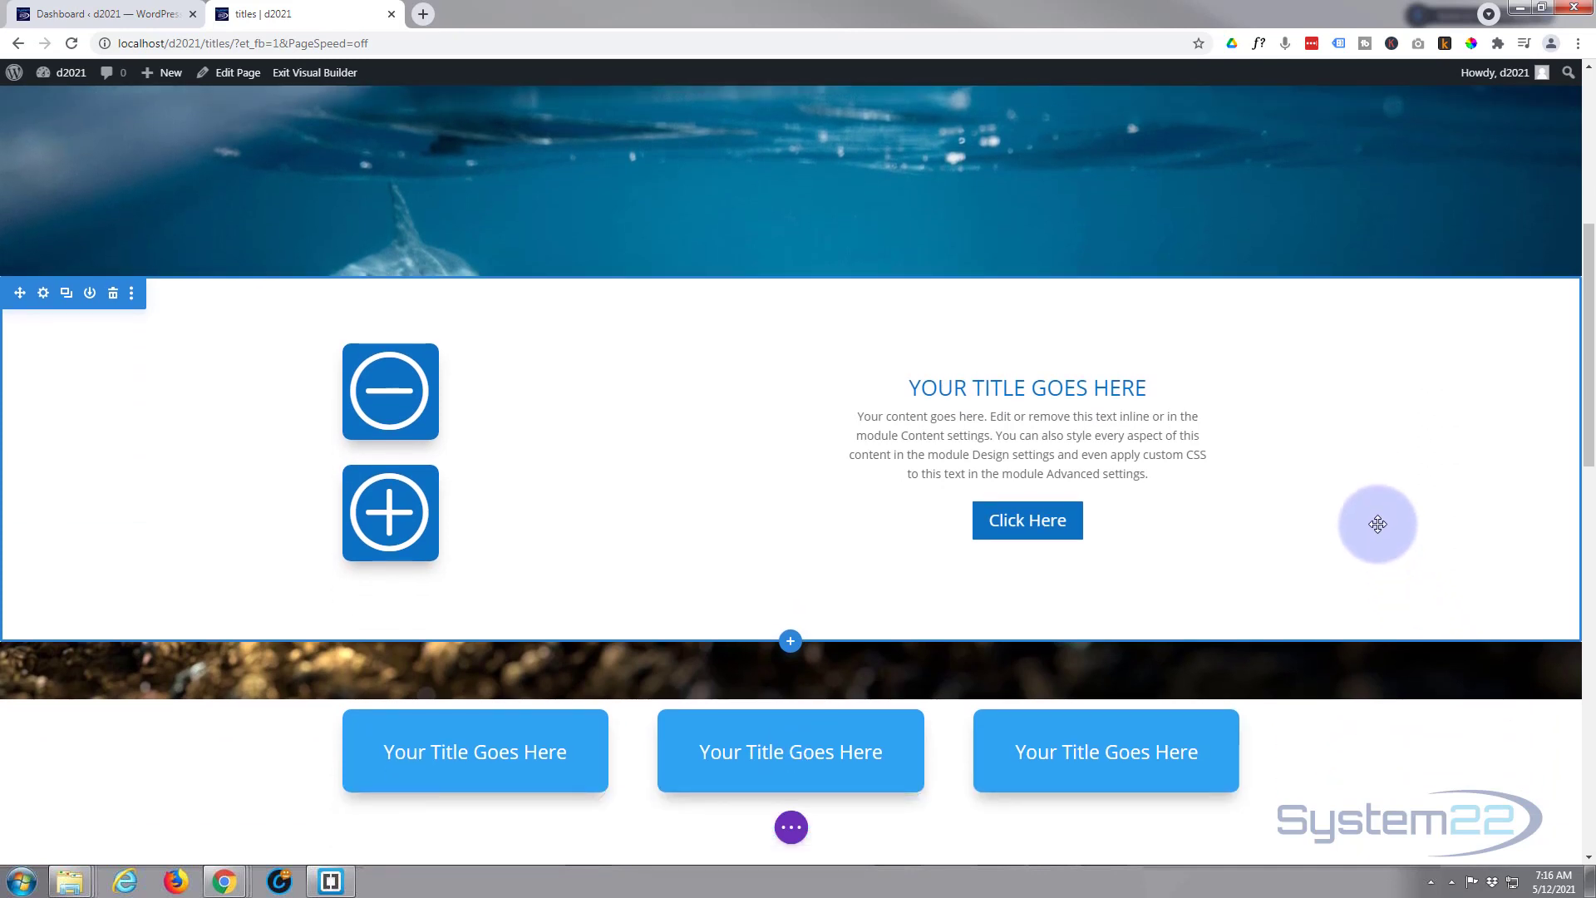
pyautogui.moveTo(1377, 509)
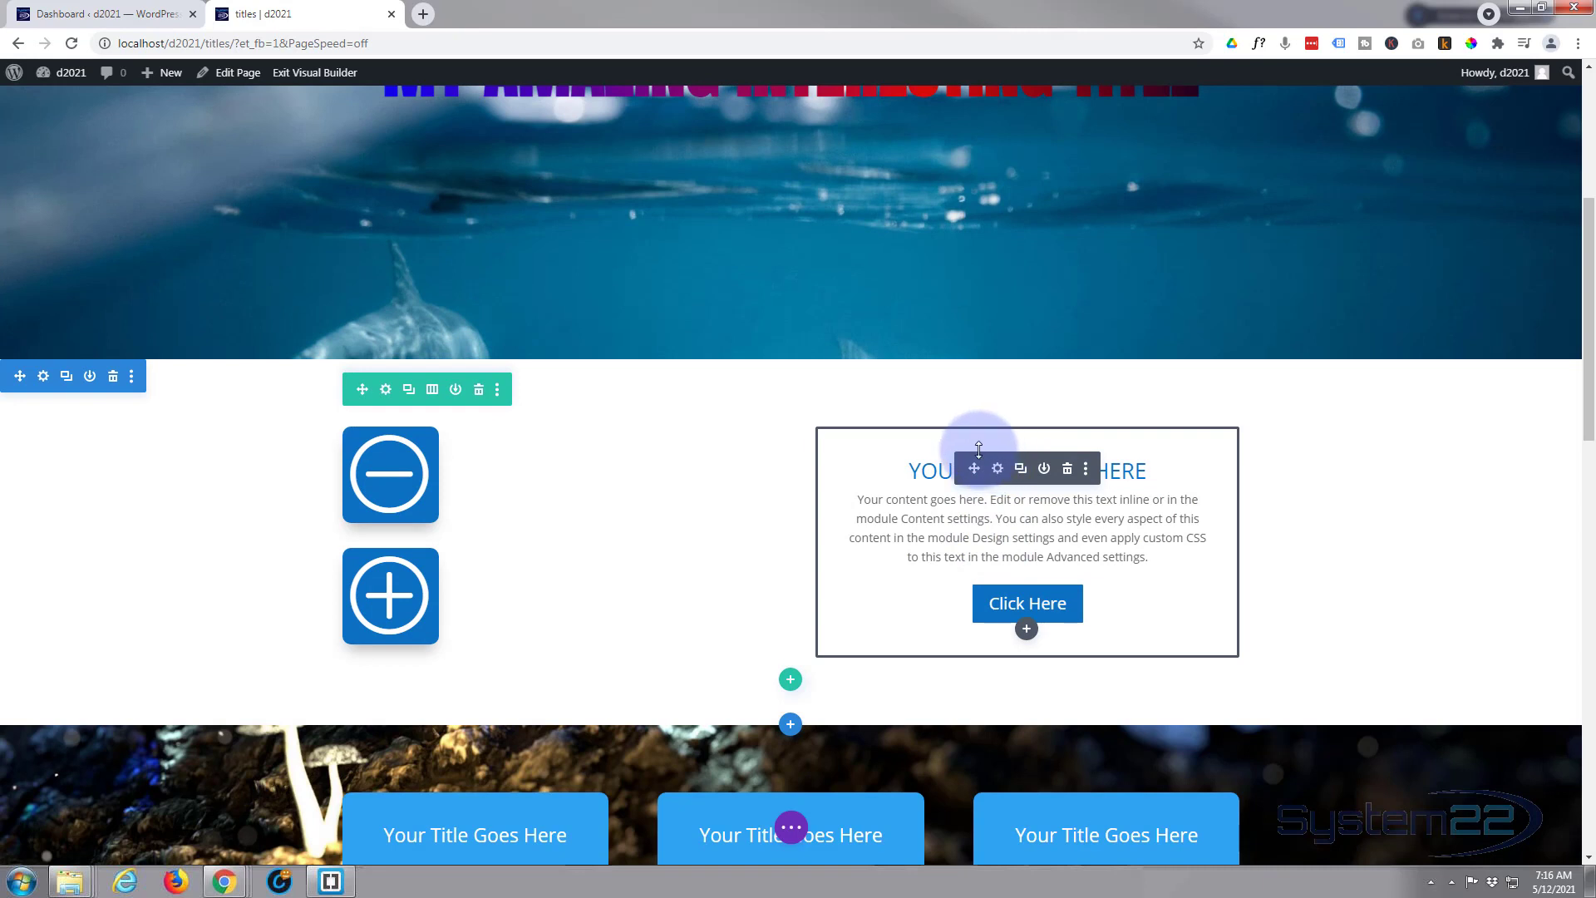
pyautogui.moveTo(998, 483)
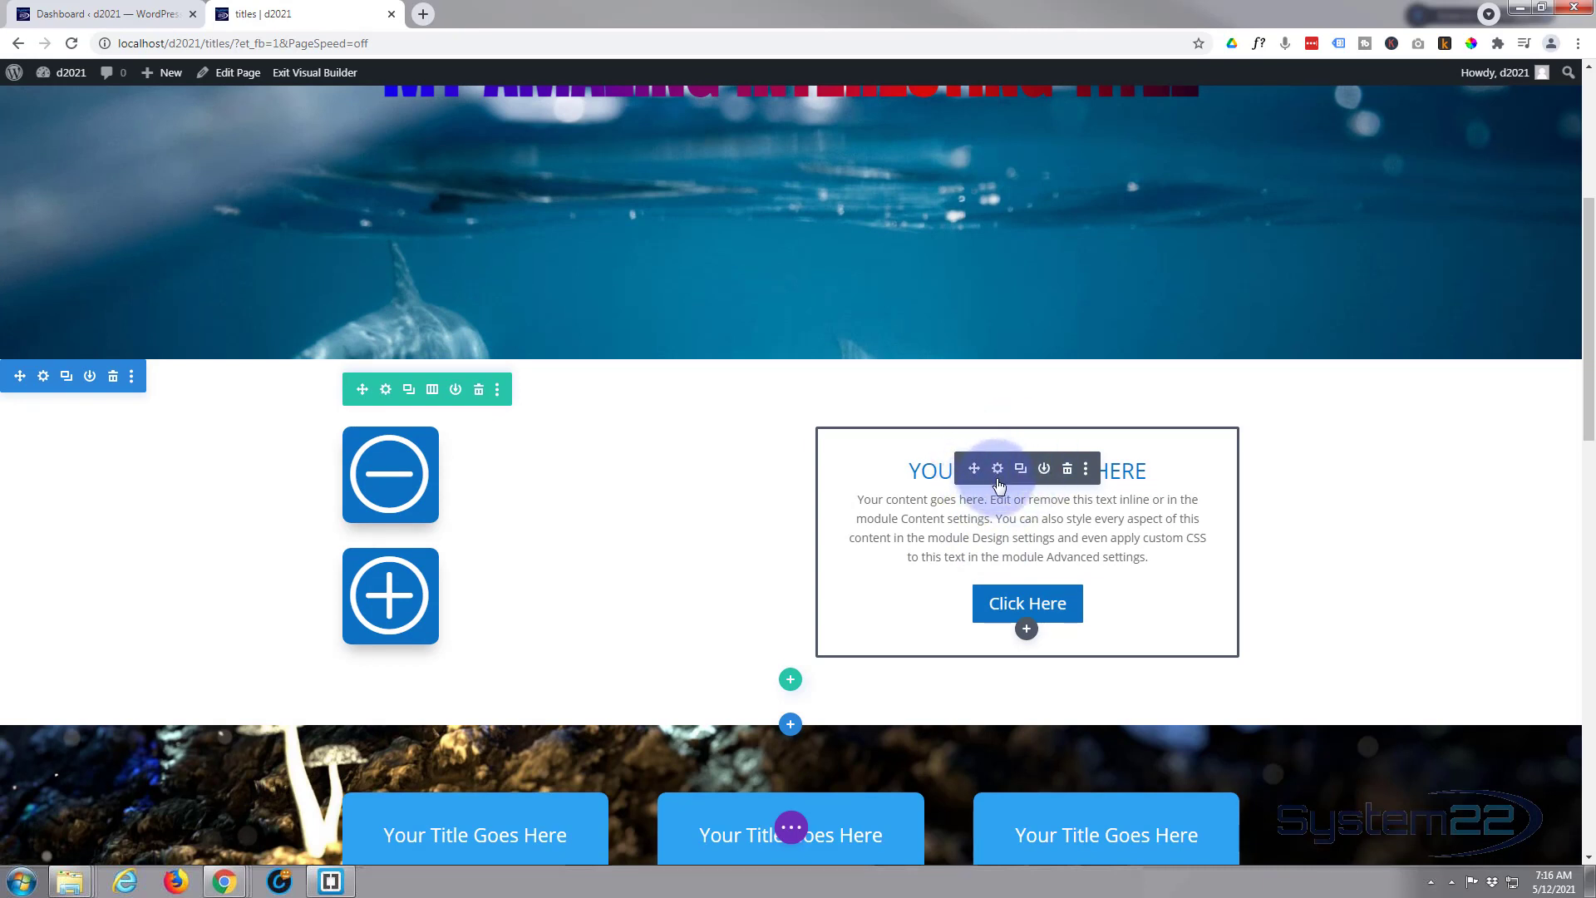
# Reach the Scroll Effects options in the call-to-action module's Advanced settings
pyautogui.click(996, 469)
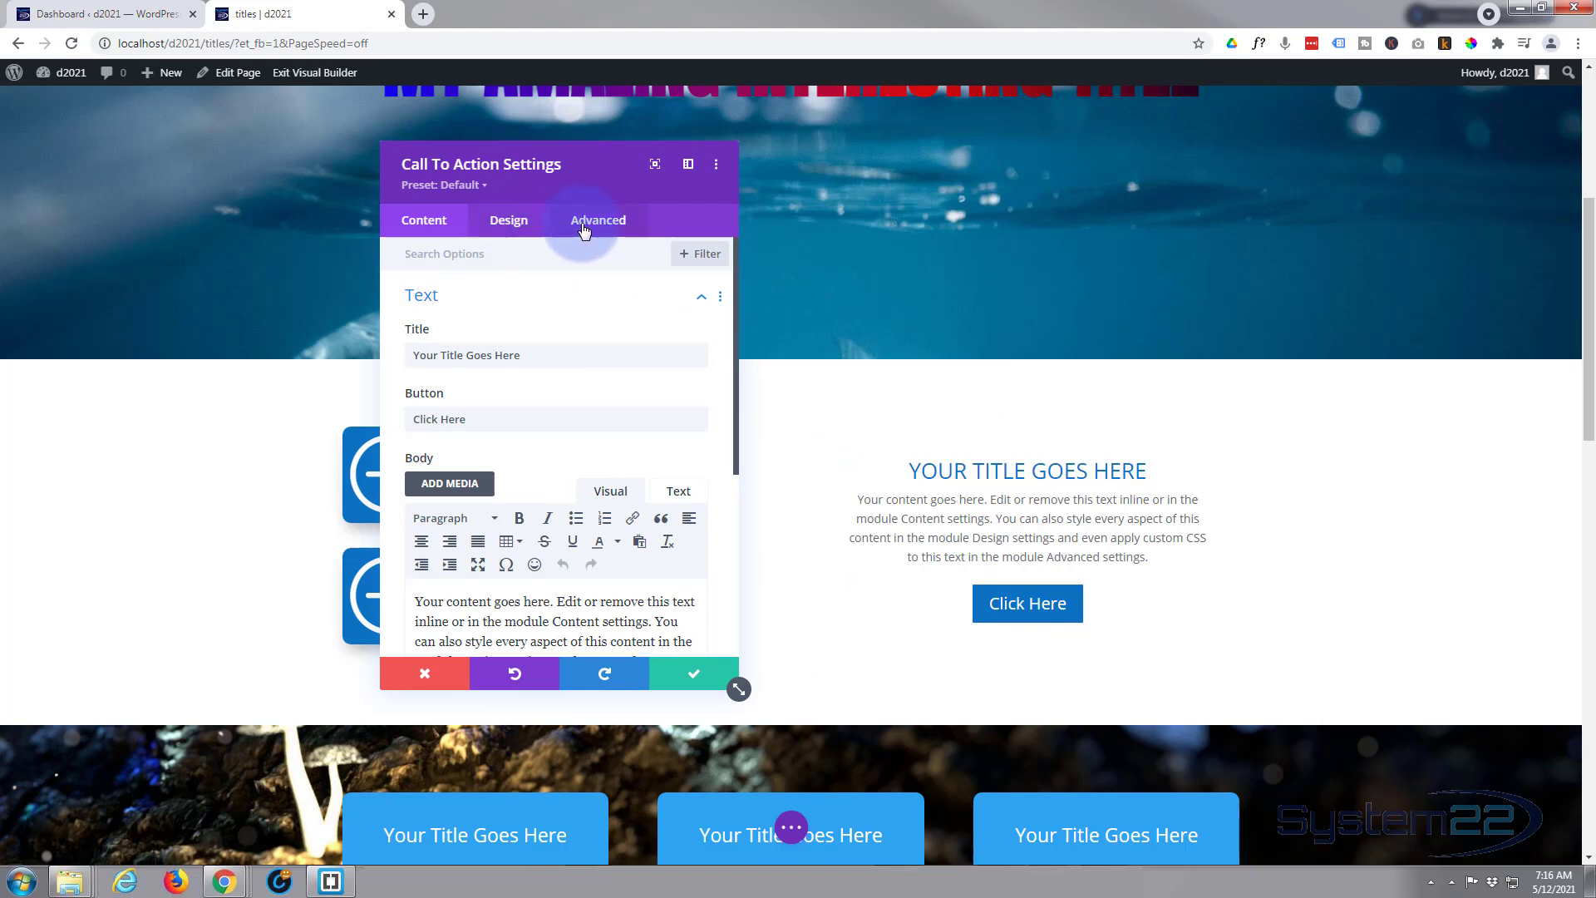
pyautogui.click(599, 220)
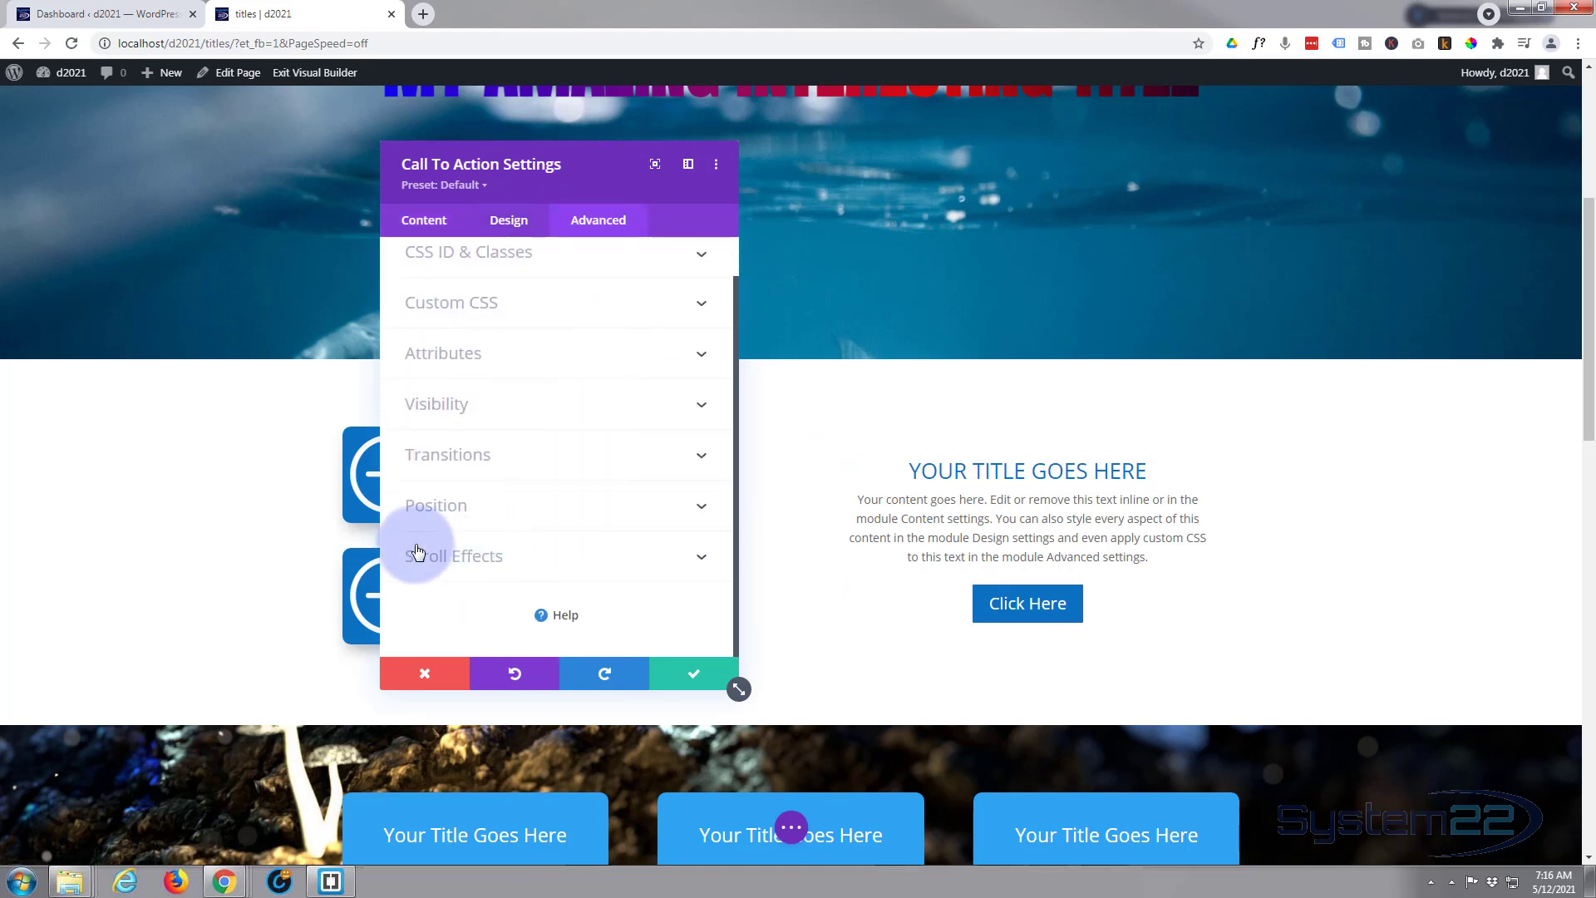
pyautogui.click(454, 555)
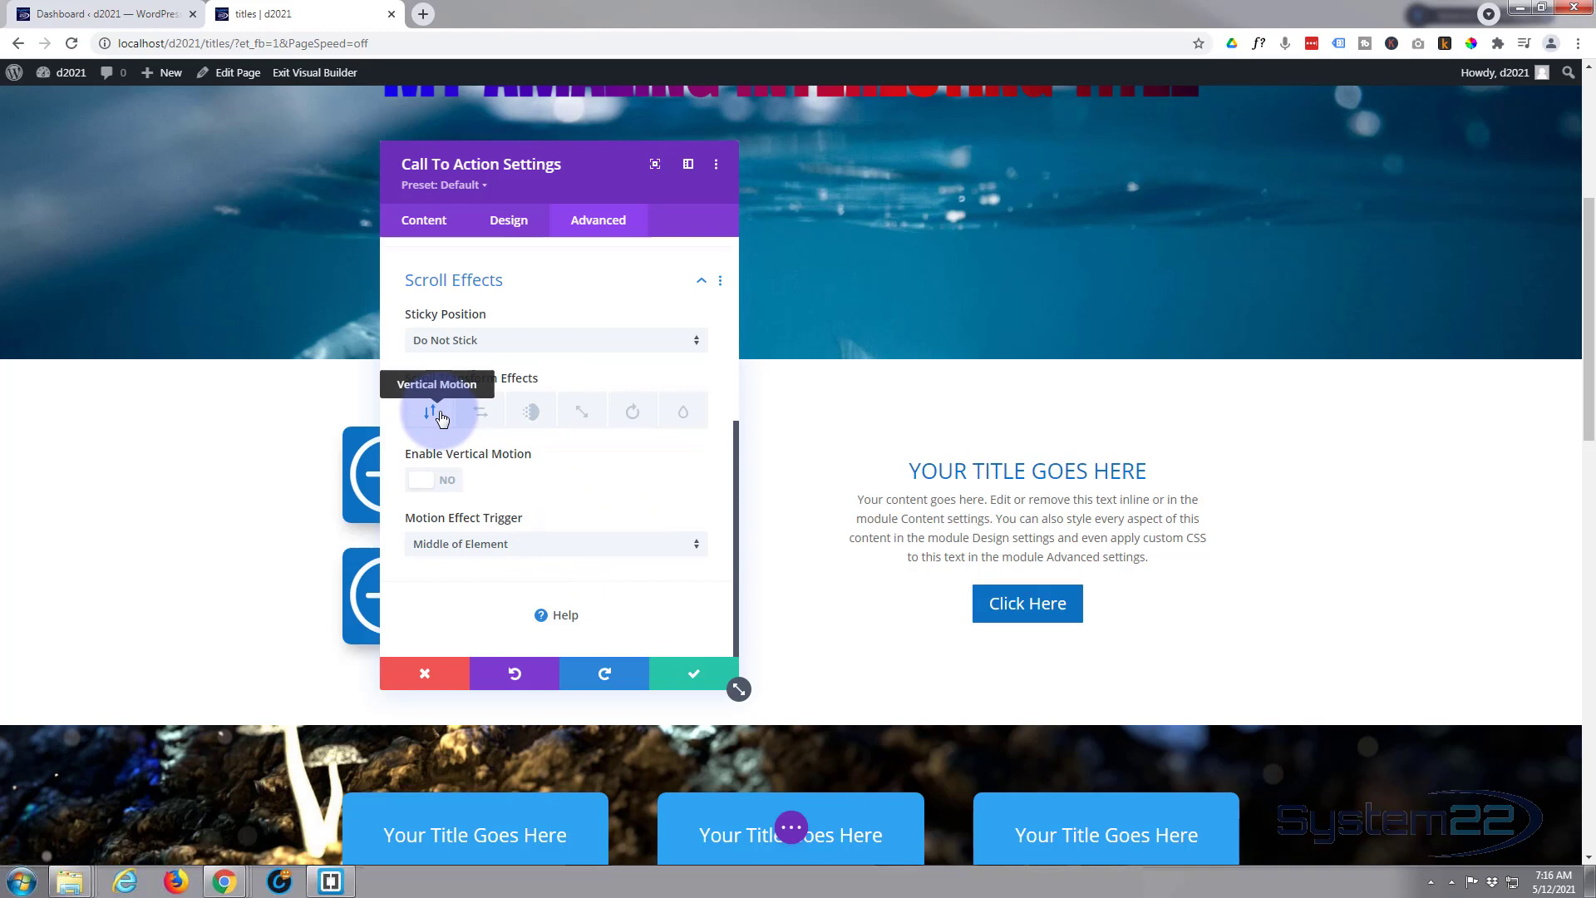
pyautogui.moveTo(579, 413)
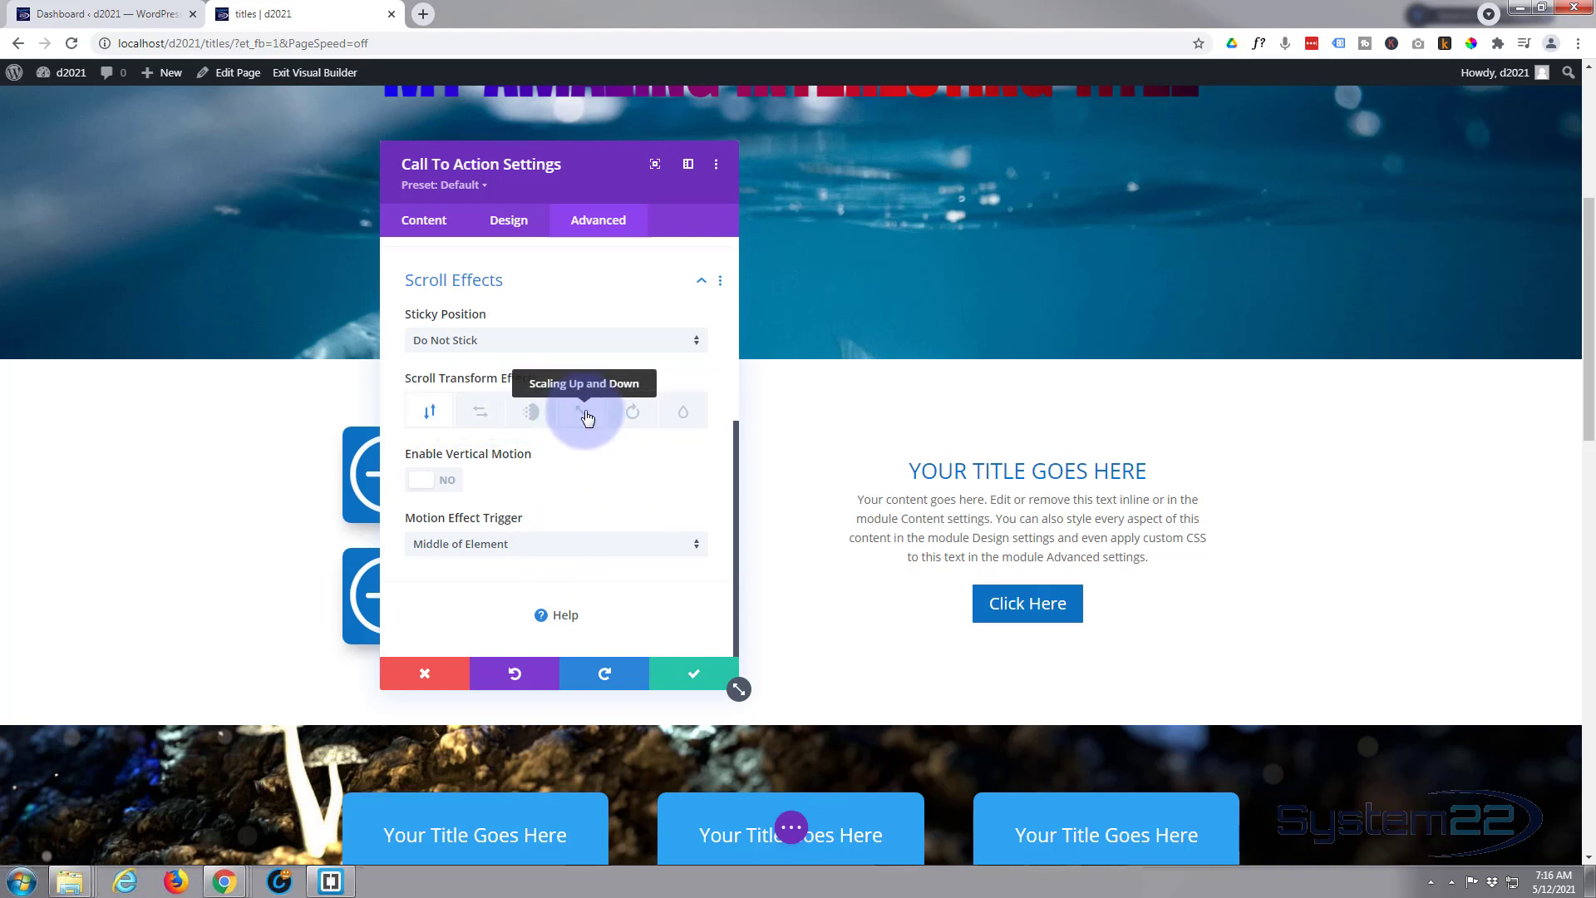
pyautogui.moveTo(630, 416)
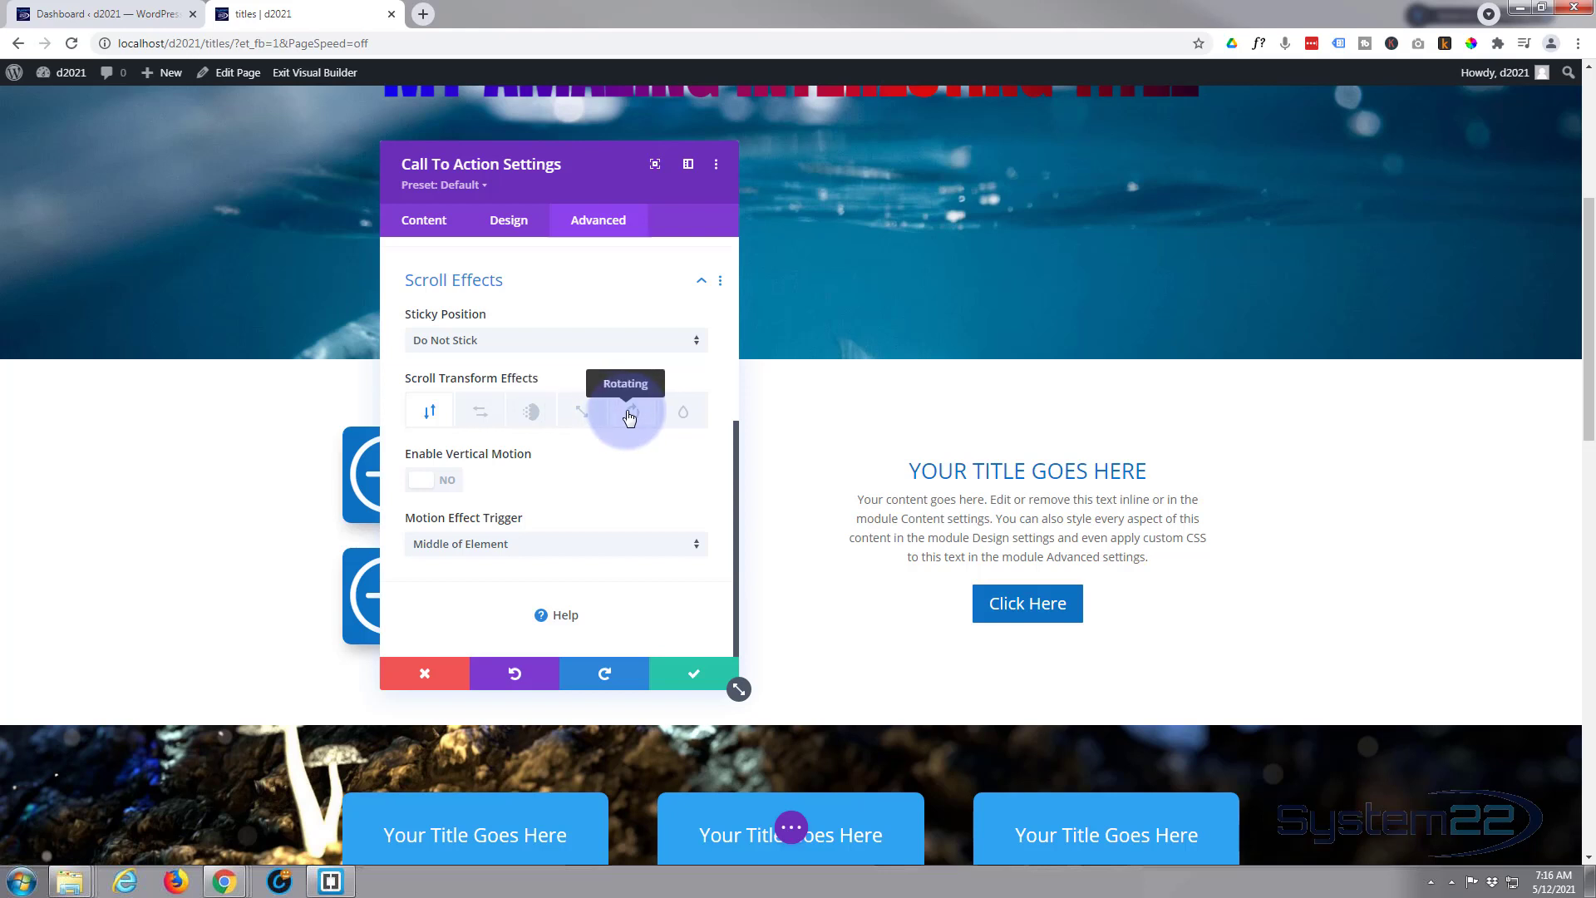
pyautogui.moveTo(532, 421)
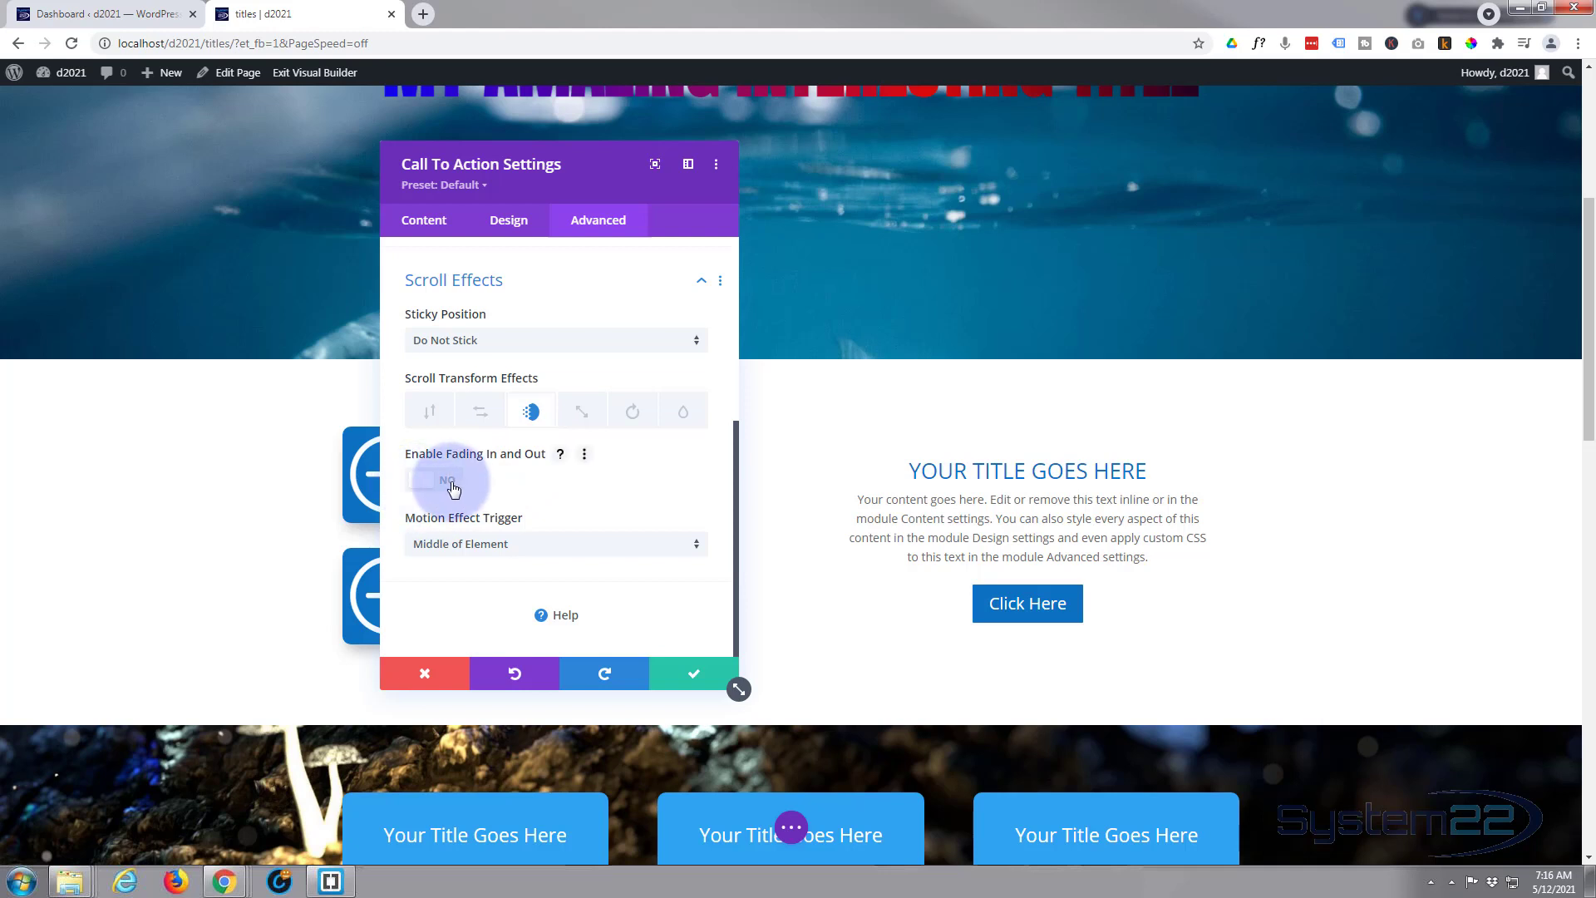
# Enable the Fading In and Out scroll transform effect, starting at 0% opacity
pyautogui.click(447, 479)
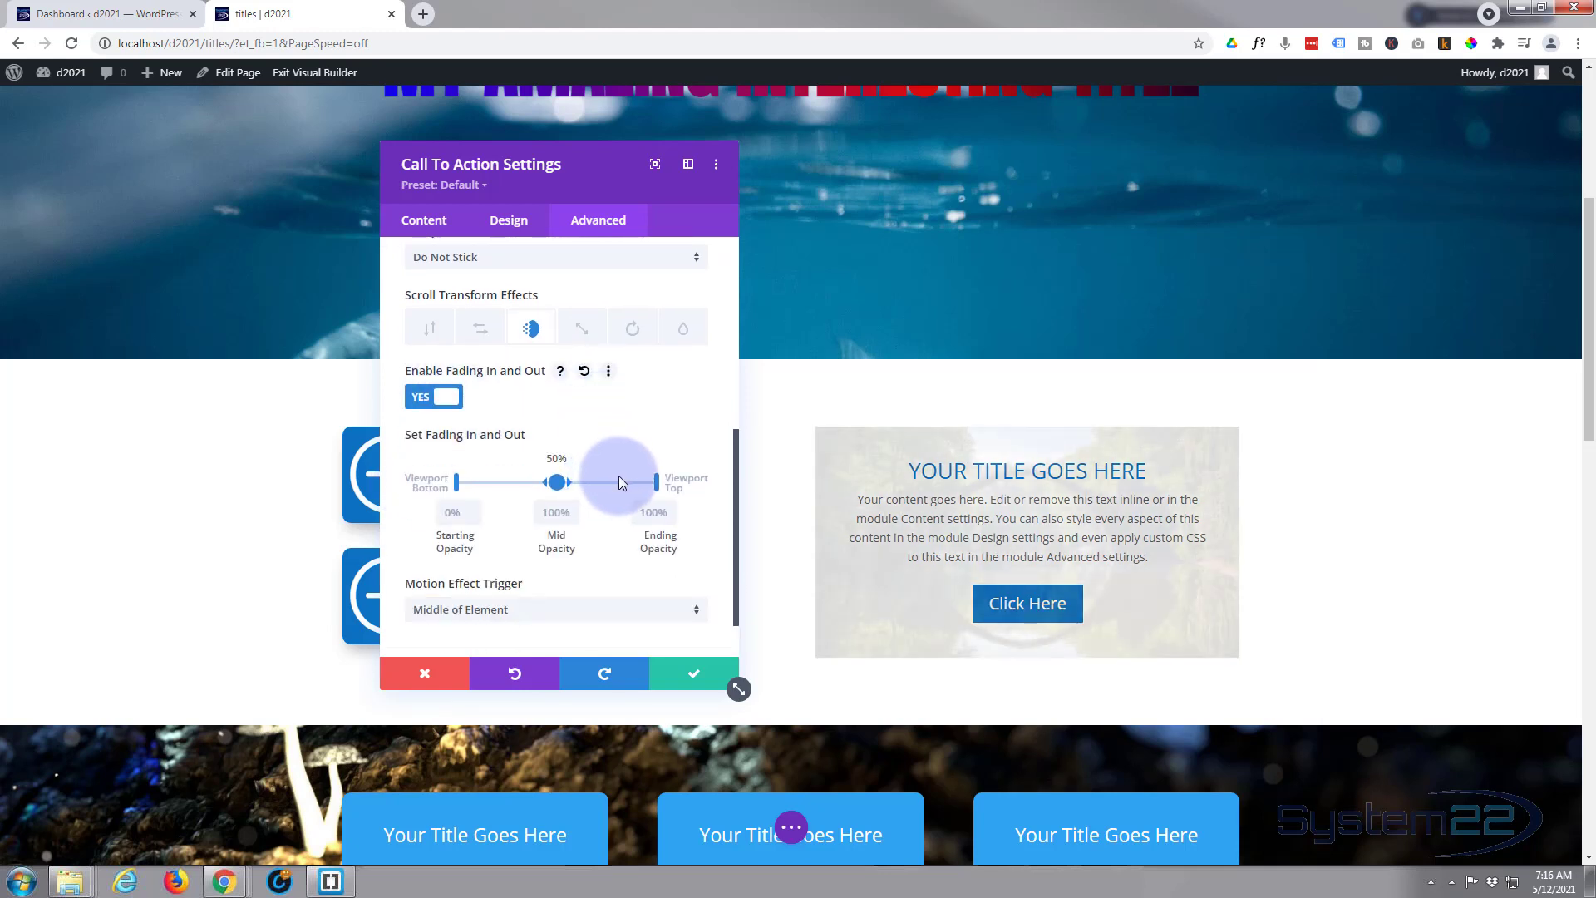
pyautogui.scroll(-3)
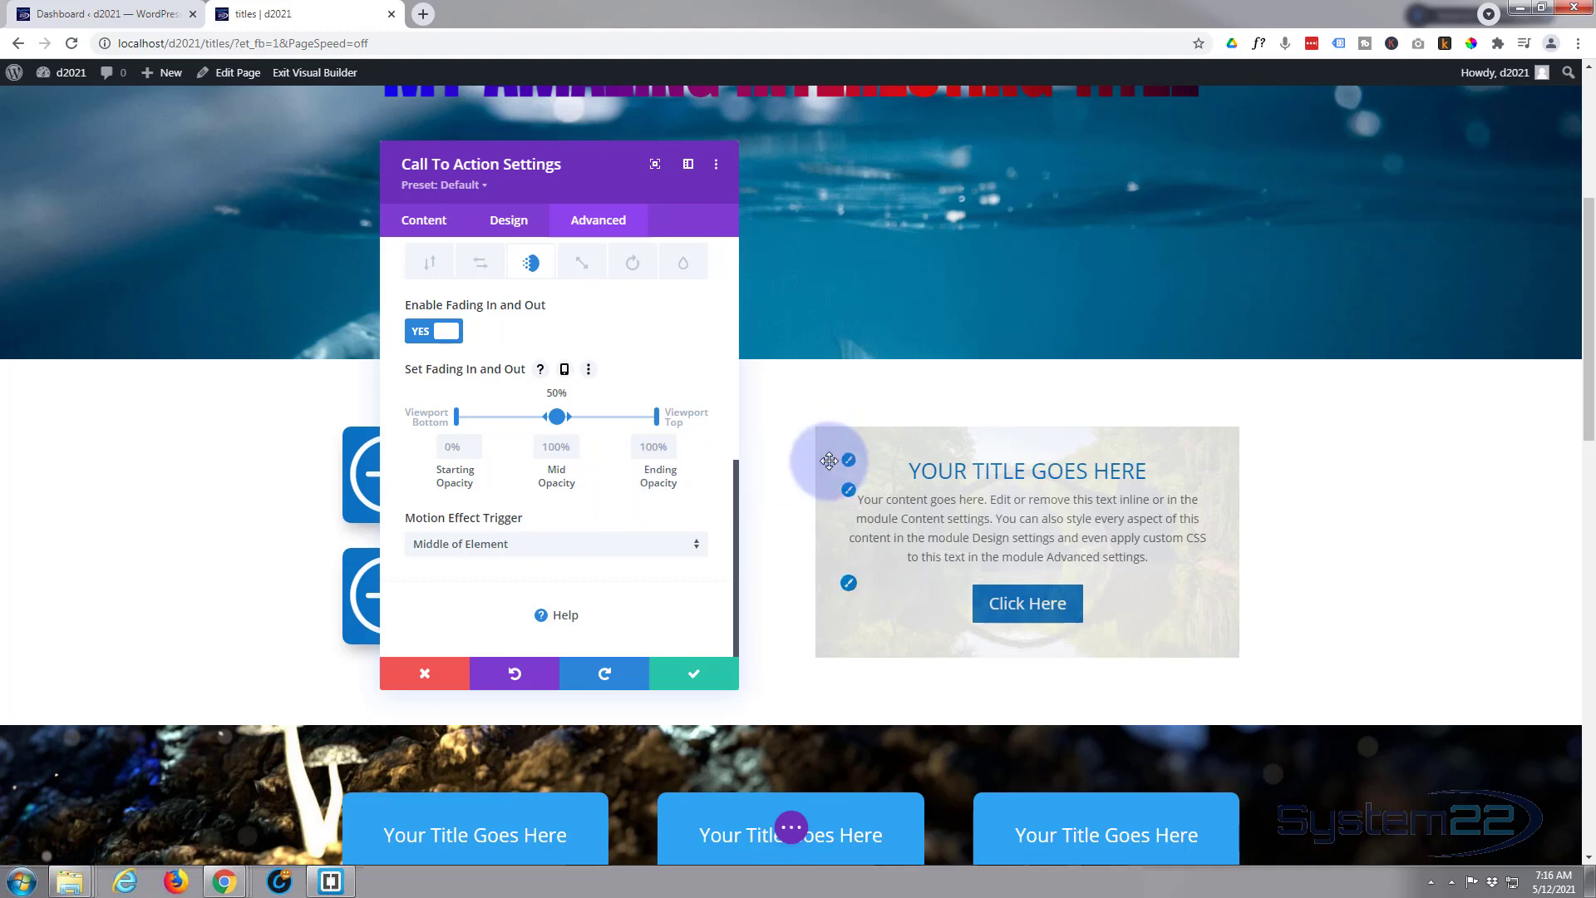
pyautogui.scroll(-3)
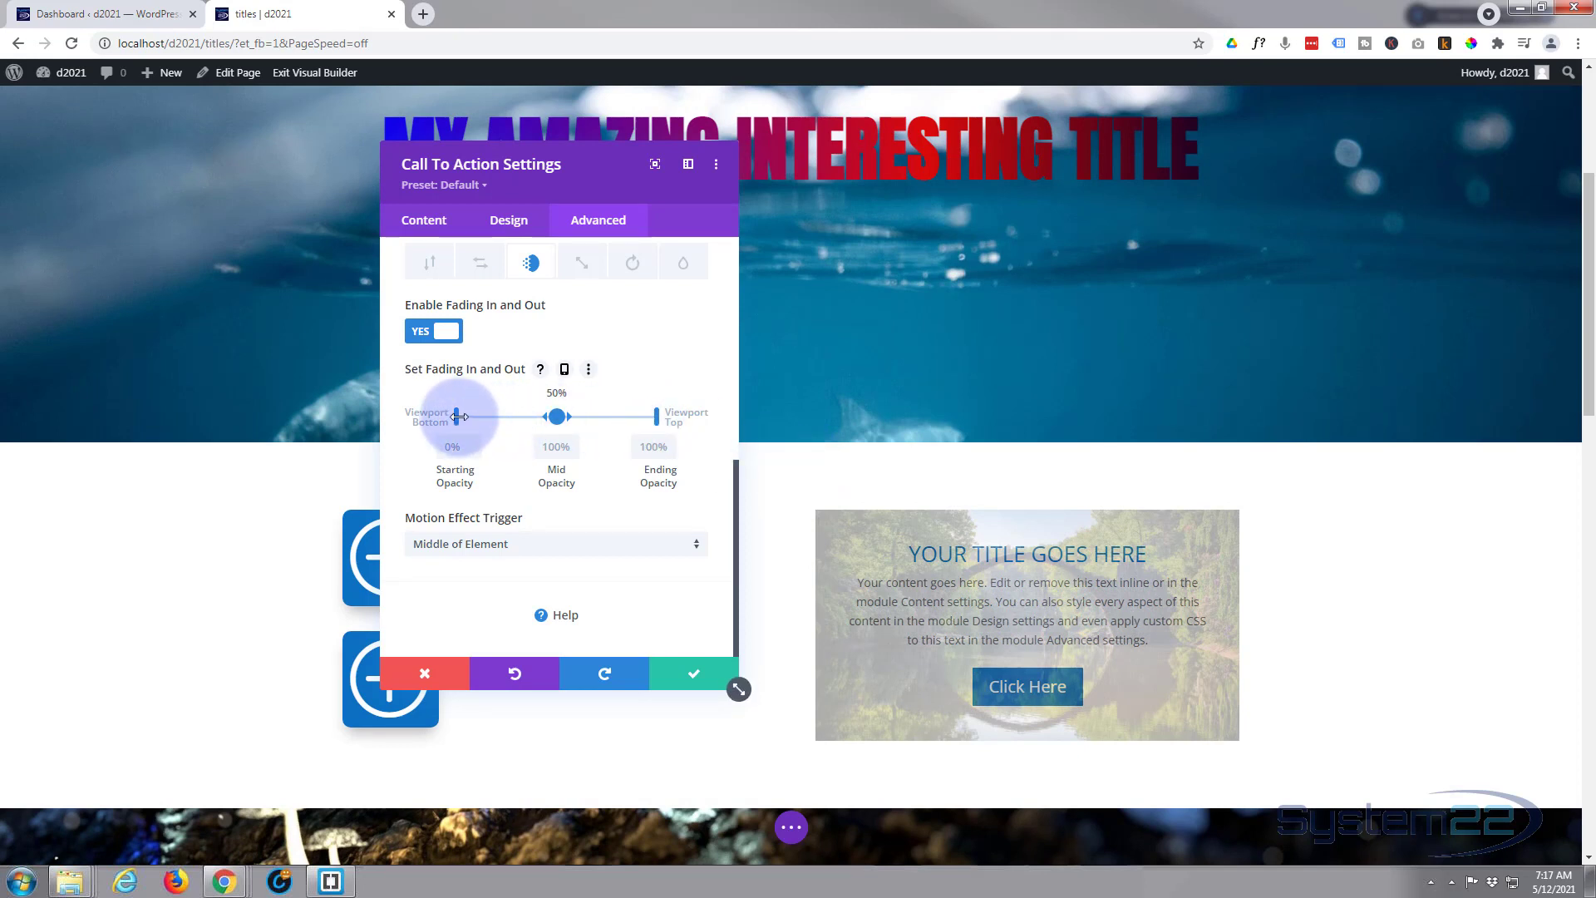
# Set the fade-in starting point to 30% of the viewport
pyautogui.moveTo(456, 415); pyautogui.dragTo(493, 416)
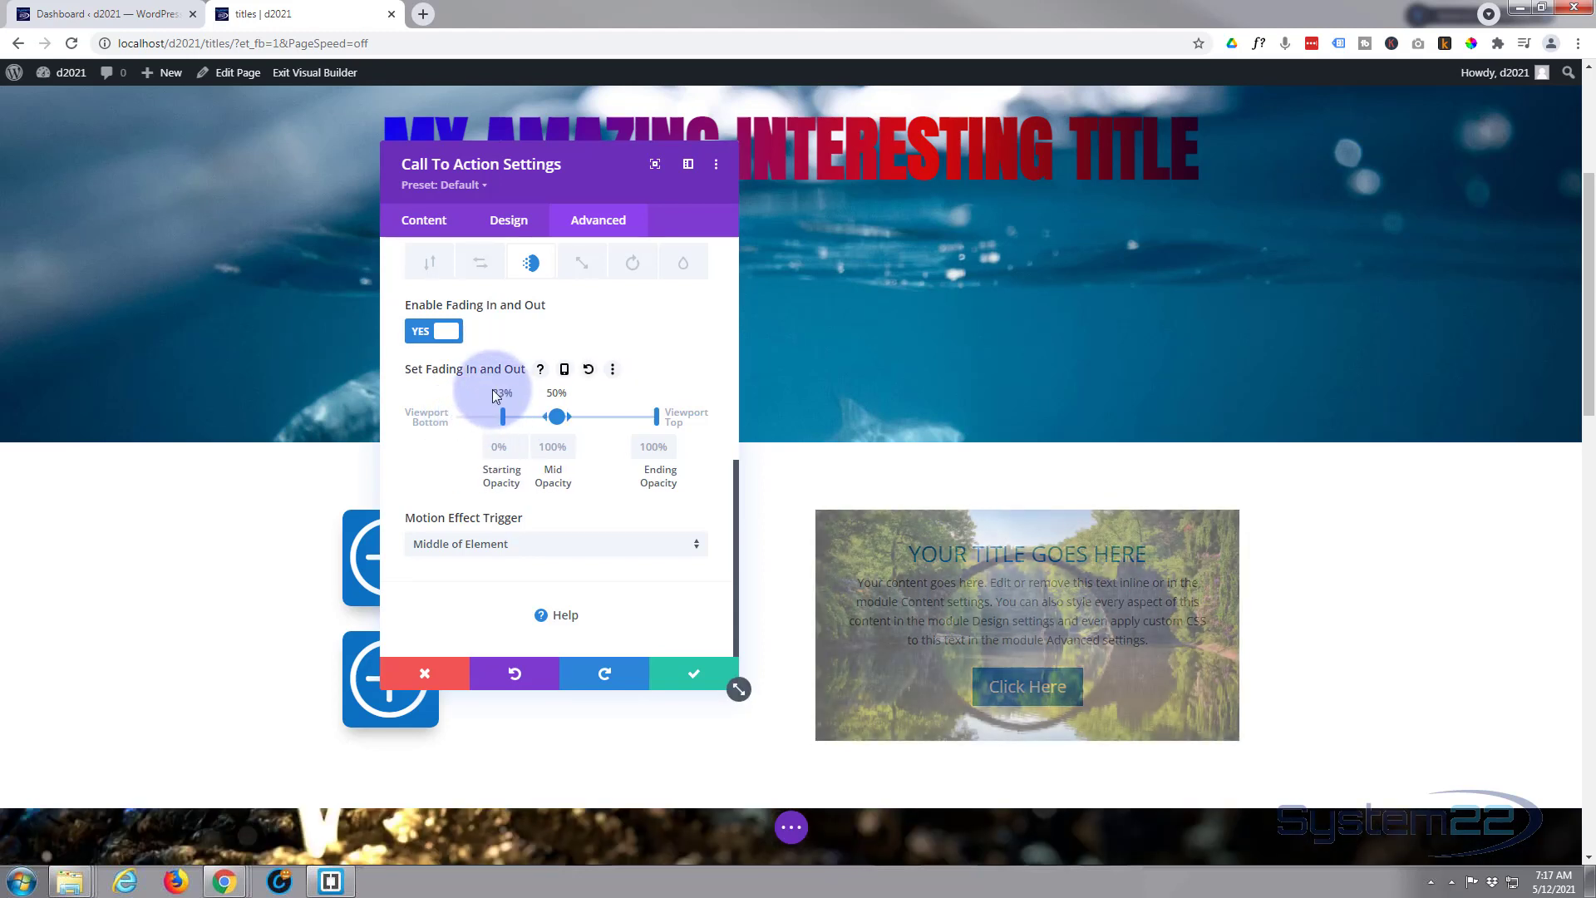
pyautogui.moveTo(504, 415); pyautogui.dragTo(502, 415)
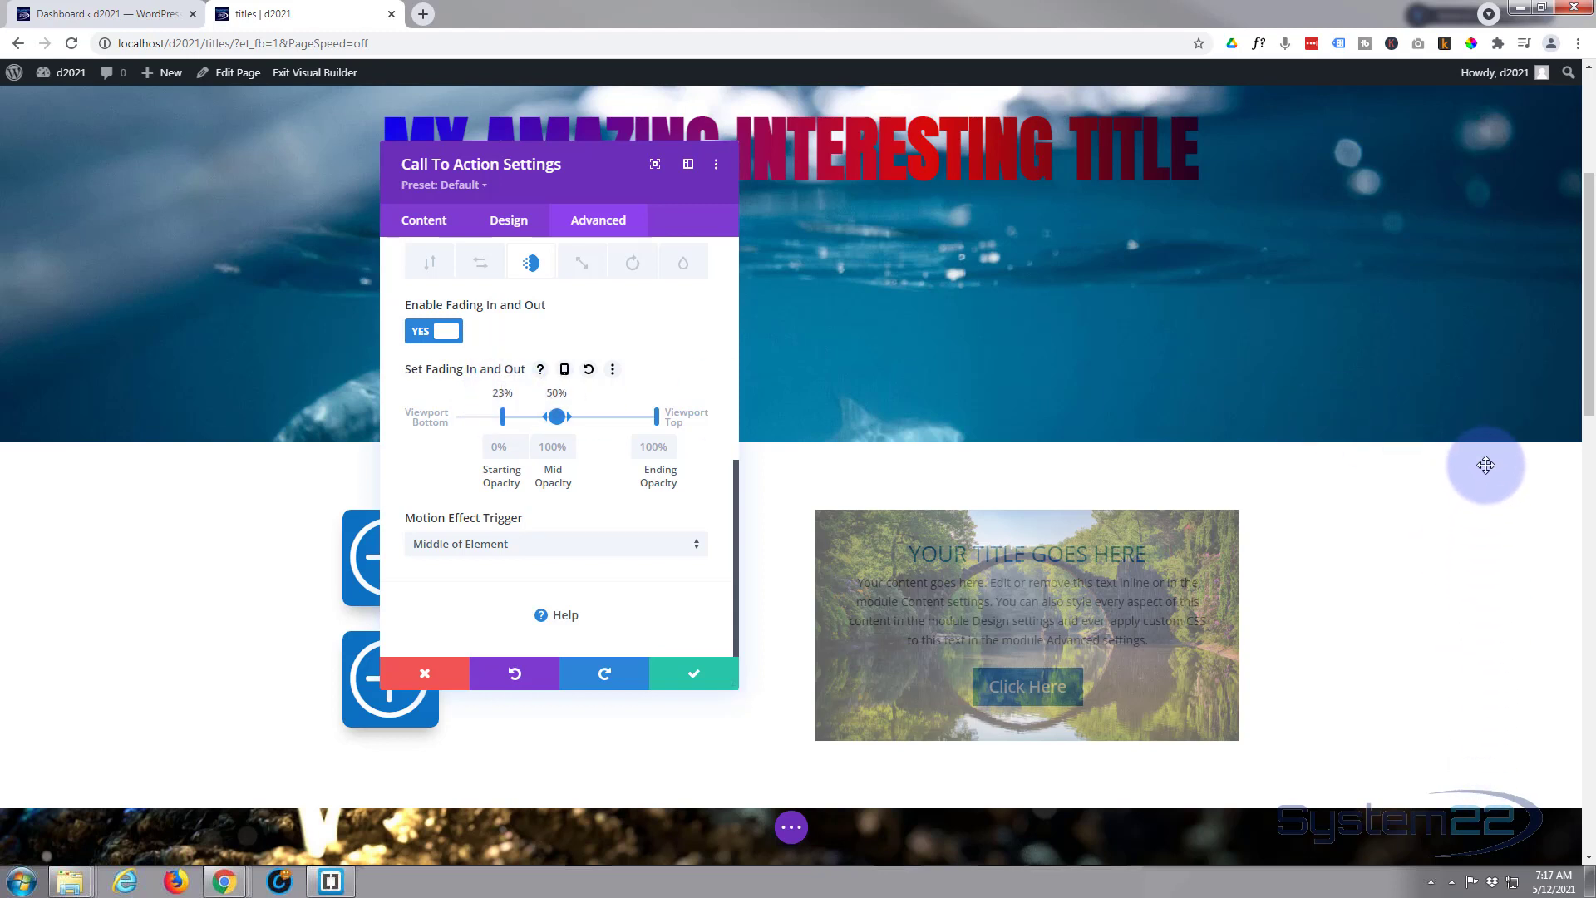
pyautogui.moveTo(1520, 533)
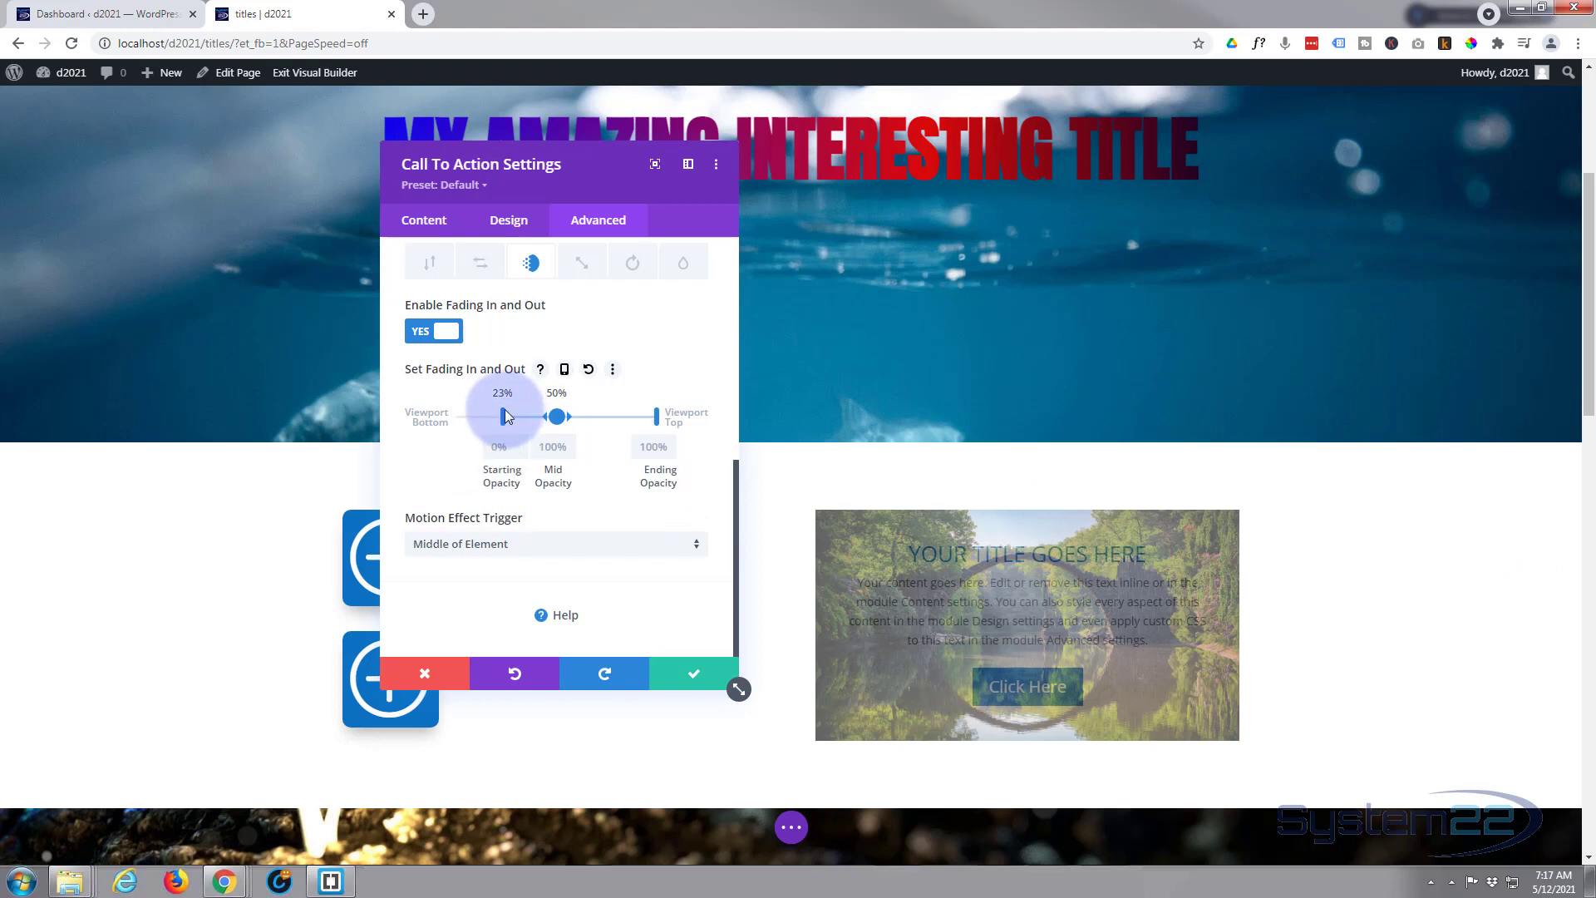
pyautogui.moveTo(502, 416); pyautogui.dragTo(514, 415)
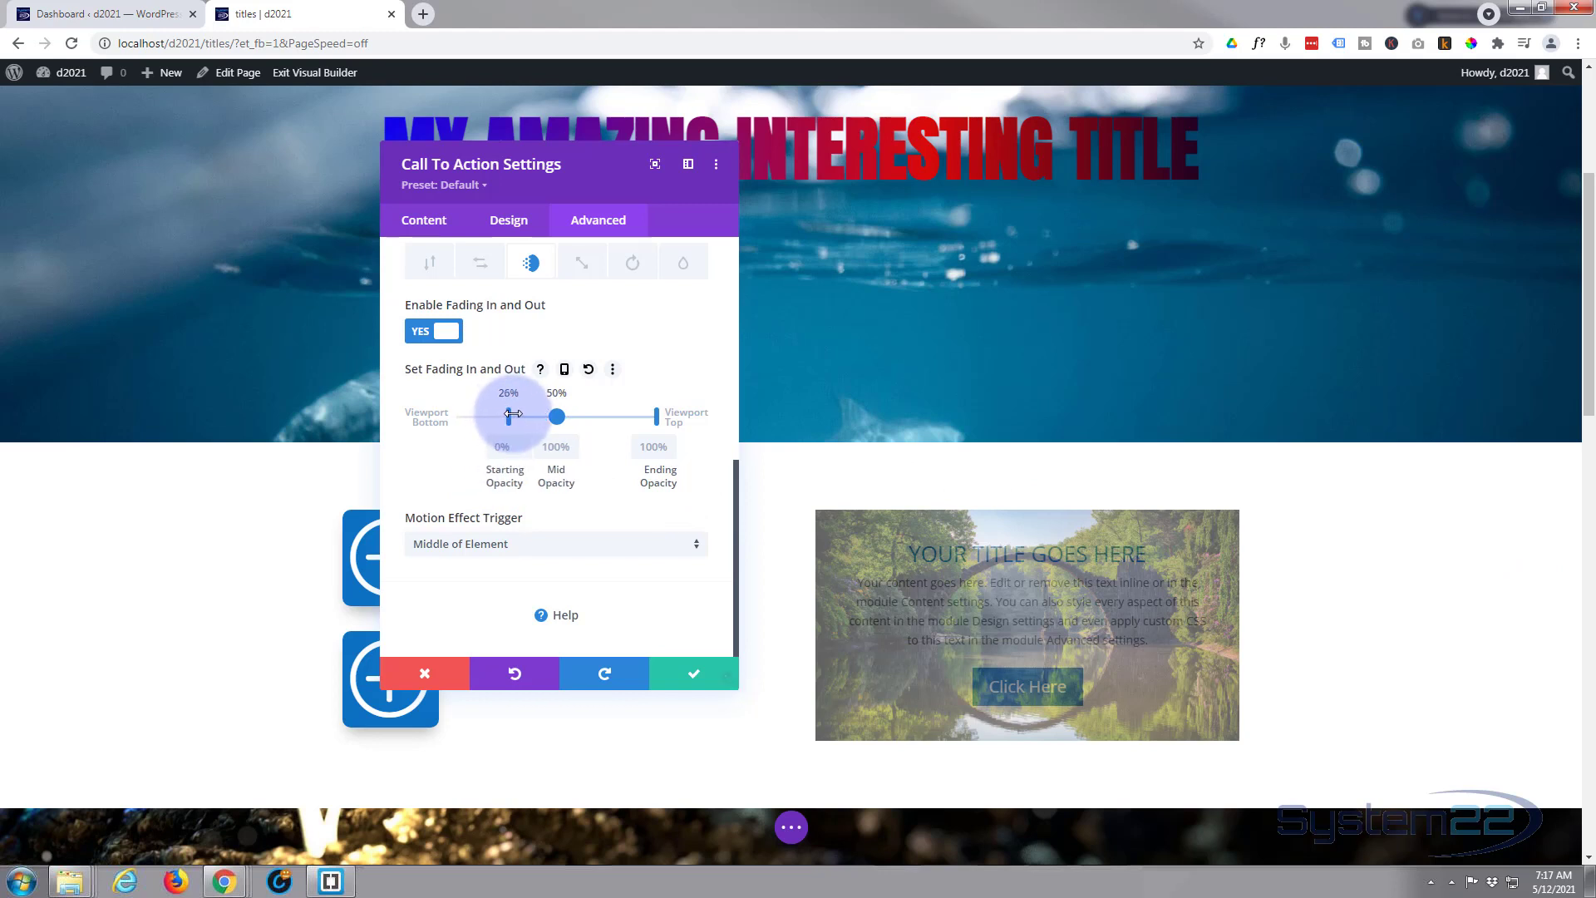
pyautogui.moveTo(514, 415); pyautogui.dragTo(555, 416)
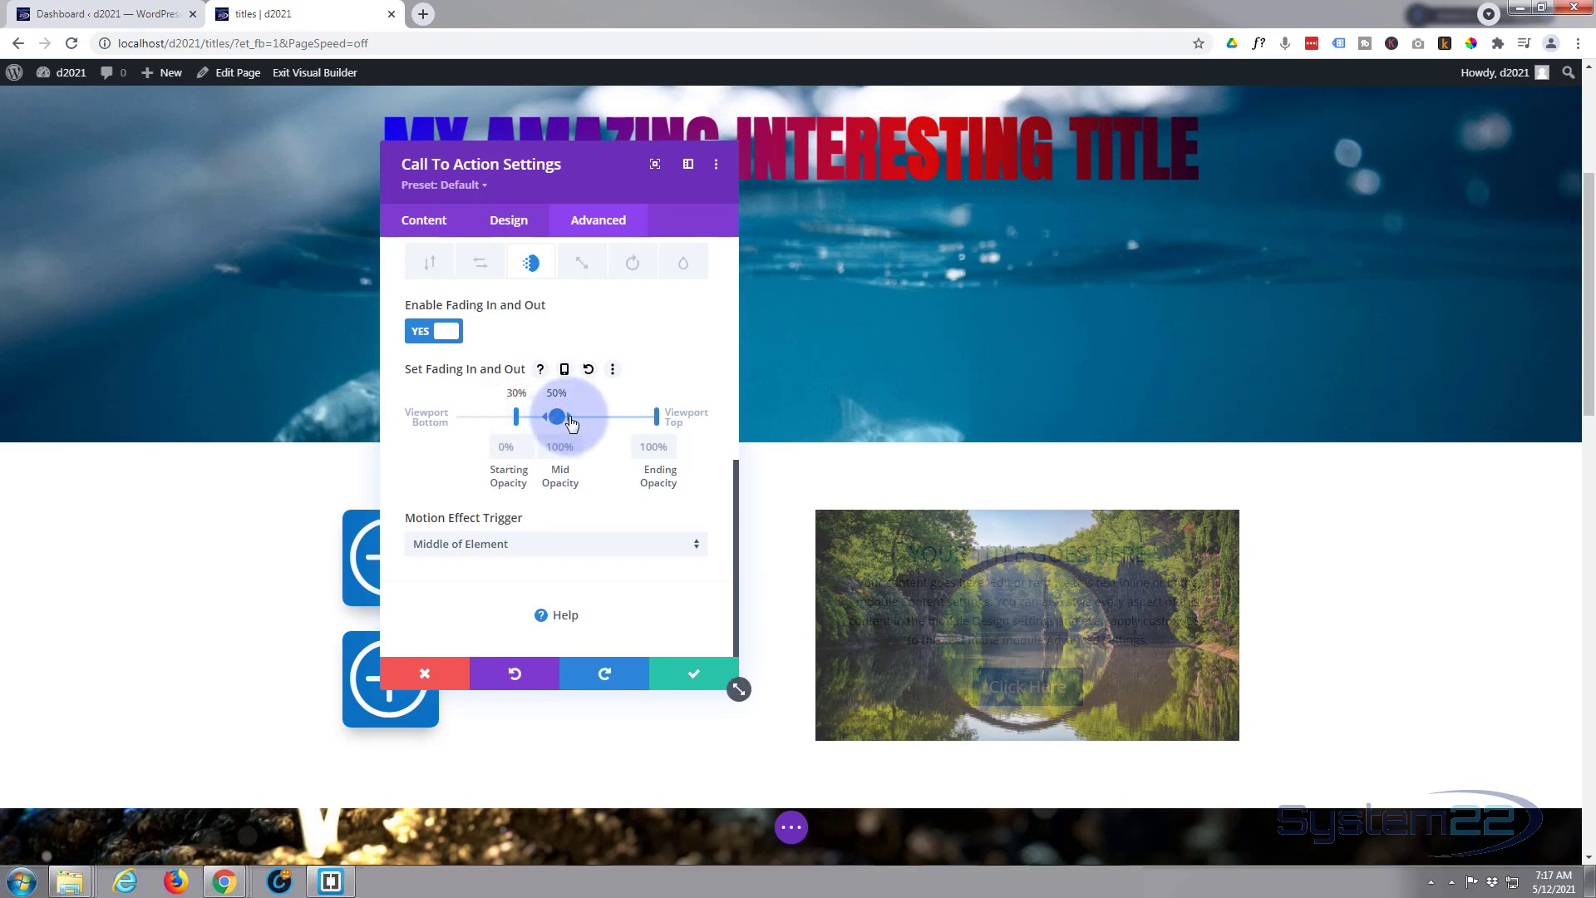
# Set the 50% mid-opacity range to end at 45% of the viewport
pyautogui.moveTo(557, 415); pyautogui.dragTo(632, 416)
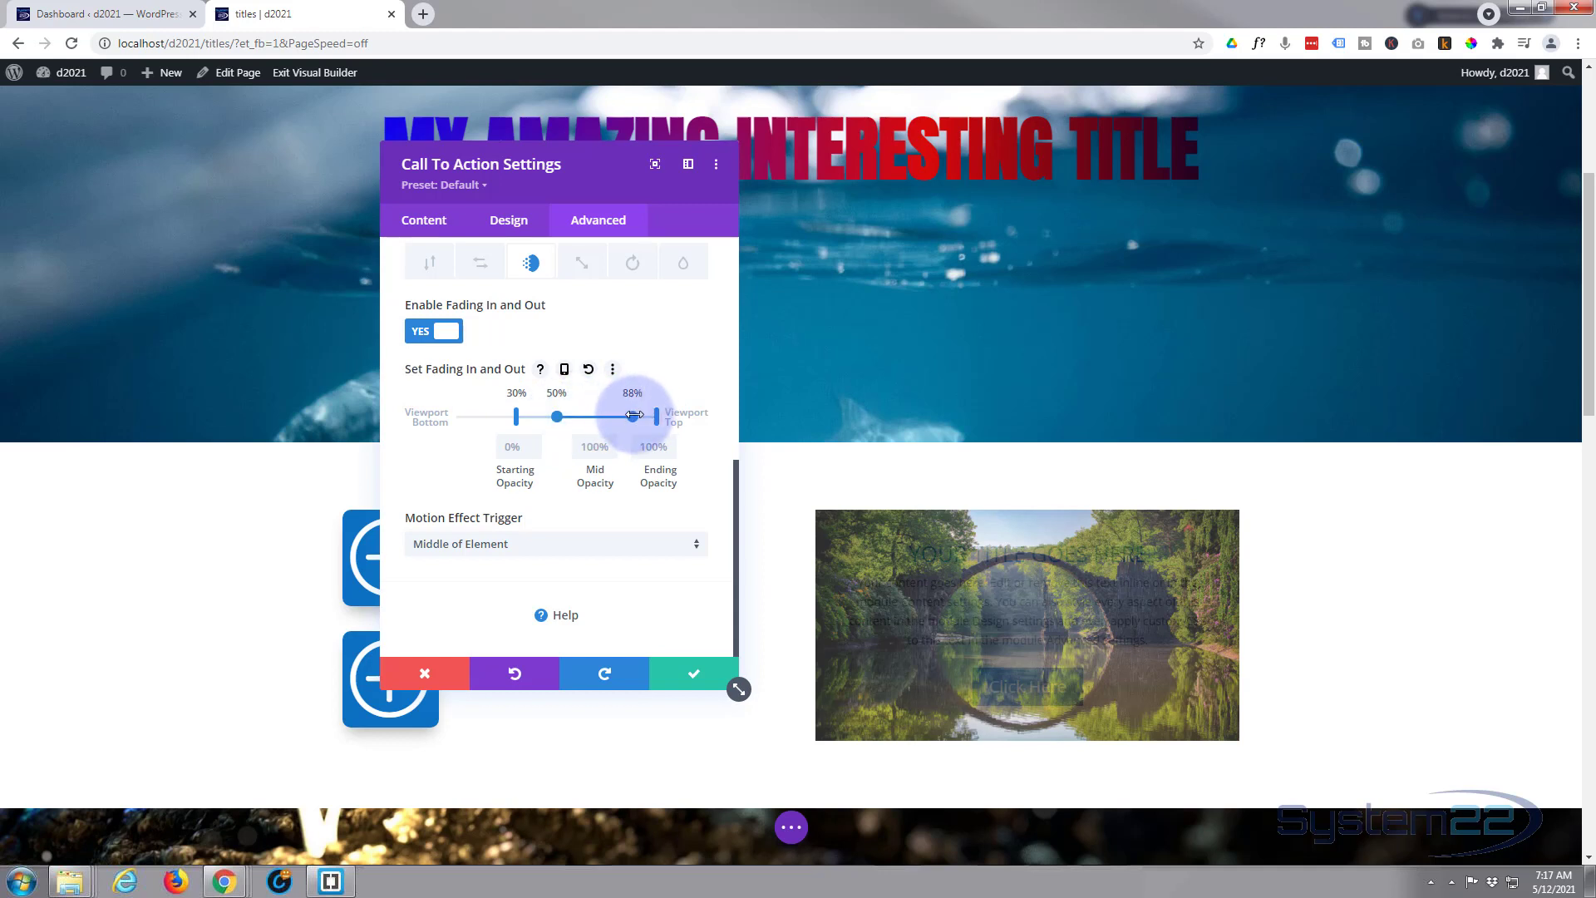
pyautogui.moveTo(632, 416); pyautogui.dragTo(562, 416)
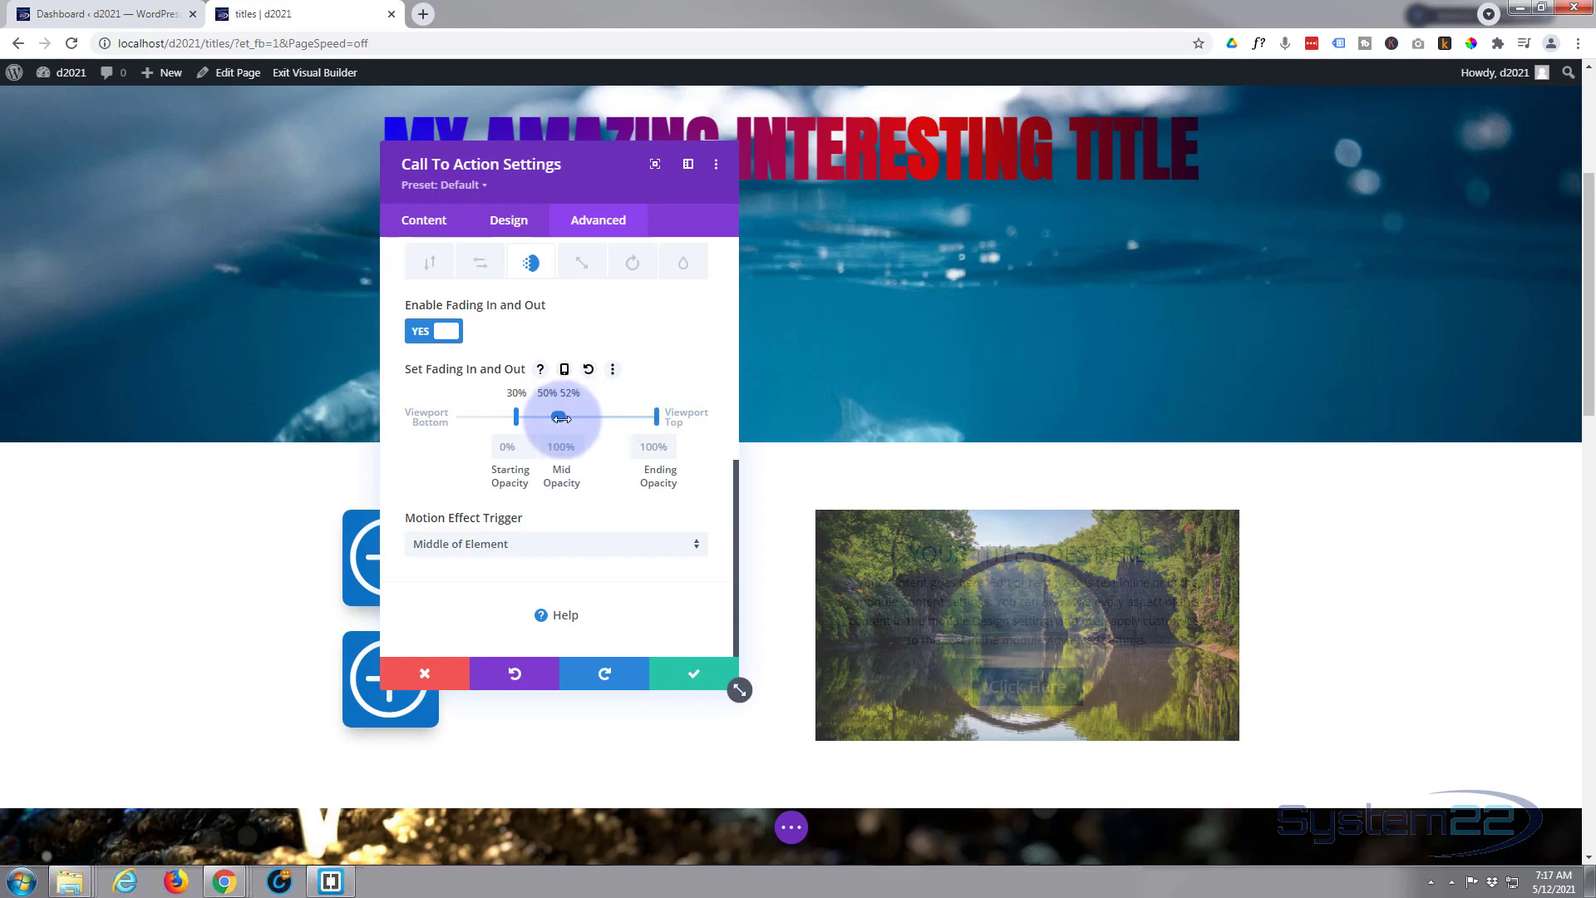
pyautogui.moveTo(561, 416); pyautogui.dragTo(559, 416)
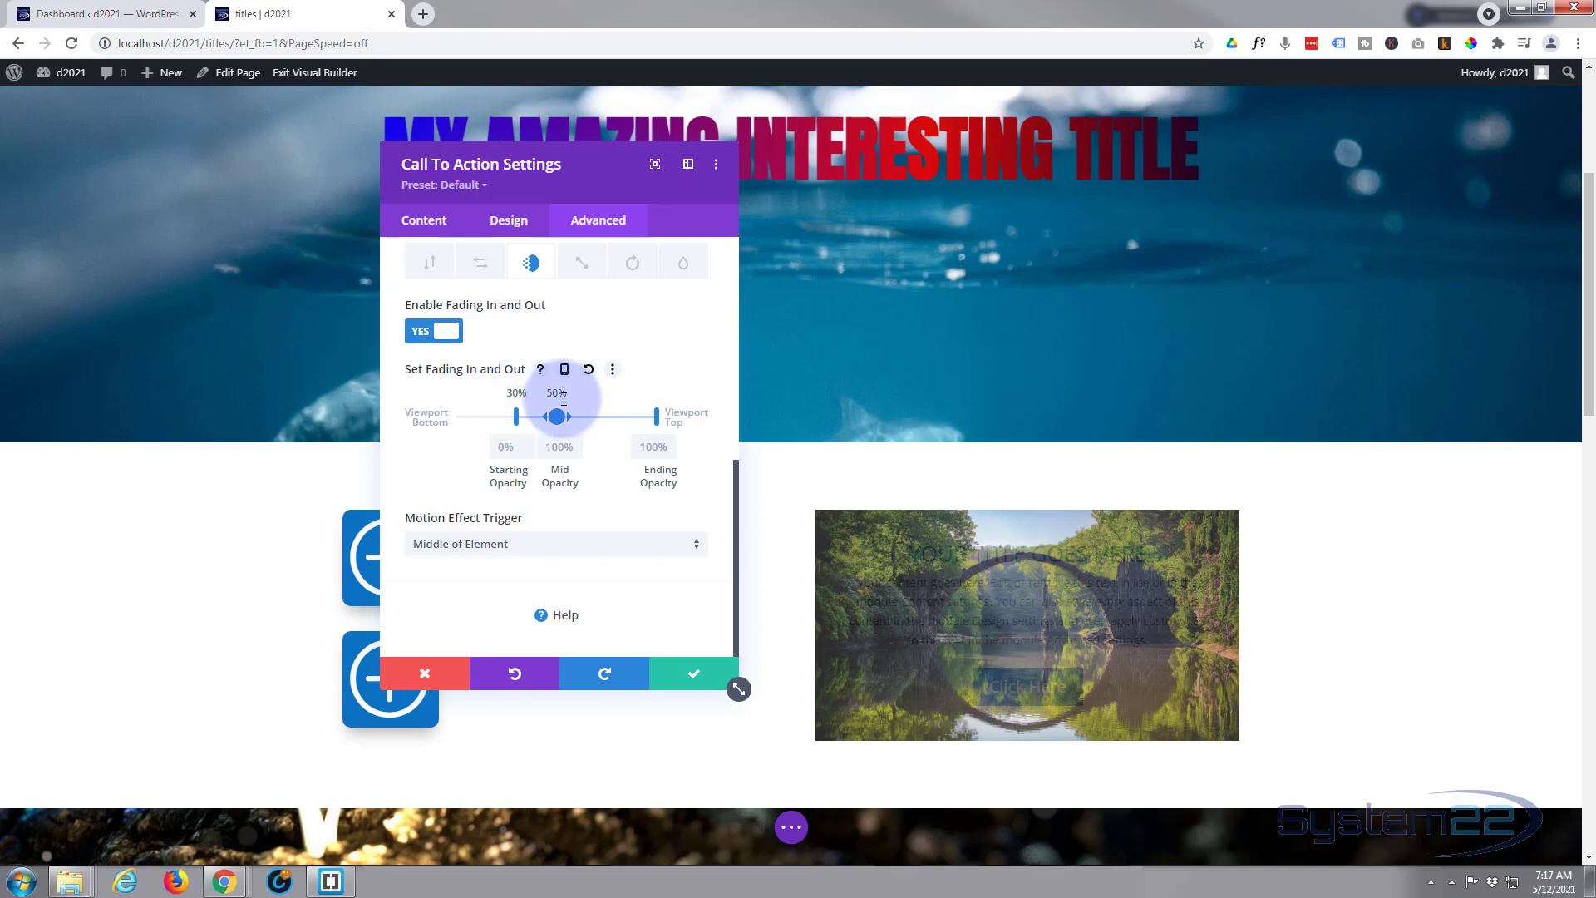
pyautogui.moveTo(566, 416); pyautogui.dragTo(550, 415)
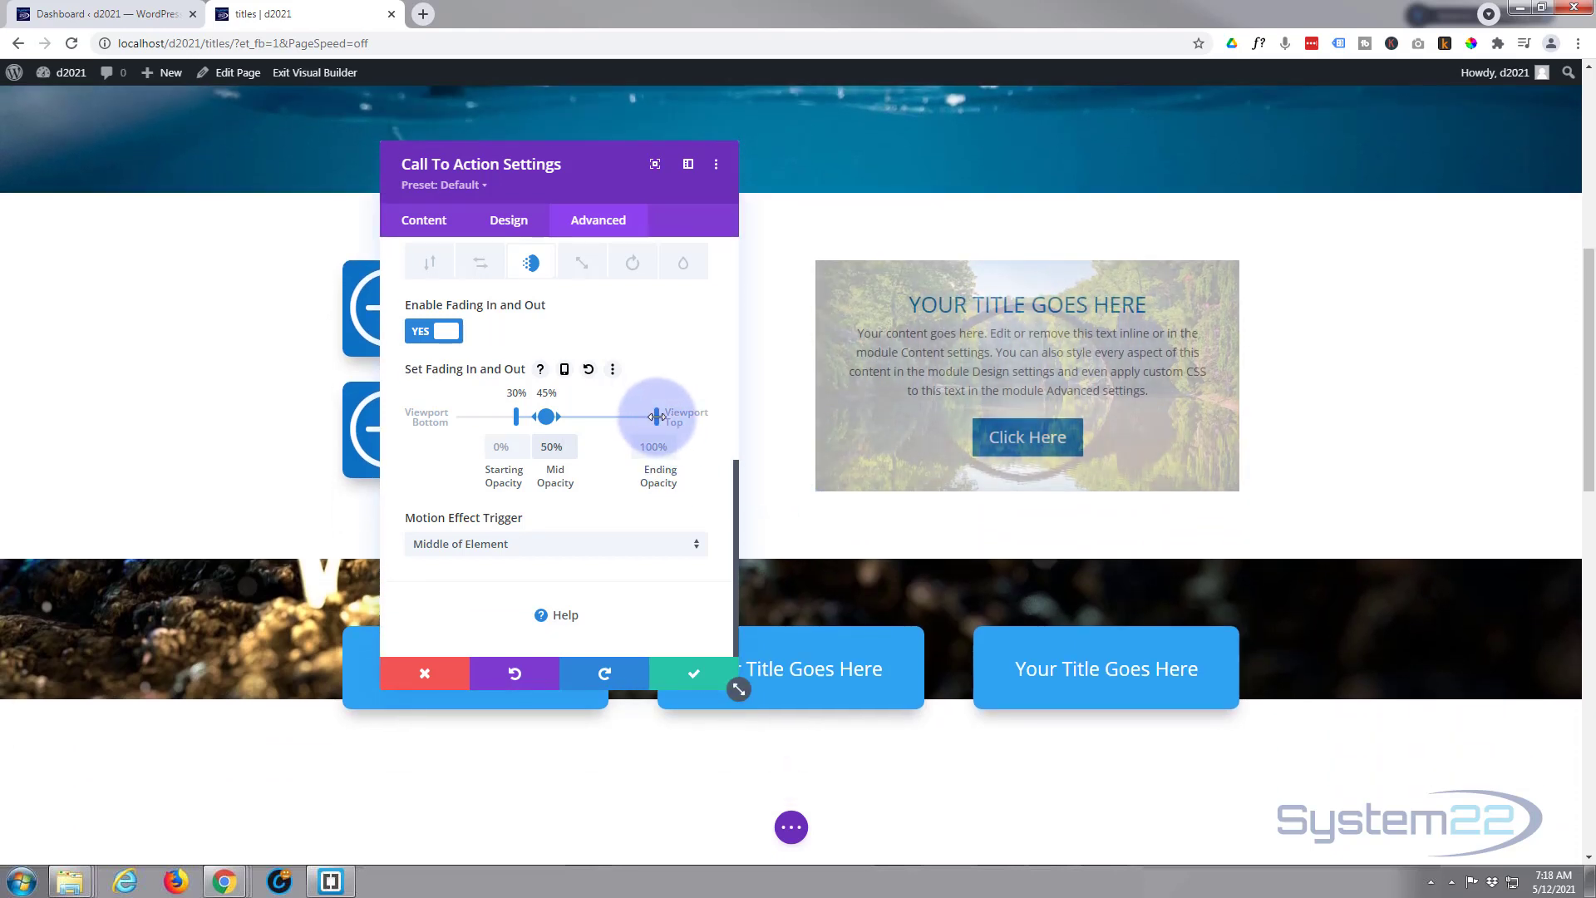
# Bring the full-opacity point down from the viewport top to 55%
pyautogui.moveTo(657, 416); pyautogui.dragTo(600, 415)
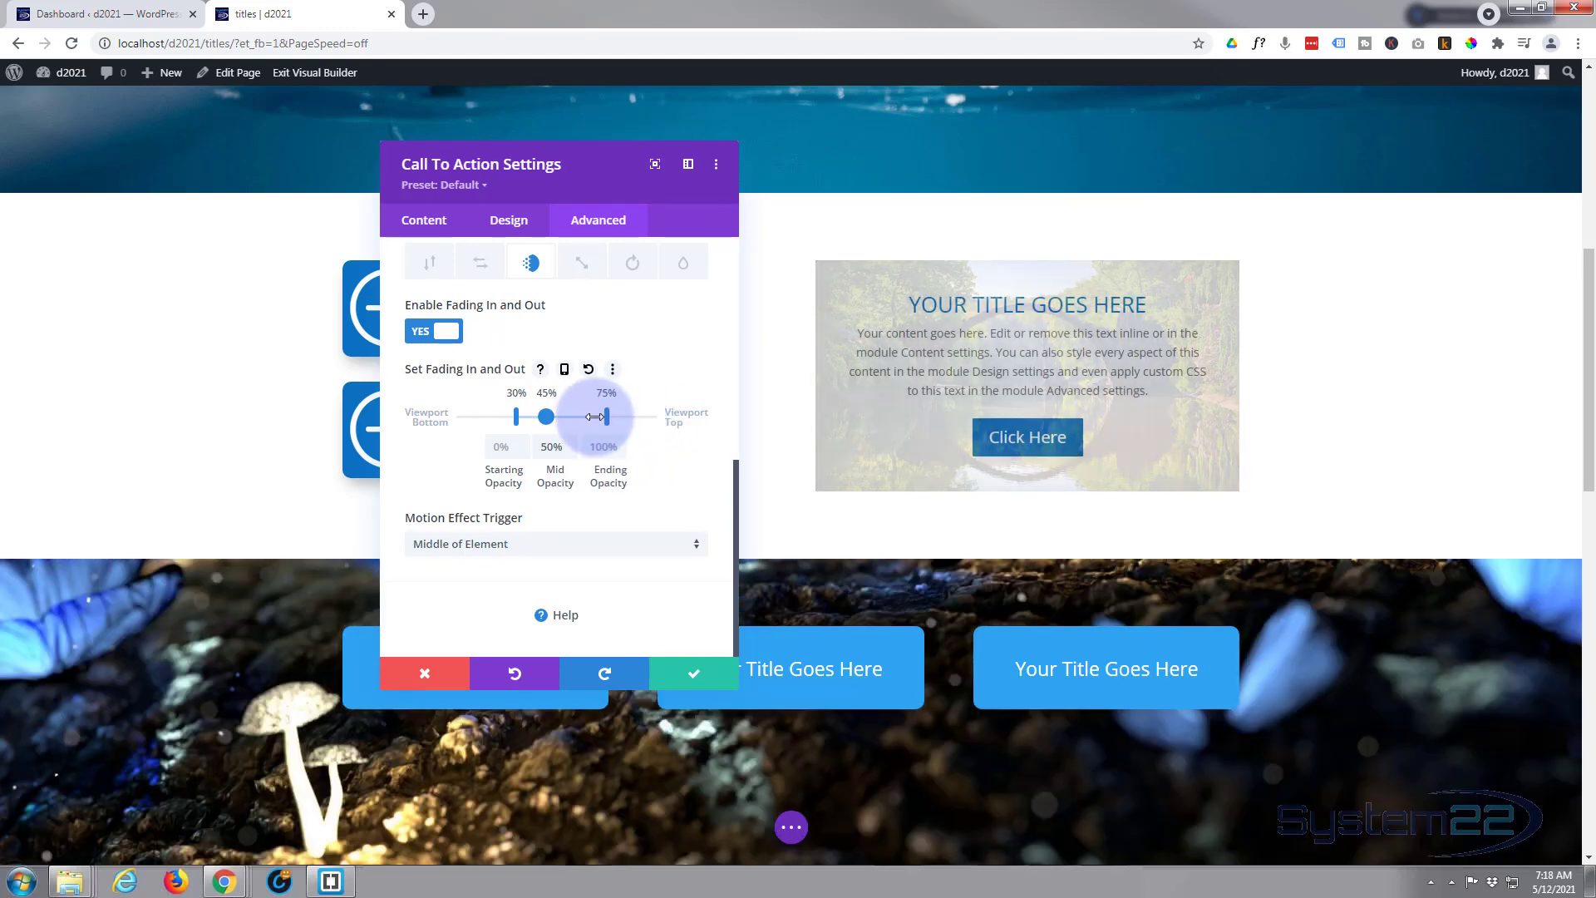
pyautogui.moveTo(598, 416); pyautogui.dragTo(575, 416)
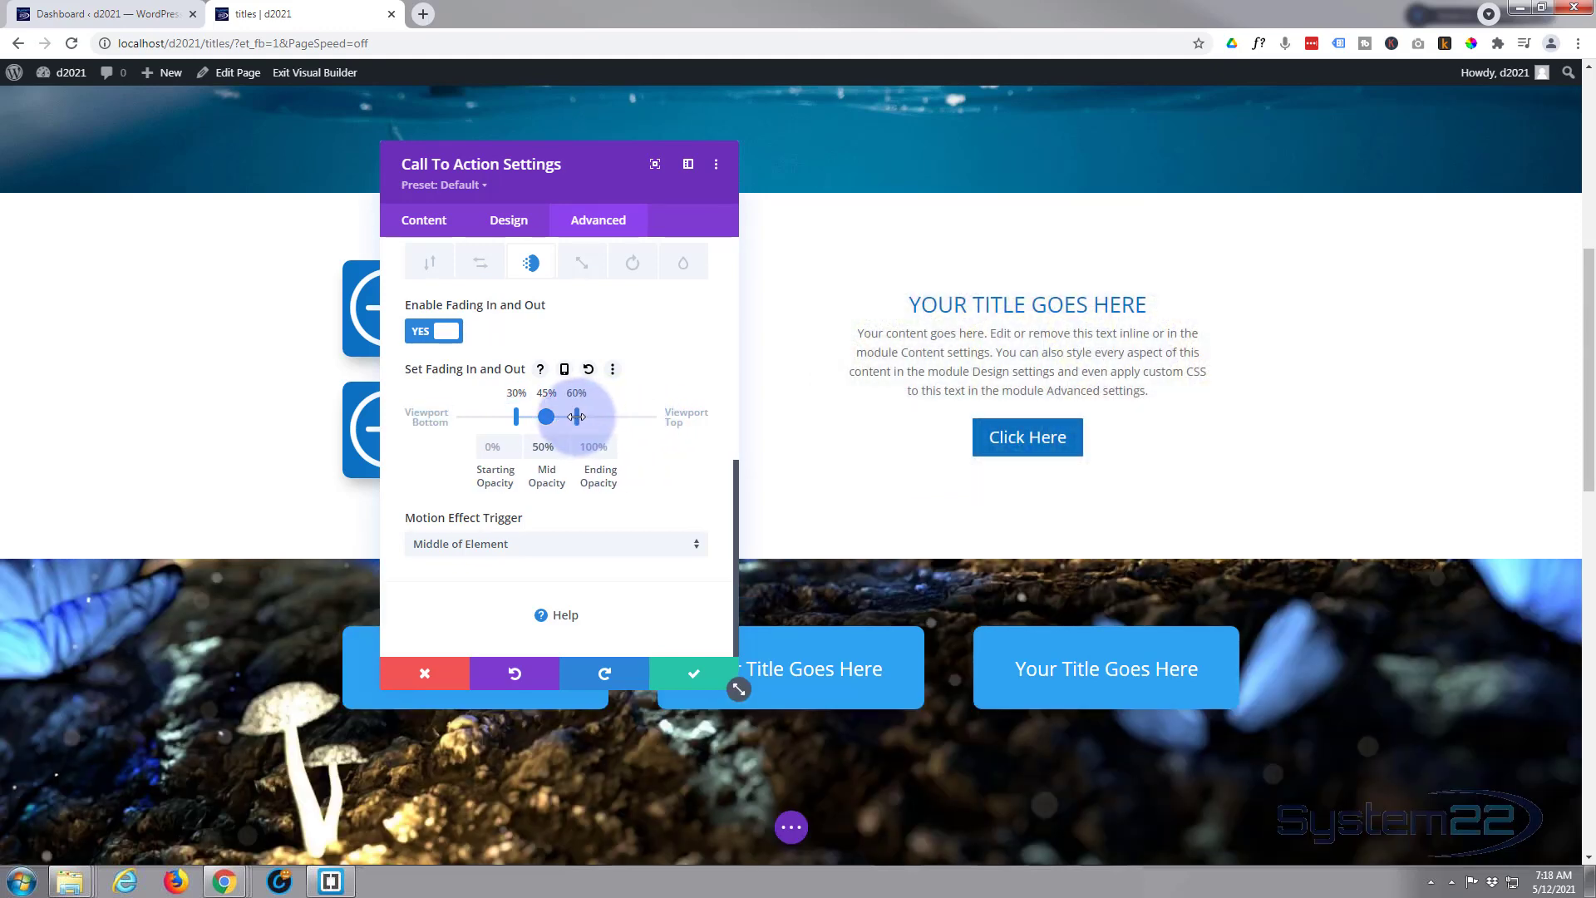
pyautogui.moveTo(575, 415); pyautogui.dragTo(551, 416)
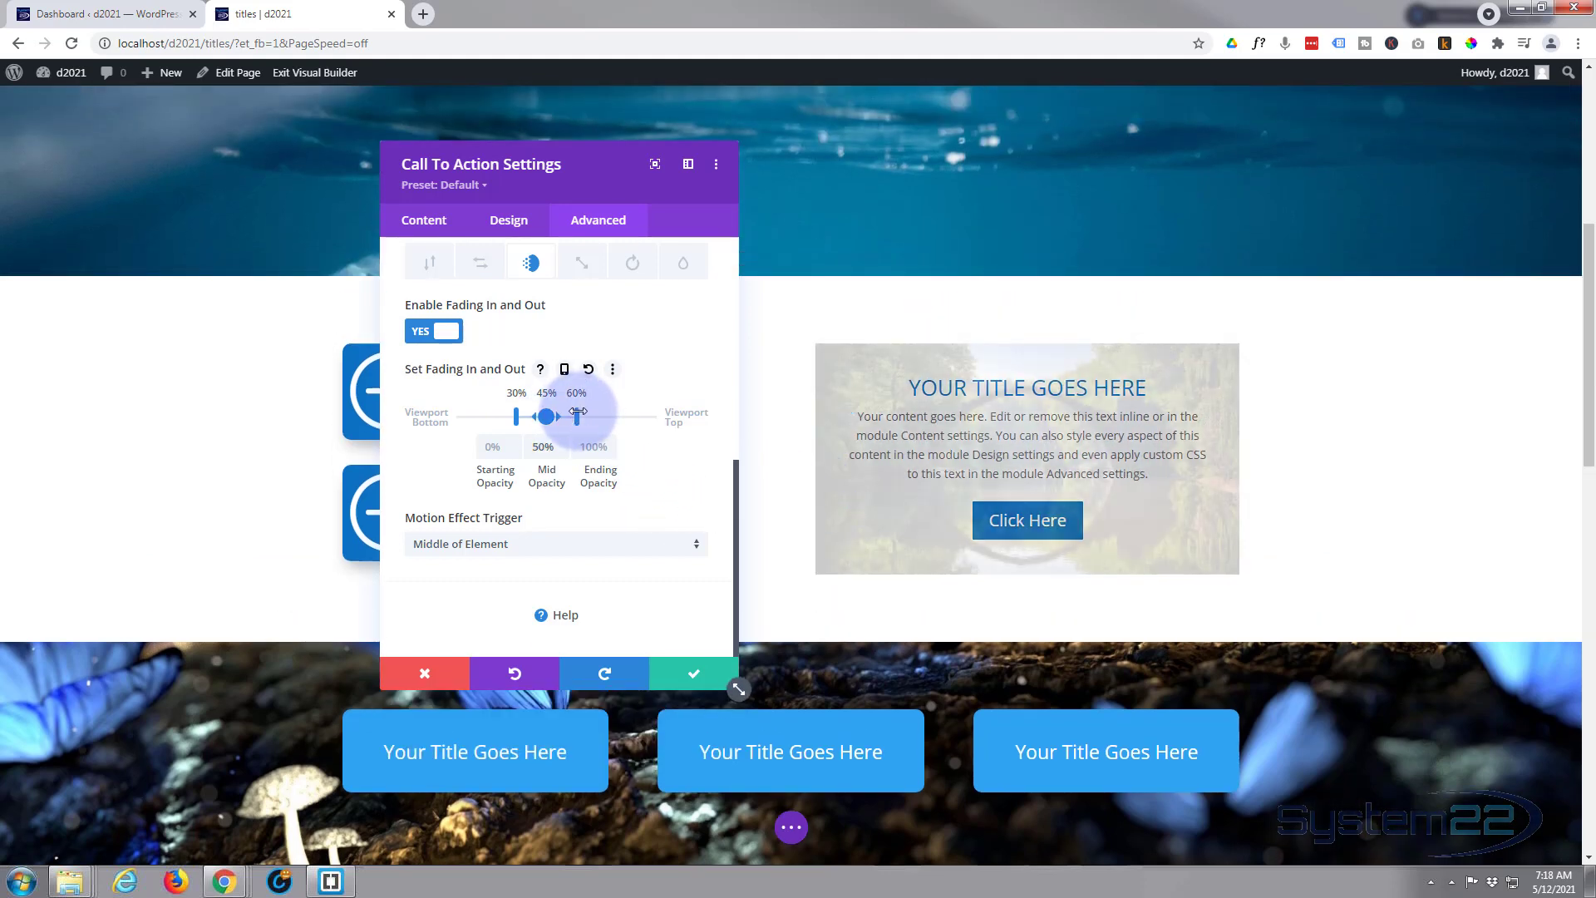
pyautogui.moveTo(579, 416); pyautogui.dragTo(566, 415)
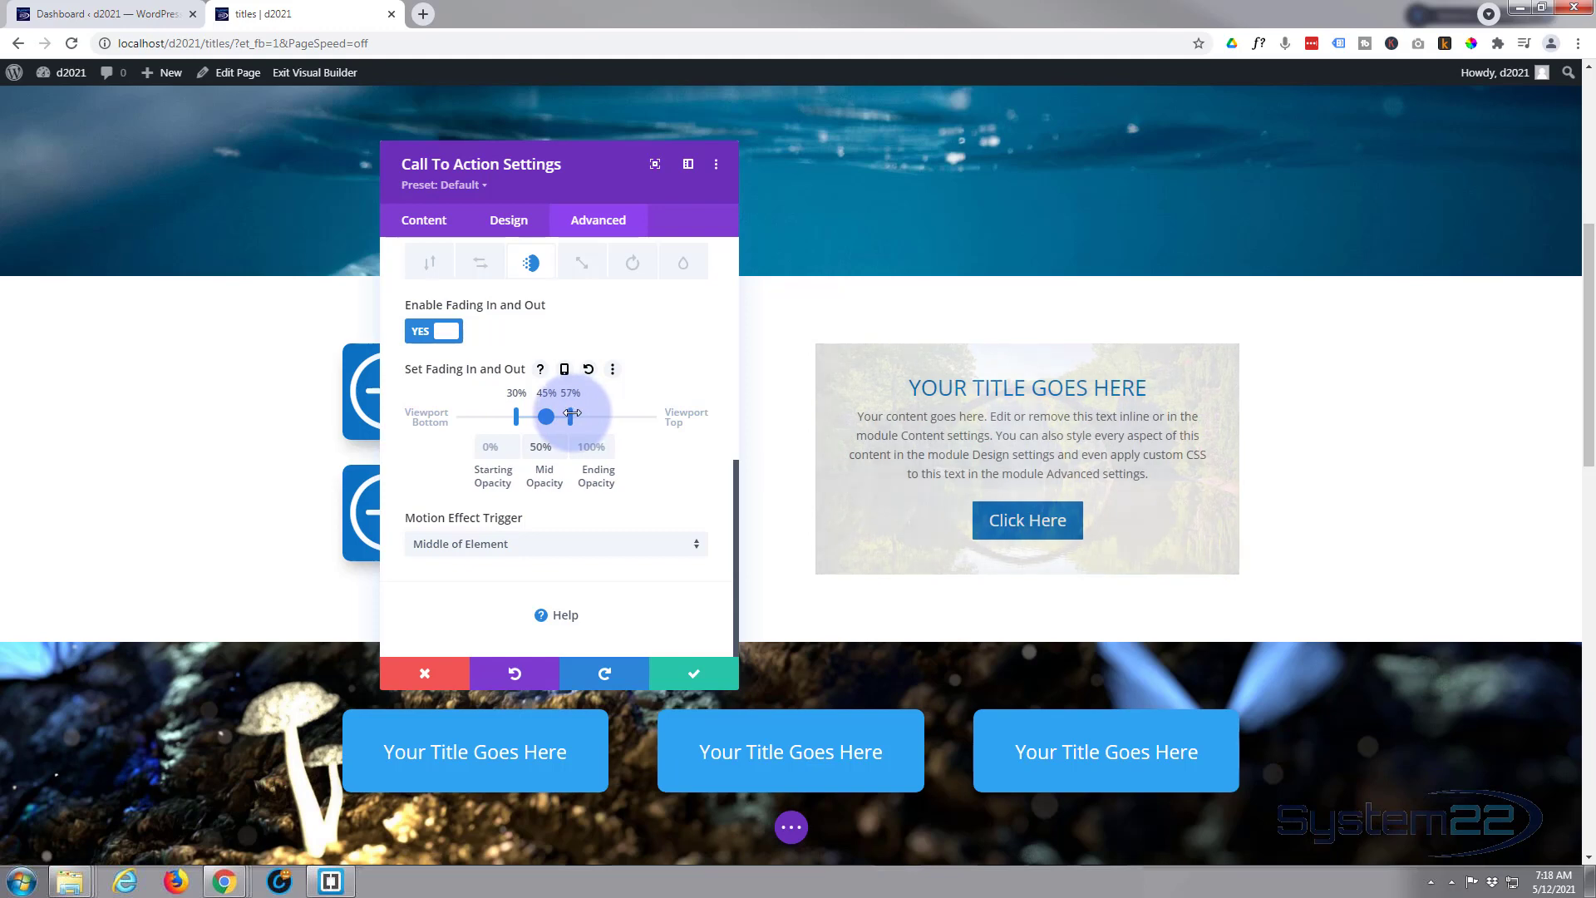
pyautogui.moveTo(571, 416); pyautogui.dragTo(569, 416)
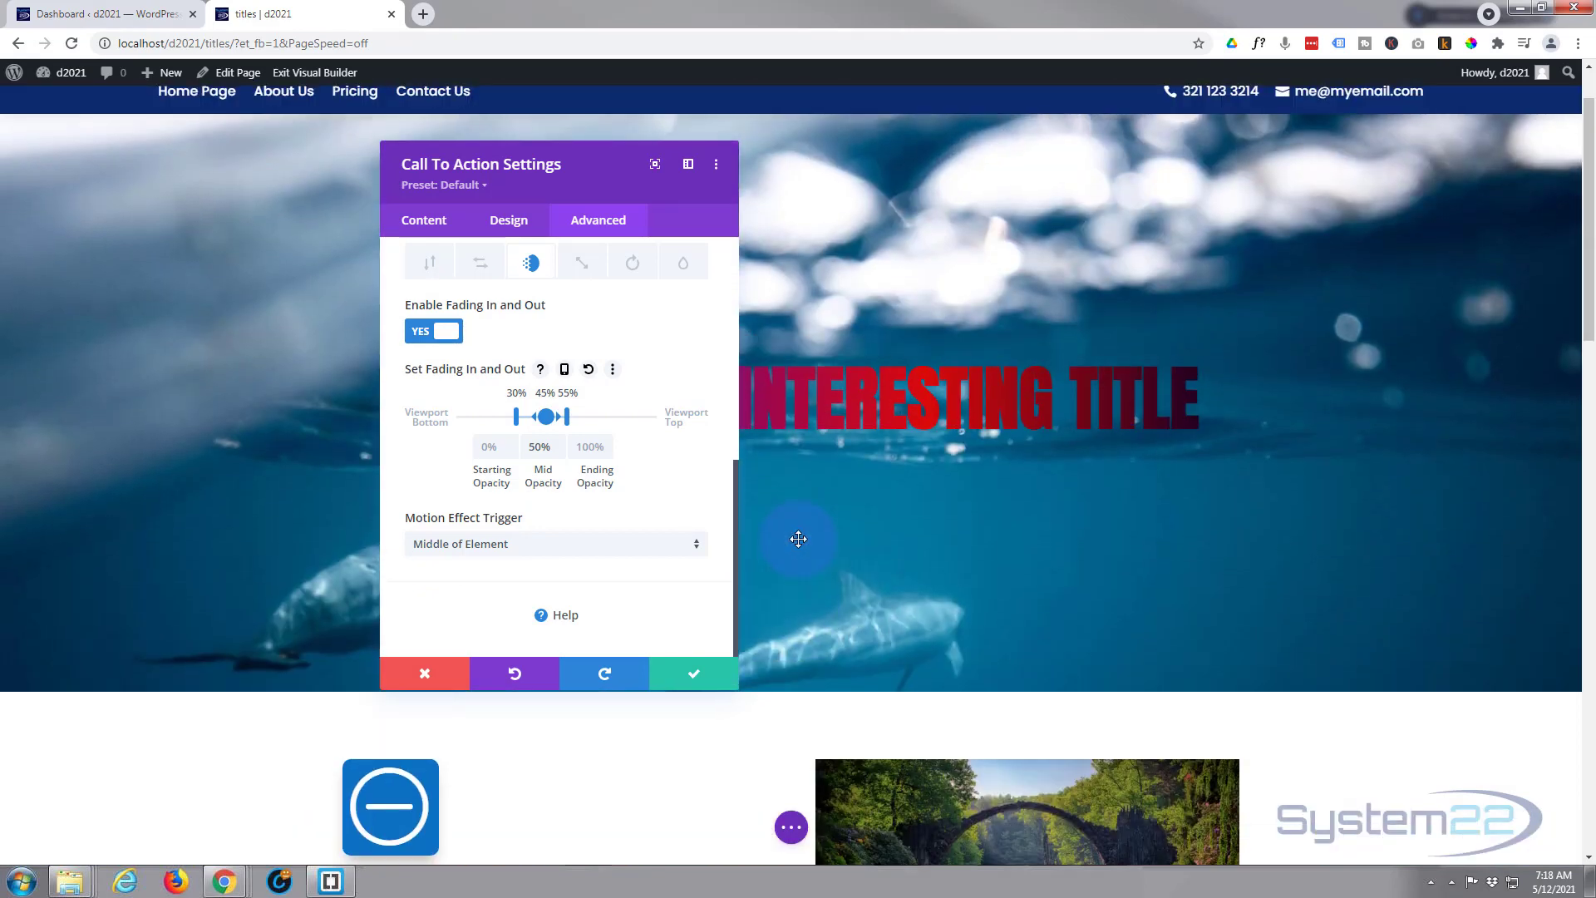
# Test the fade by scrolling and keep the call-to-action changes
pyautogui.scroll(-3)
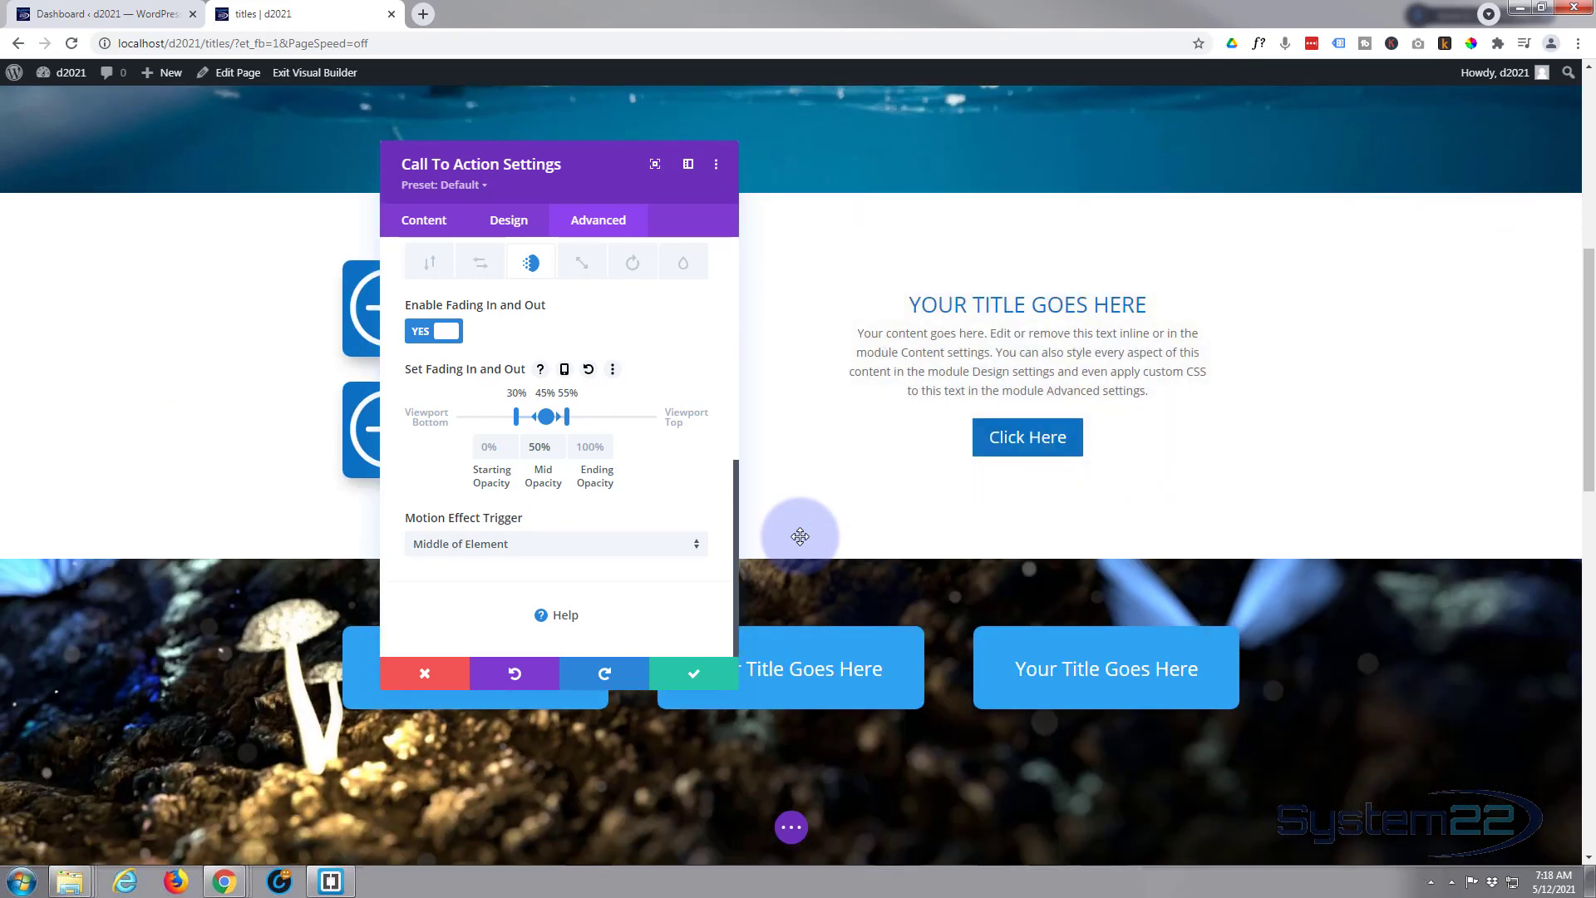
pyautogui.moveTo(1012, 449)
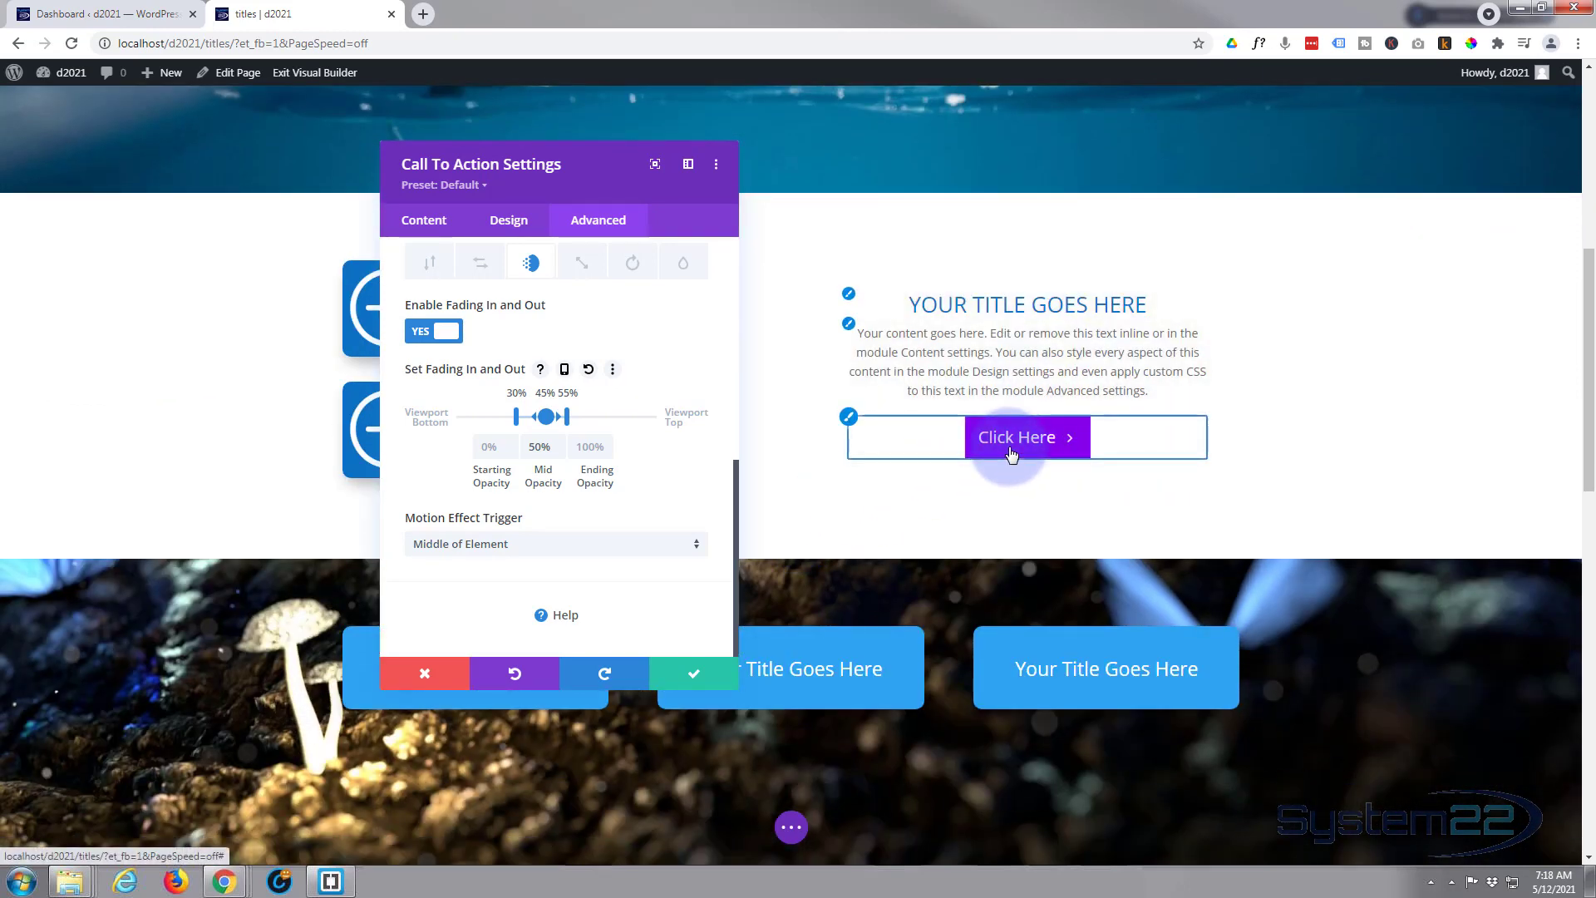
pyautogui.scroll(-3)
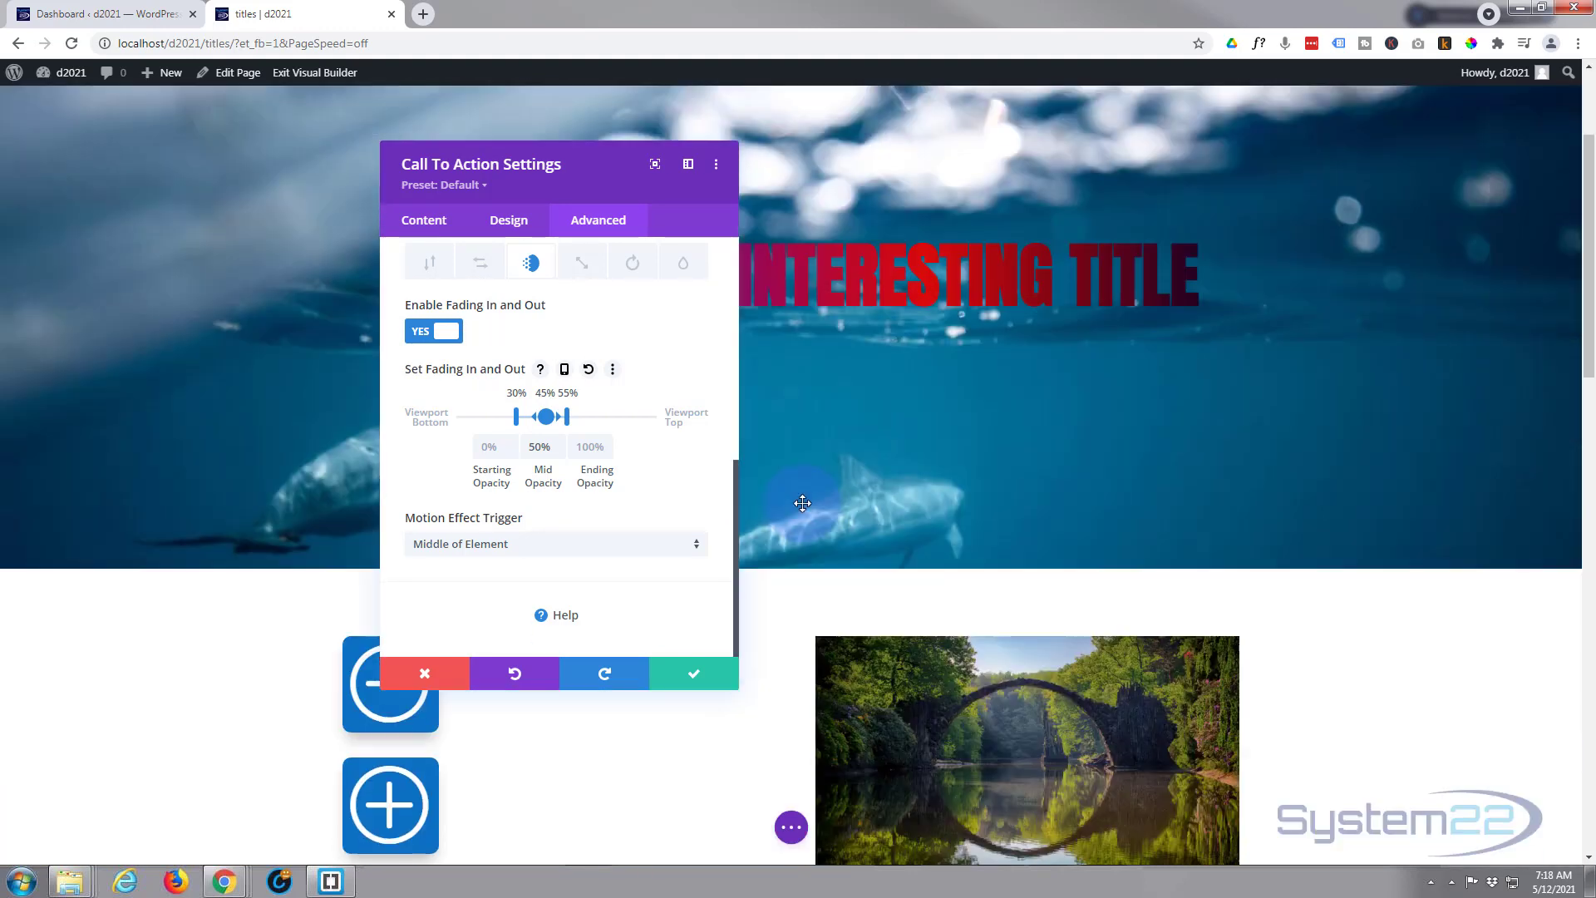
pyautogui.scroll(-3)
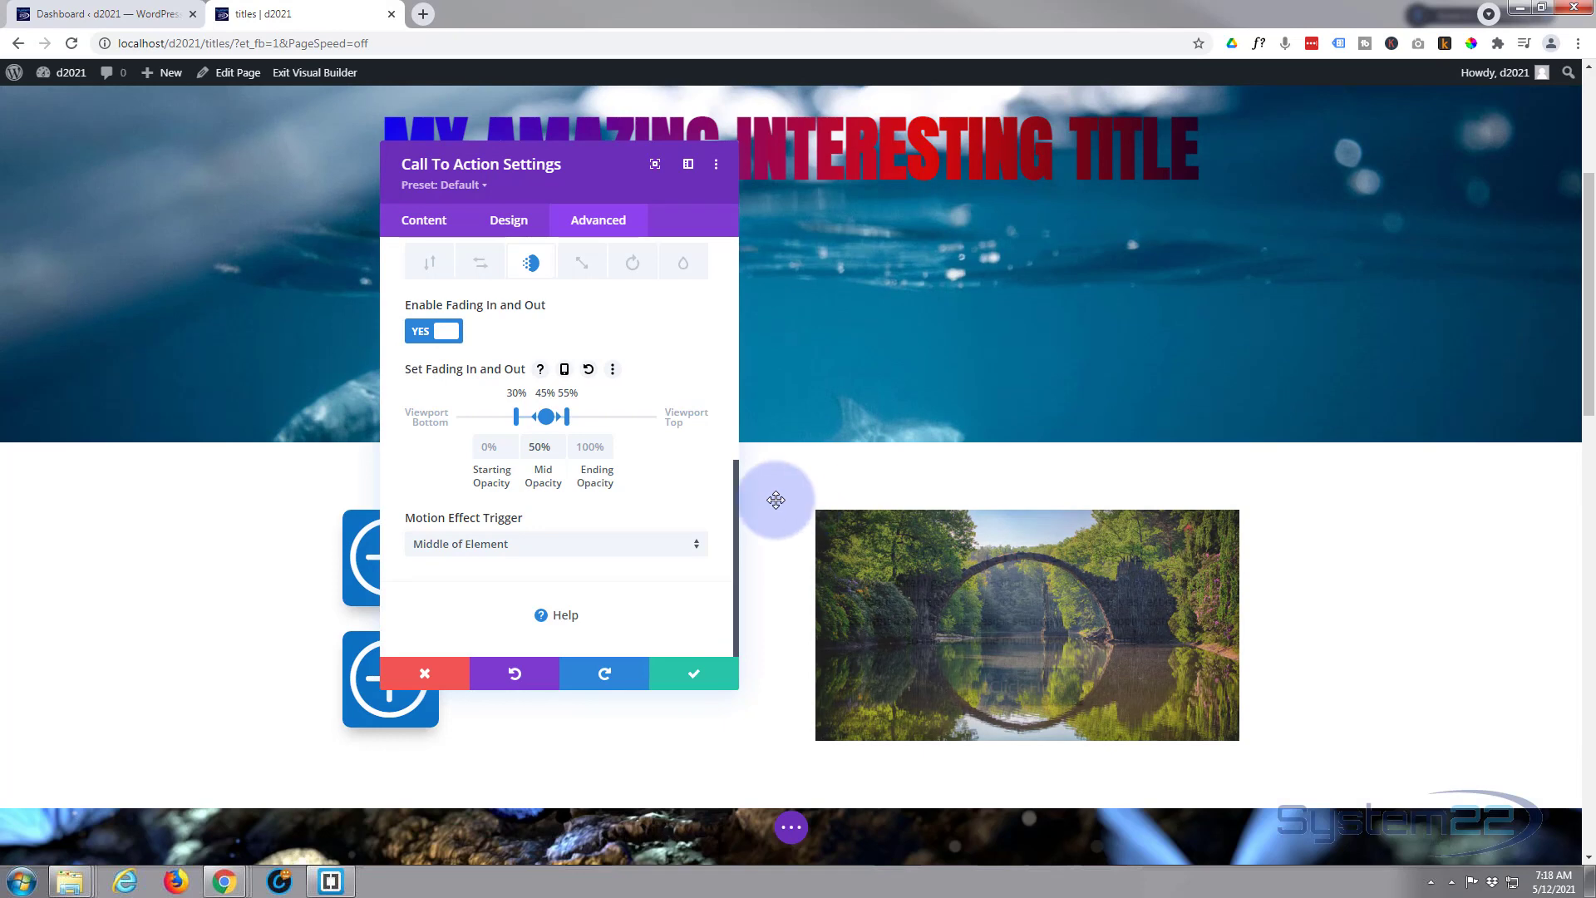
pyautogui.scroll(-3)
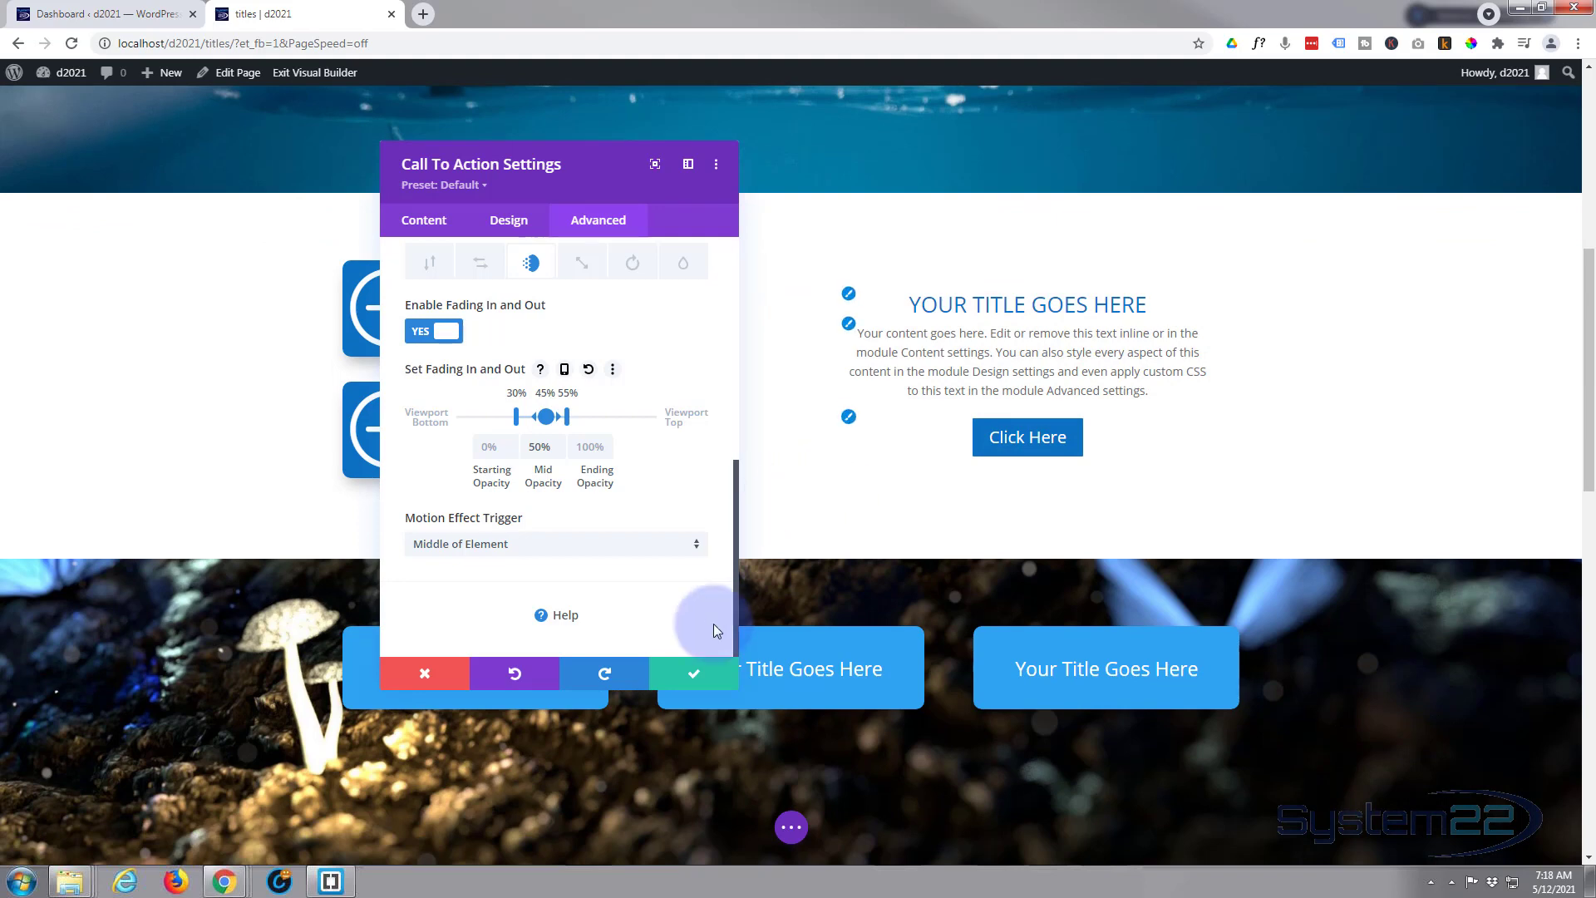
pyautogui.click(693, 673)
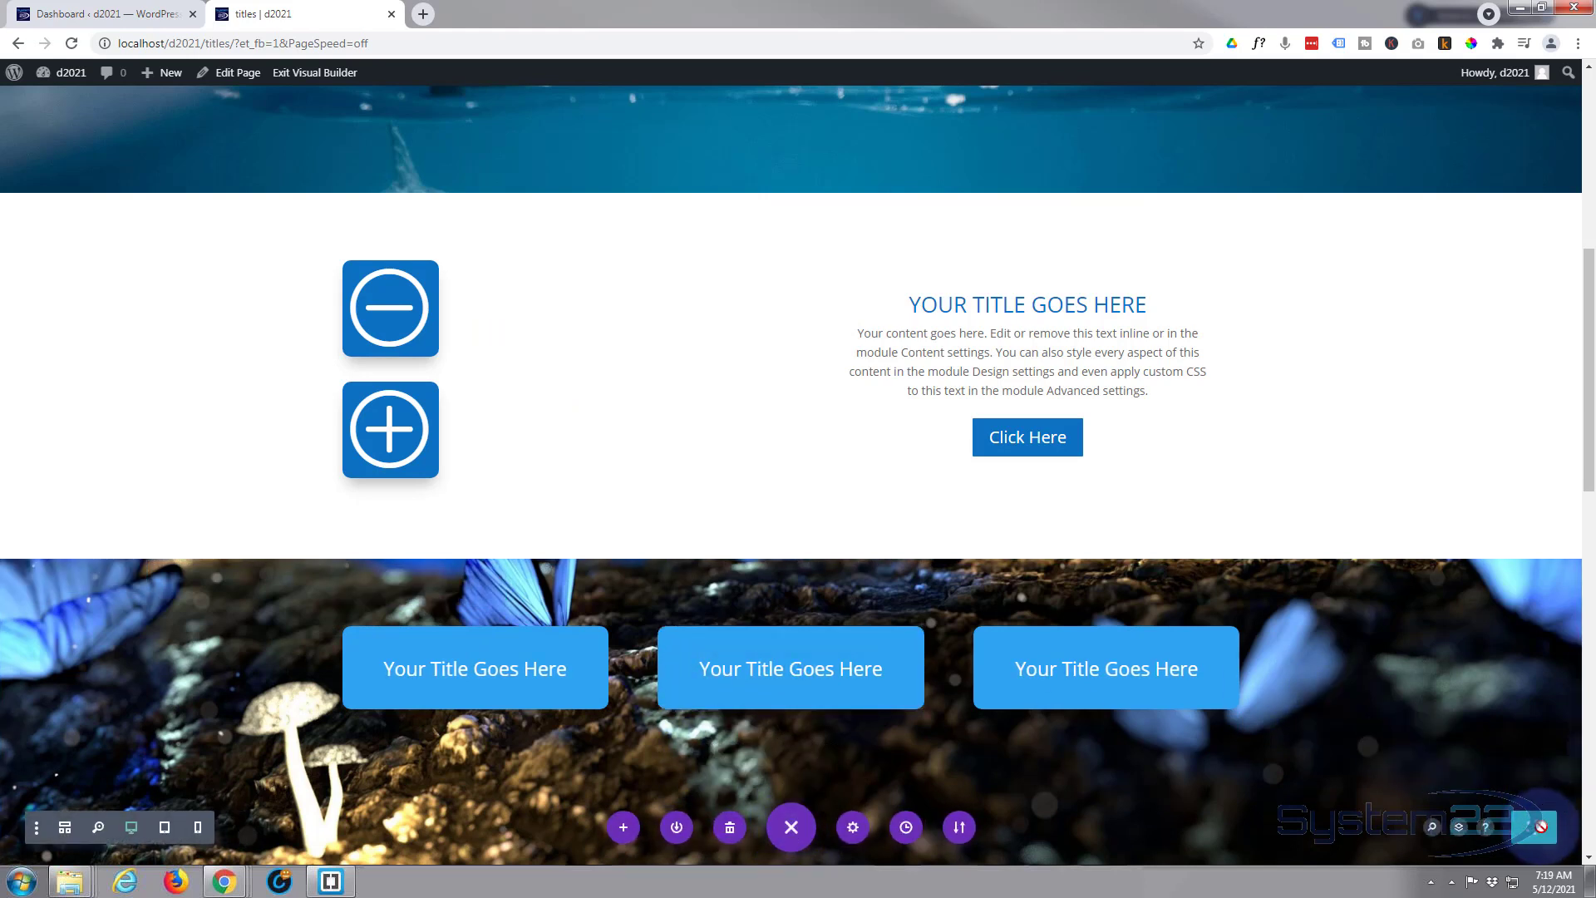
pyautogui.moveTo(314, 88)
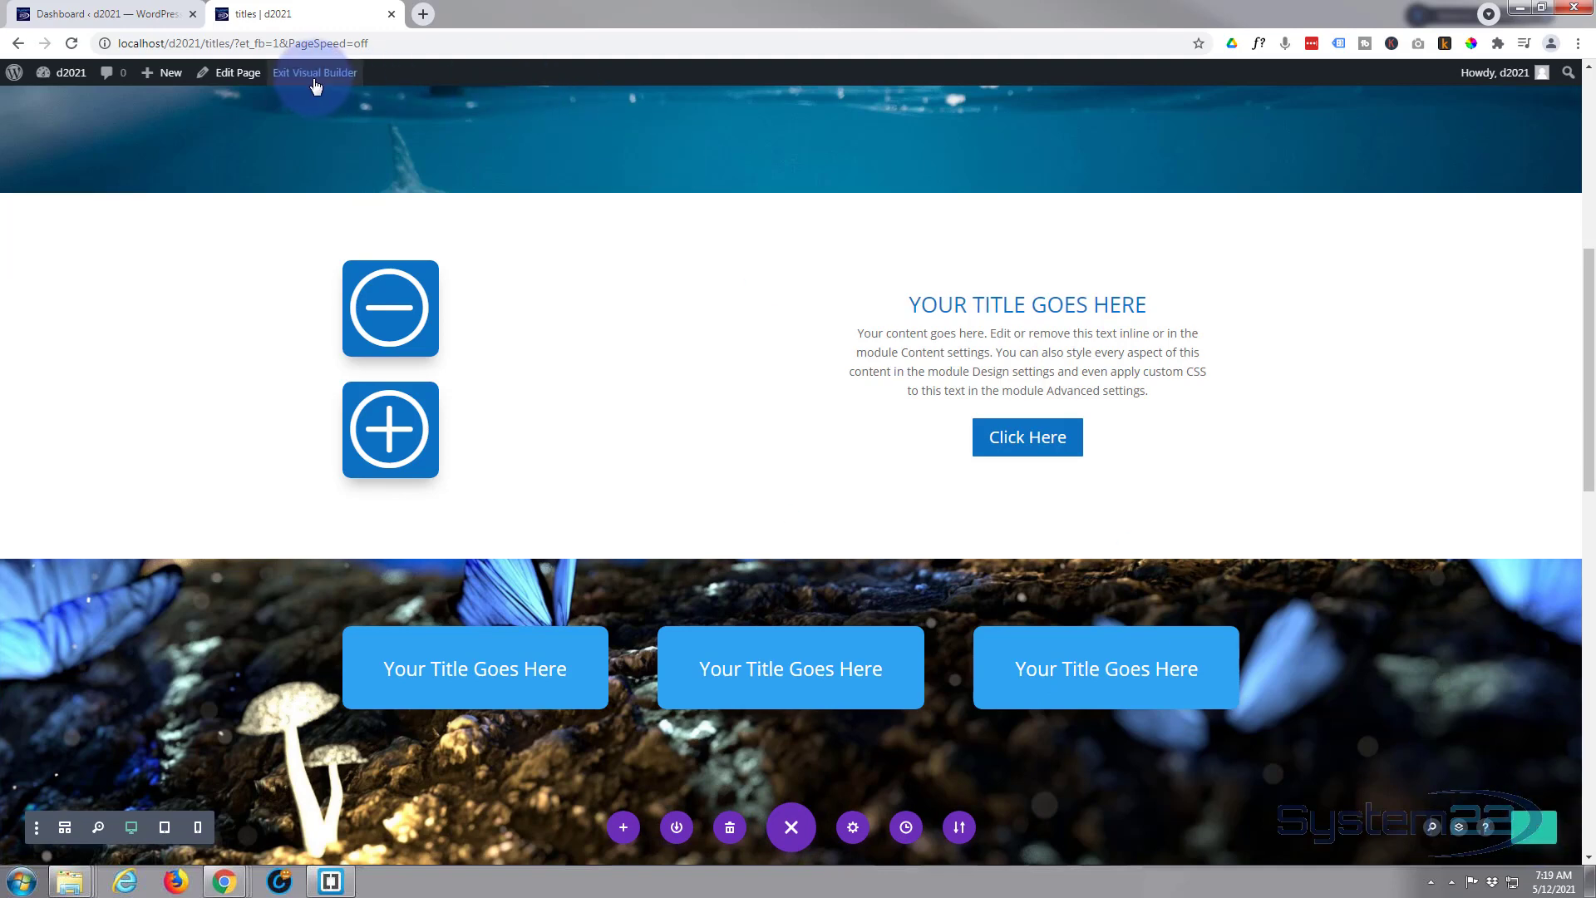
# Save the page and exit the Visual Builder to the live front-end page
pyautogui.click(314, 71)
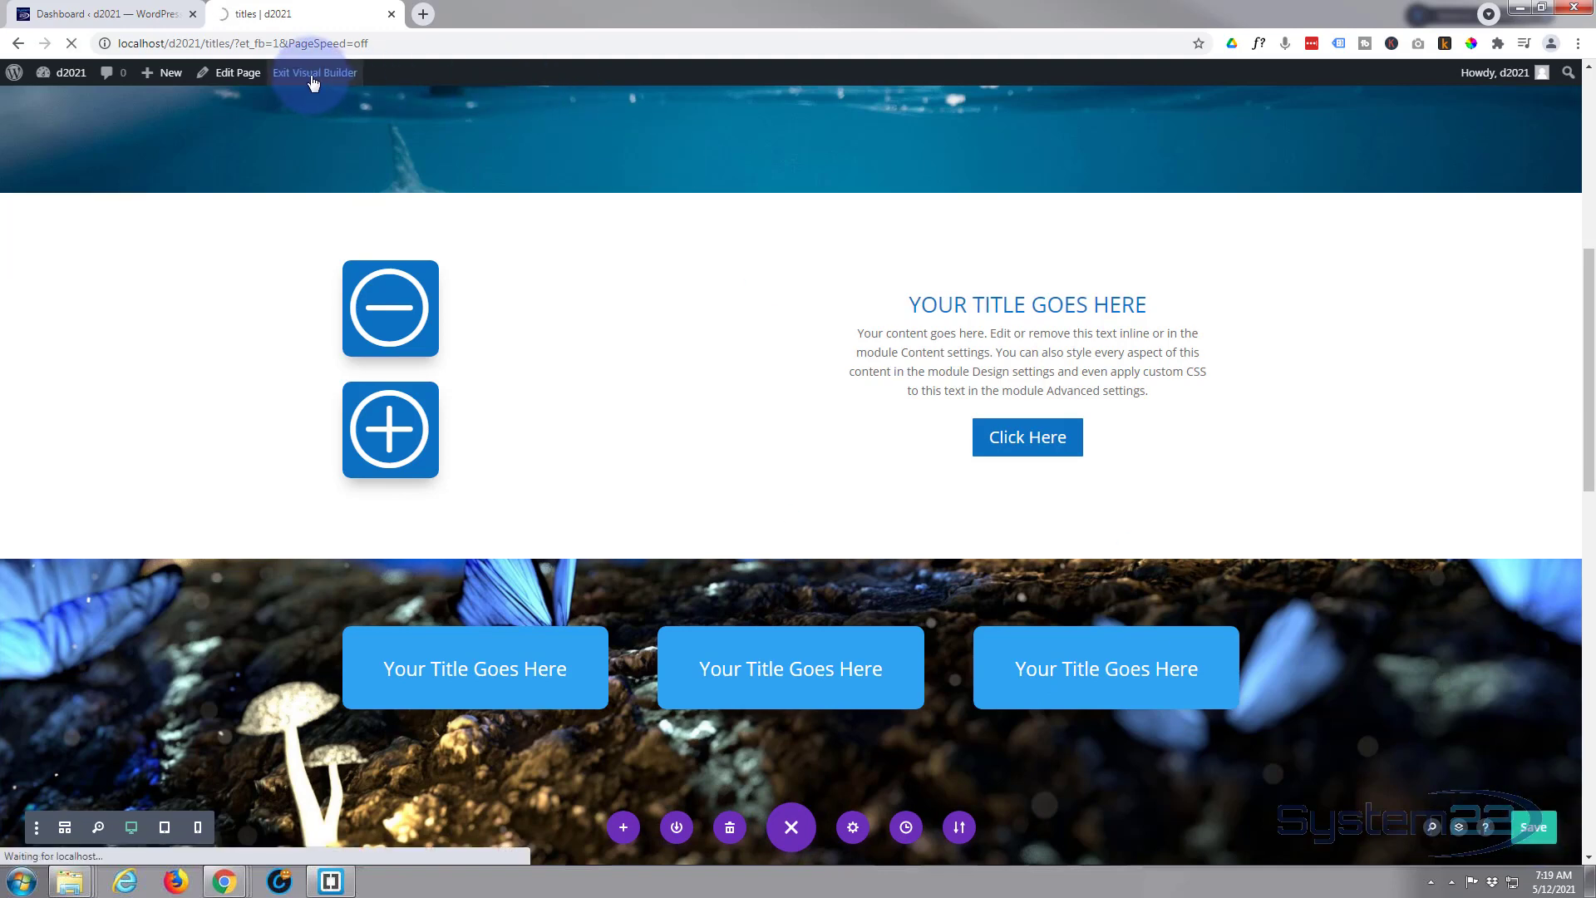
pyautogui.click(314, 72)
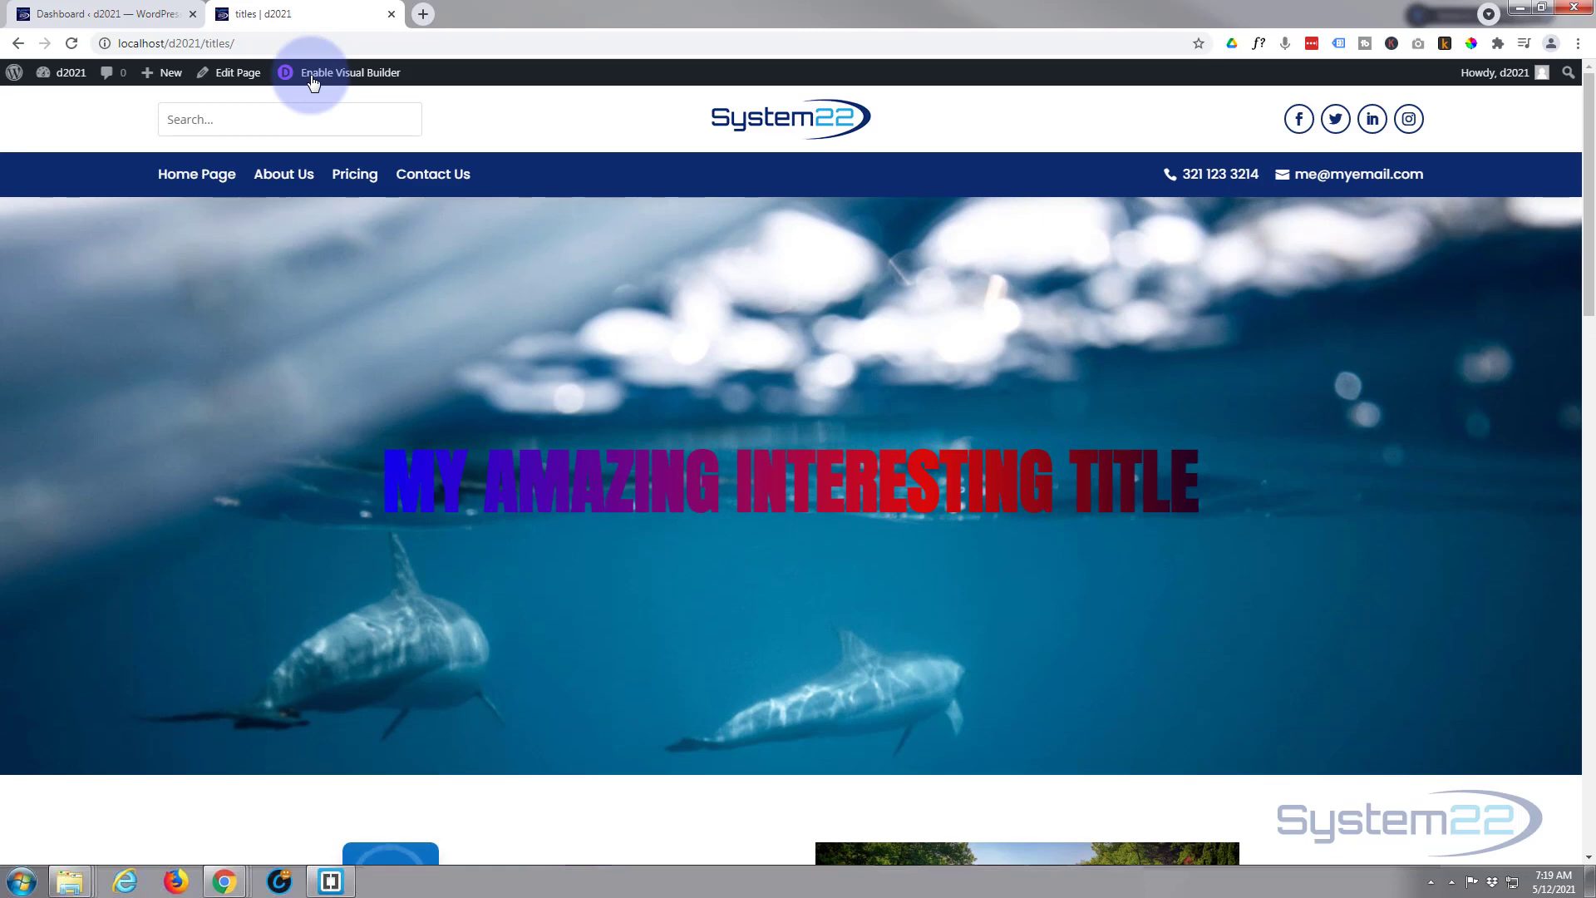
pyautogui.scroll(-3)
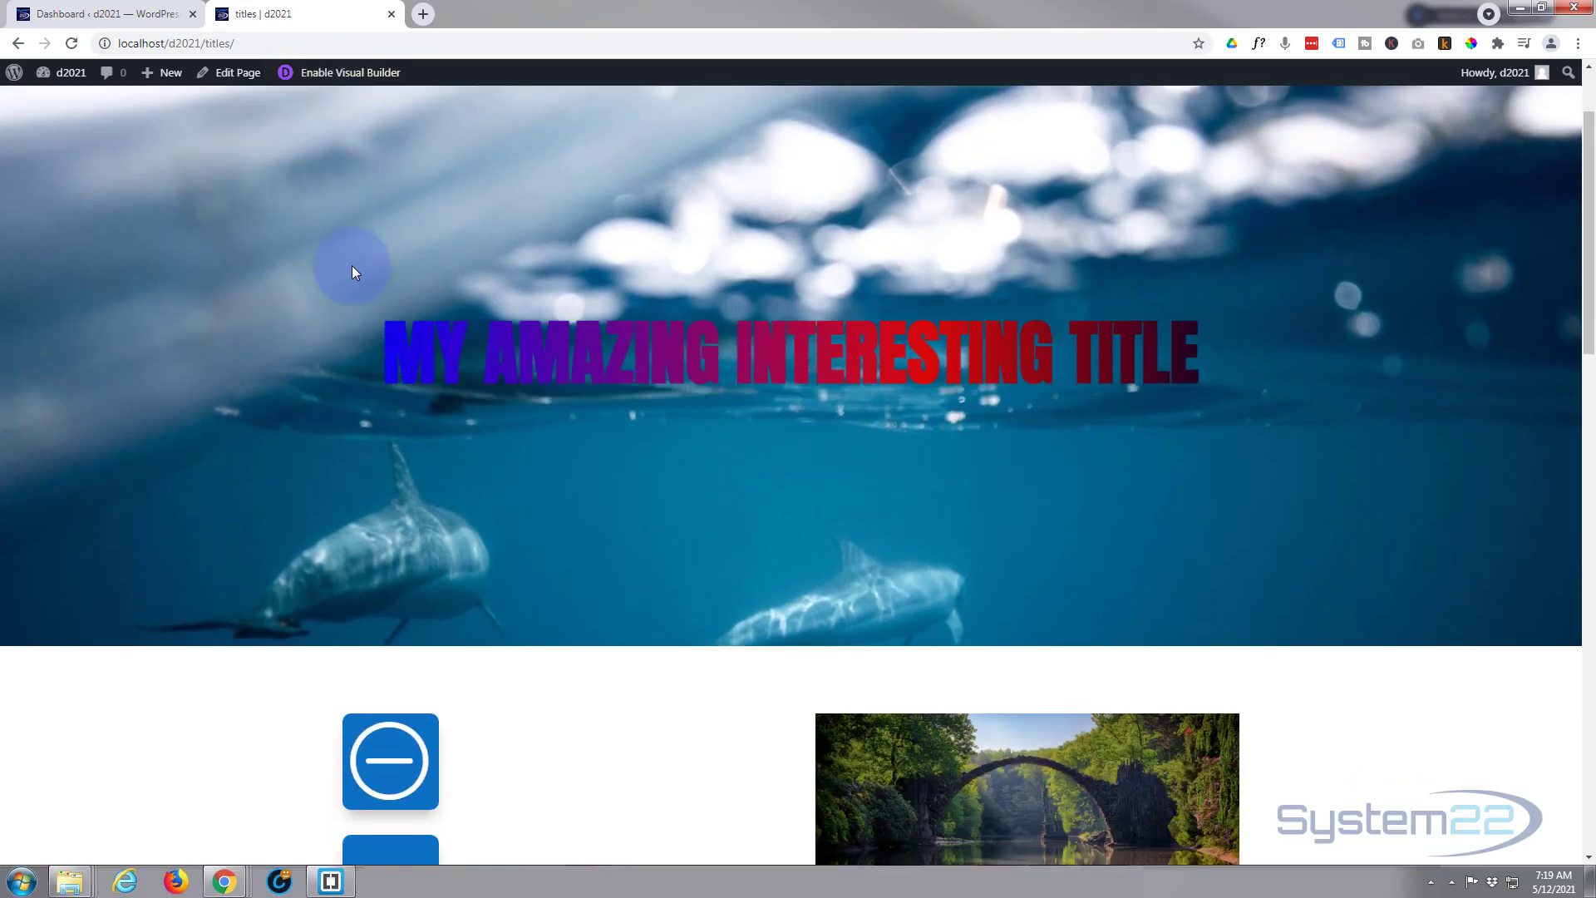
pyautogui.scroll(-3)
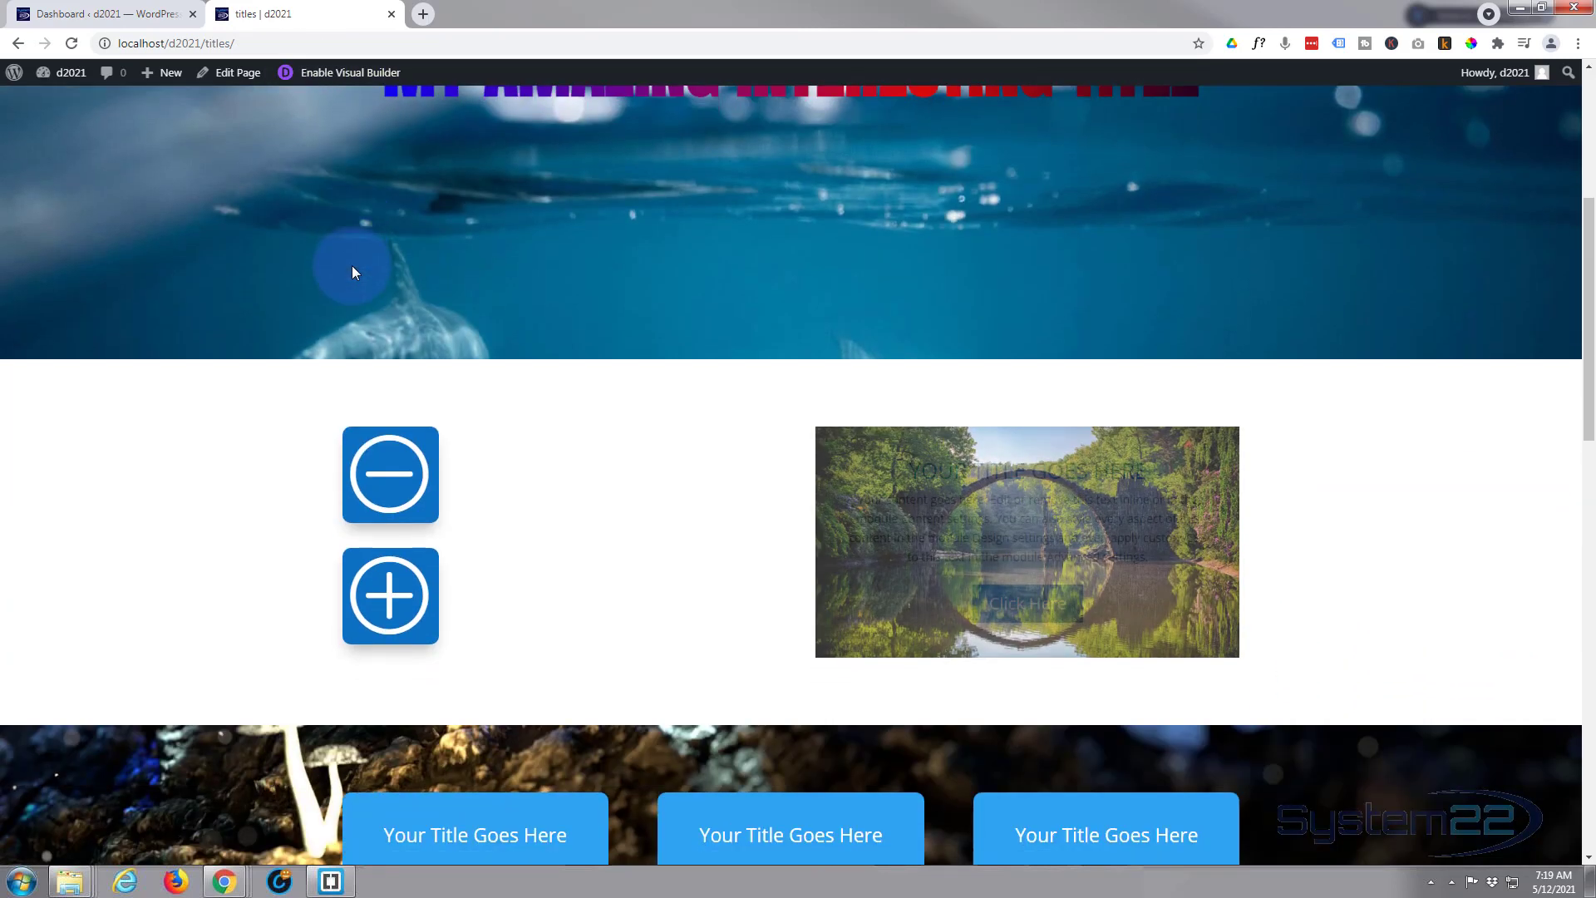
pyautogui.scroll(-3)
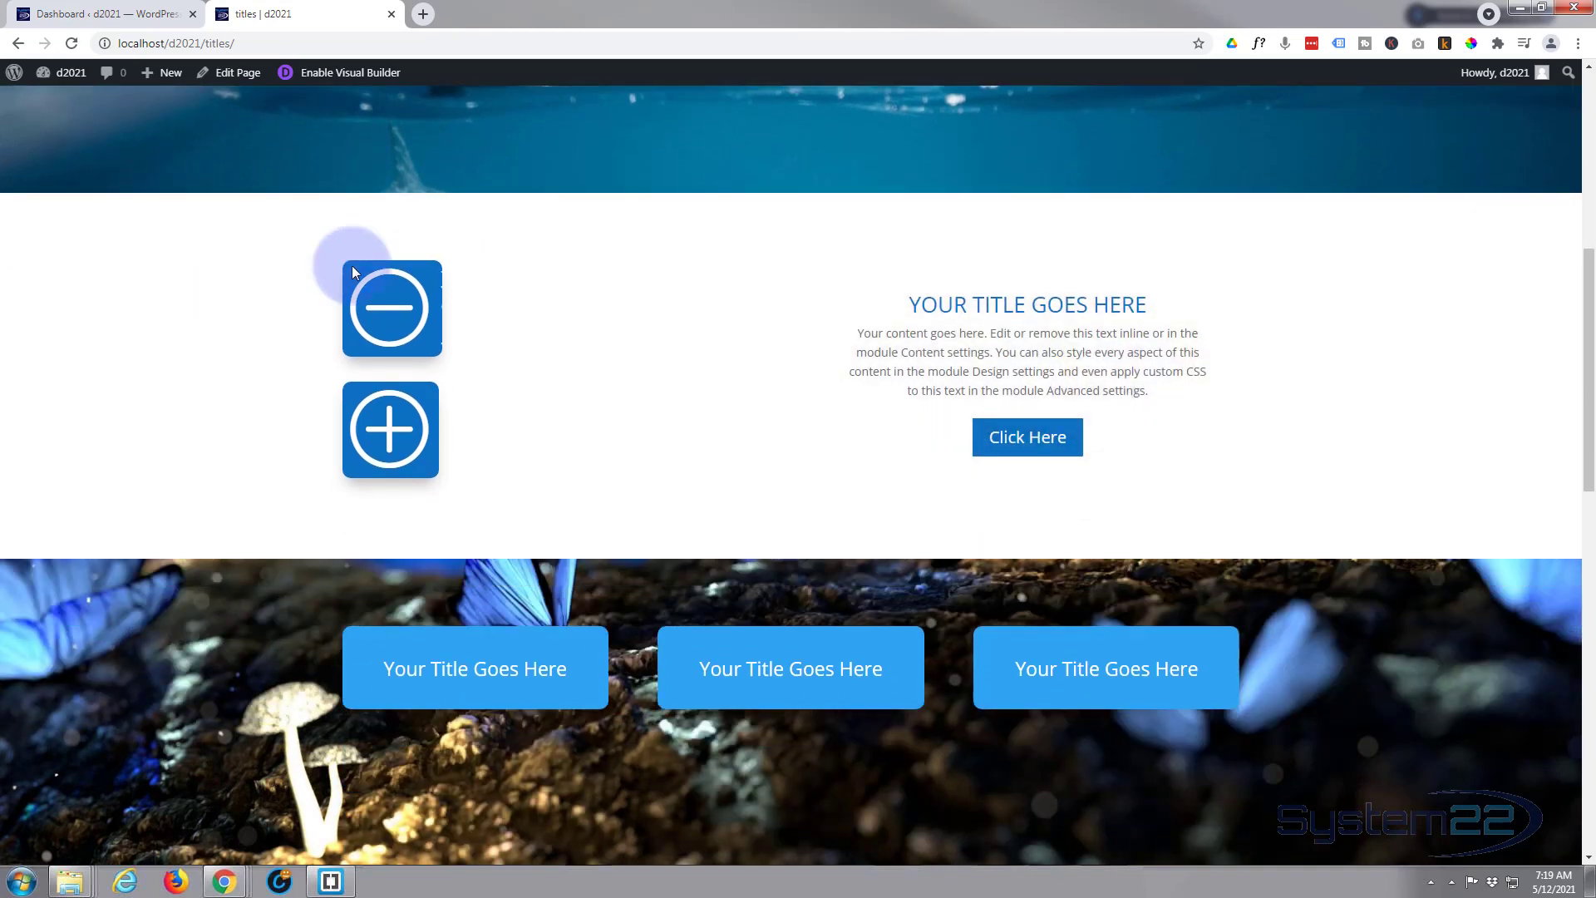
pyautogui.moveTo(1008, 455)
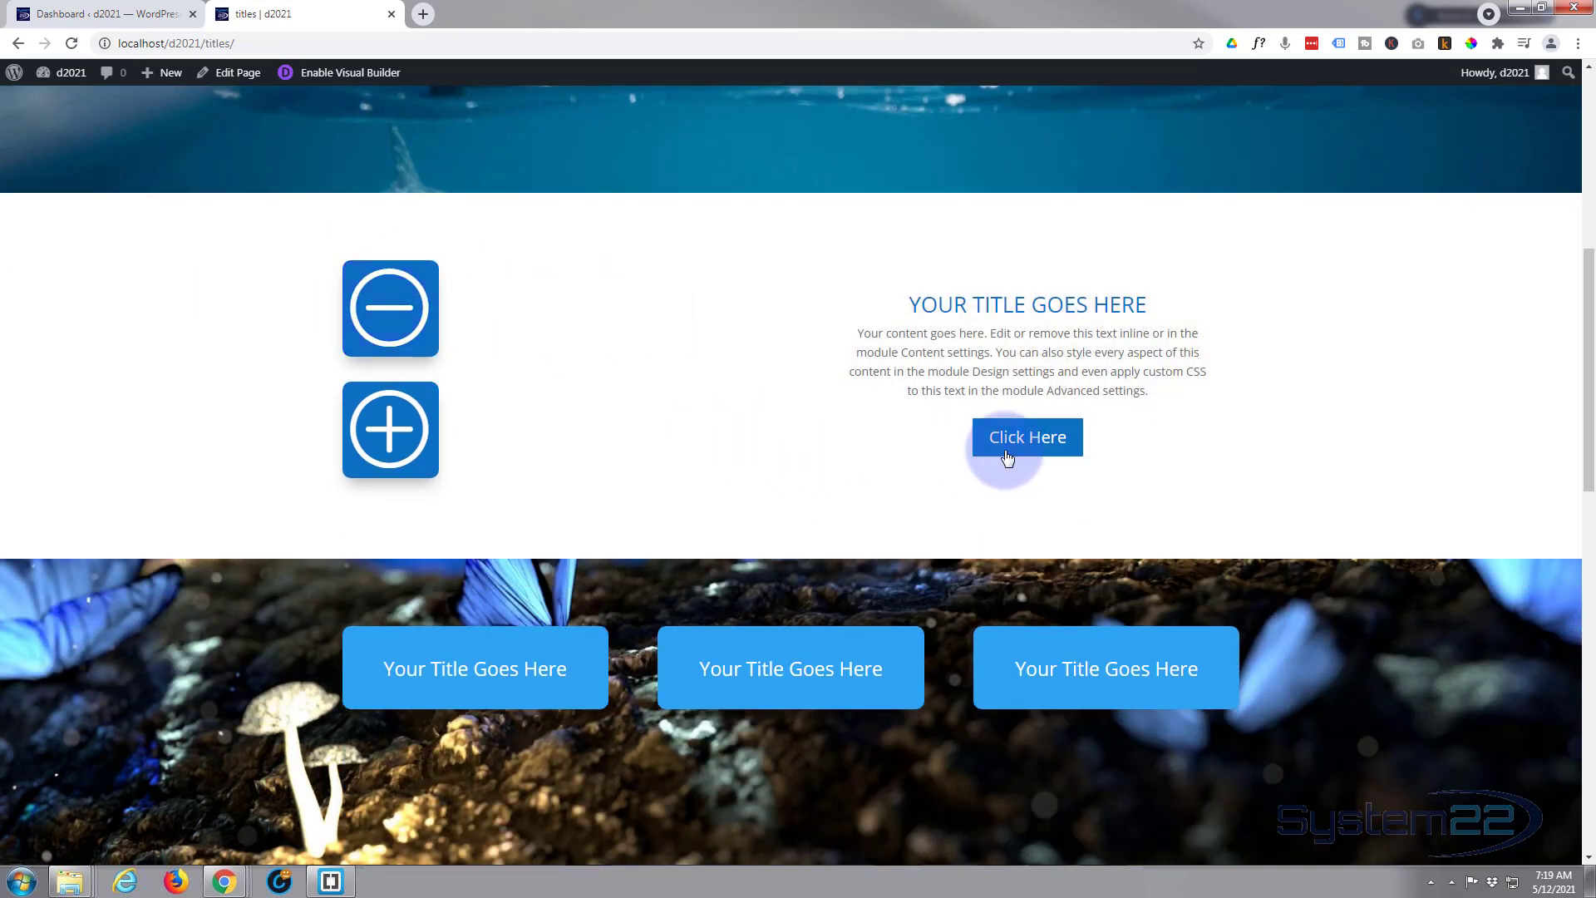
pyautogui.moveTo(1028, 446)
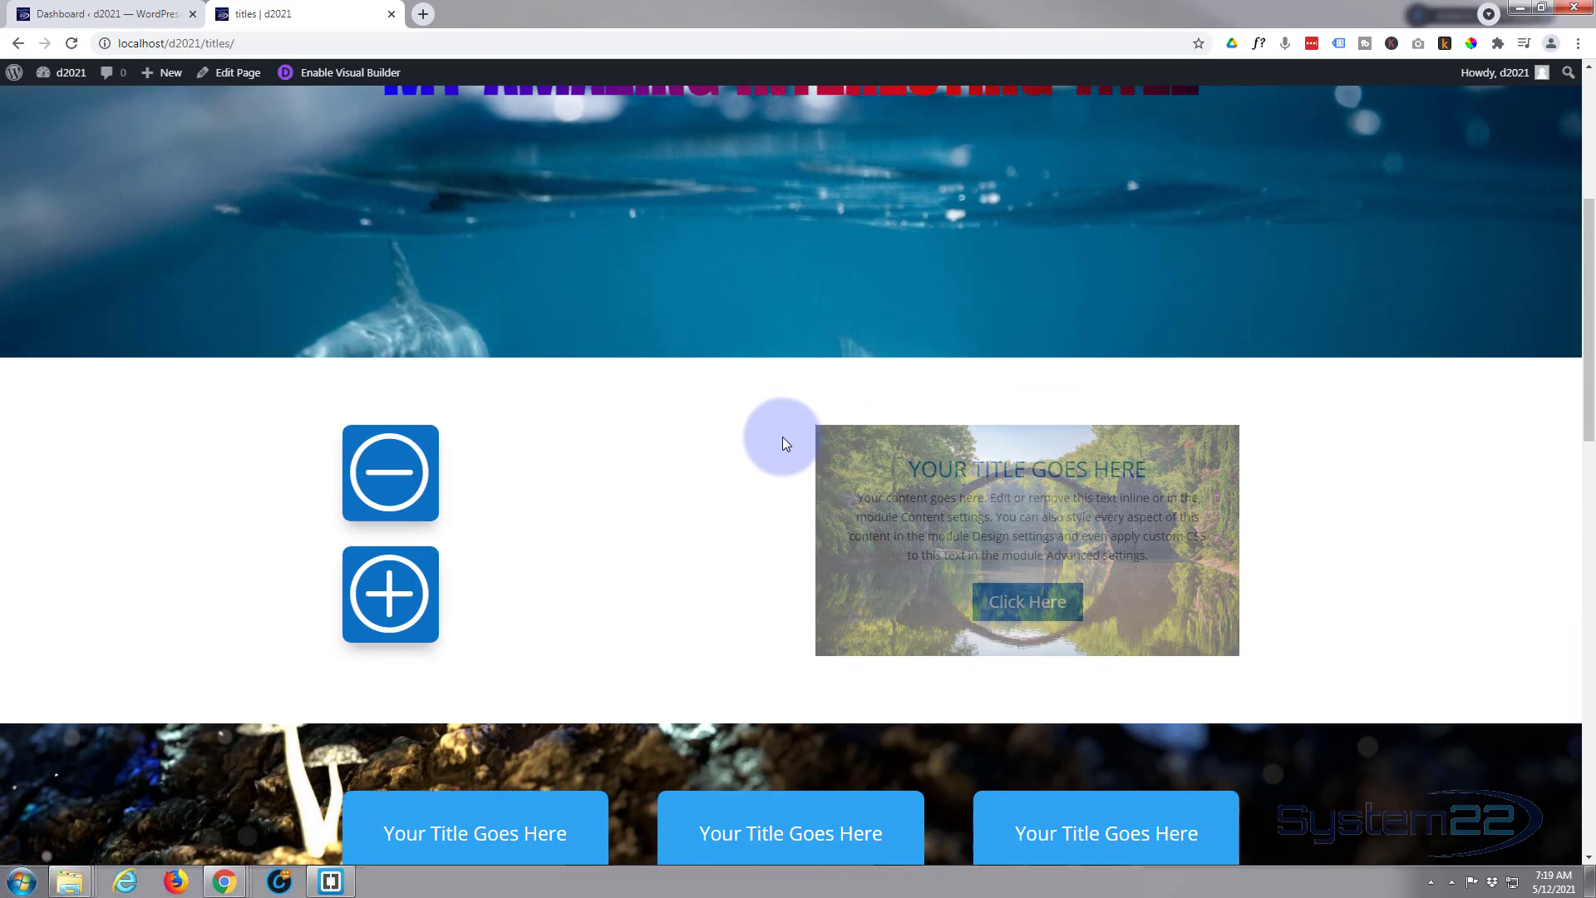
pyautogui.scroll(-3)
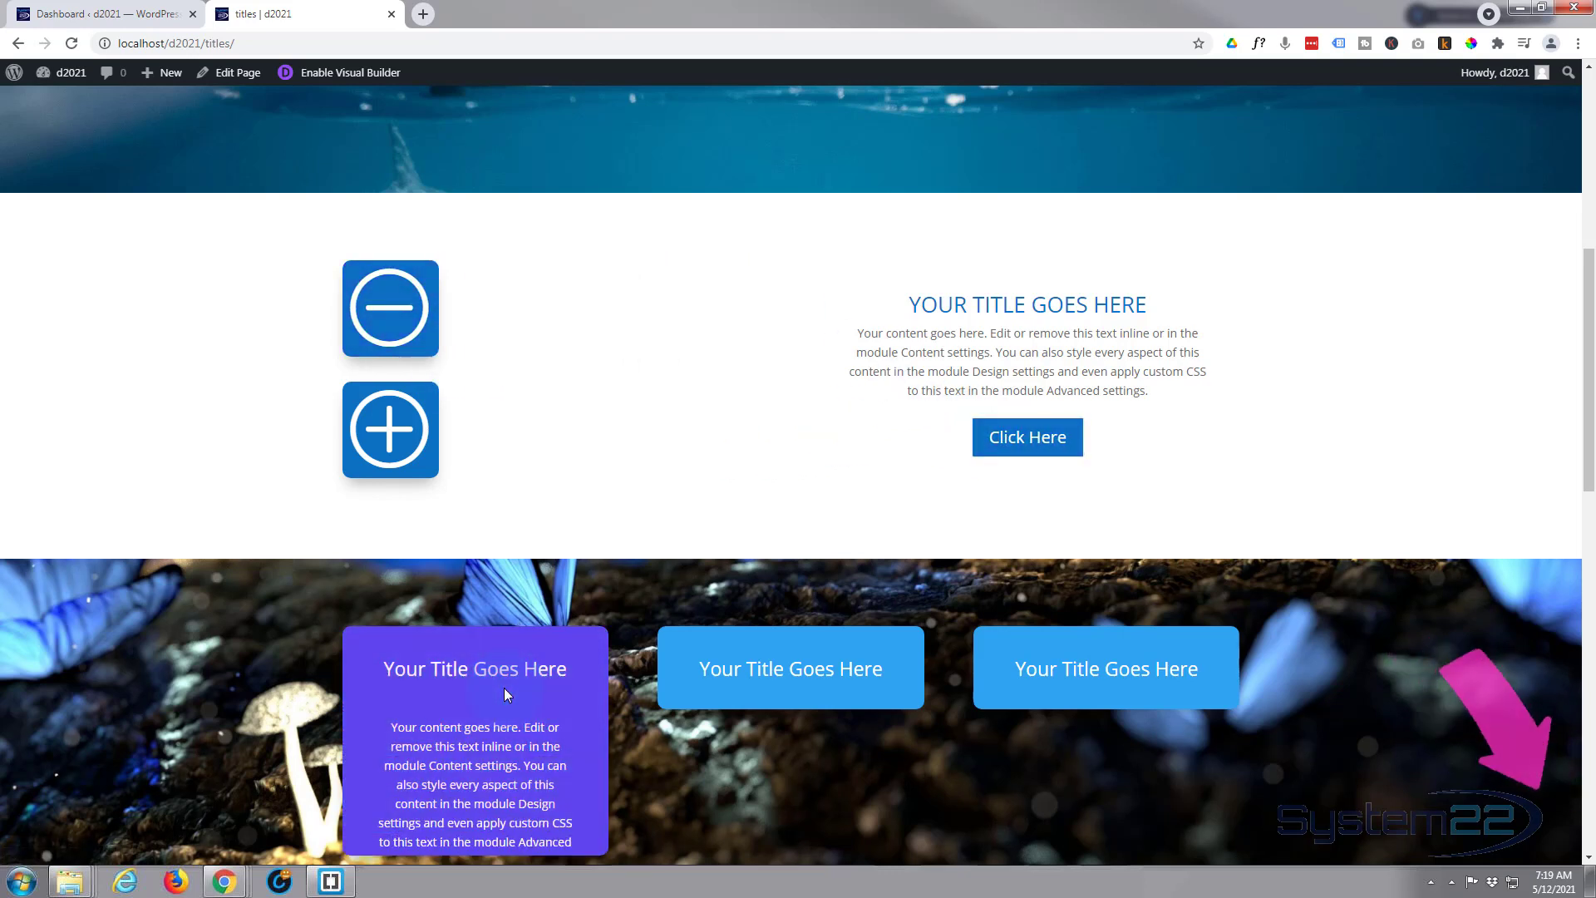
pyautogui.scroll(-3)
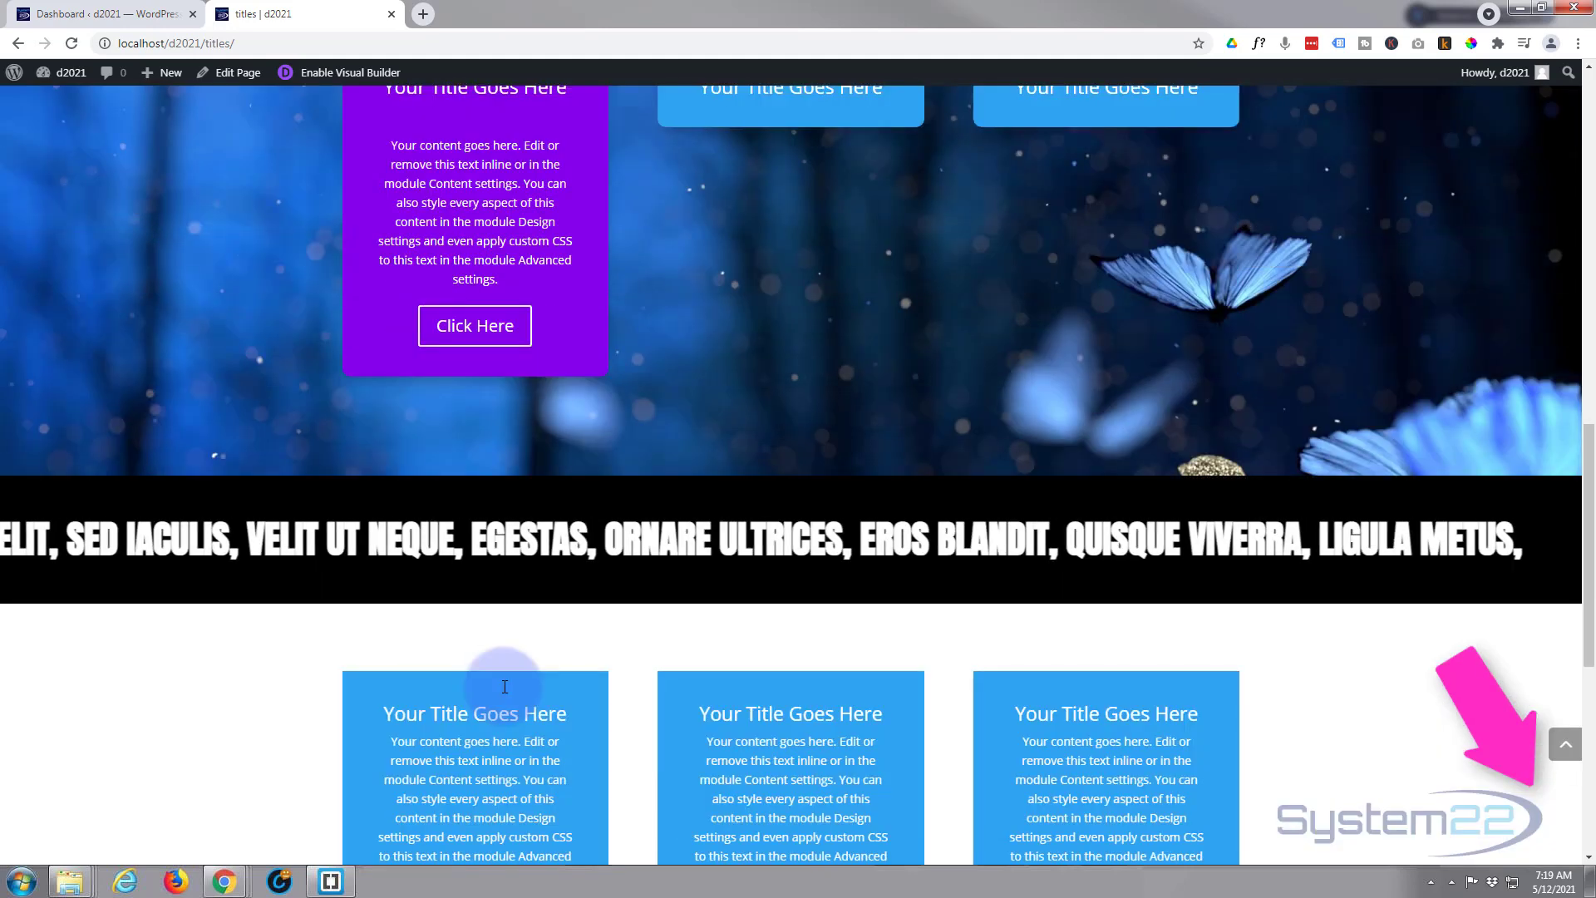
pyautogui.scroll(-3)
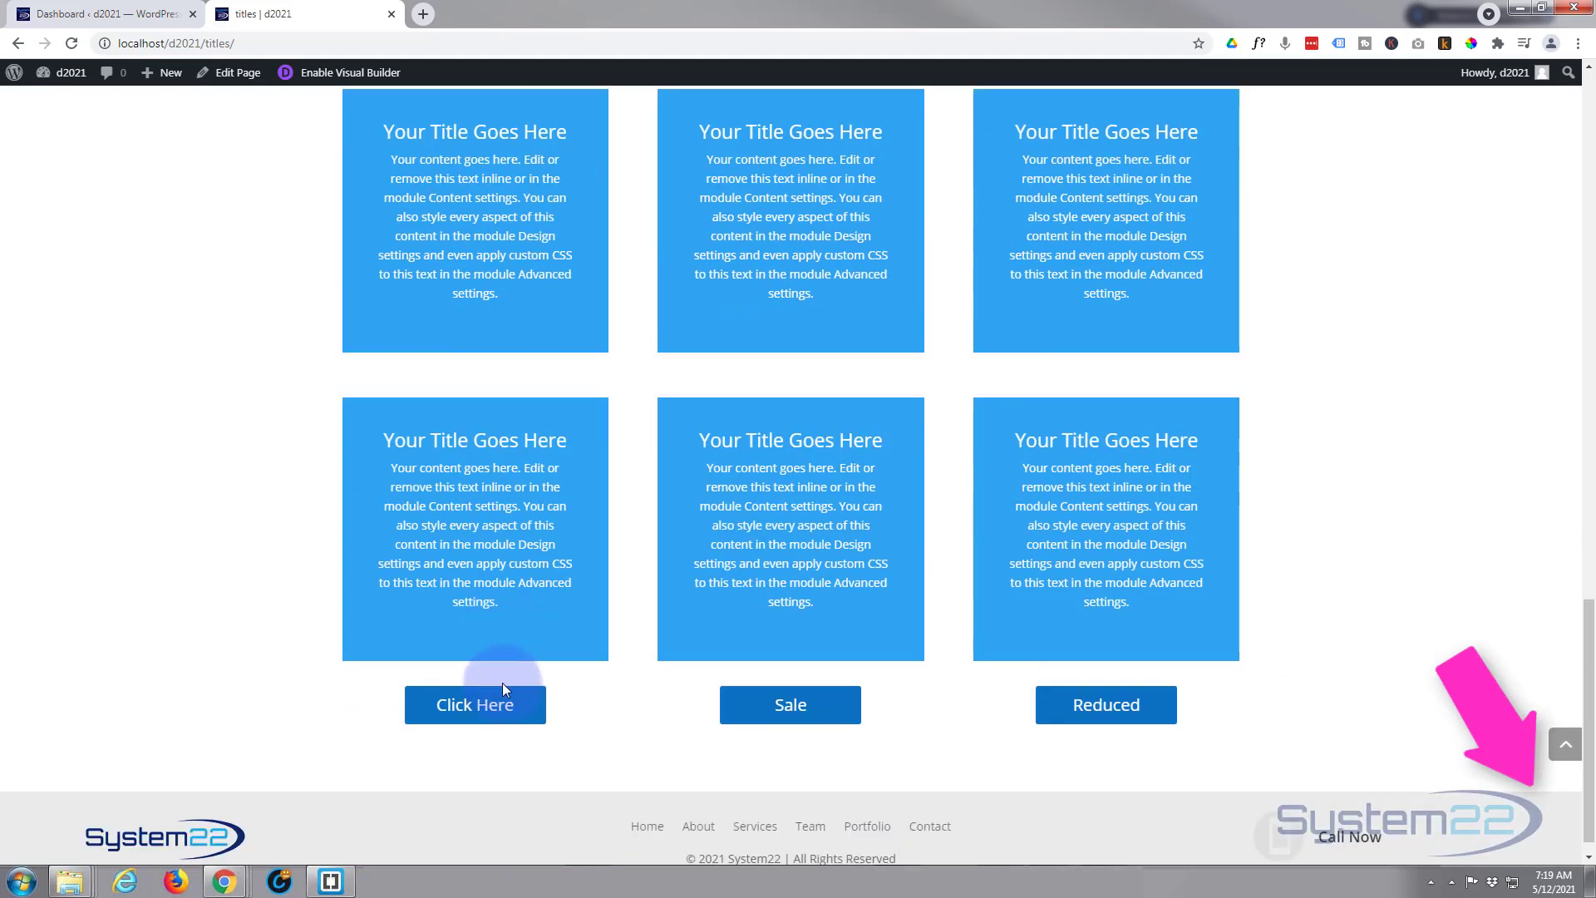
pyautogui.moveTo(482, 712)
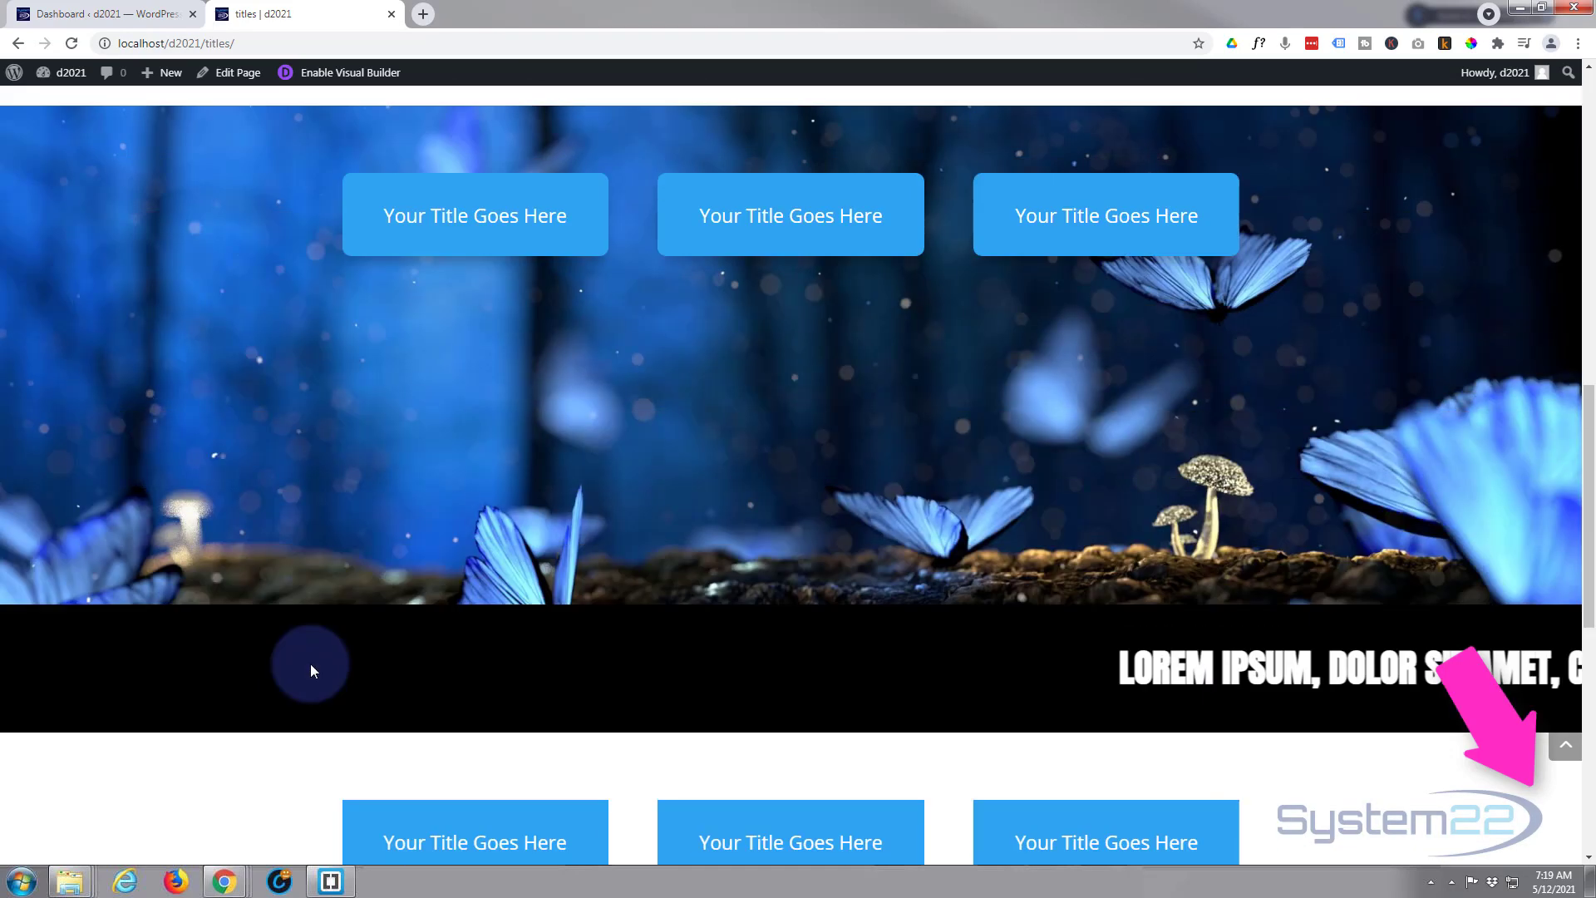
pyautogui.scroll(-3)
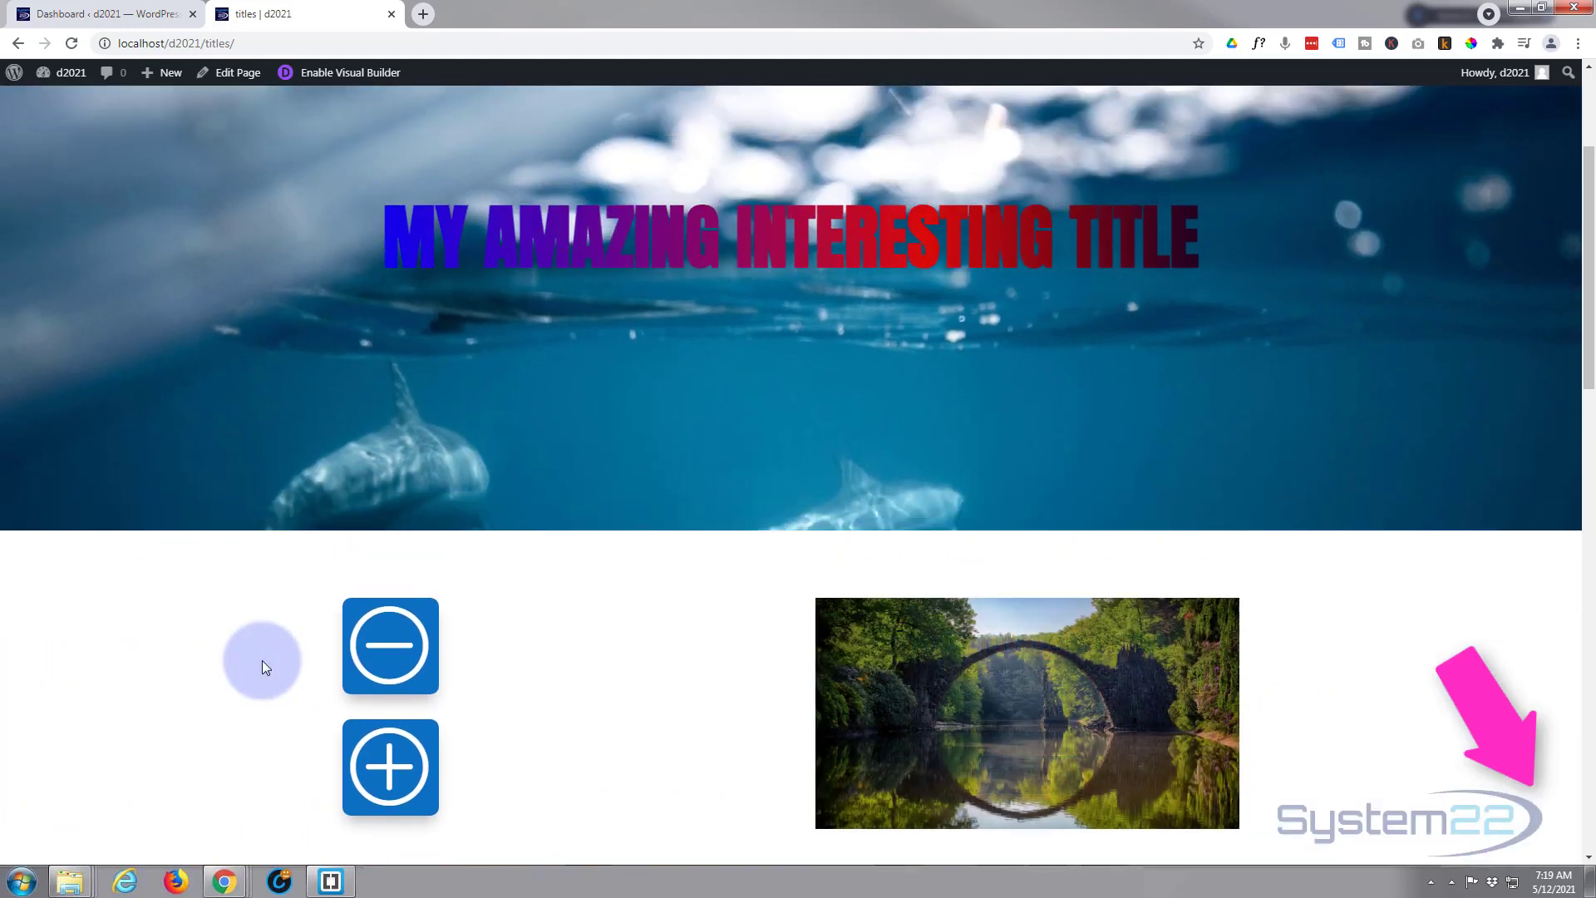
pyautogui.scroll(-3)
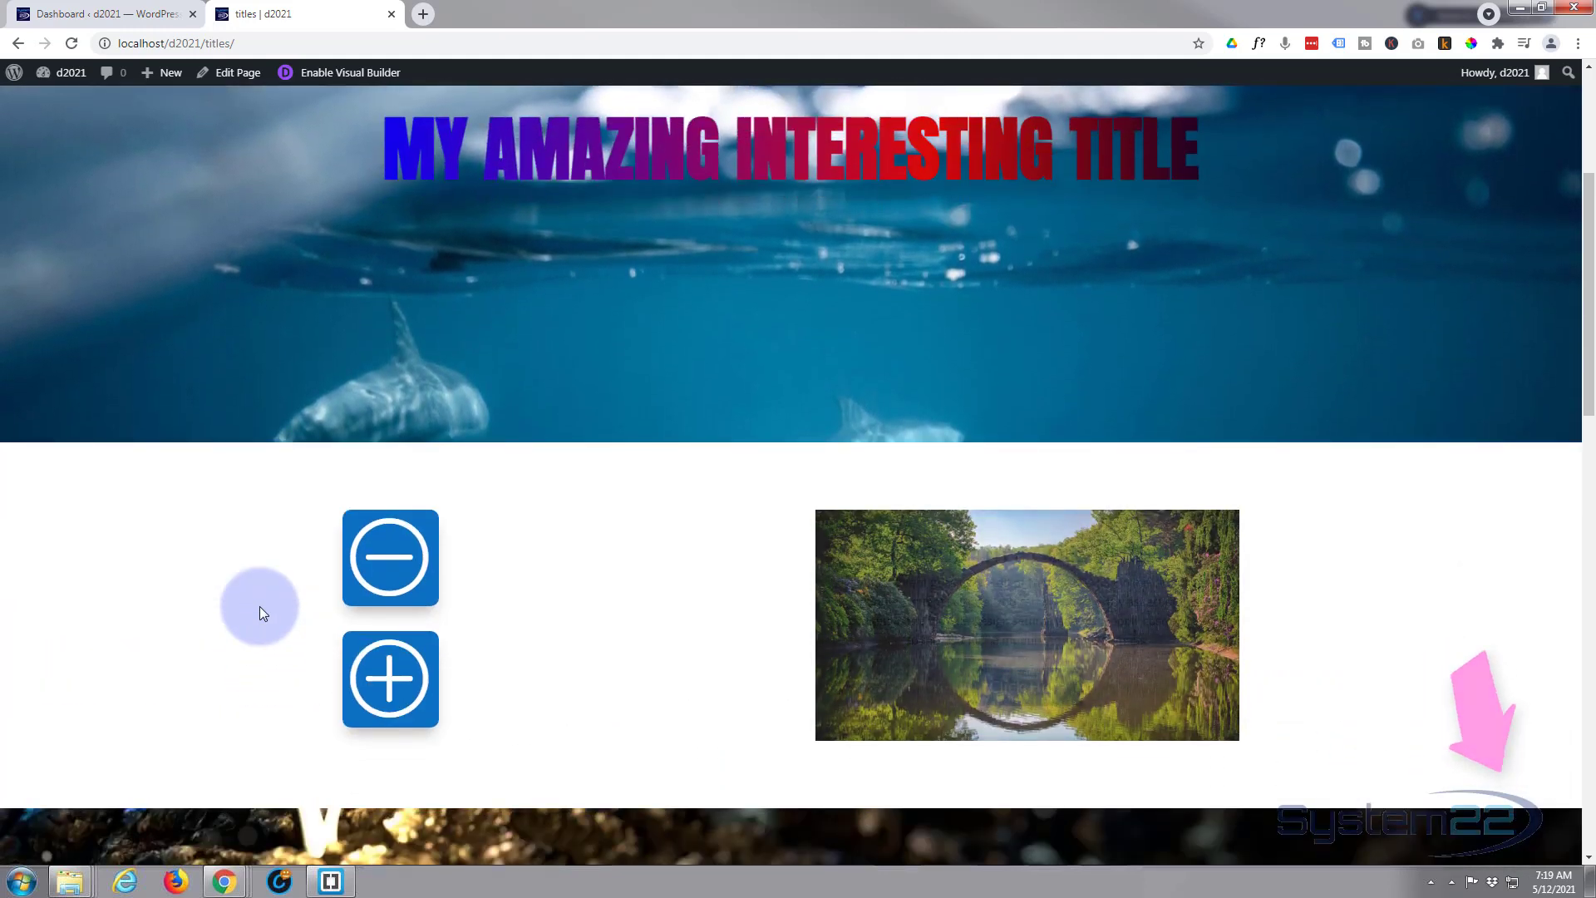
pyautogui.scroll(-3)
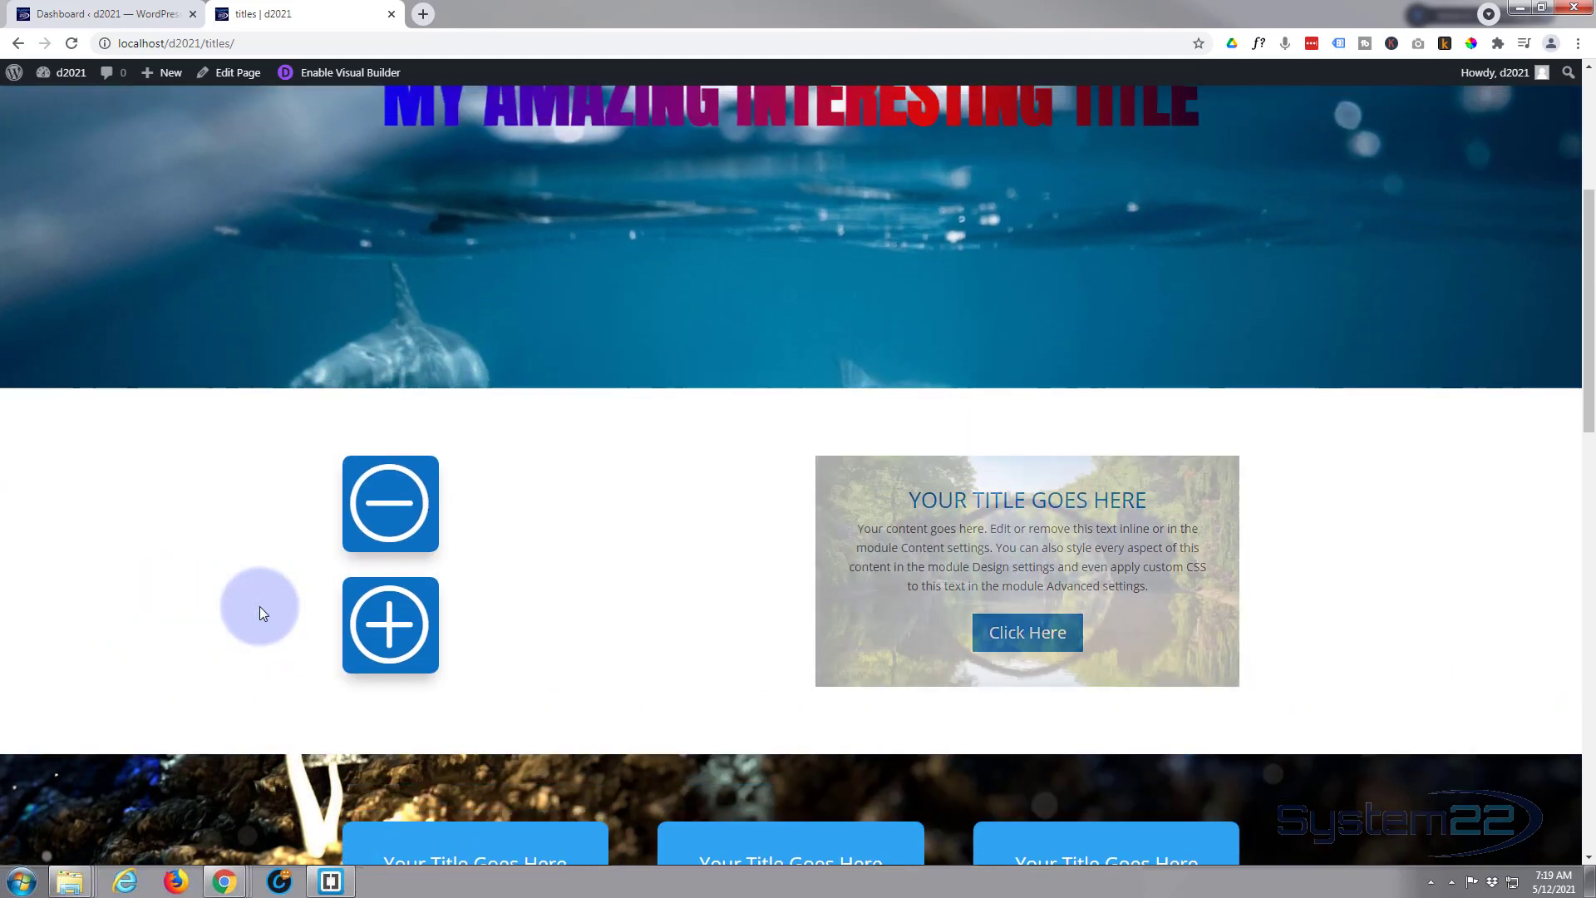
pyautogui.scroll(-3)
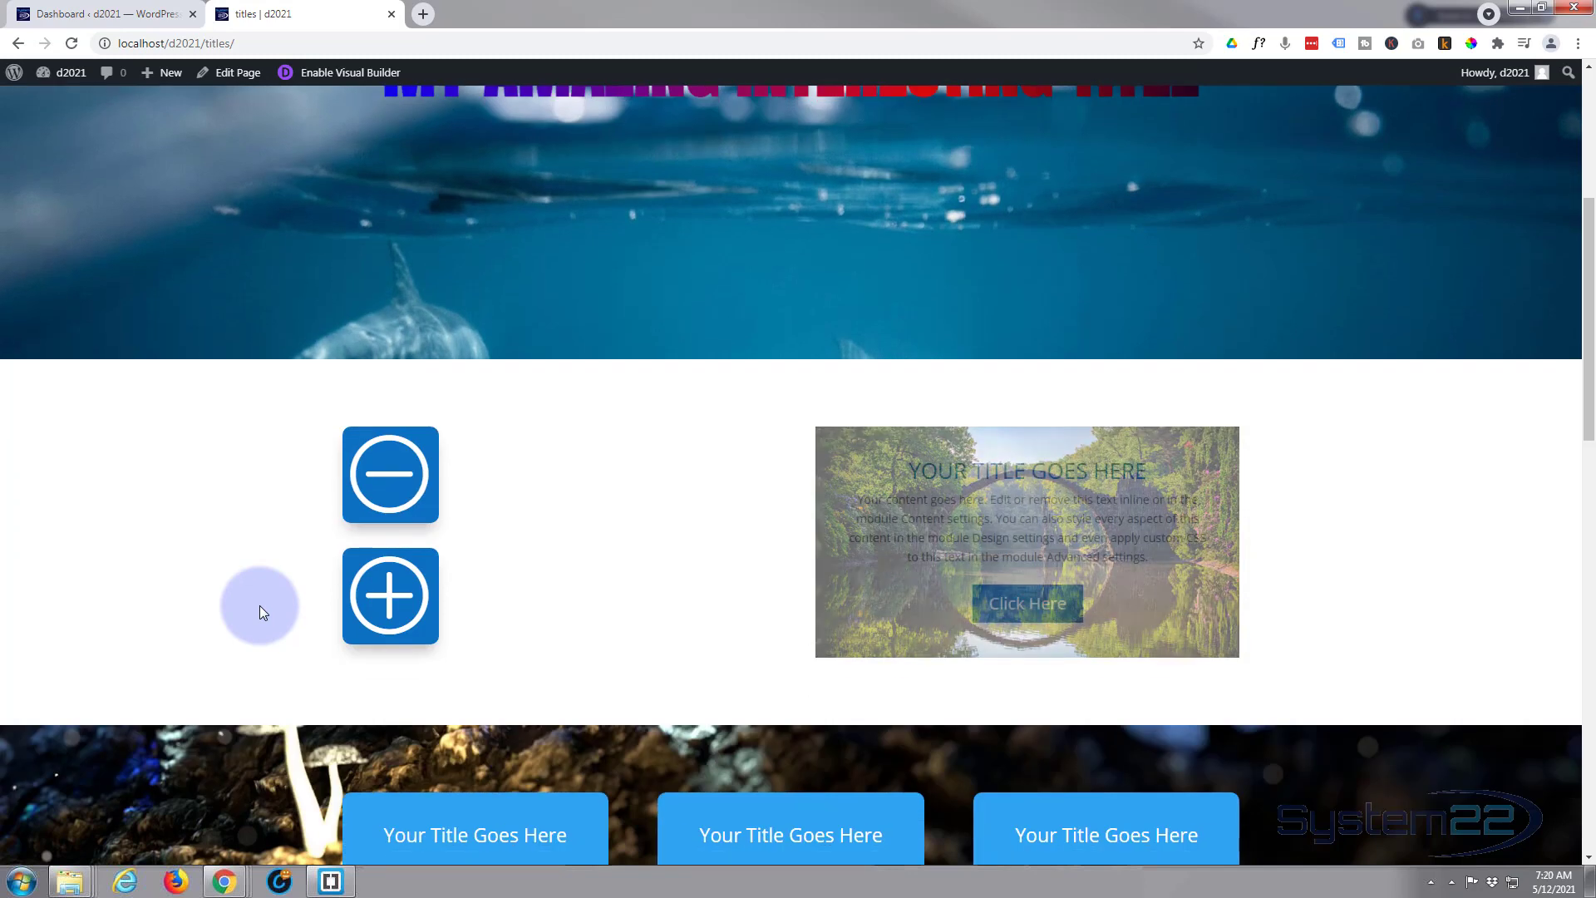
pyautogui.scroll(-3)
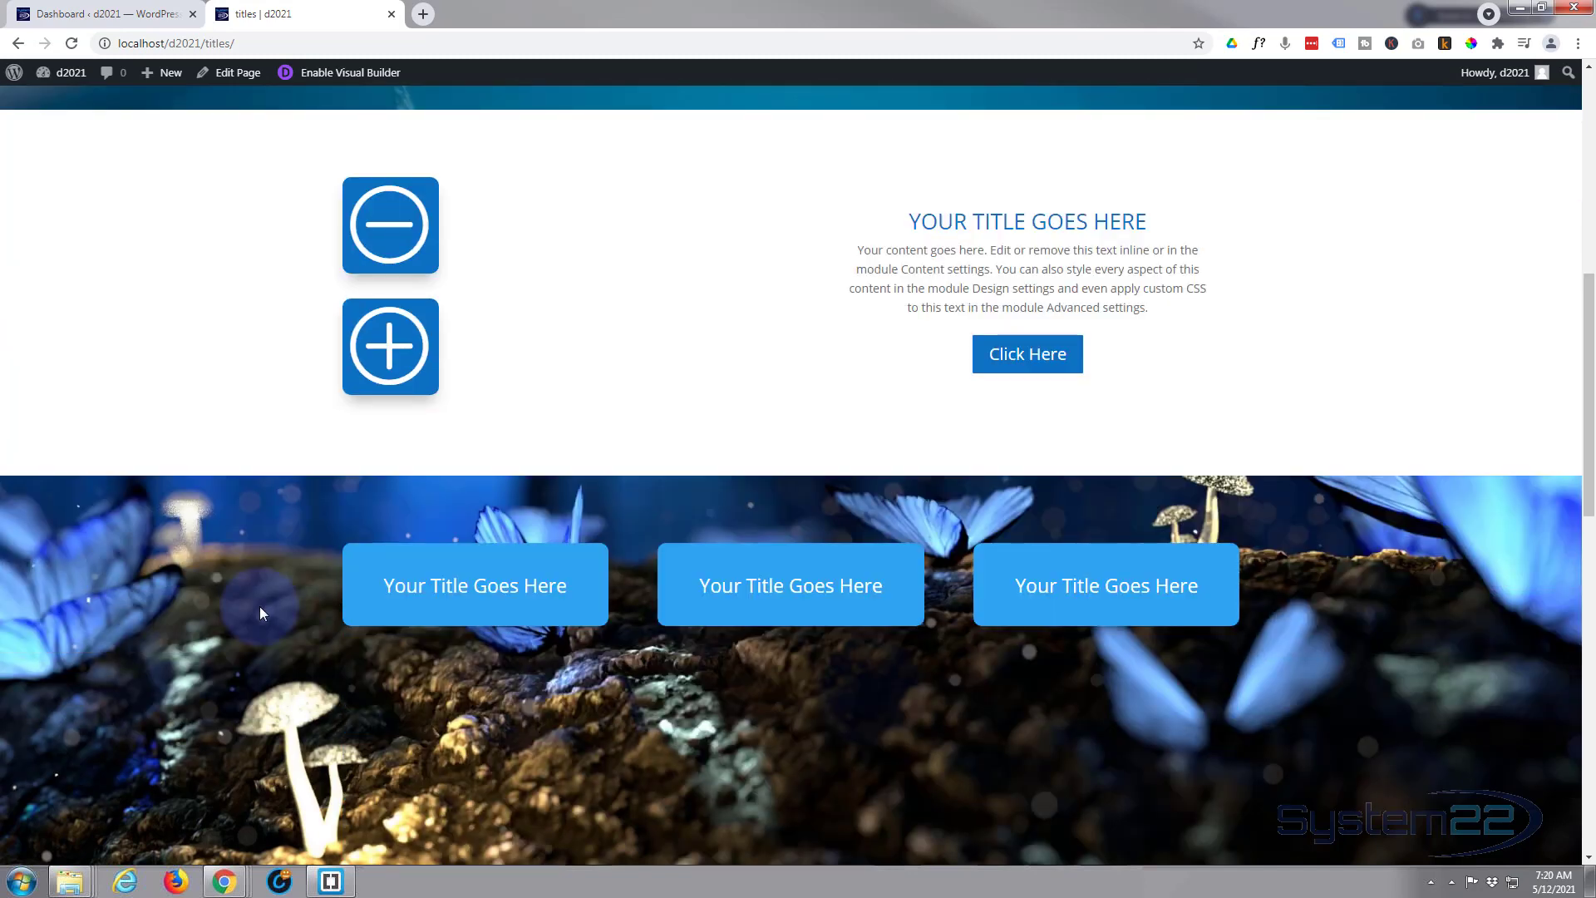